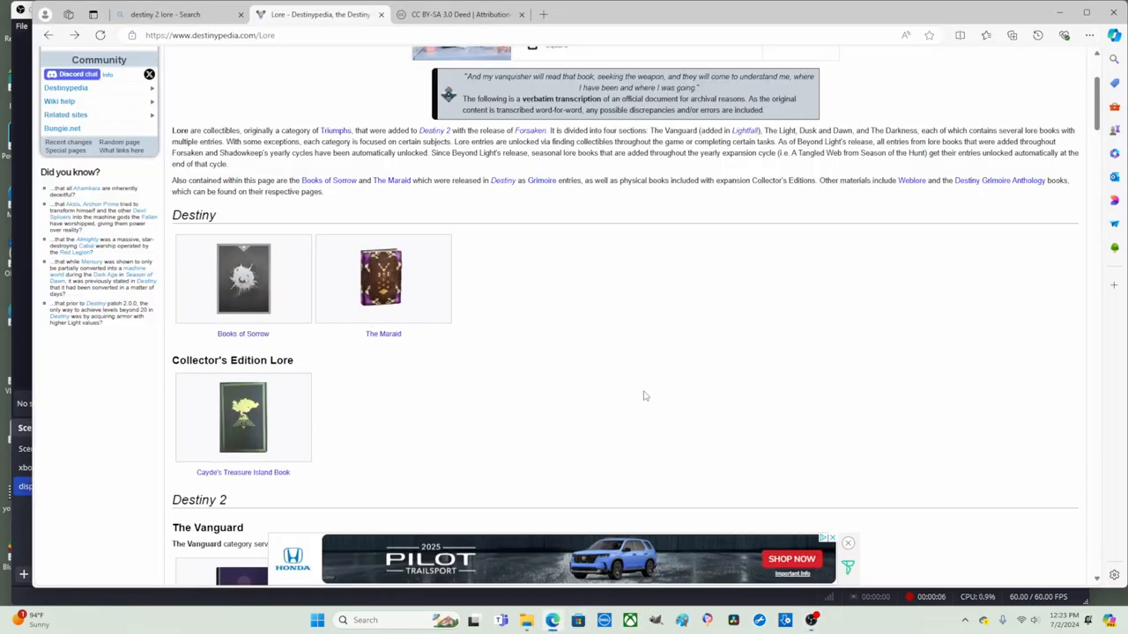
- Follow the Books of Sorrow link from the Lore page to its Grimoire:Enemies page
scroll("up", 3)
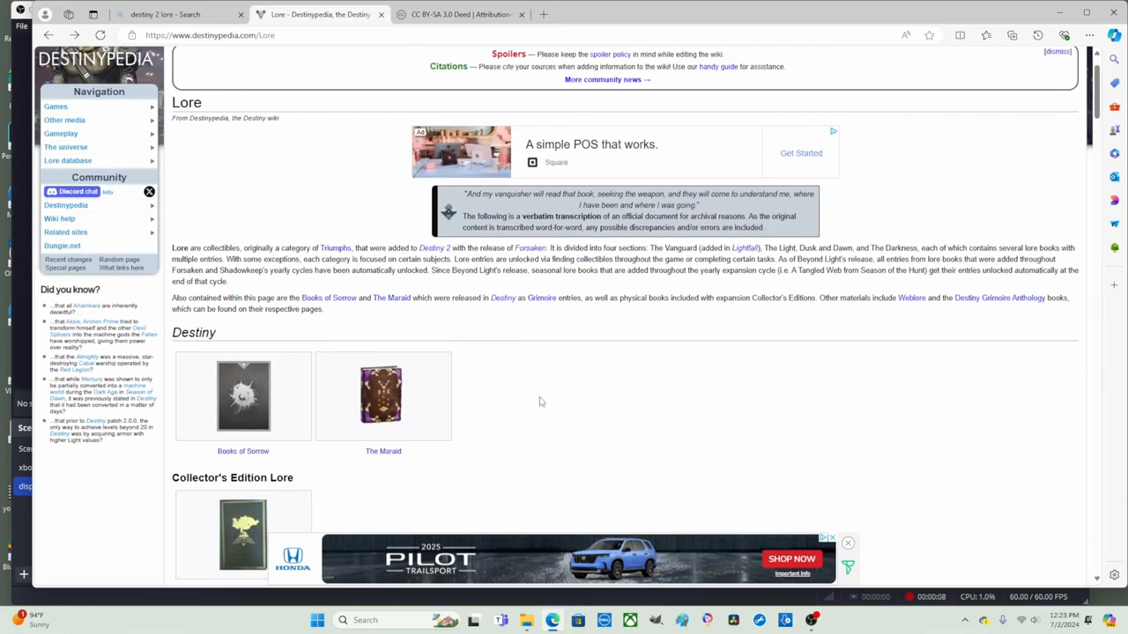
scroll("down", 3)
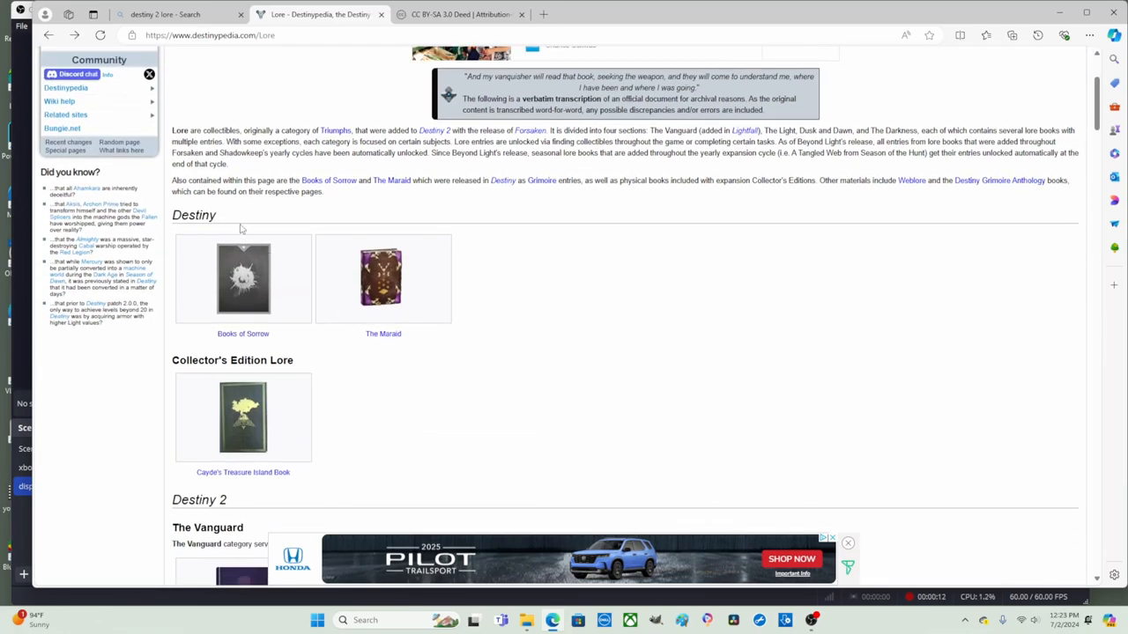
double_click(194, 215)
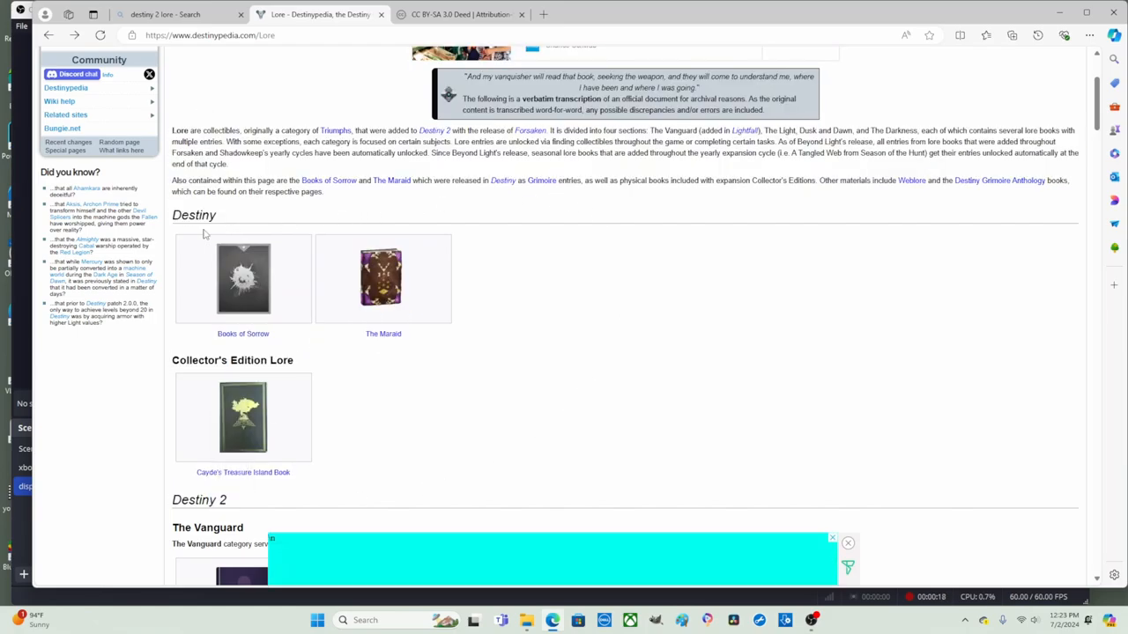
mouse_move(599, 324)
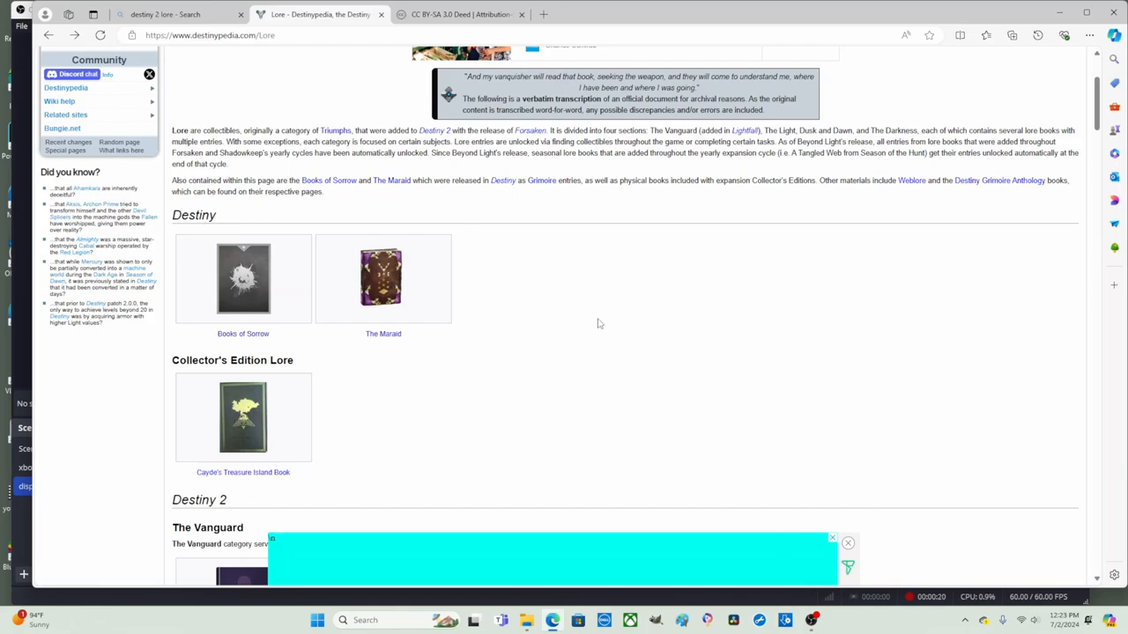
mouse_move(631, 361)
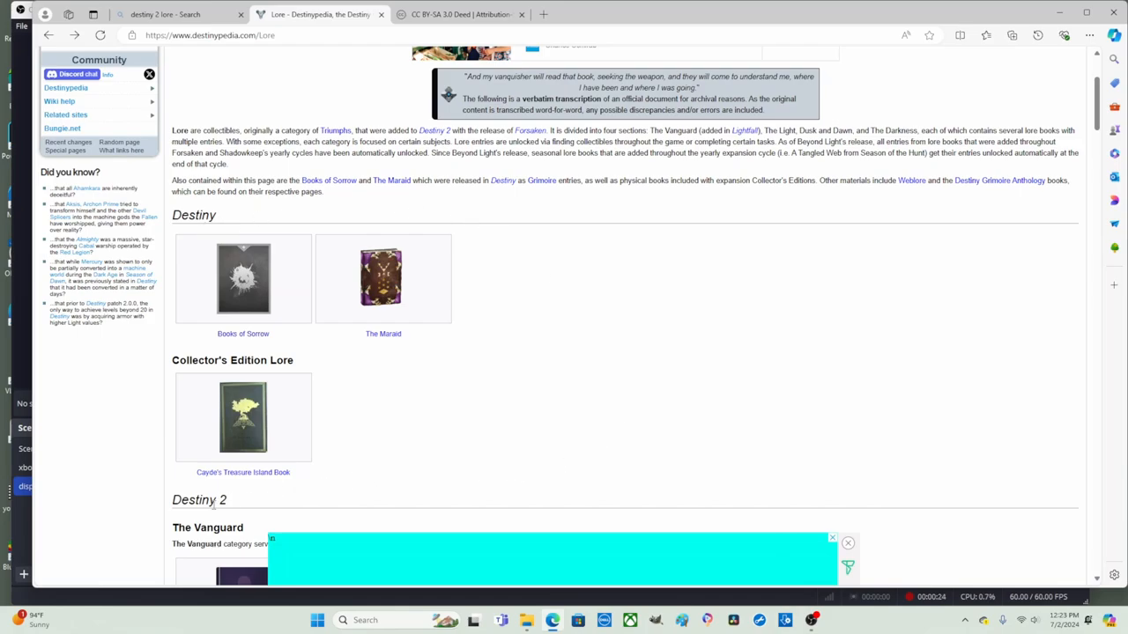
scroll("up", 3)
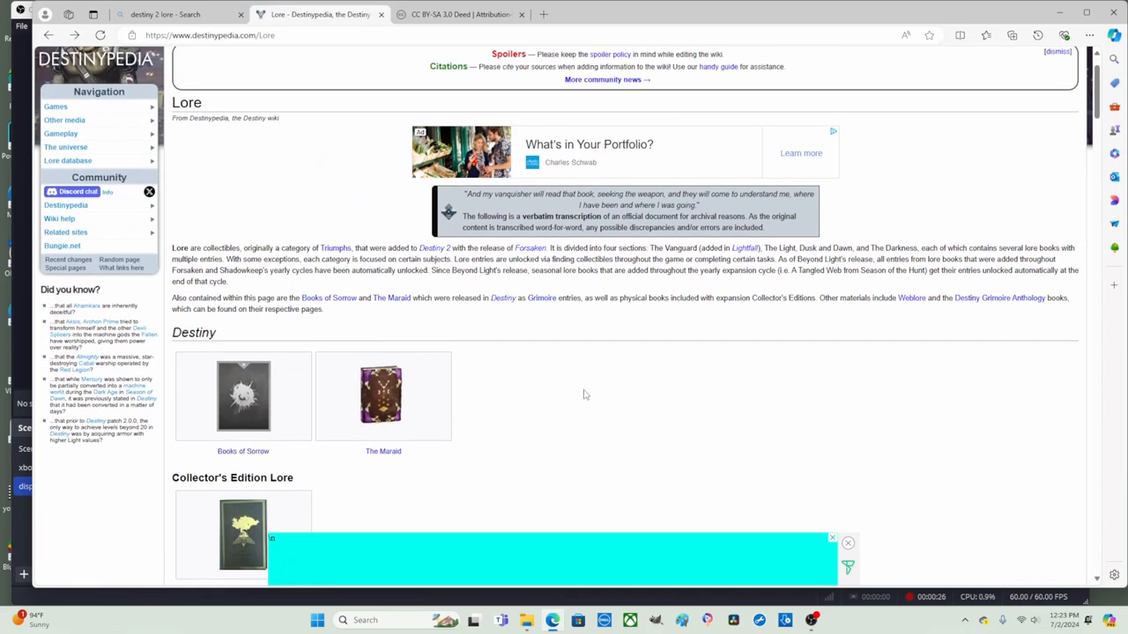
scroll("down", 3)
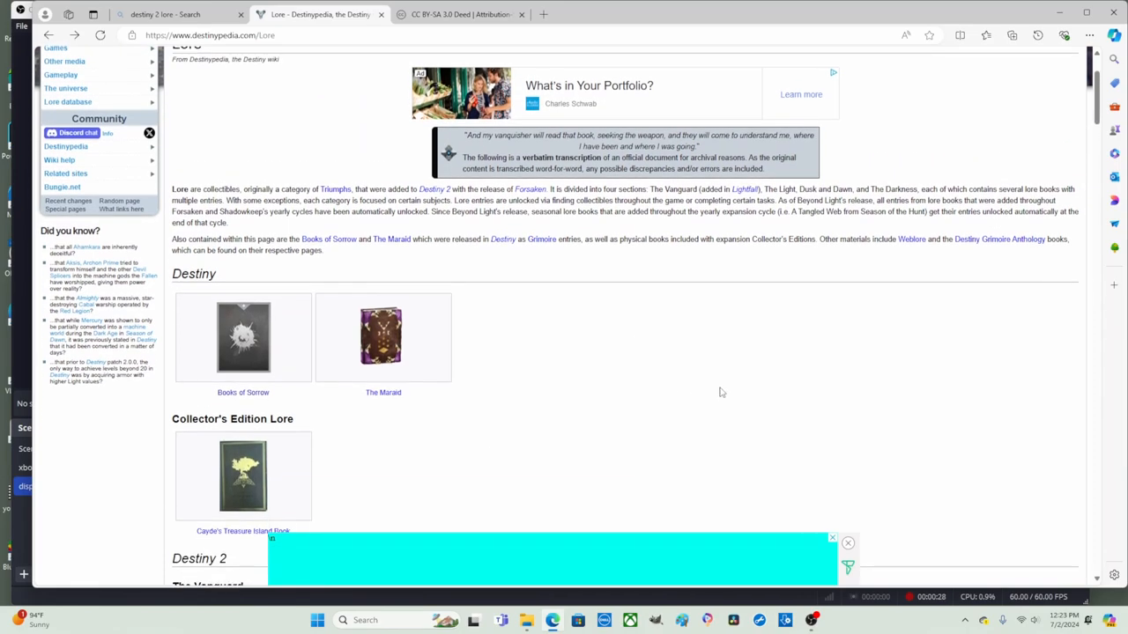
mouse_move(286, 264)
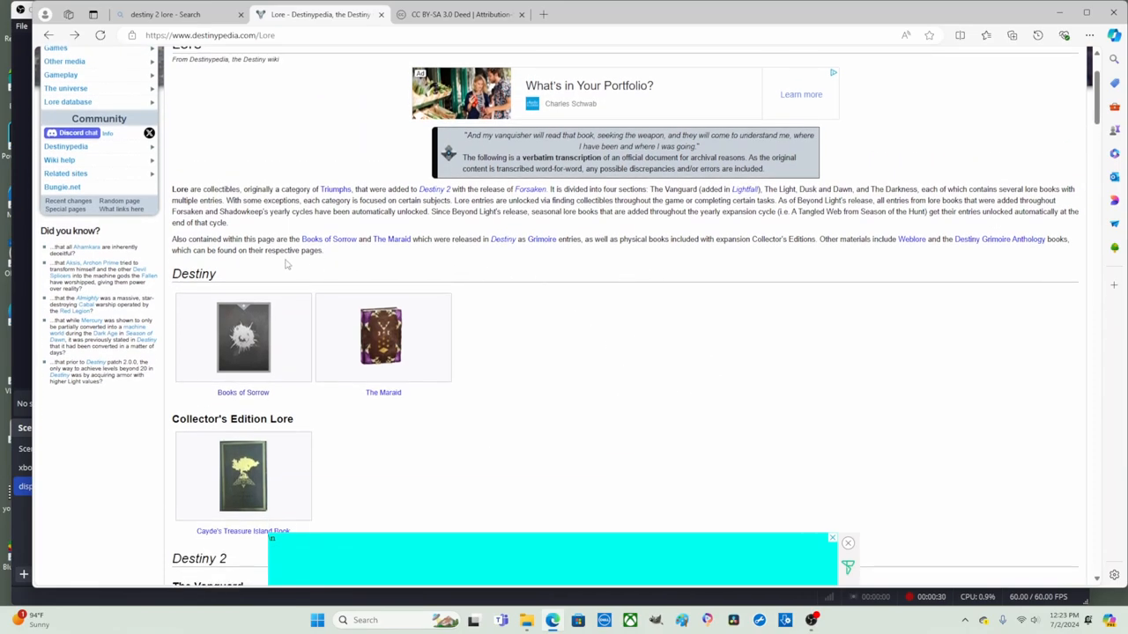
mouse_move(169, 363)
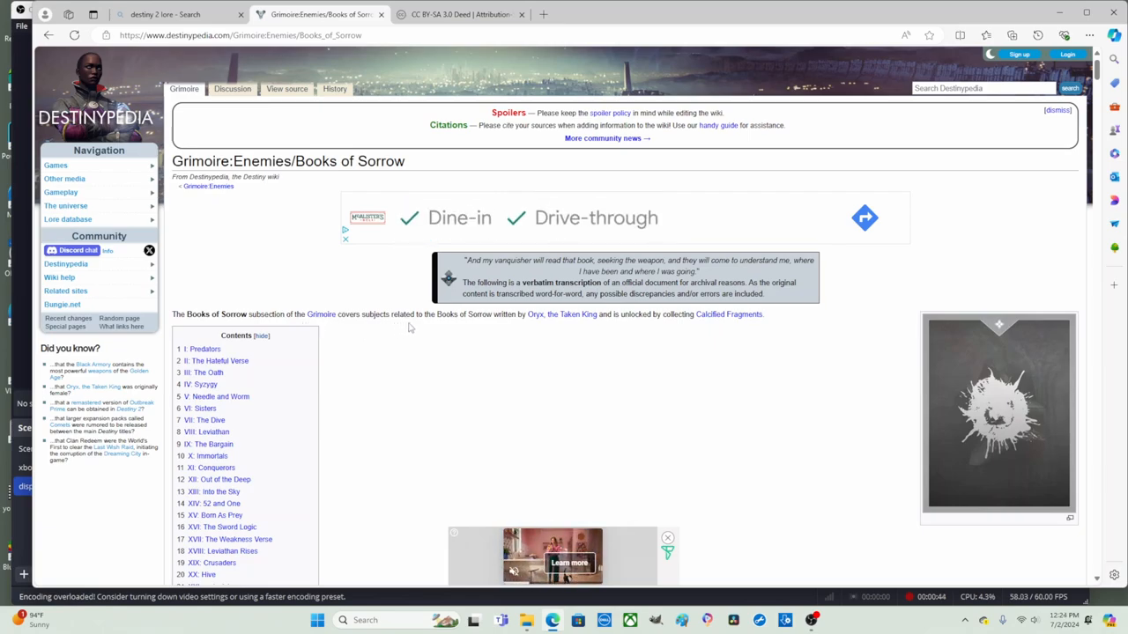
mouse_move(514, 331)
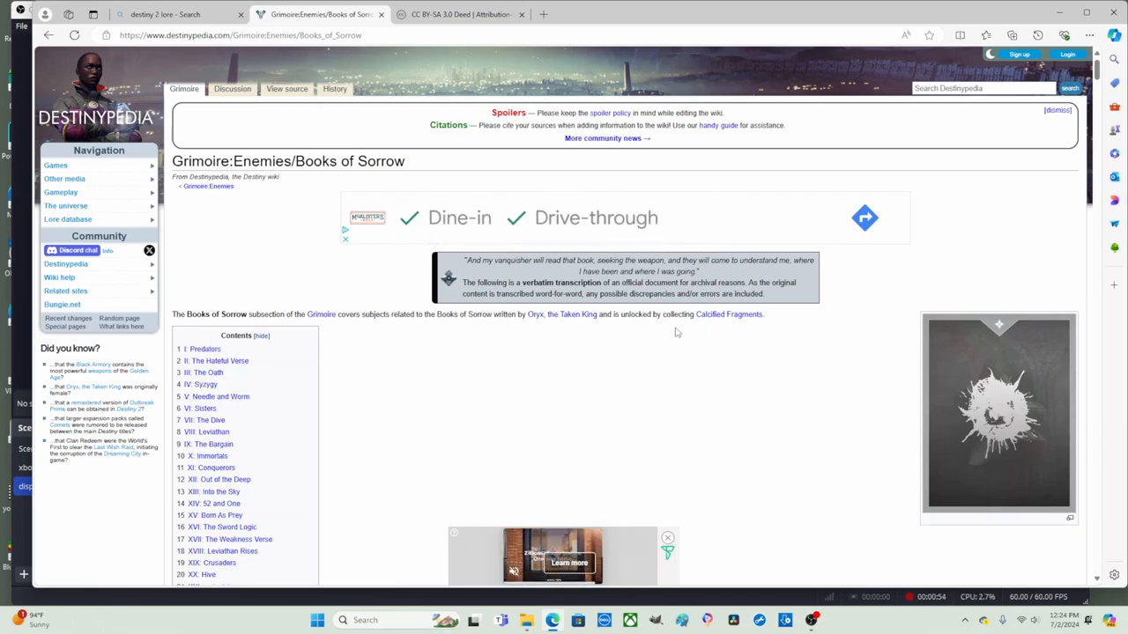
mouse_move(560, 314)
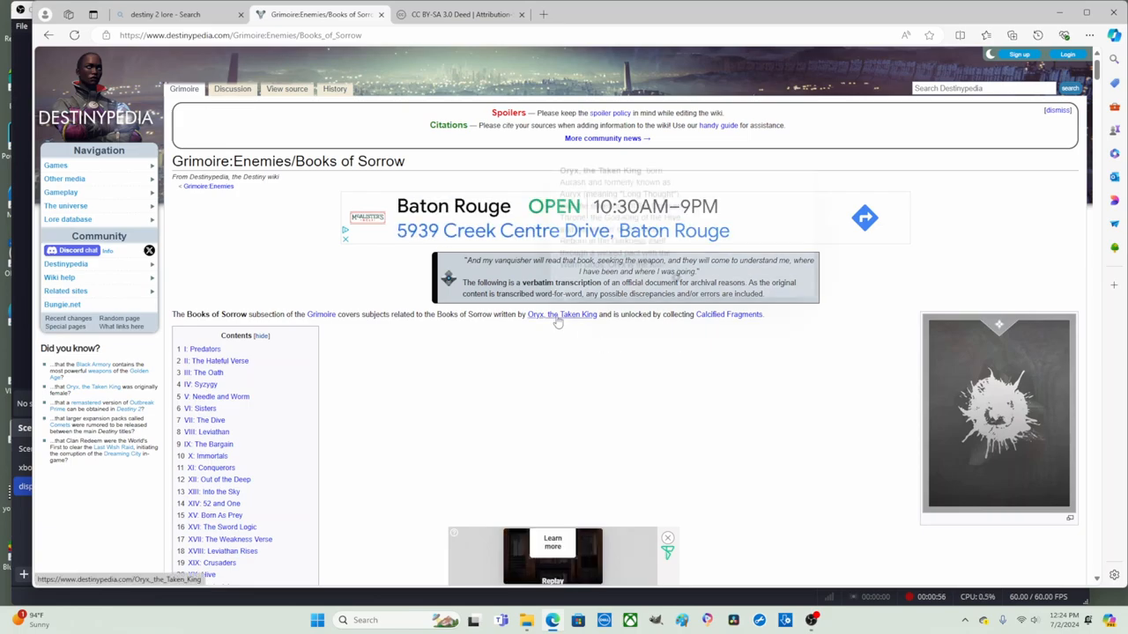
mouse_move(560, 313)
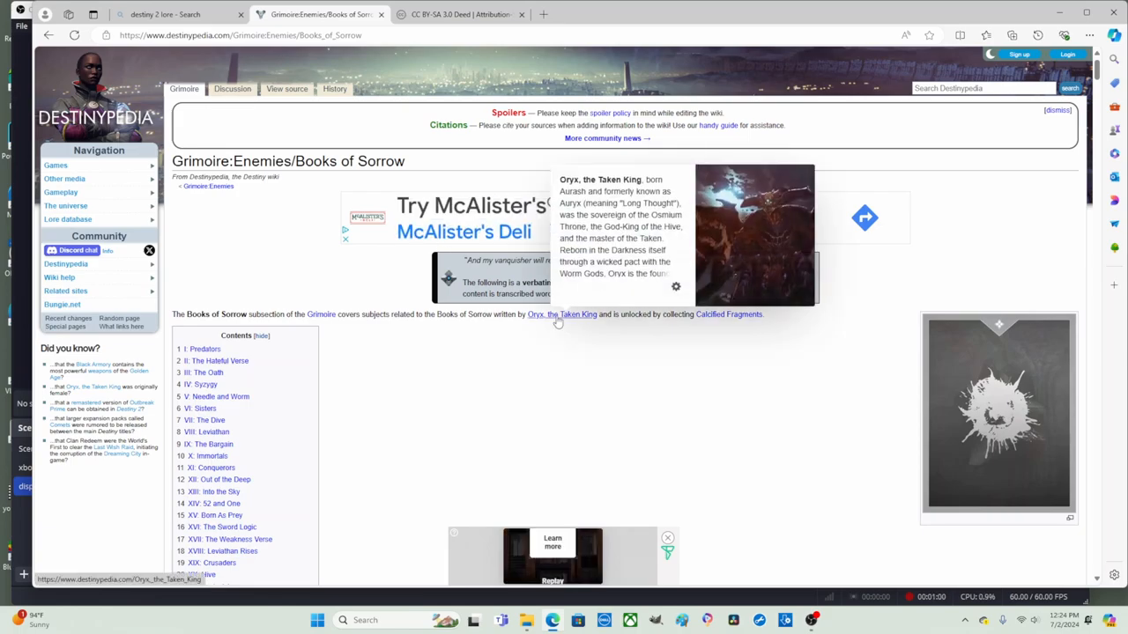
mouse_move(729, 313)
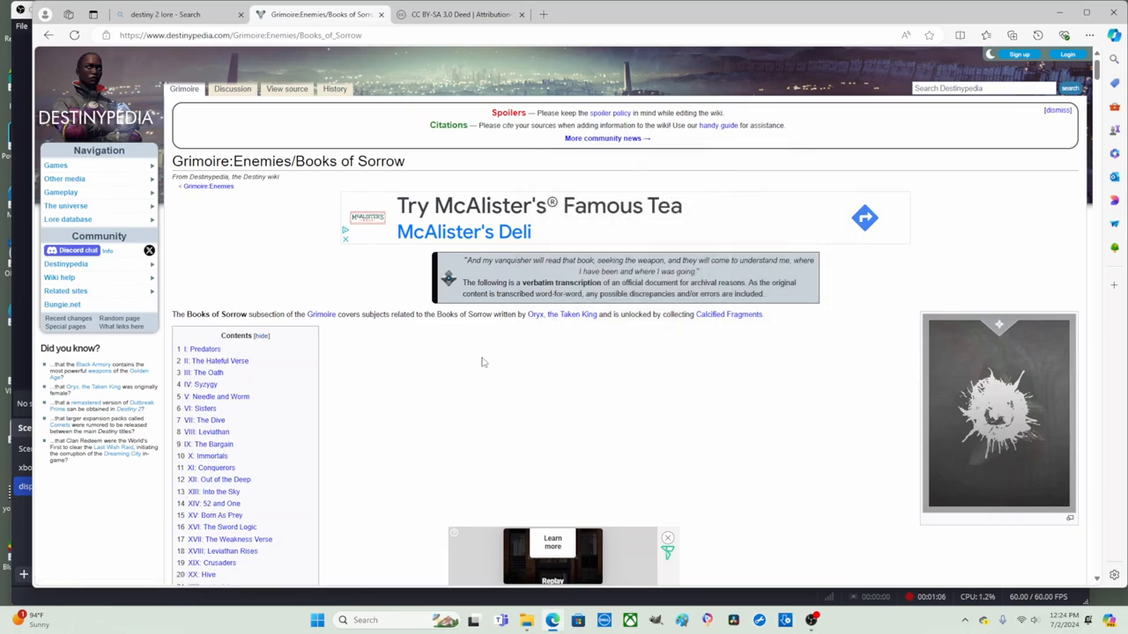
- Scroll past the contents box until the I: Predators verse is fully readable
scroll("down", 3)
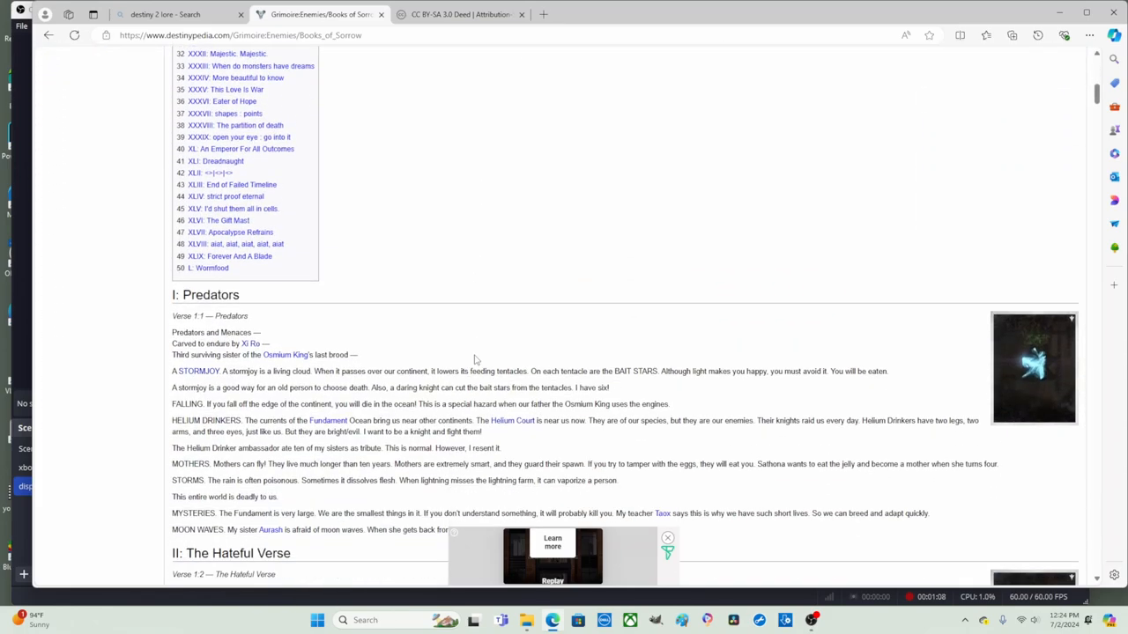
scroll("down", 3)
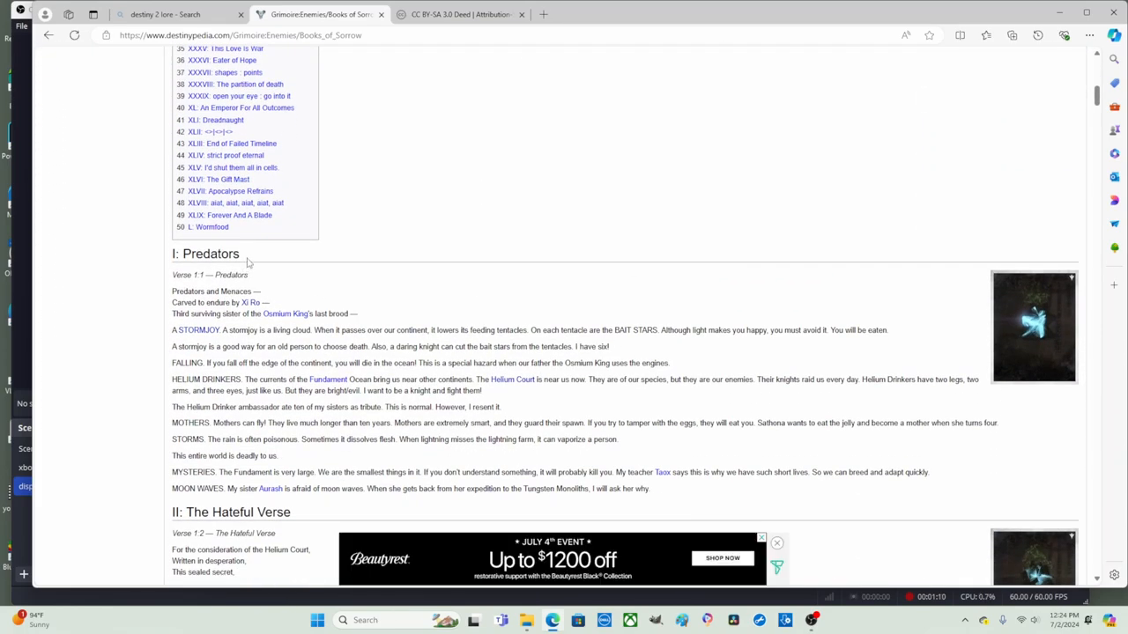
scroll("down", 3)
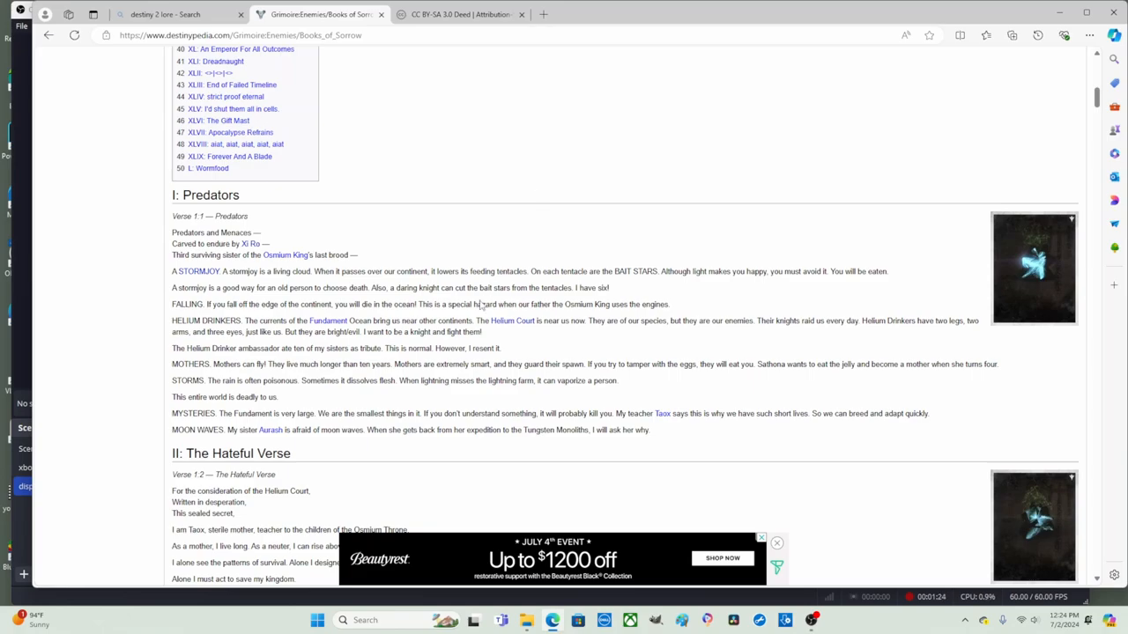
mouse_move(523, 204)
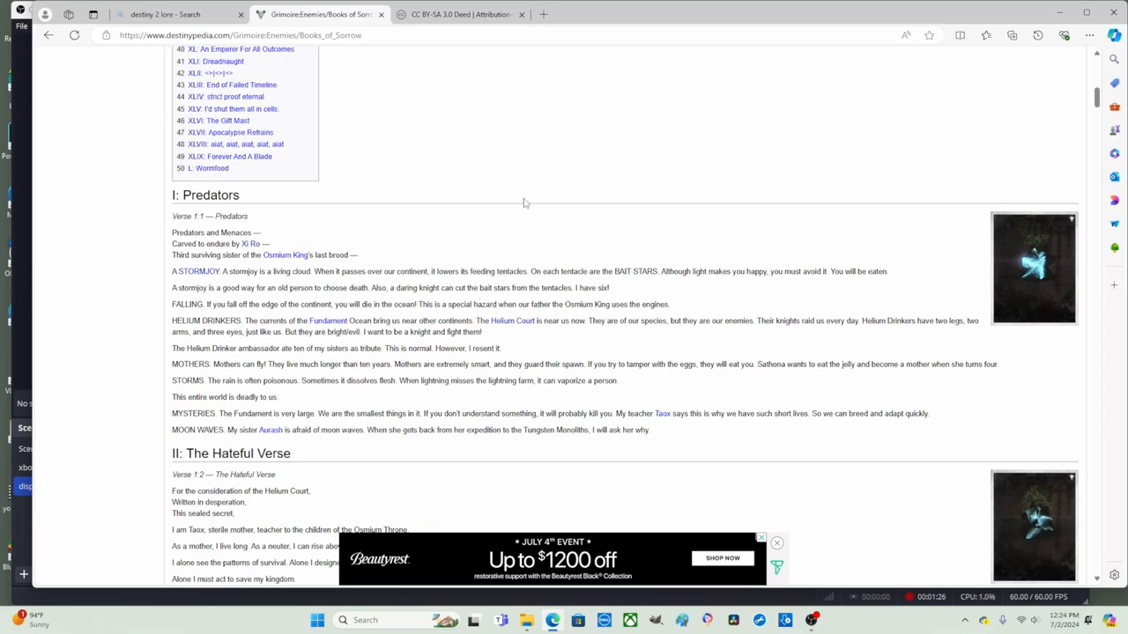
mouse_move(418, 321)
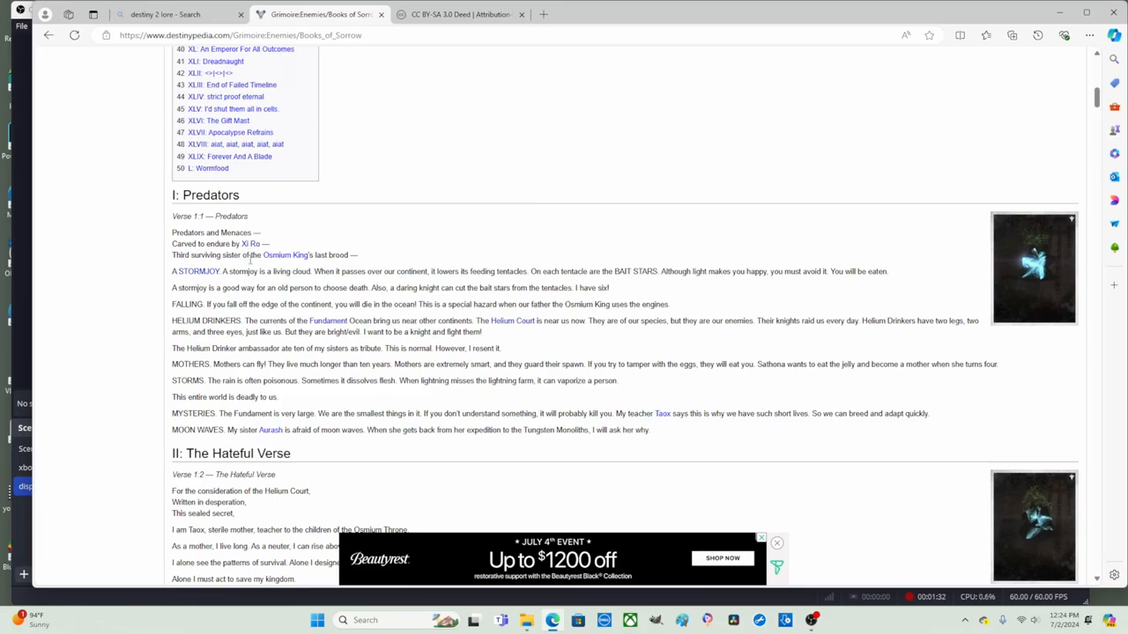
mouse_move(490, 150)
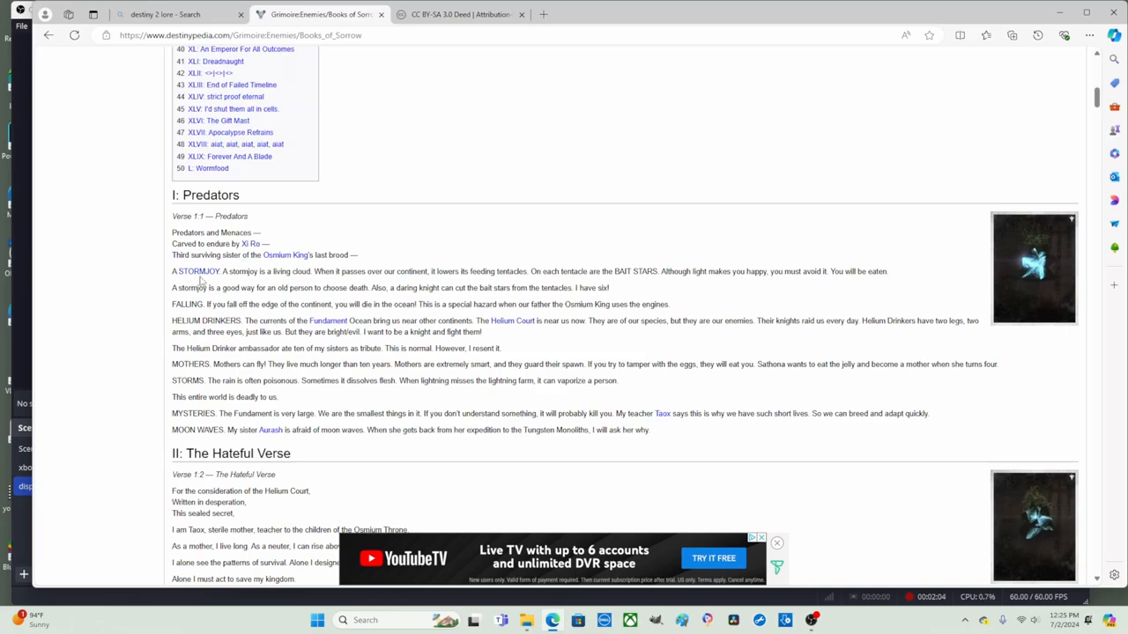
mouse_move(197, 272)
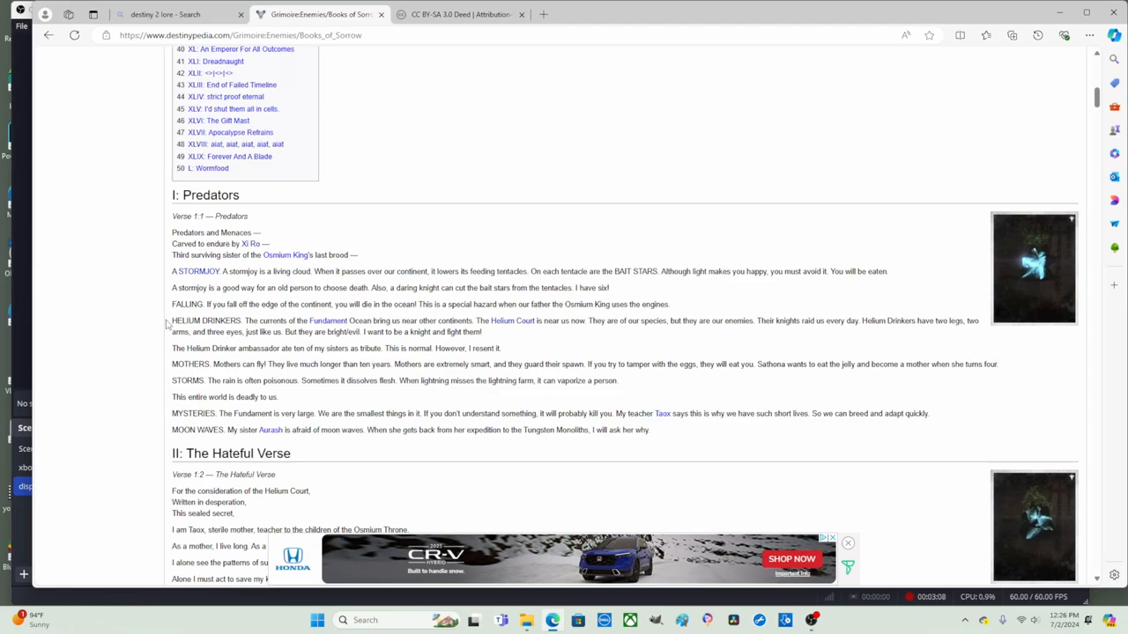
left_click(847, 543)
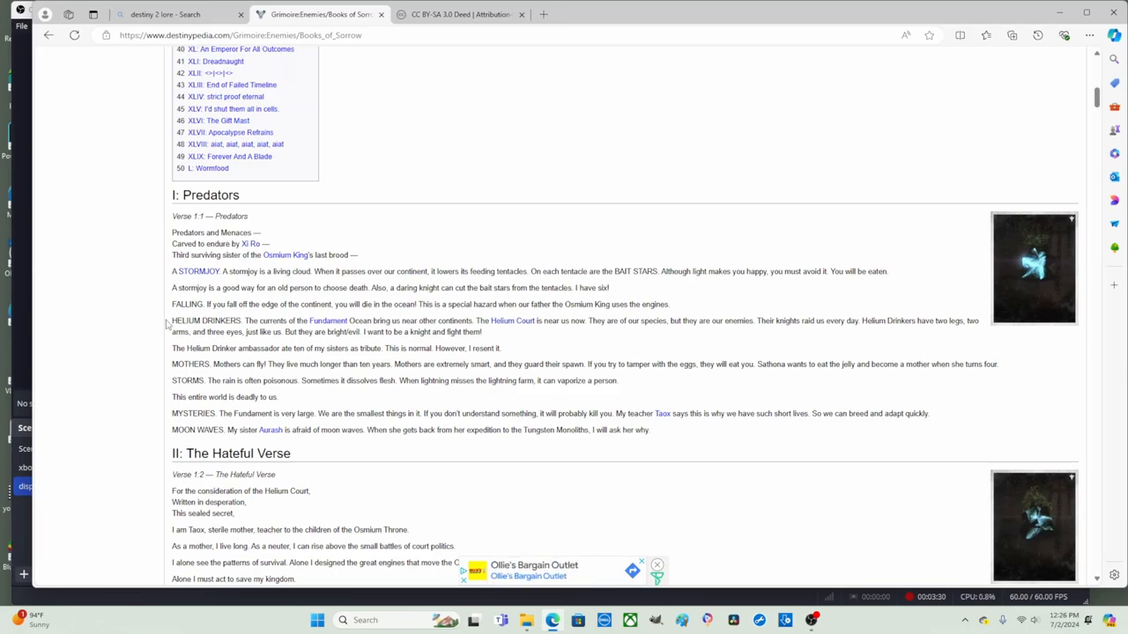
mouse_move(284, 342)
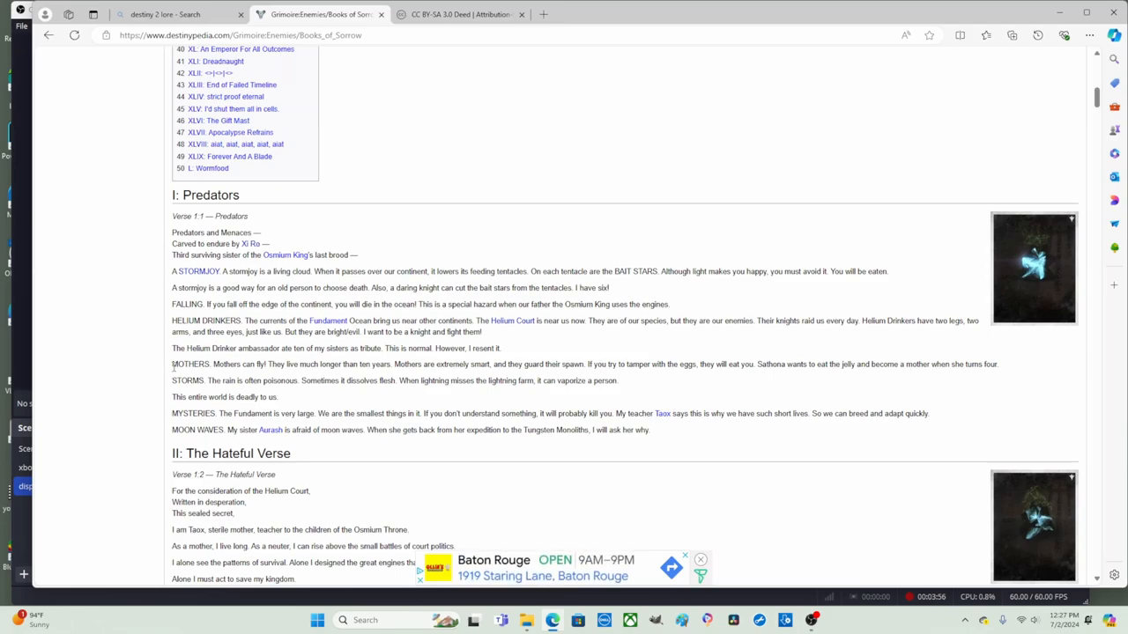
mouse_move(159, 370)
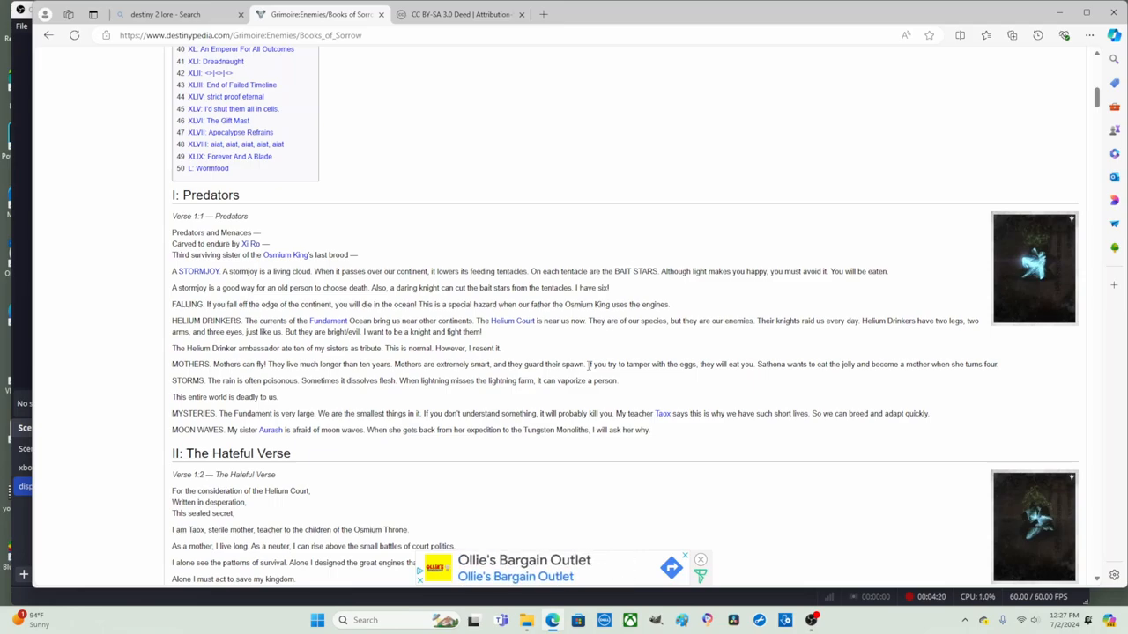
mouse_move(917, 389)
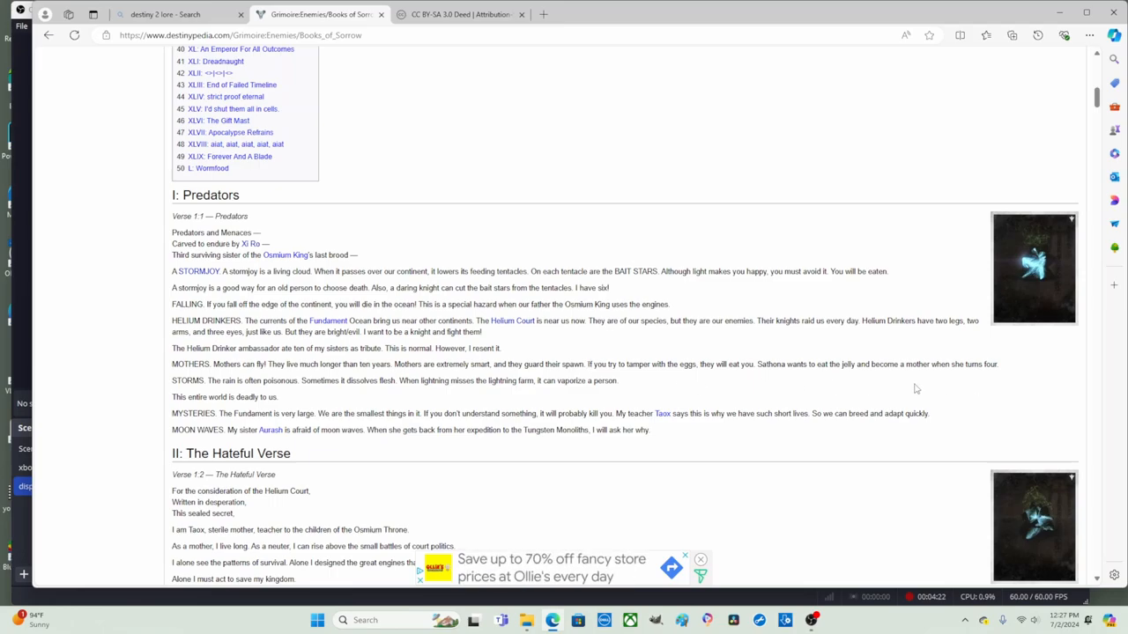
mouse_move(985, 379)
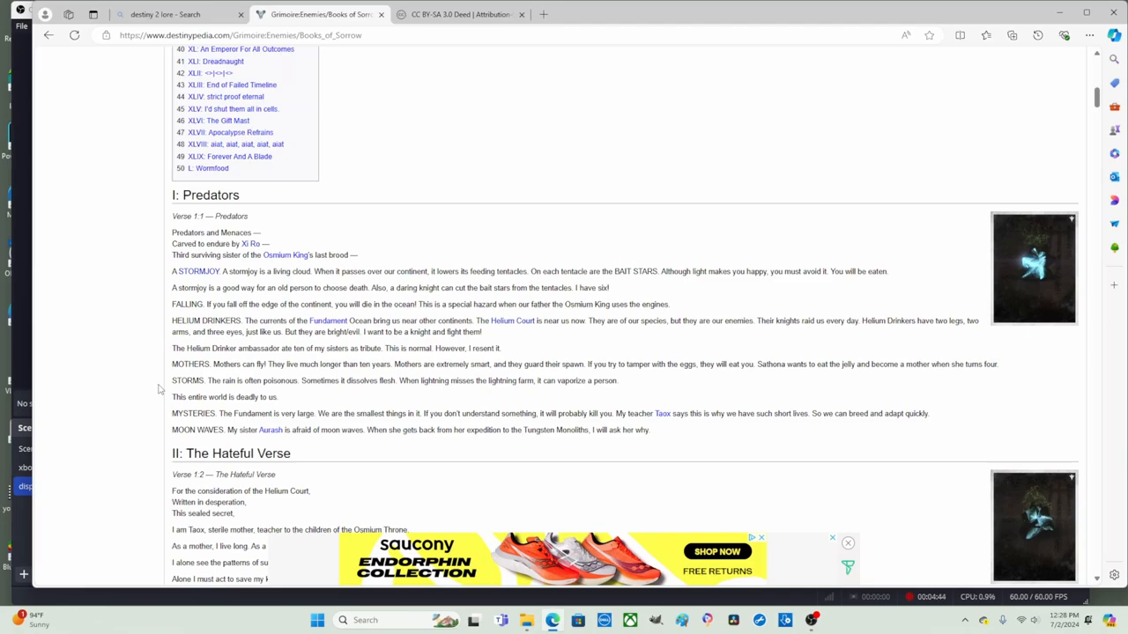
mouse_move(172, 420)
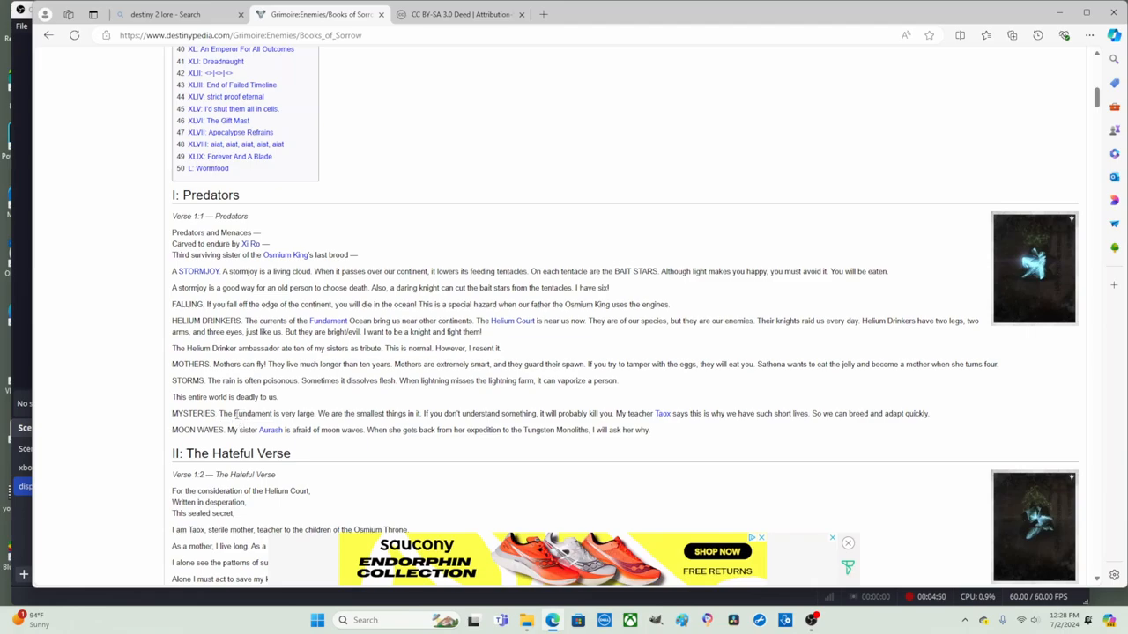
mouse_move(159, 415)
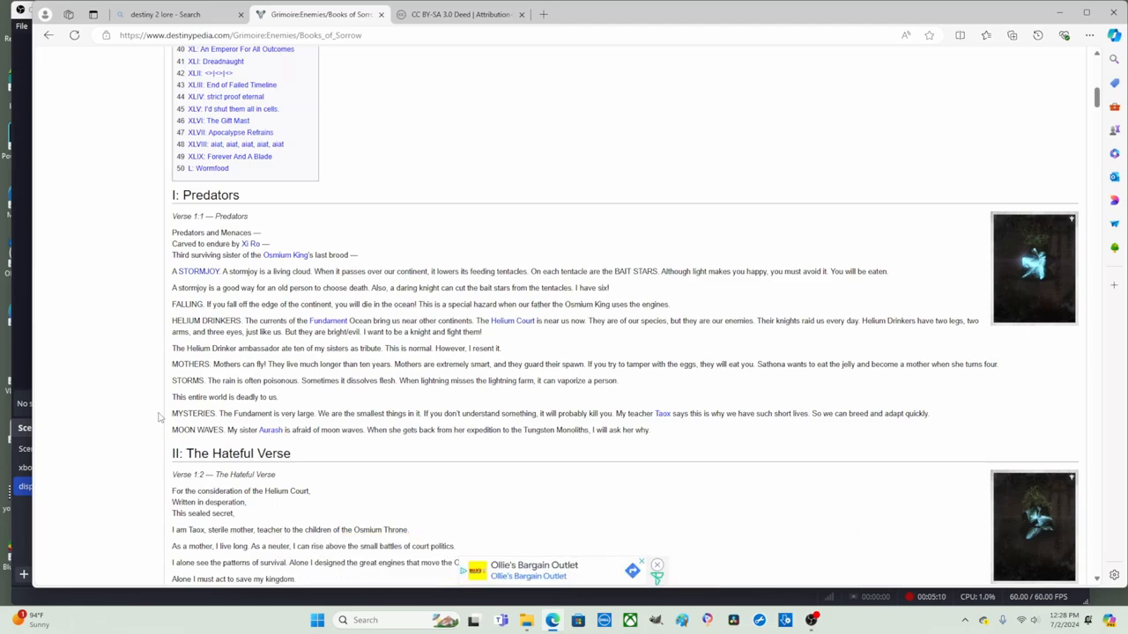
mouse_move(650, 425)
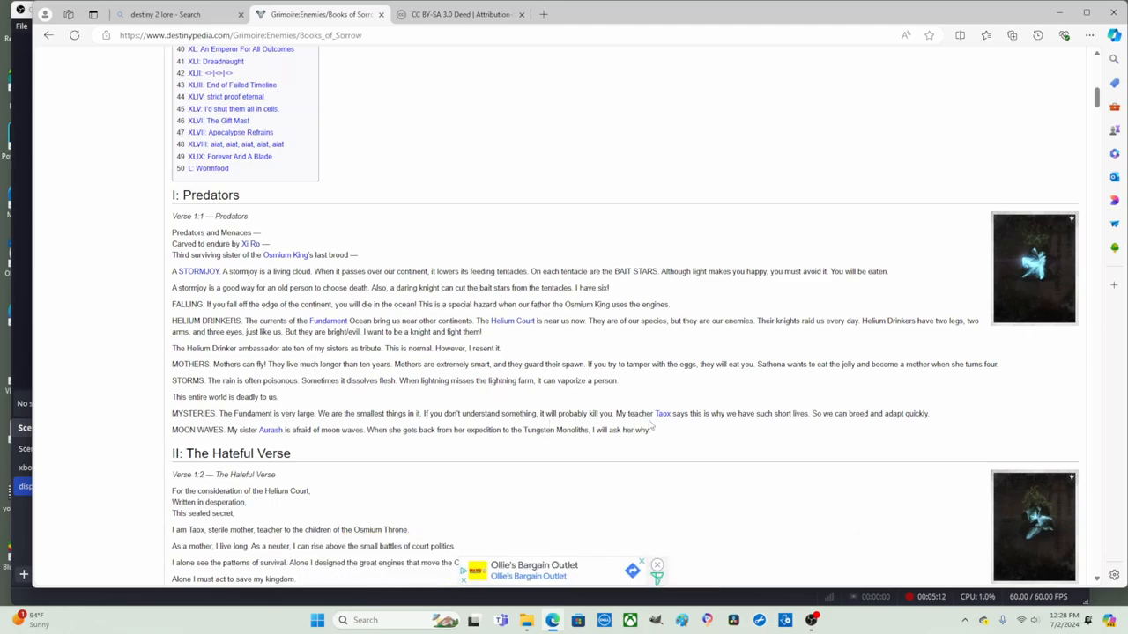
mouse_move(698, 425)
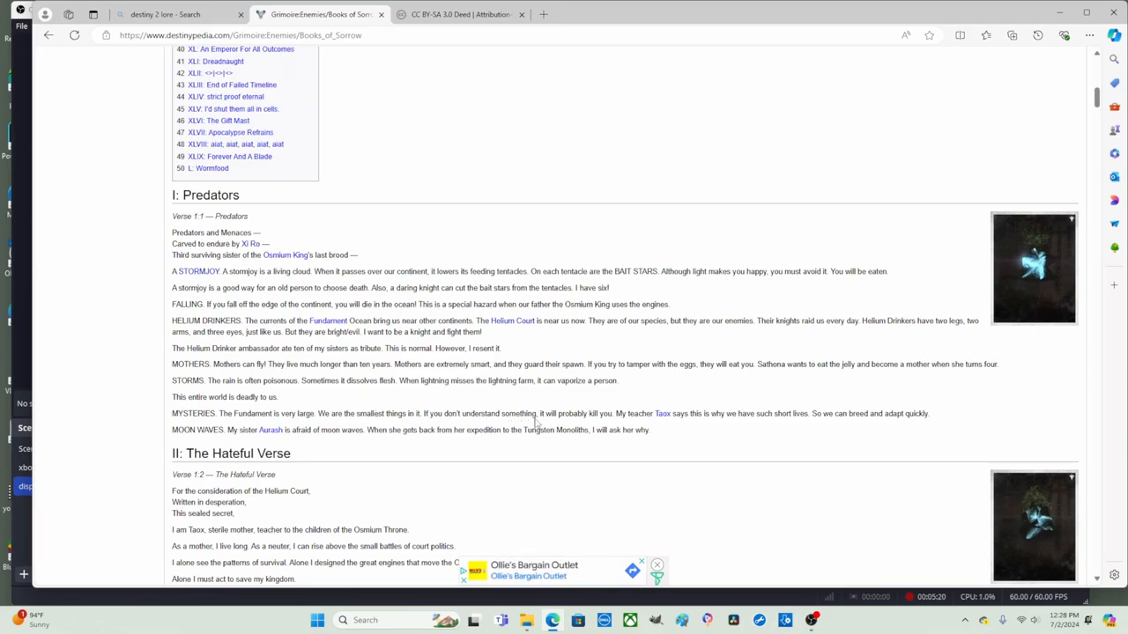
left_click_drag(708, 412, 784, 412)
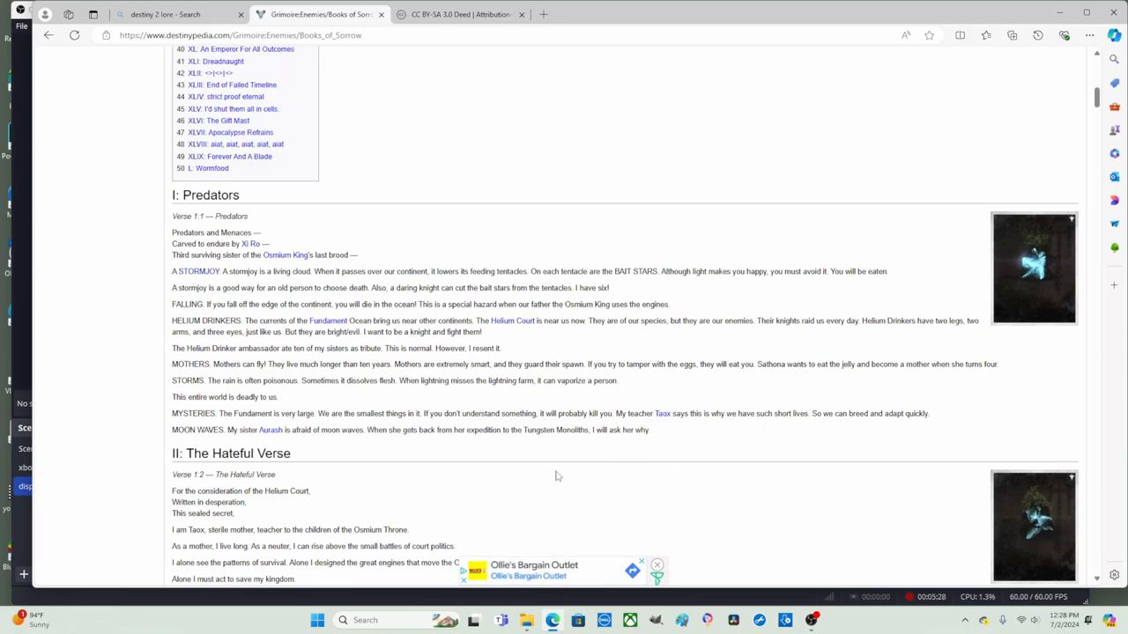
mouse_move(152, 437)
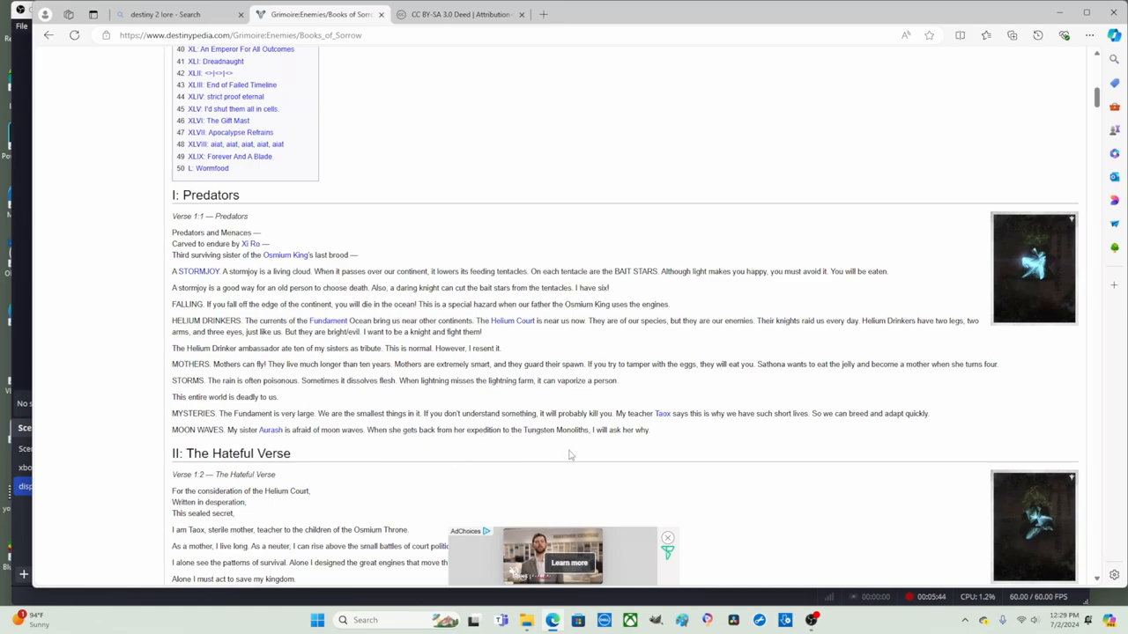
mouse_move(439, 446)
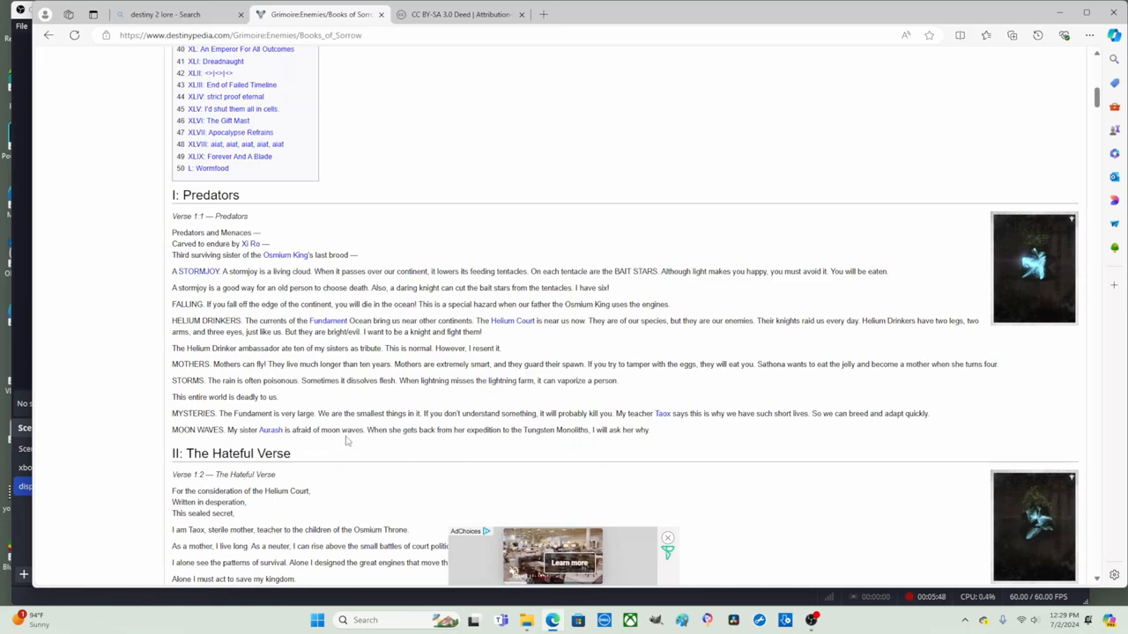
scroll("down", 3)
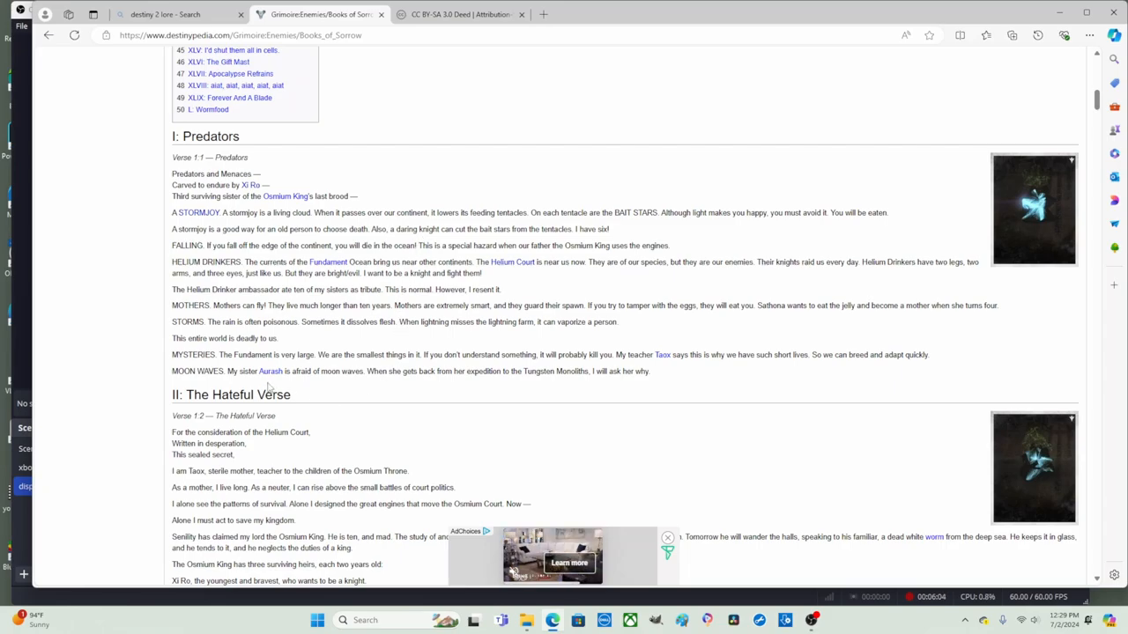
double_click(271, 370)
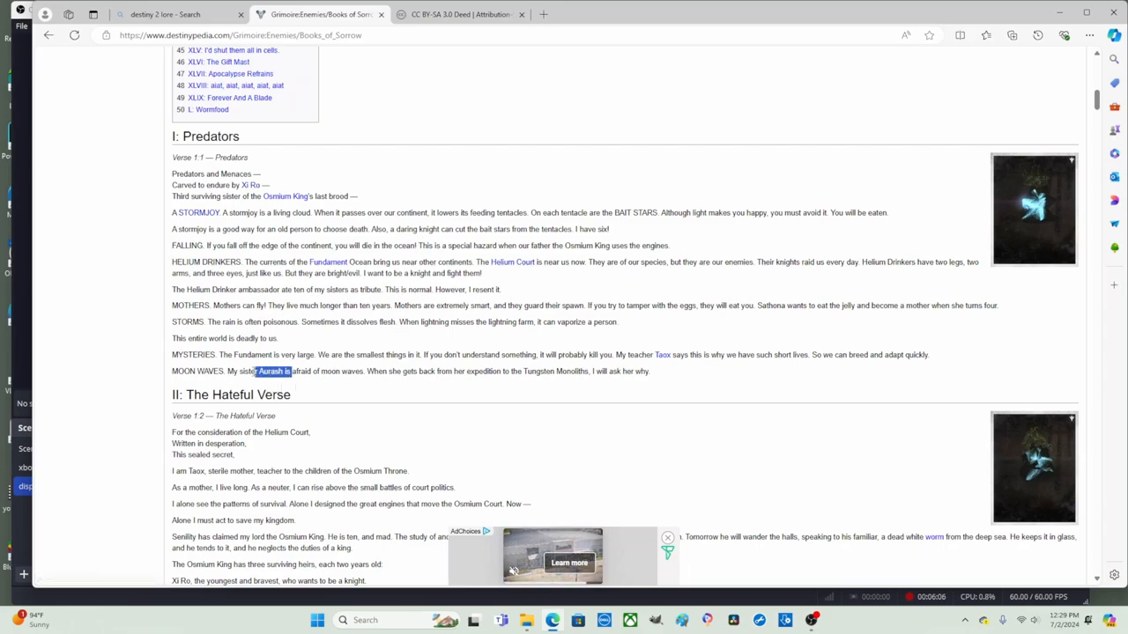
left_click(314, 398)
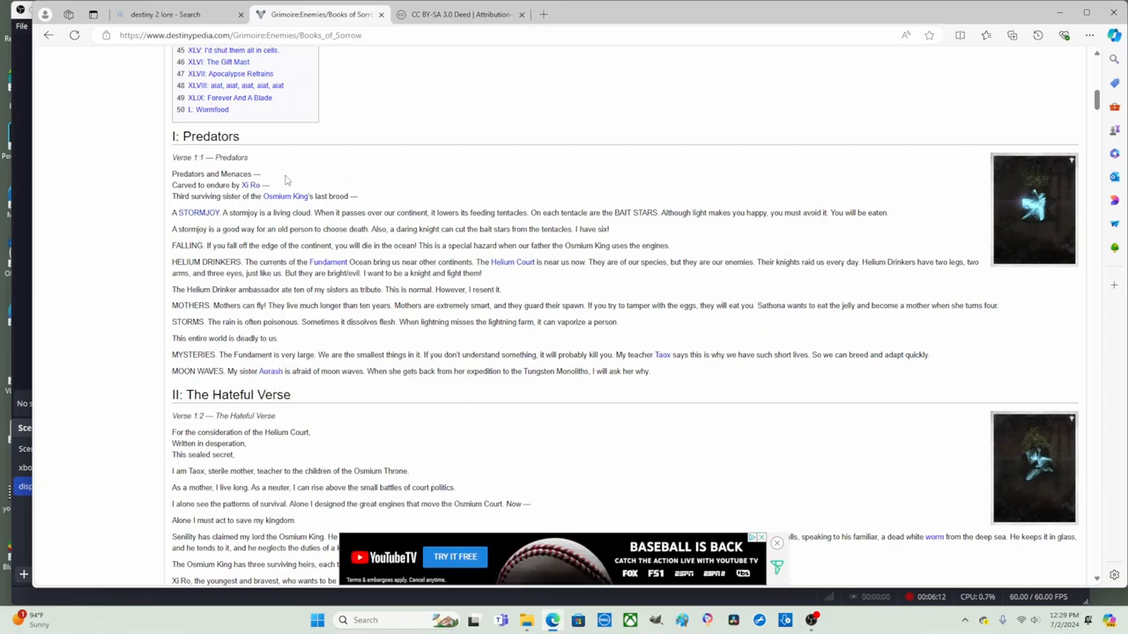
double_click(250, 185)
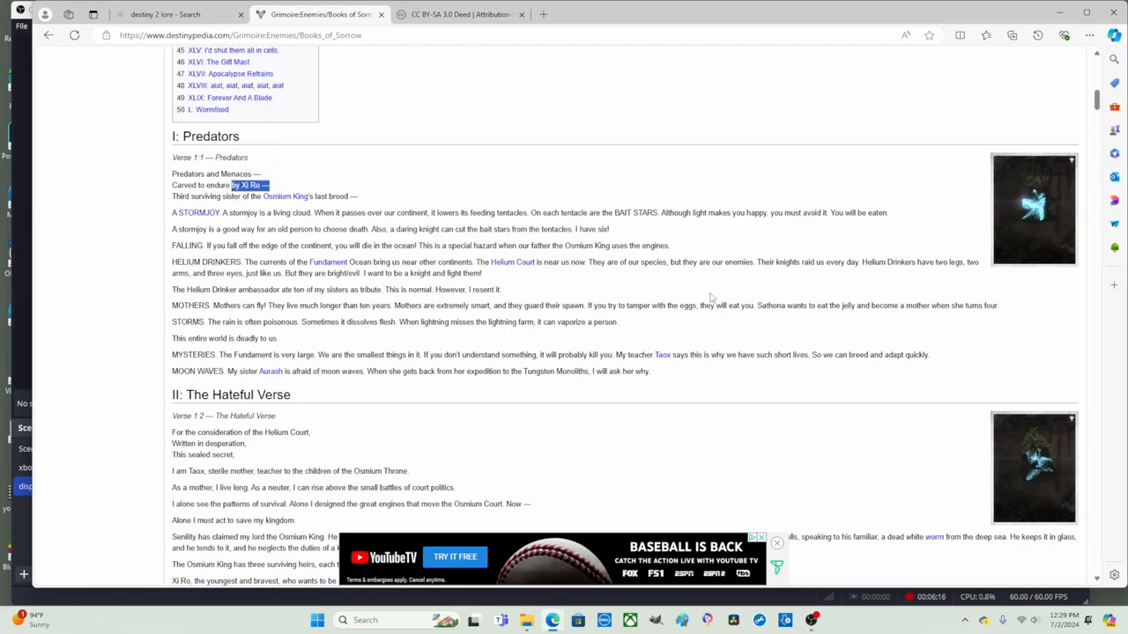
mouse_move(298, 195)
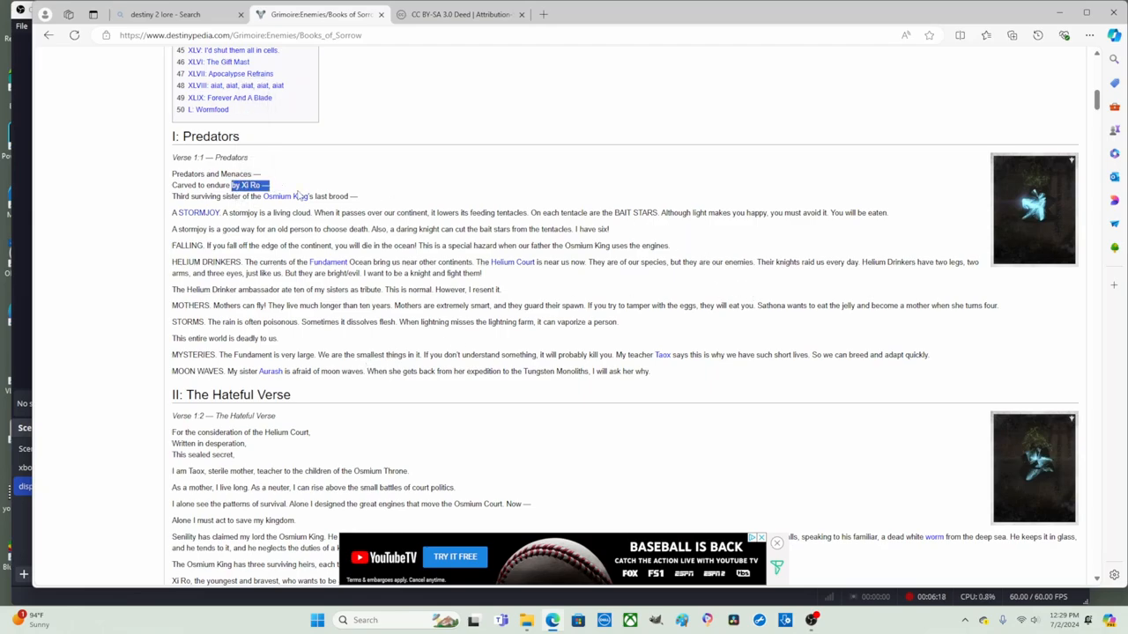
mouse_move(360, 326)
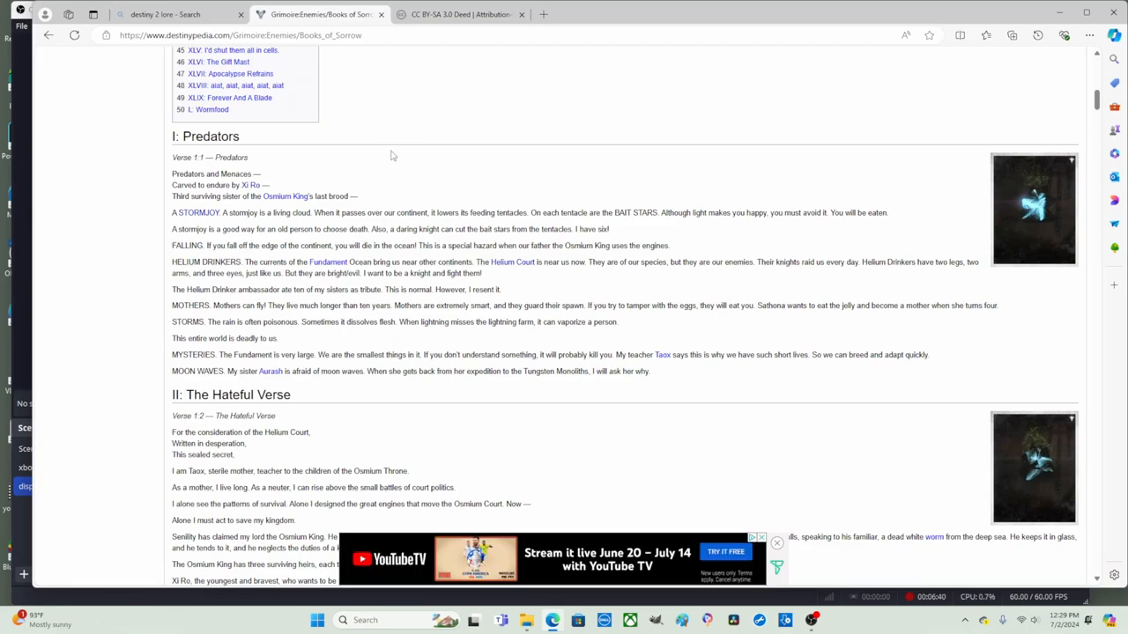
- Scroll to the full Hateful Verse, marking then clearing the words 'Helium Court'
scroll("down", 3)
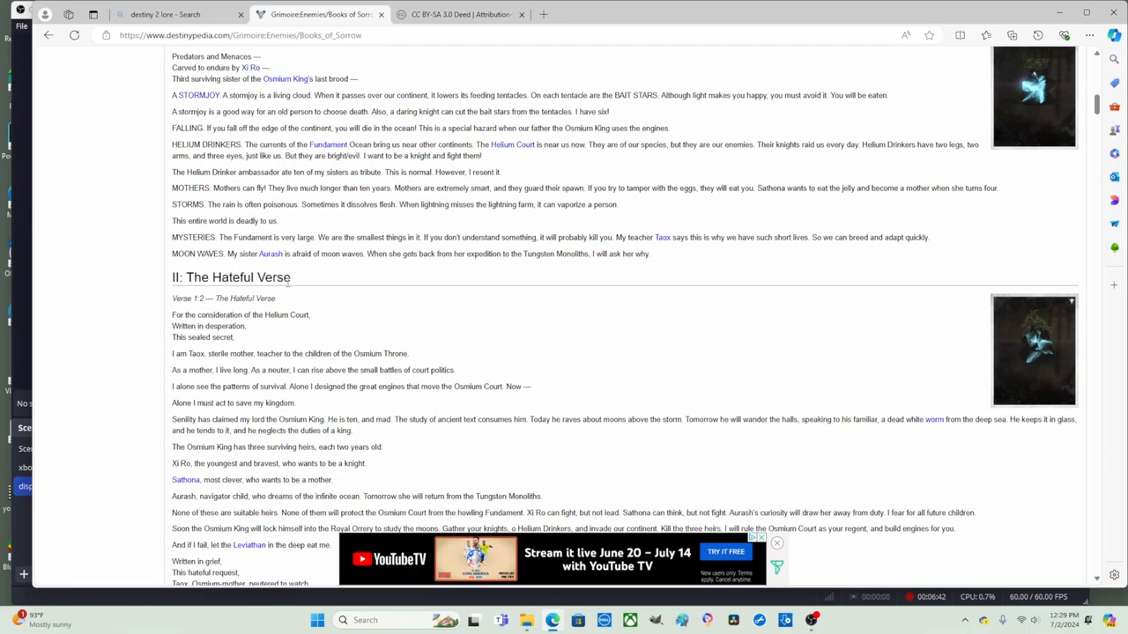
mouse_move(324, 278)
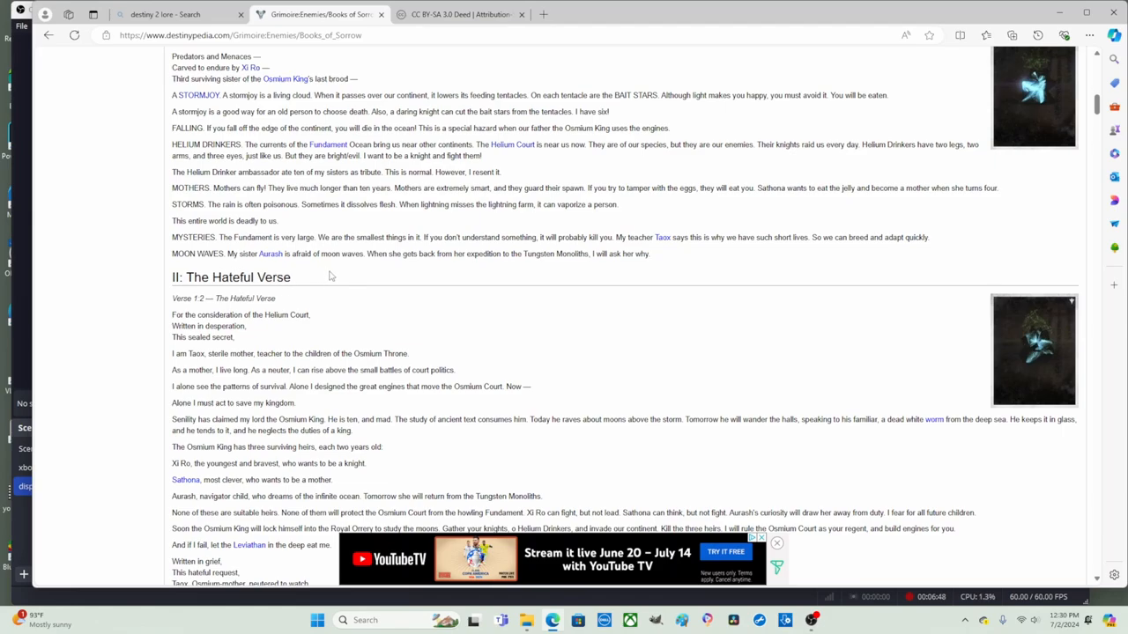
mouse_move(356, 312)
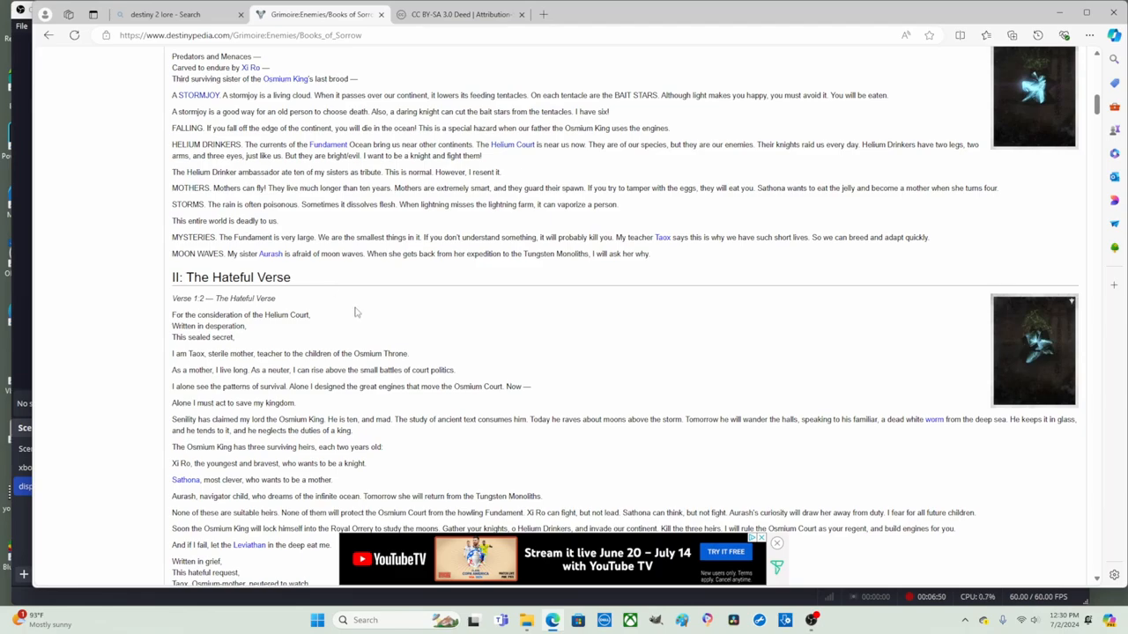
scroll("down", 3)
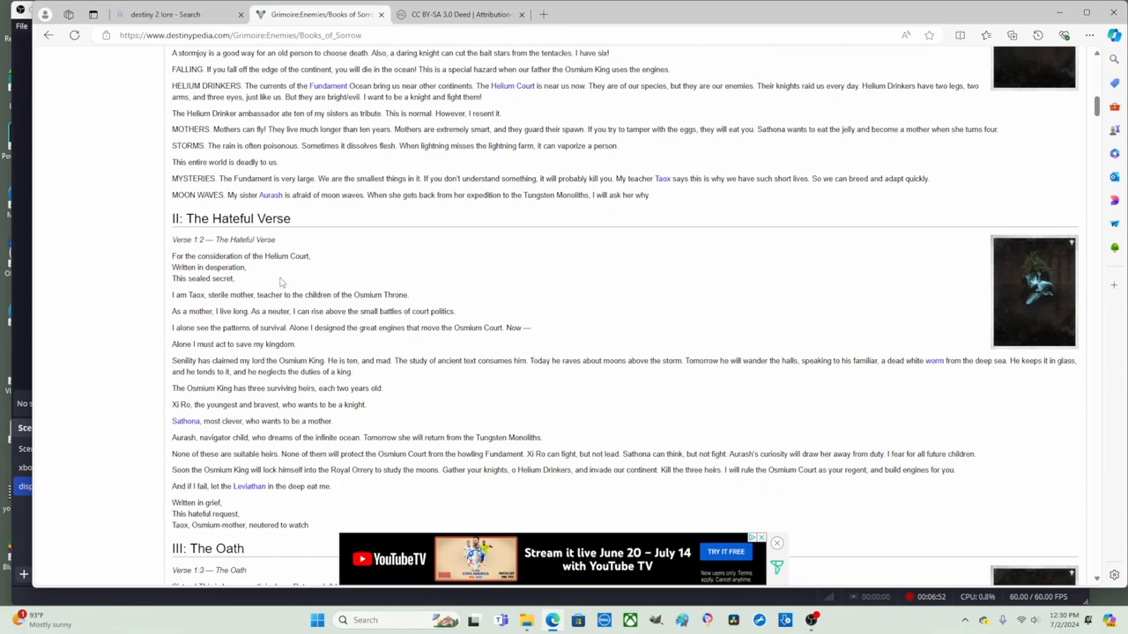
mouse_move(278, 280)
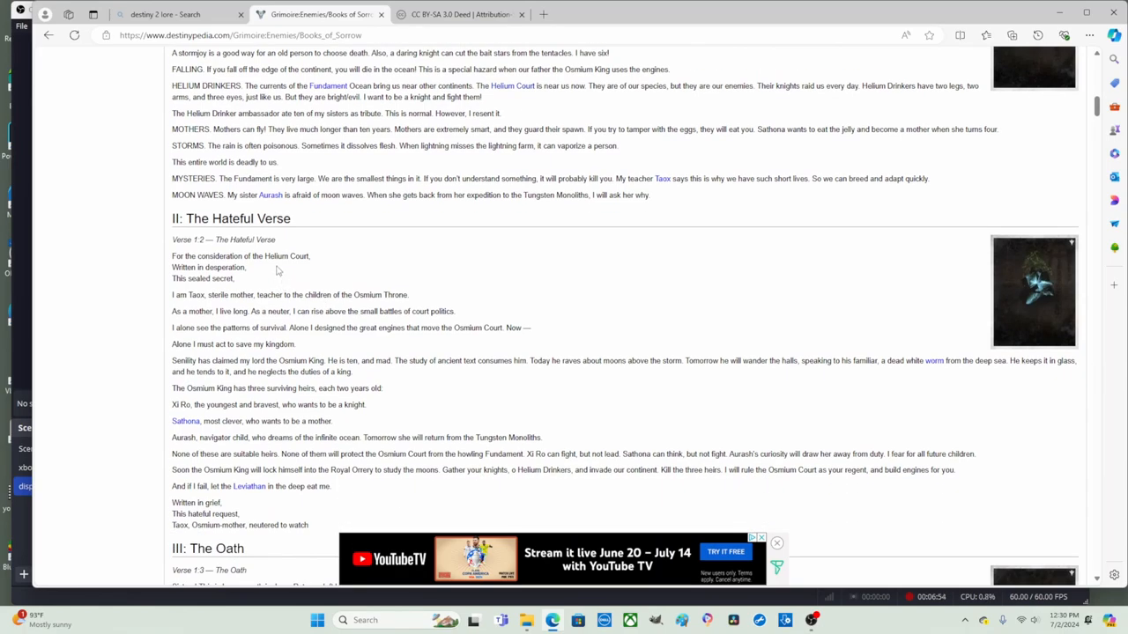
double_click(286, 255)
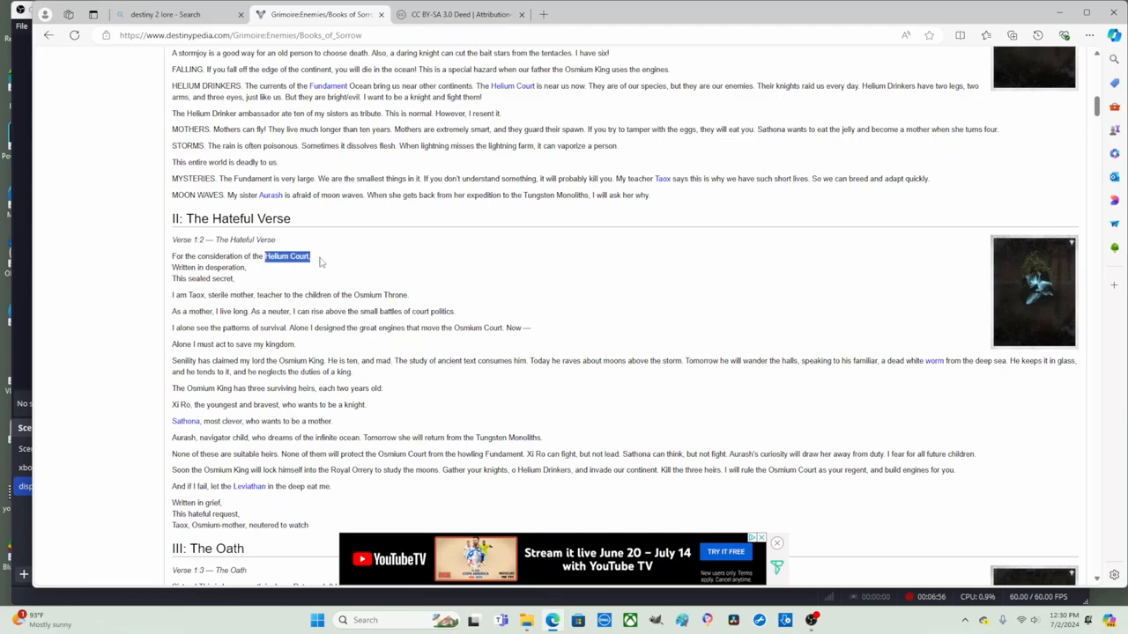
mouse_move(250, 210)
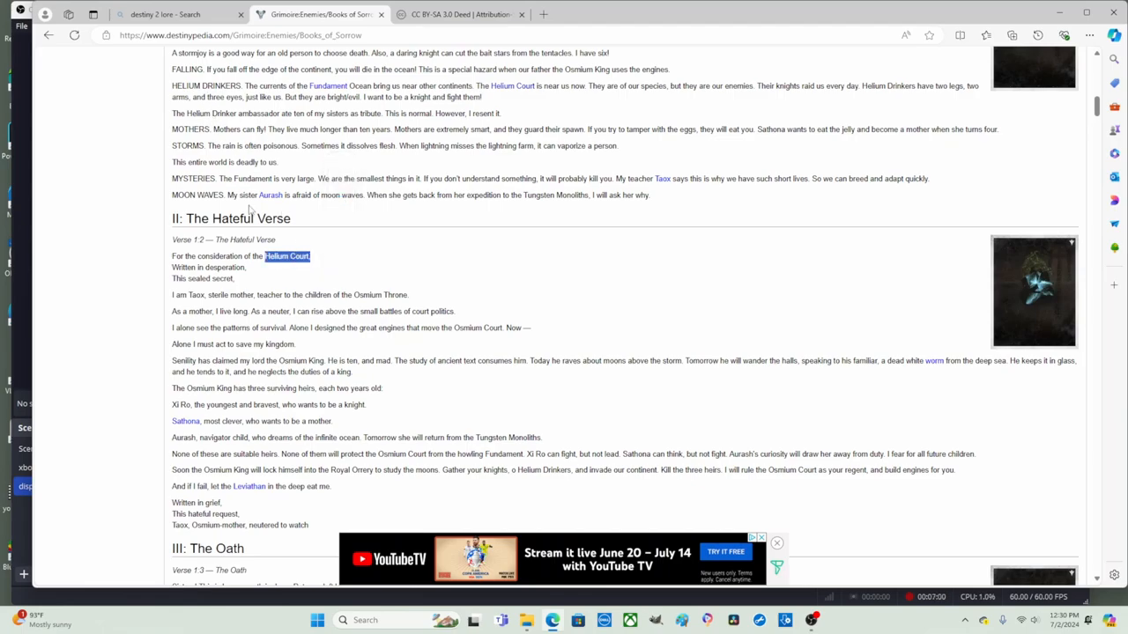
left_click(263, 275)
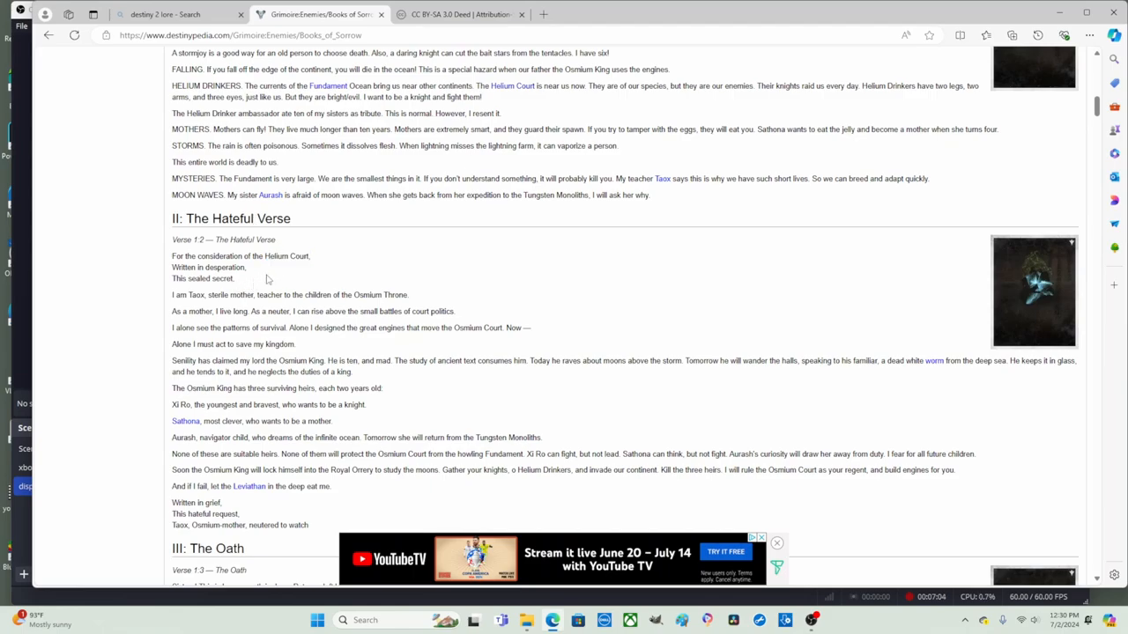
mouse_move(303, 255)
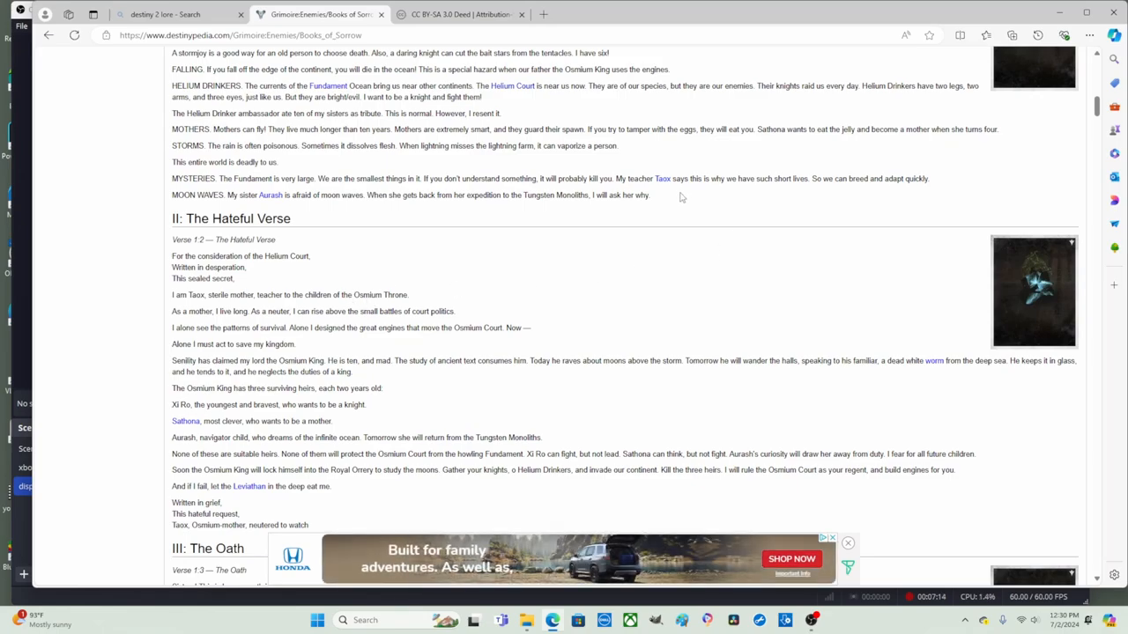
mouse_move(663, 178)
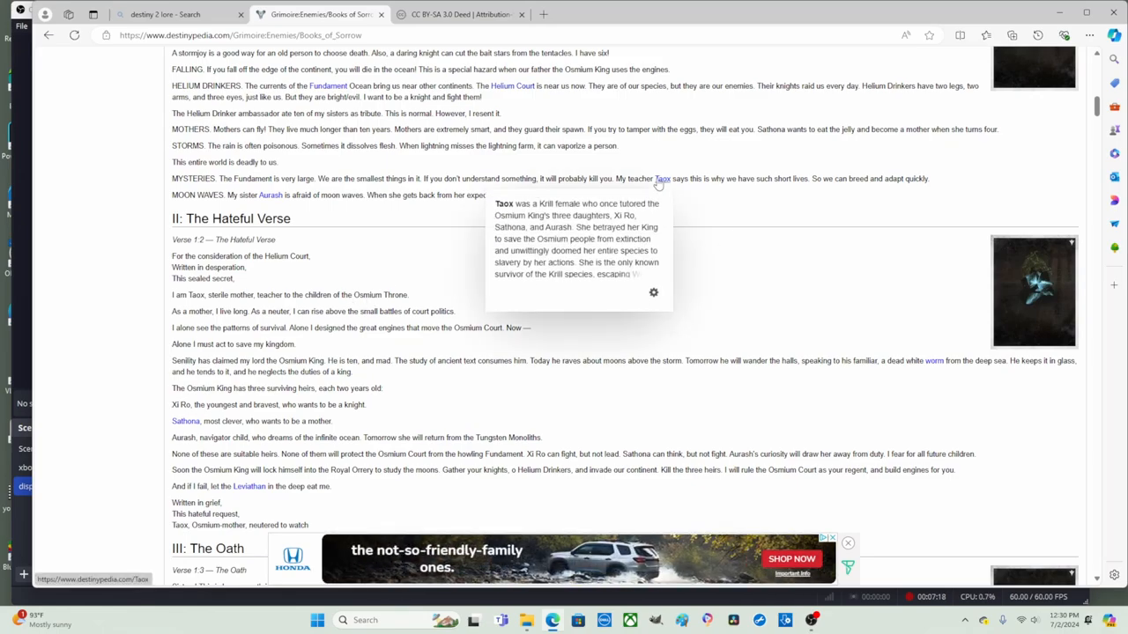
mouse_move(662, 354)
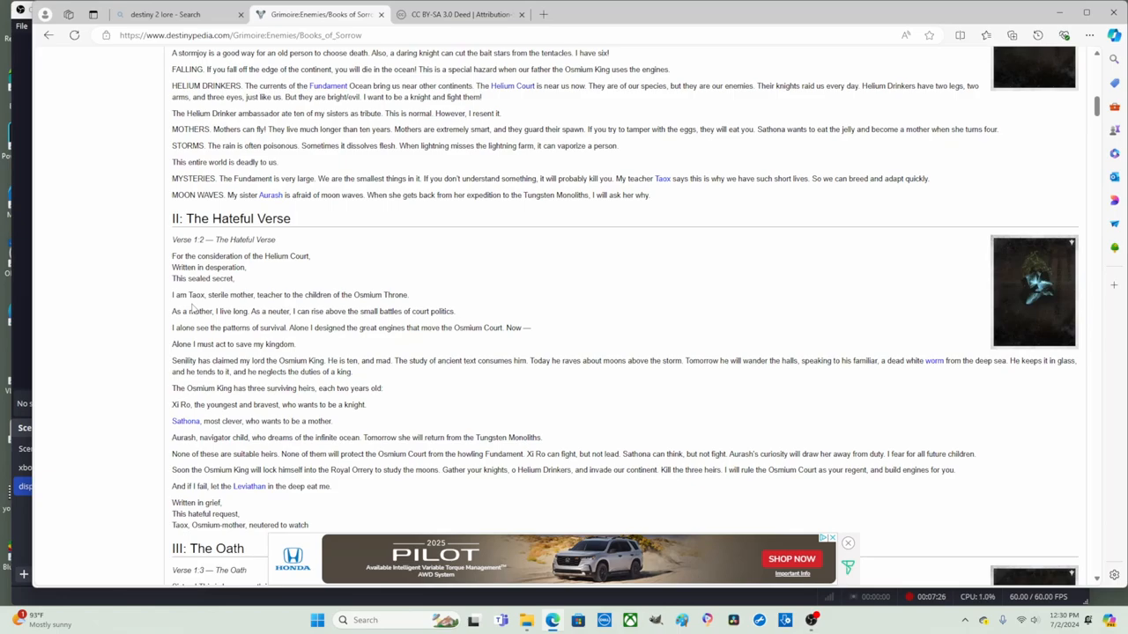
mouse_move(282, 321)
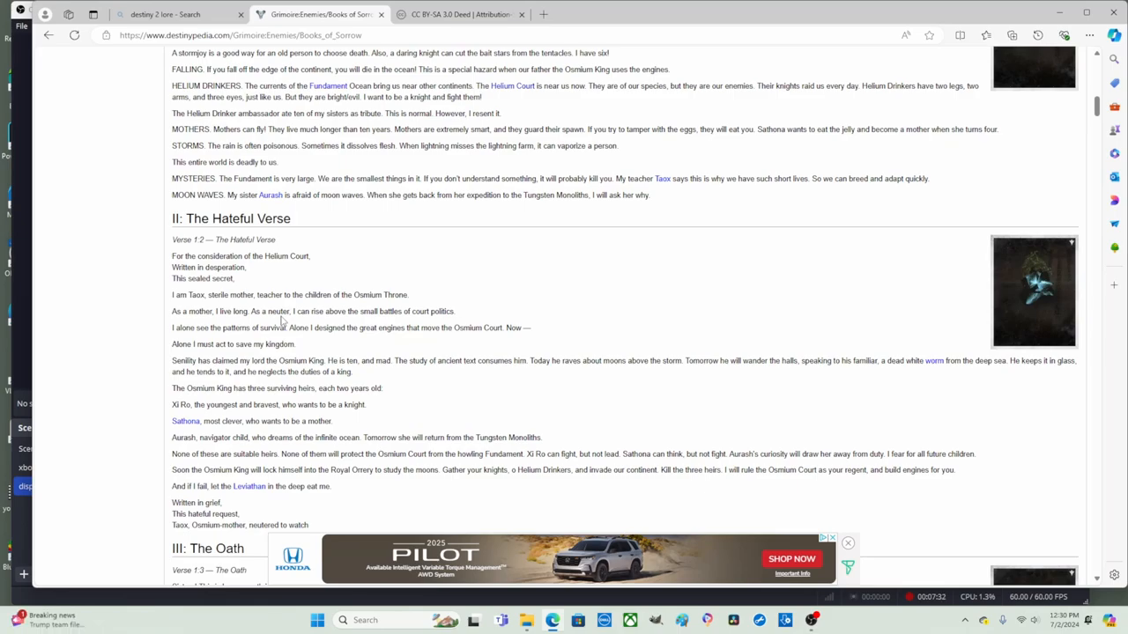
mouse_move(539, 331)
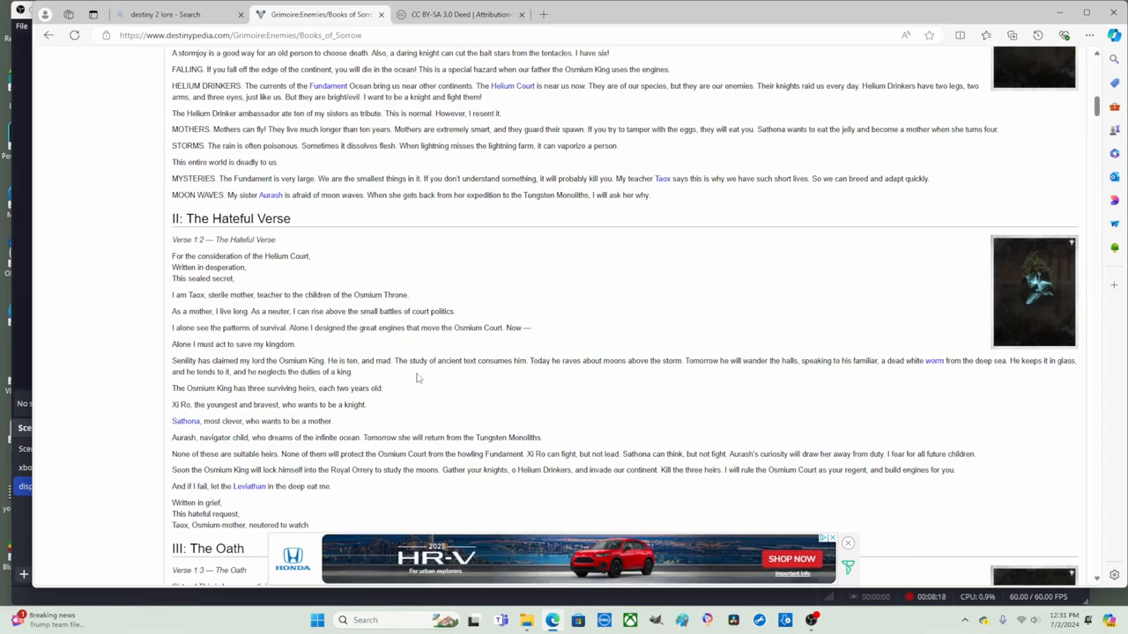
mouse_move(550, 381)
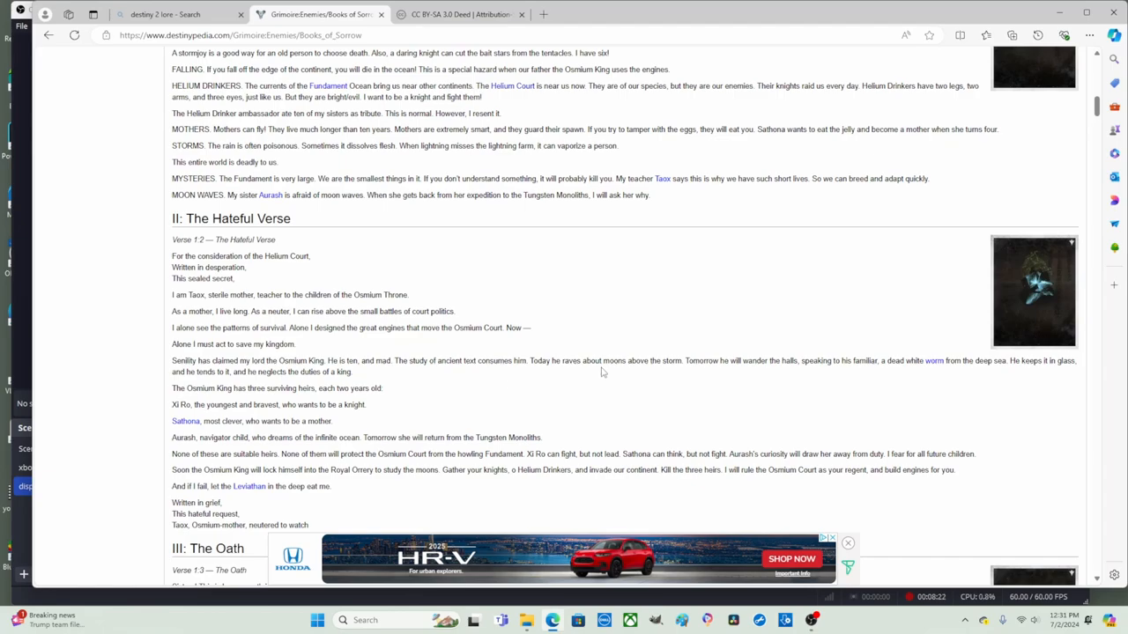
mouse_move(679, 372)
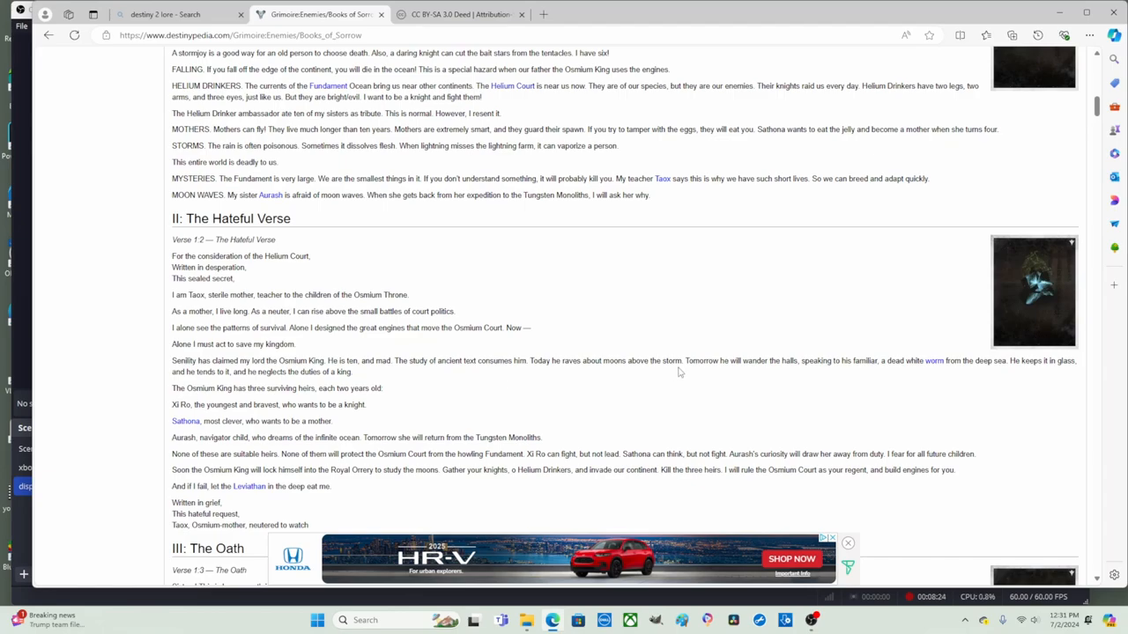
mouse_move(733, 375)
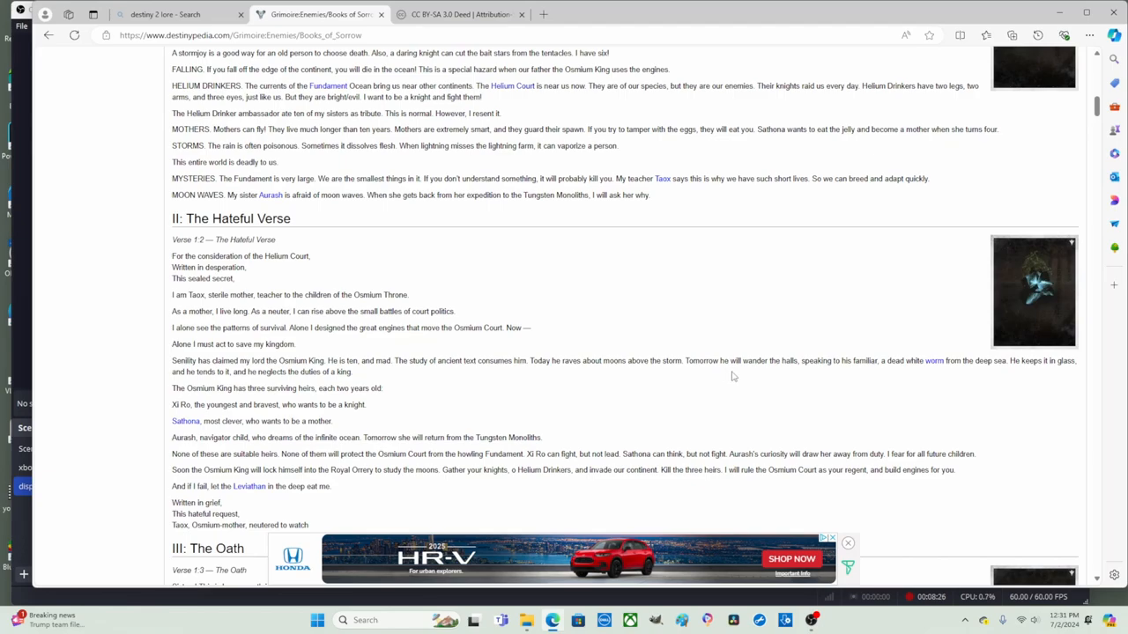
mouse_move(803, 377)
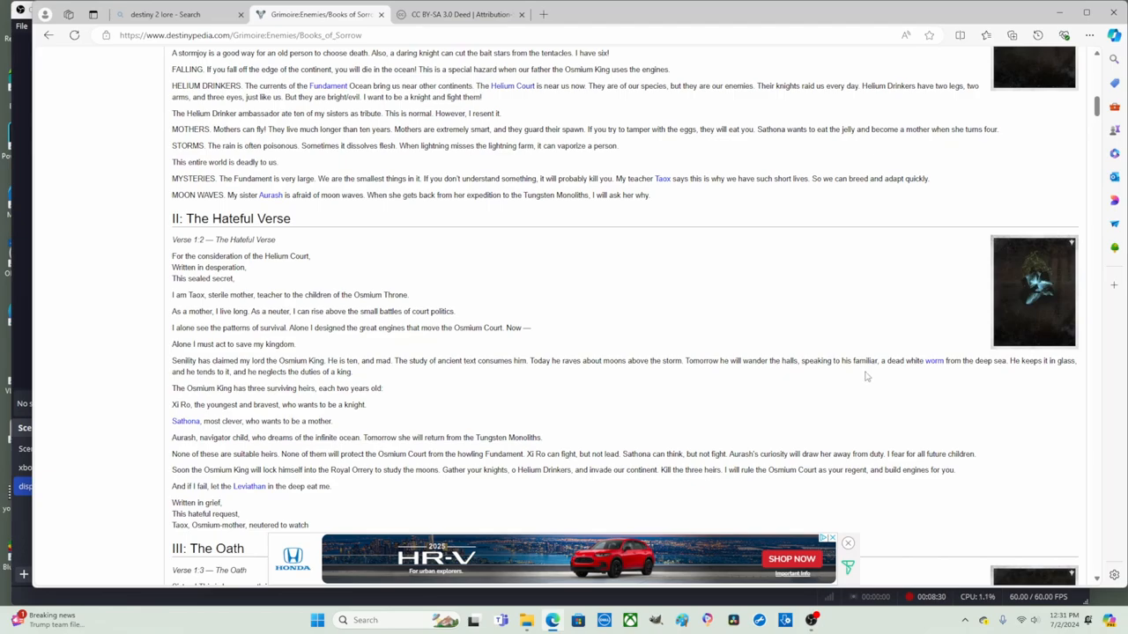
mouse_move(948, 379)
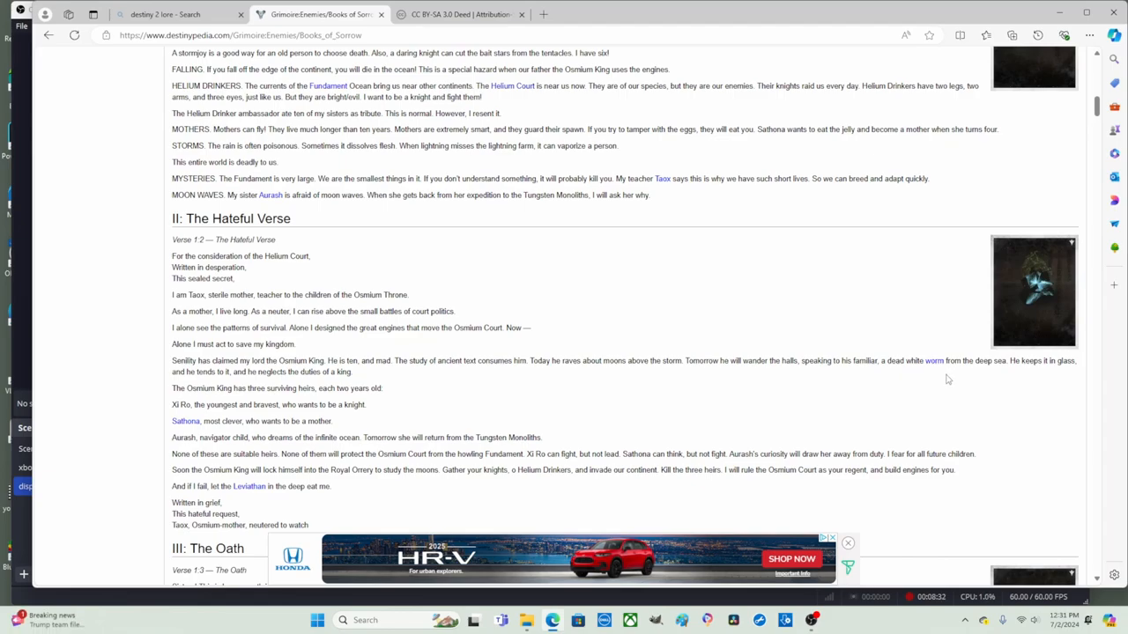
mouse_move(1011, 379)
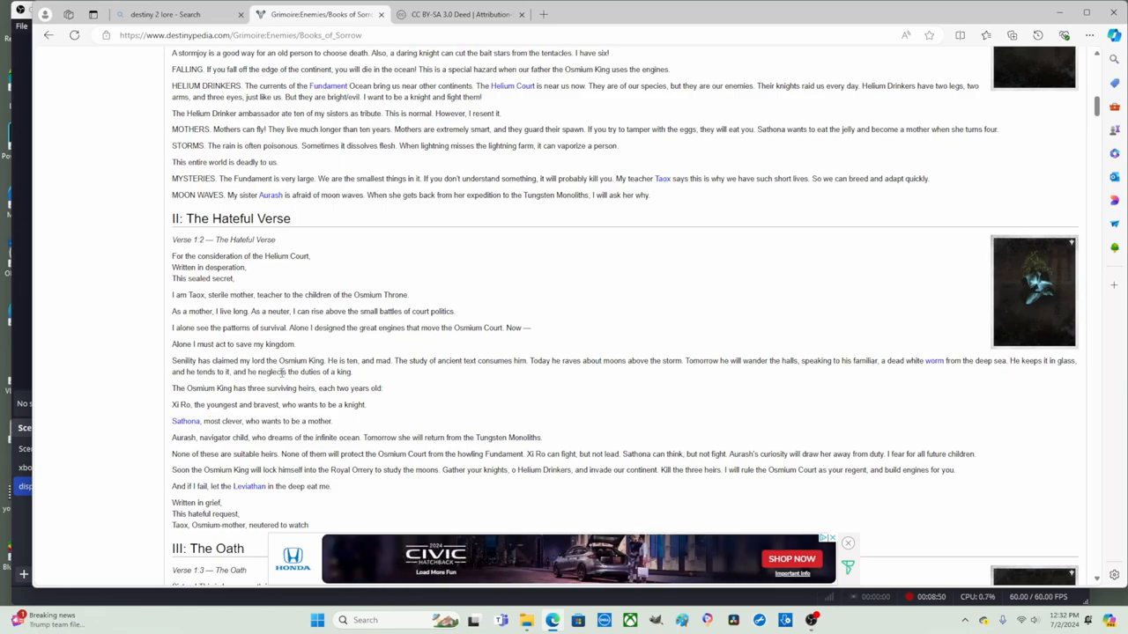
scroll("down", 3)
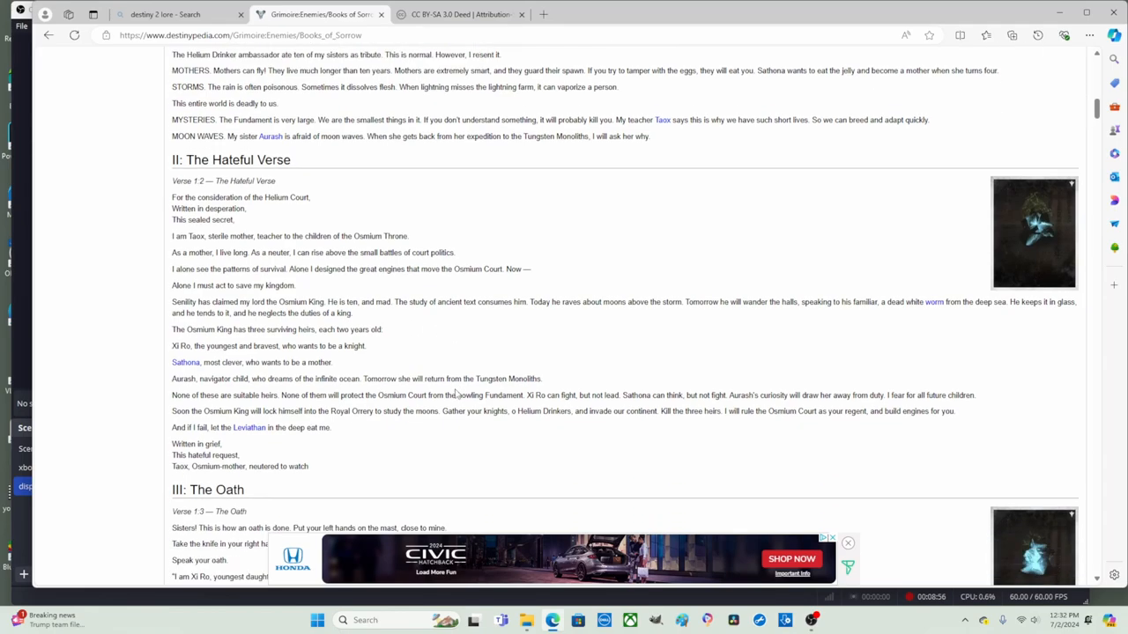
mouse_move(441, 317)
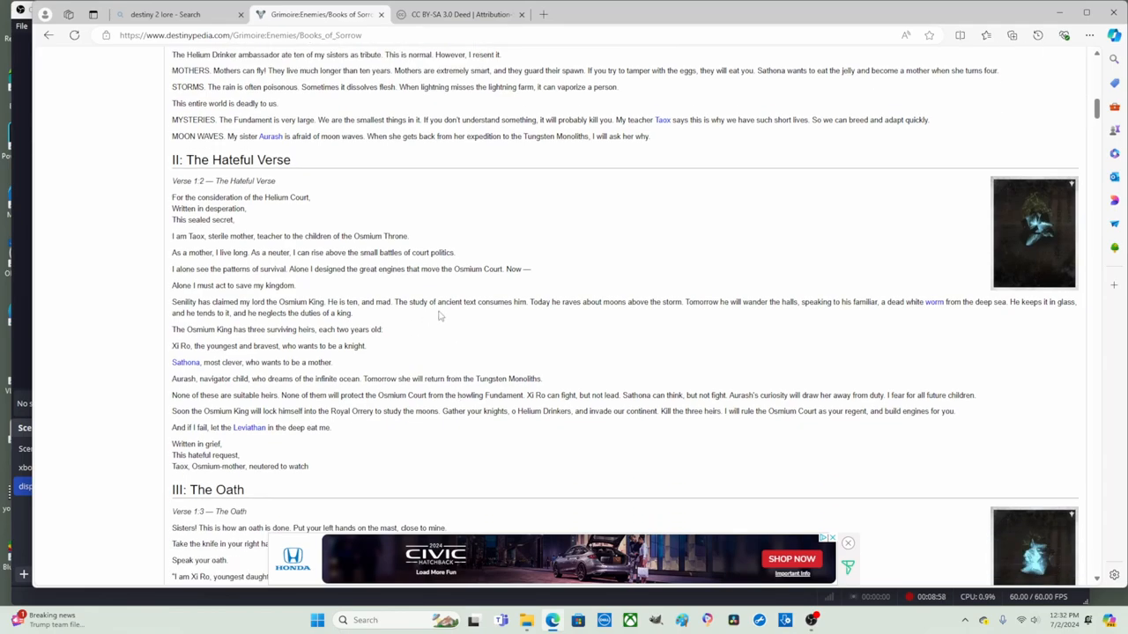
mouse_move(585, 302)
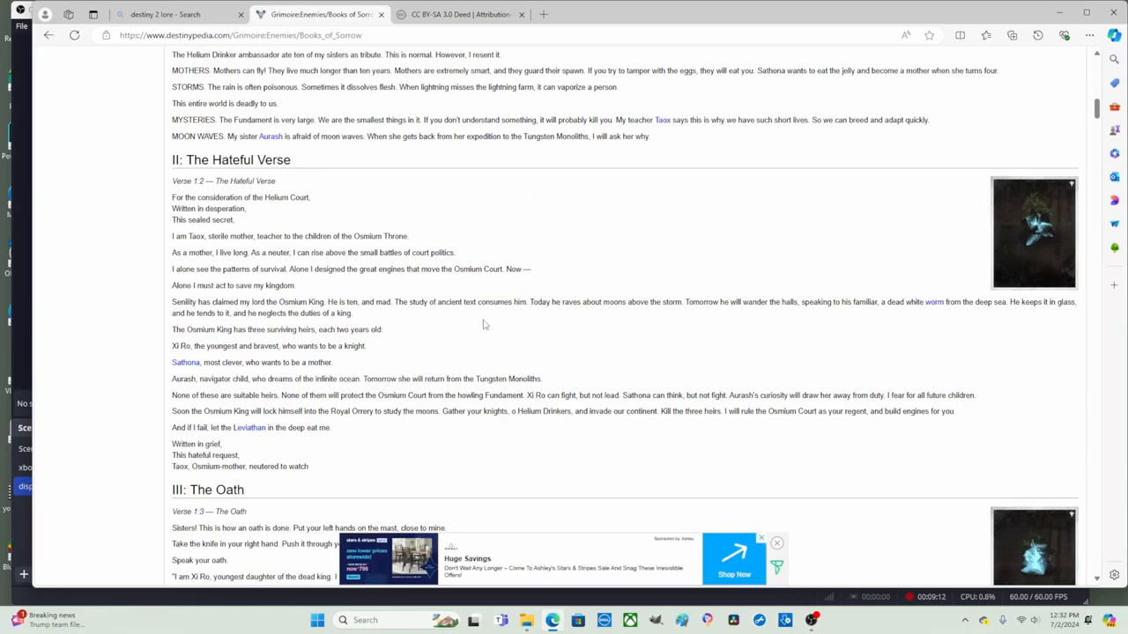
mouse_move(578, 319)
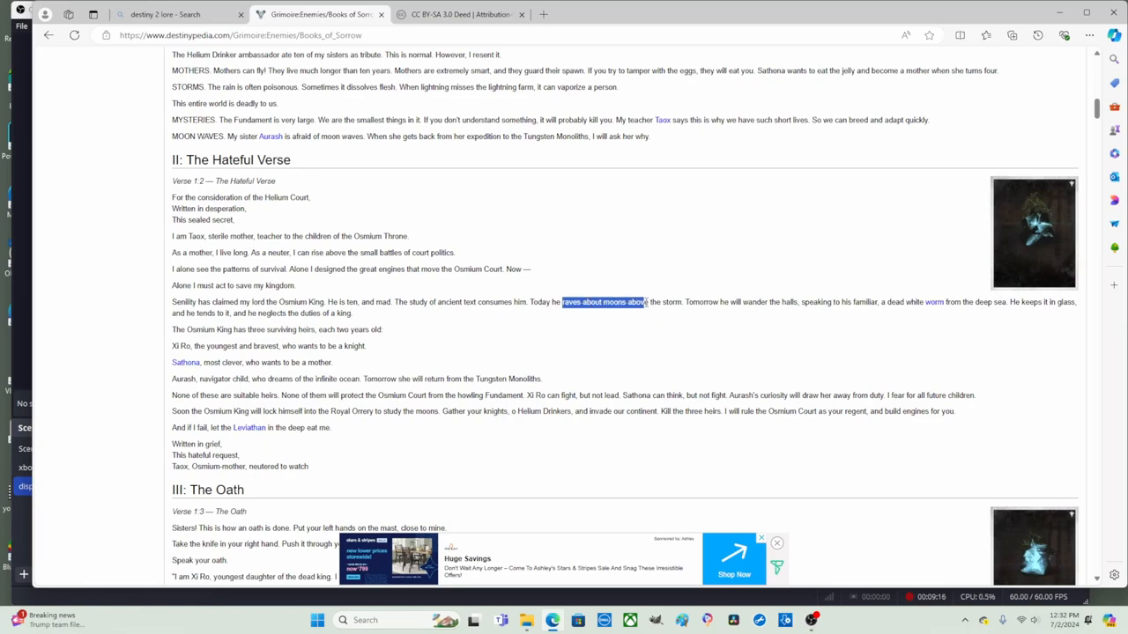
left_click_drag(643, 301, 683, 301)
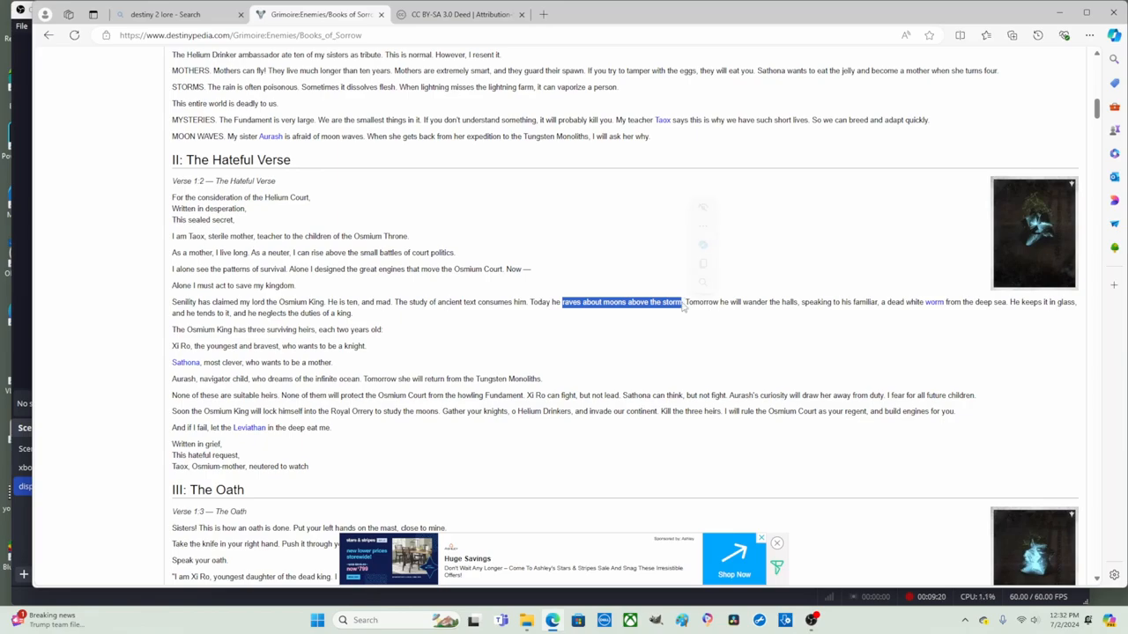
left_click(918, 342)
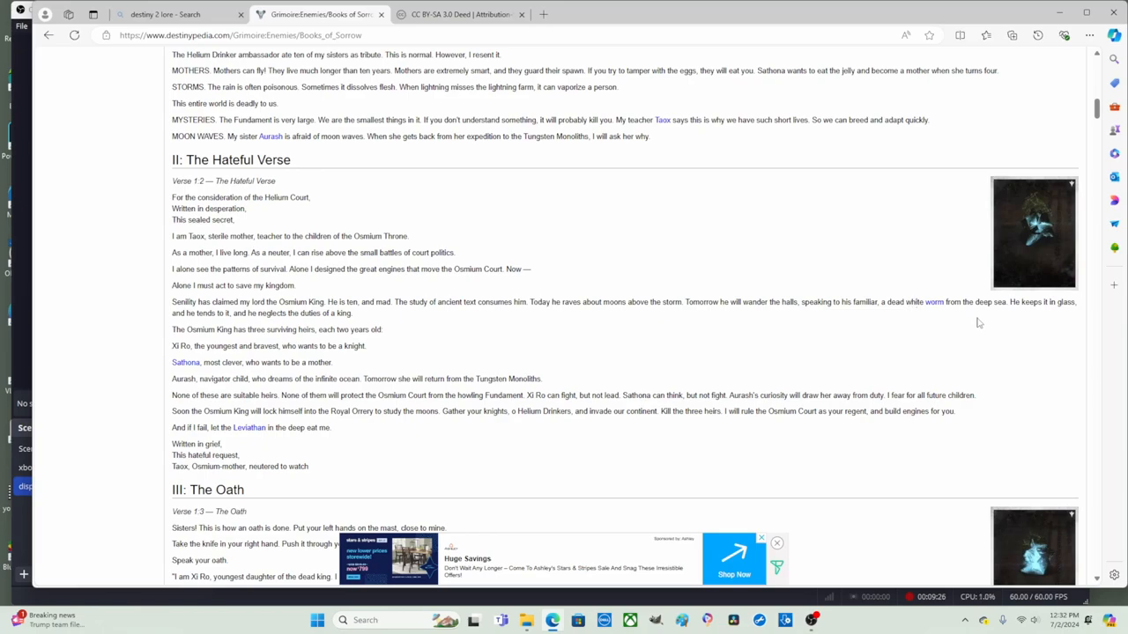
mouse_move(467, 324)
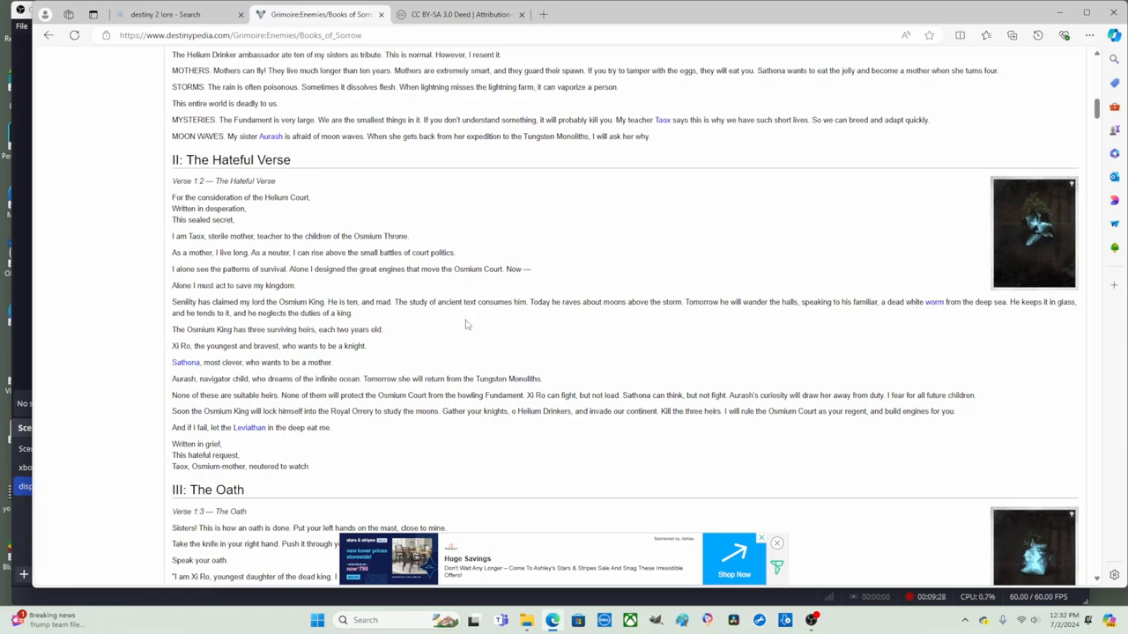
- Scroll slightly and drag-select a passage while reading the Hateful Verse
scroll("down", 3)
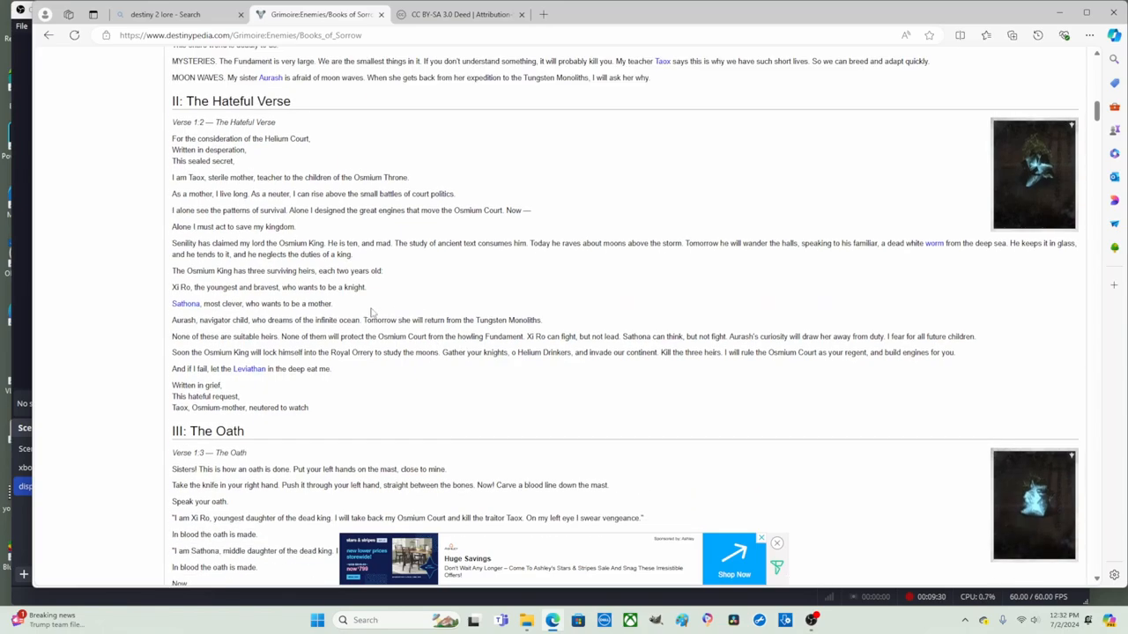
mouse_move(151, 281)
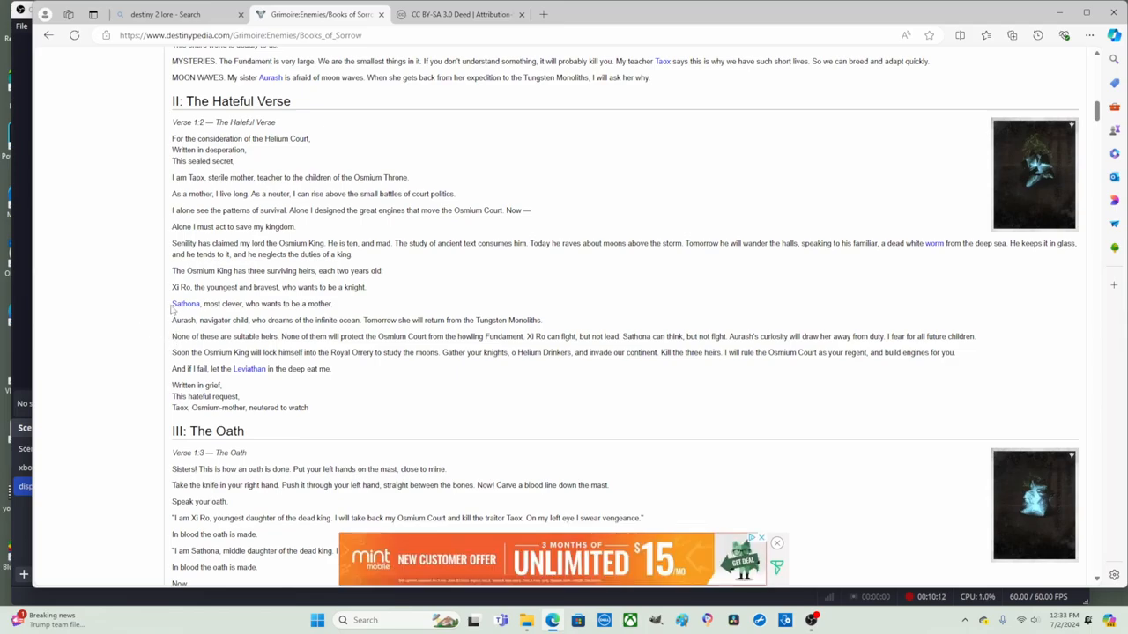
left_click_drag(173, 53, 226, 303)
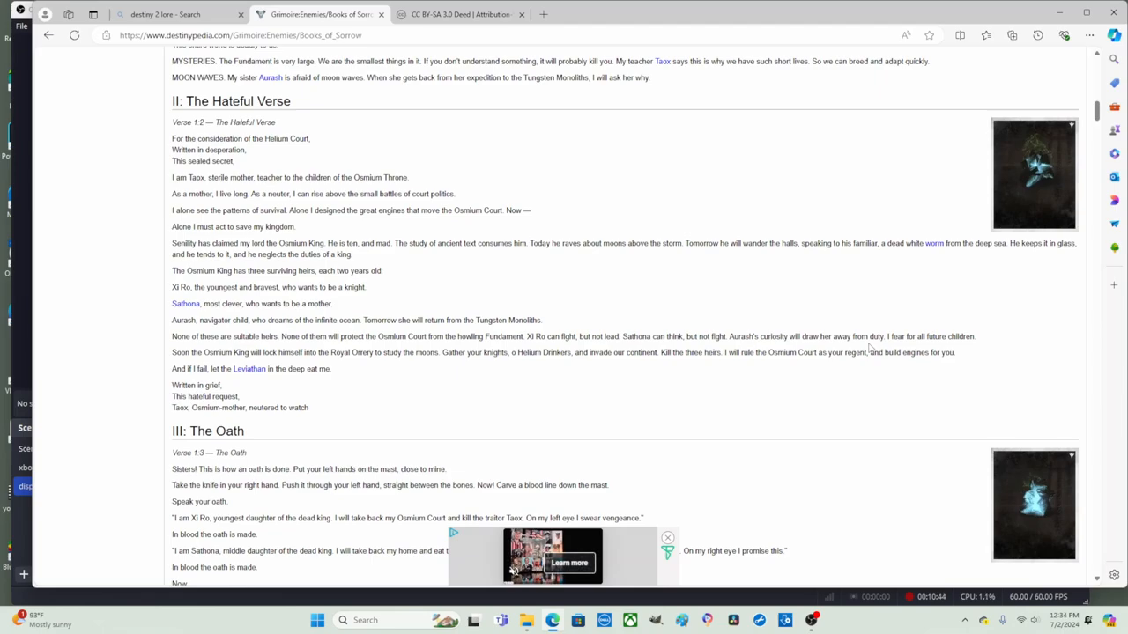
mouse_move(626, 377)
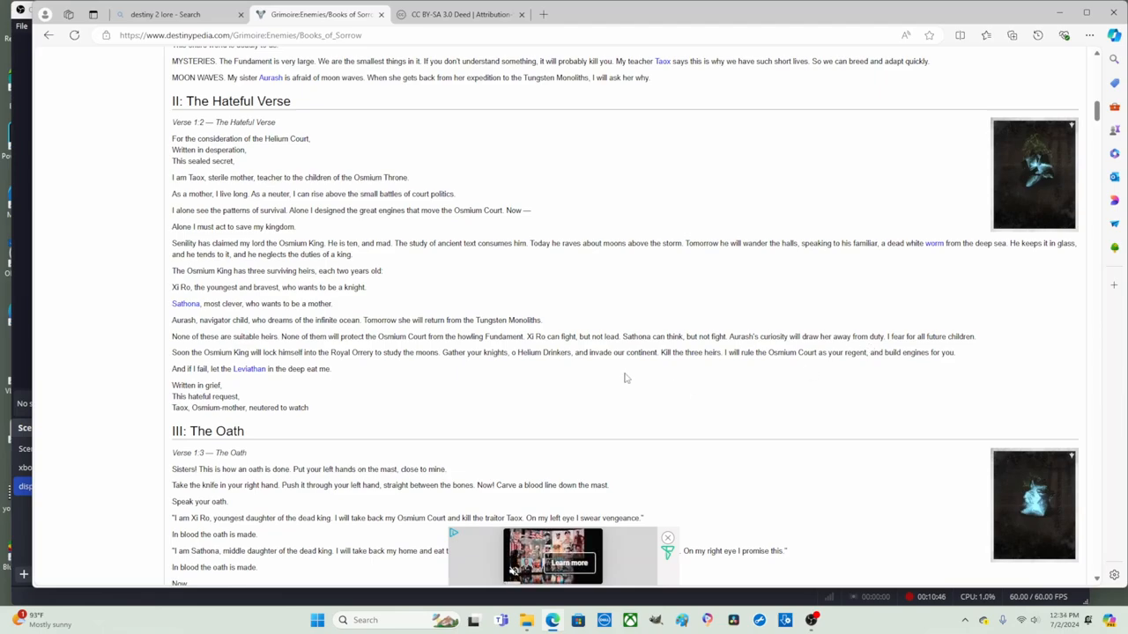
double_click(546, 336)
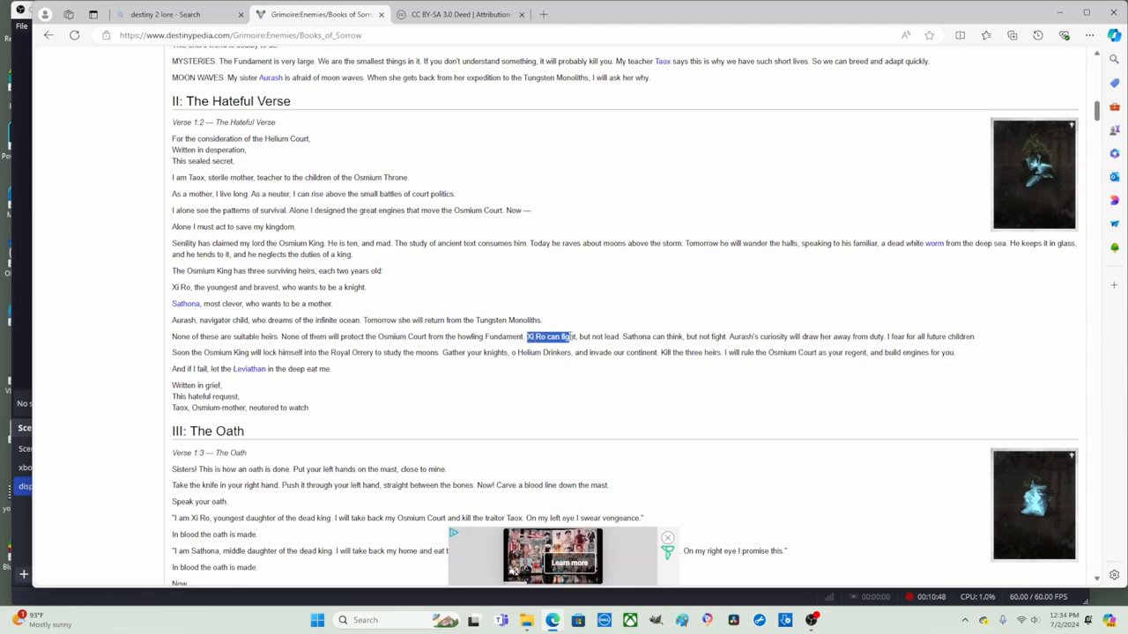
left_click_drag(571, 336, 673, 336)
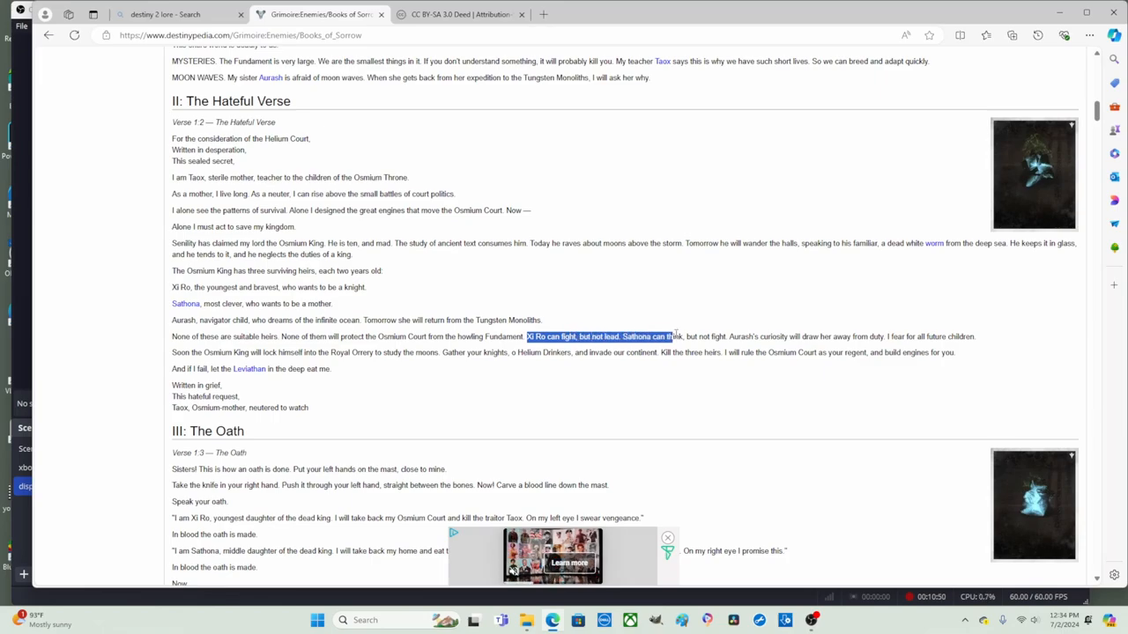
left_click_drag(670, 337, 825, 336)
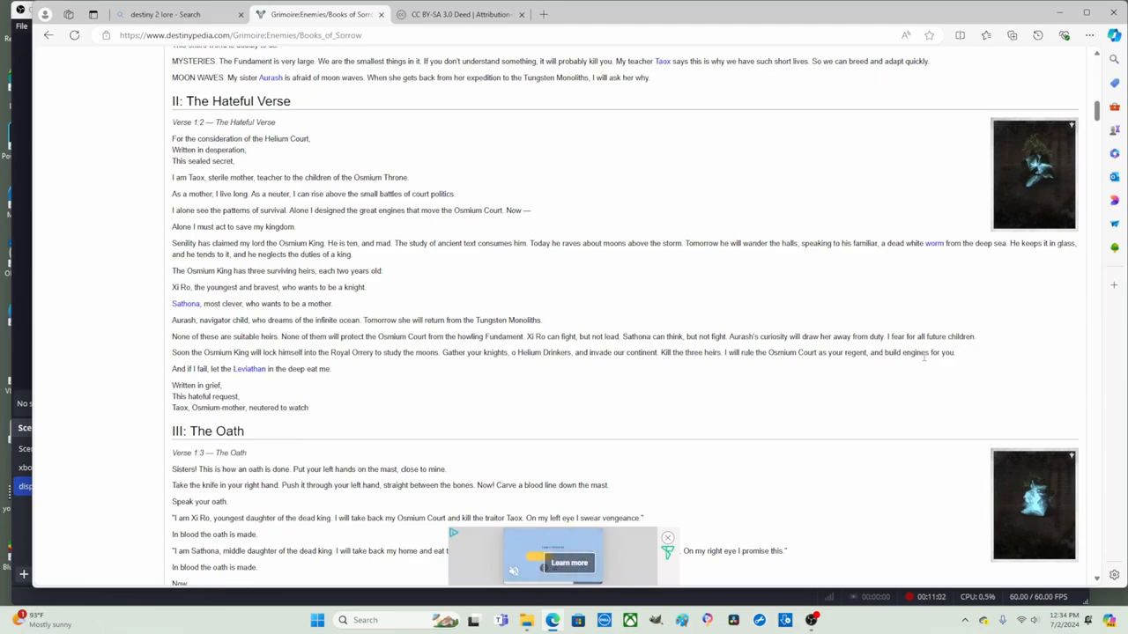
mouse_move(138, 356)
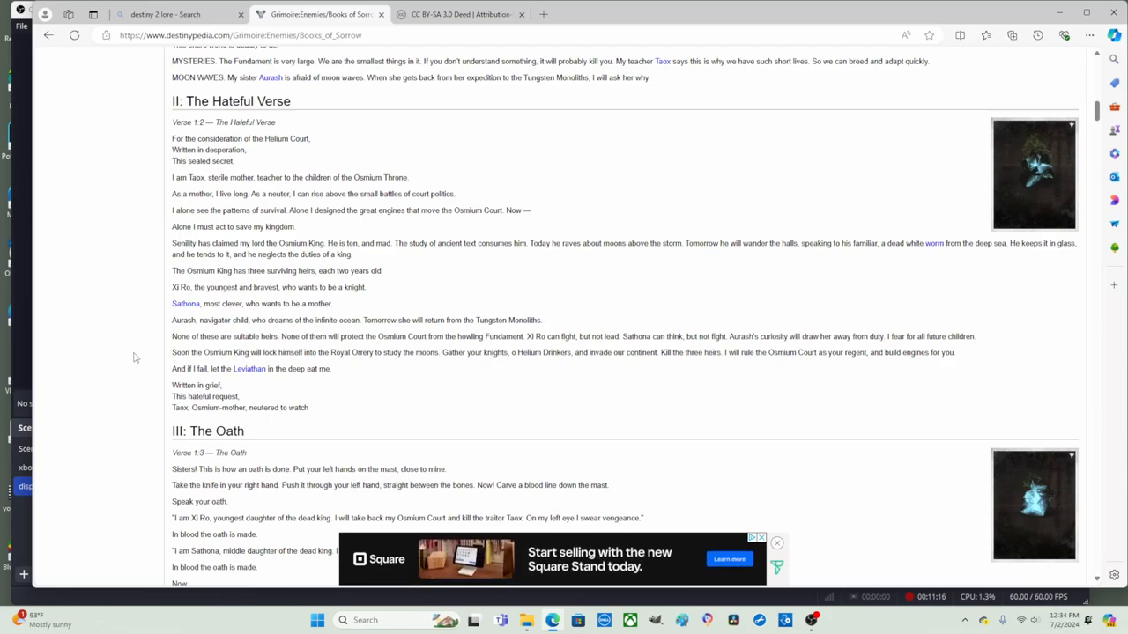
mouse_move(514, 377)
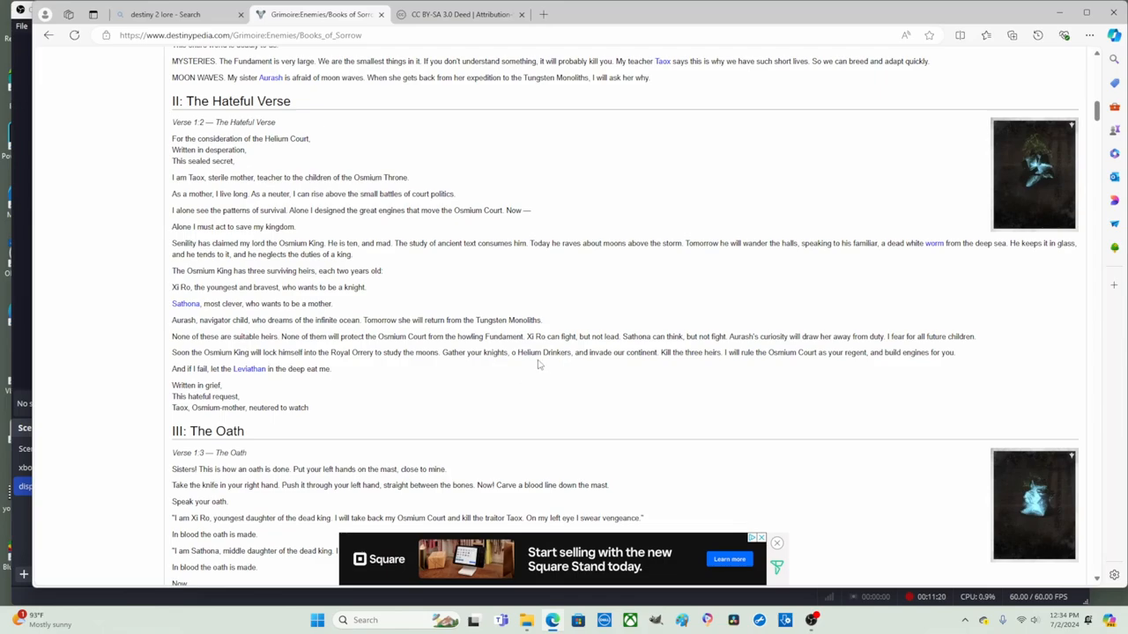
mouse_move(603, 366)
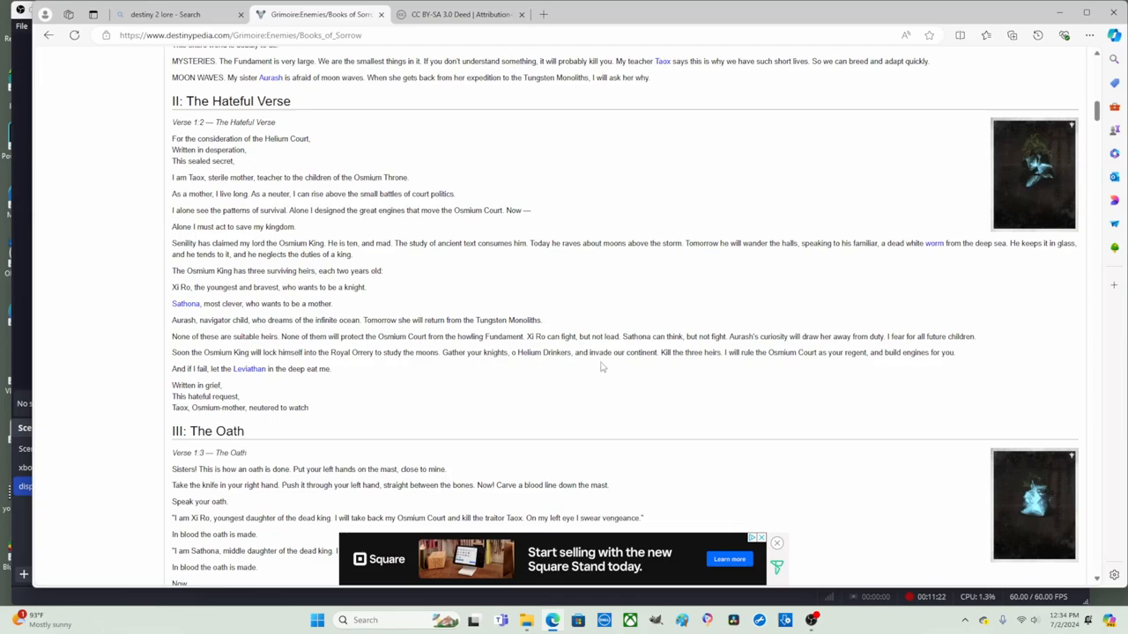
mouse_move(656, 367)
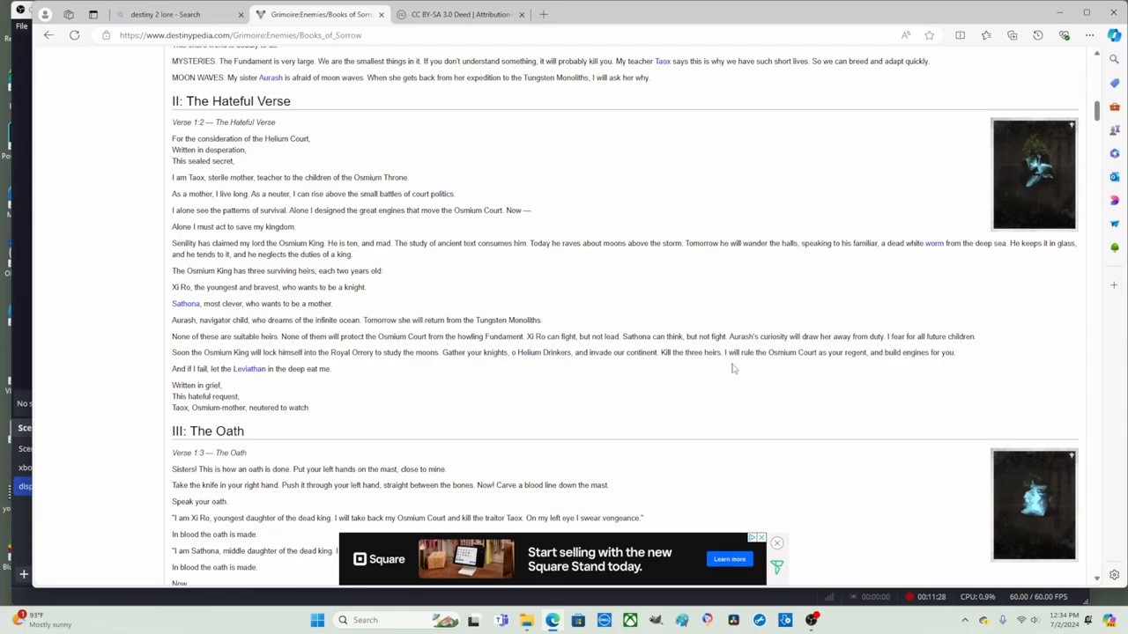
mouse_move(814, 372)
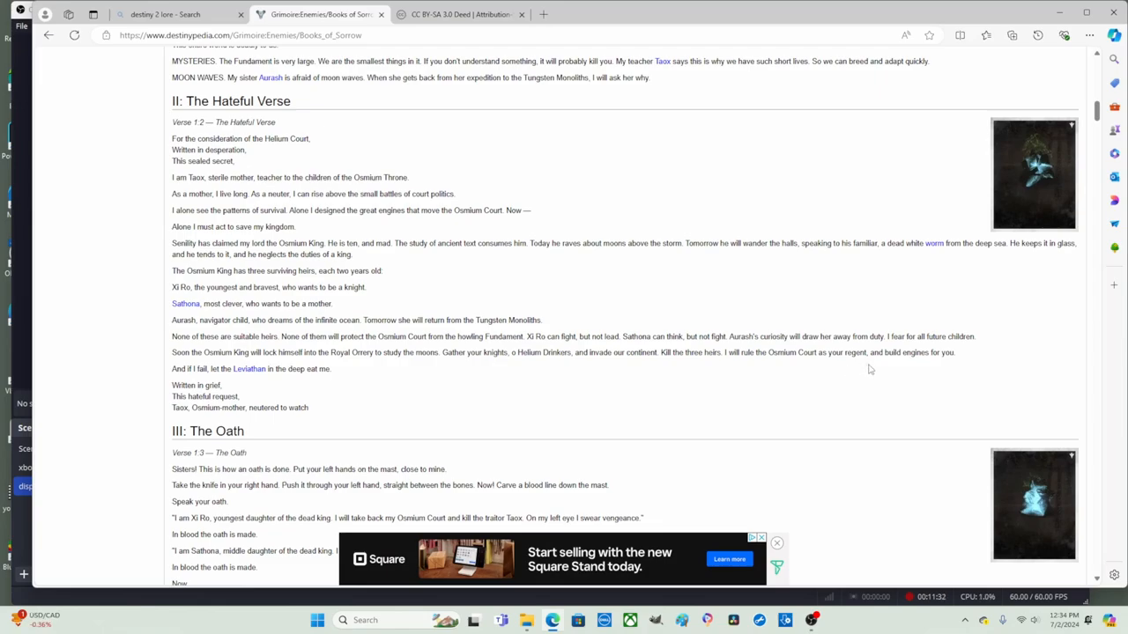
mouse_move(944, 368)
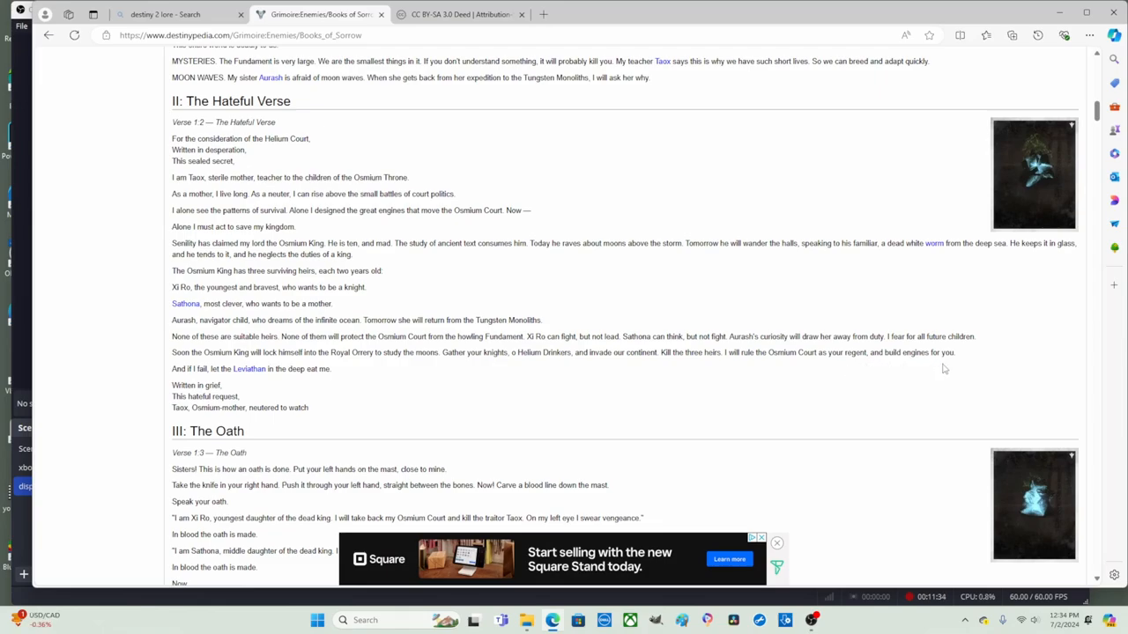
mouse_move(353, 400)
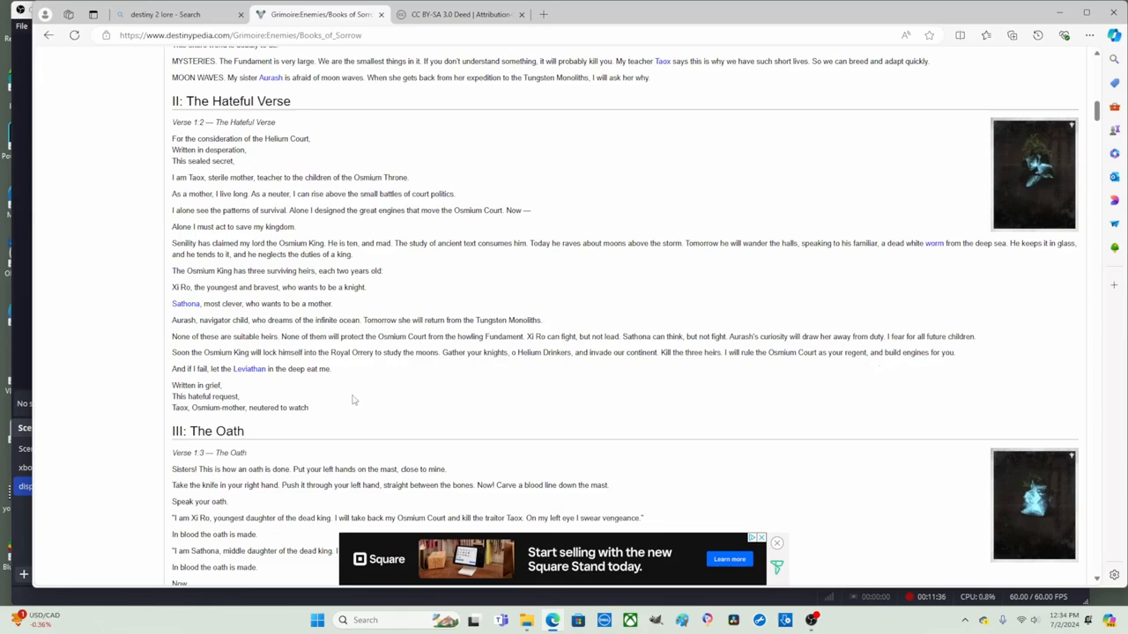
mouse_move(244, 386)
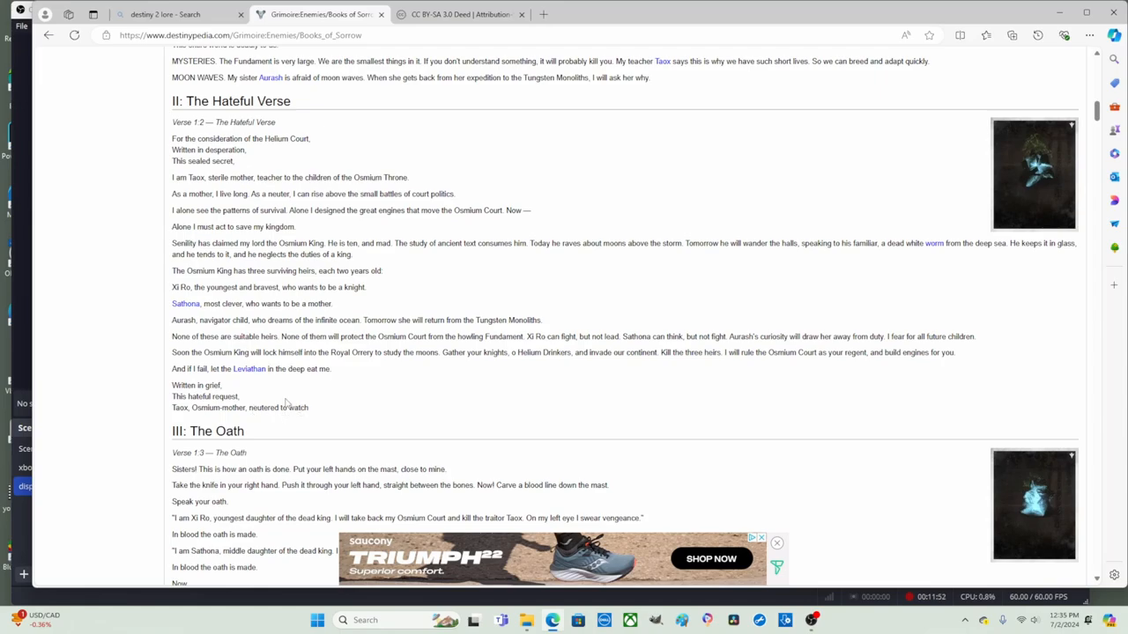
mouse_move(286, 395)
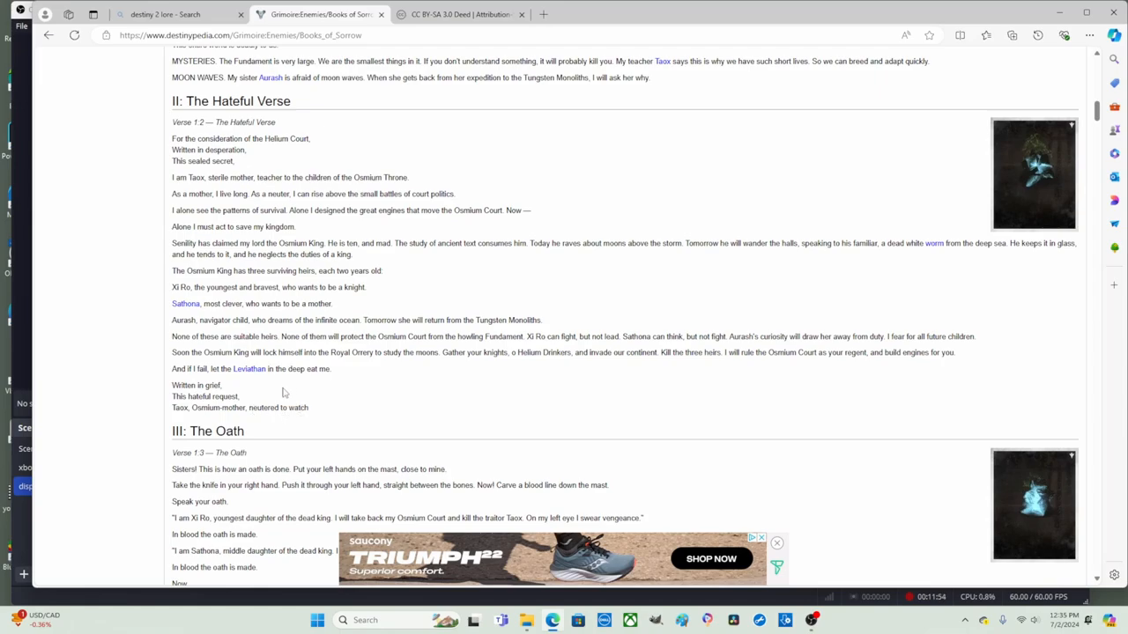
- Scroll until the III: The Oath heading and its verses are on screen
scroll("down", 3)
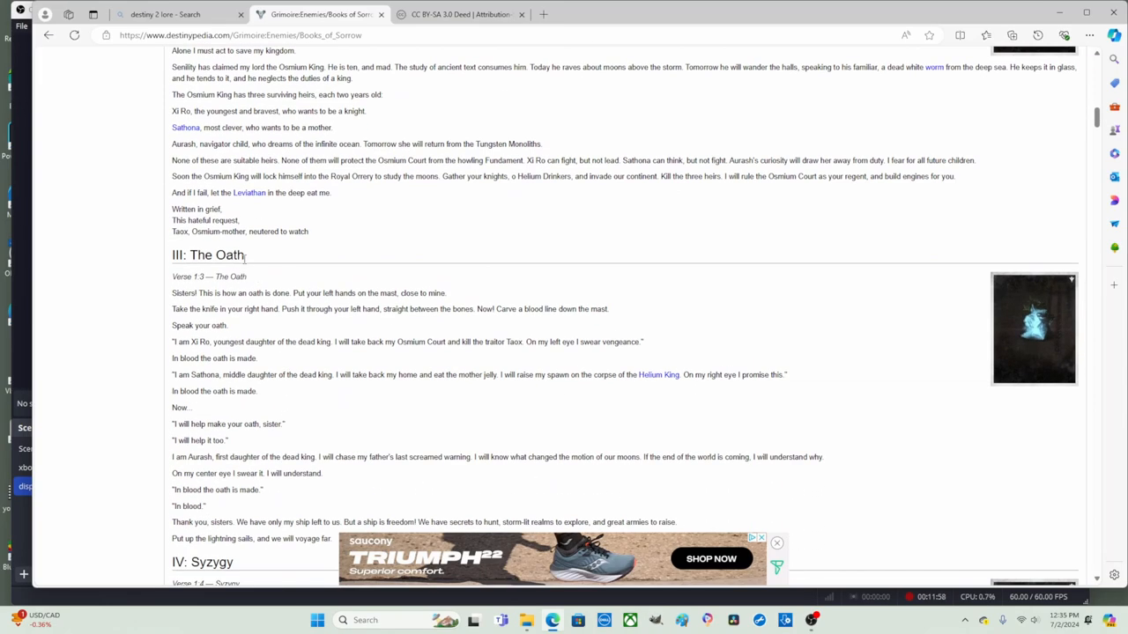
mouse_move(261, 267)
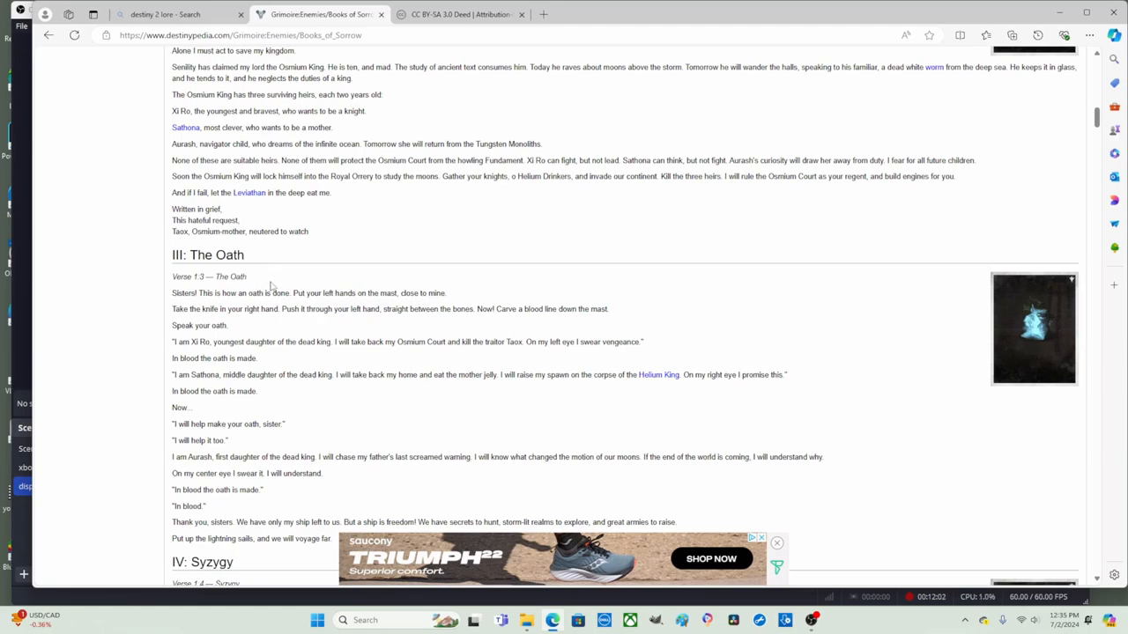
mouse_move(472, 299)
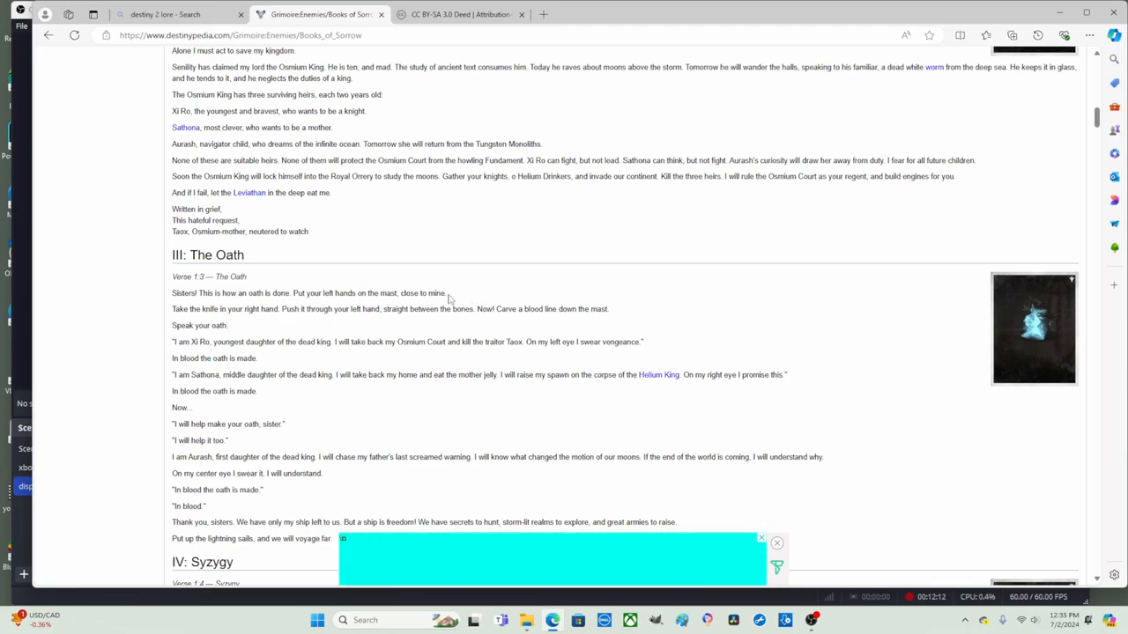
mouse_move(261, 325)
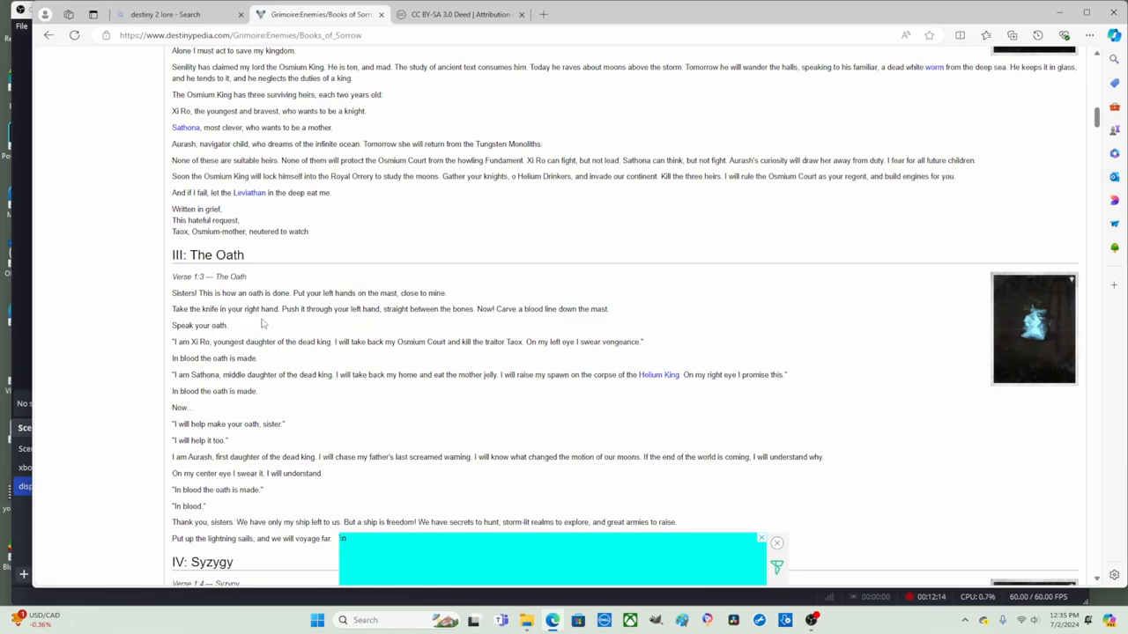
mouse_move(341, 325)
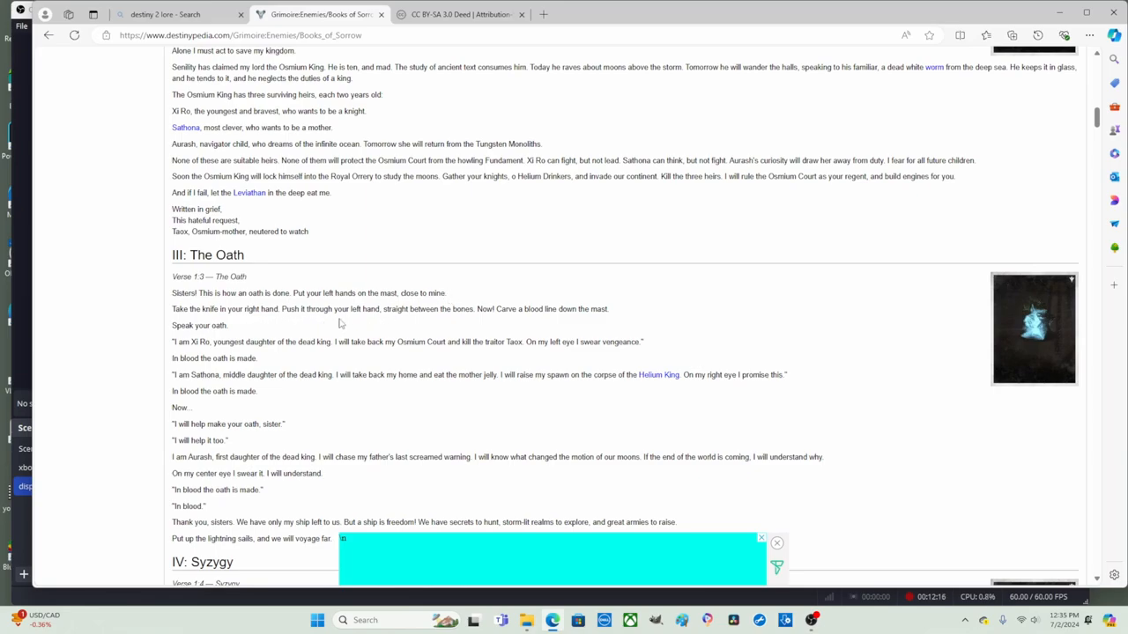
mouse_move(409, 324)
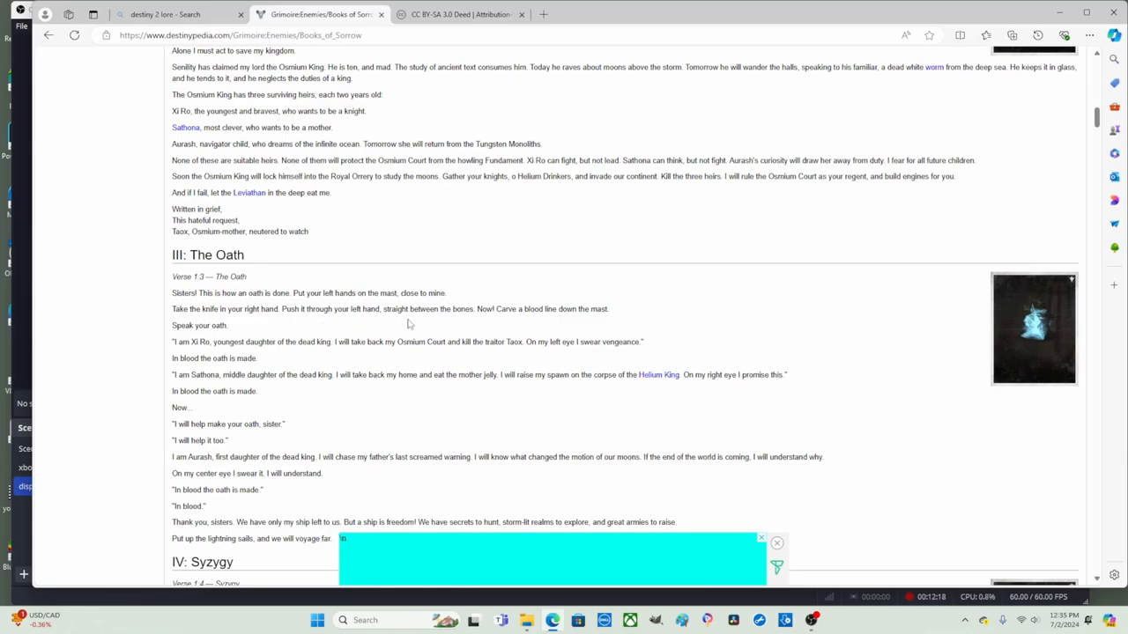
mouse_move(465, 321)
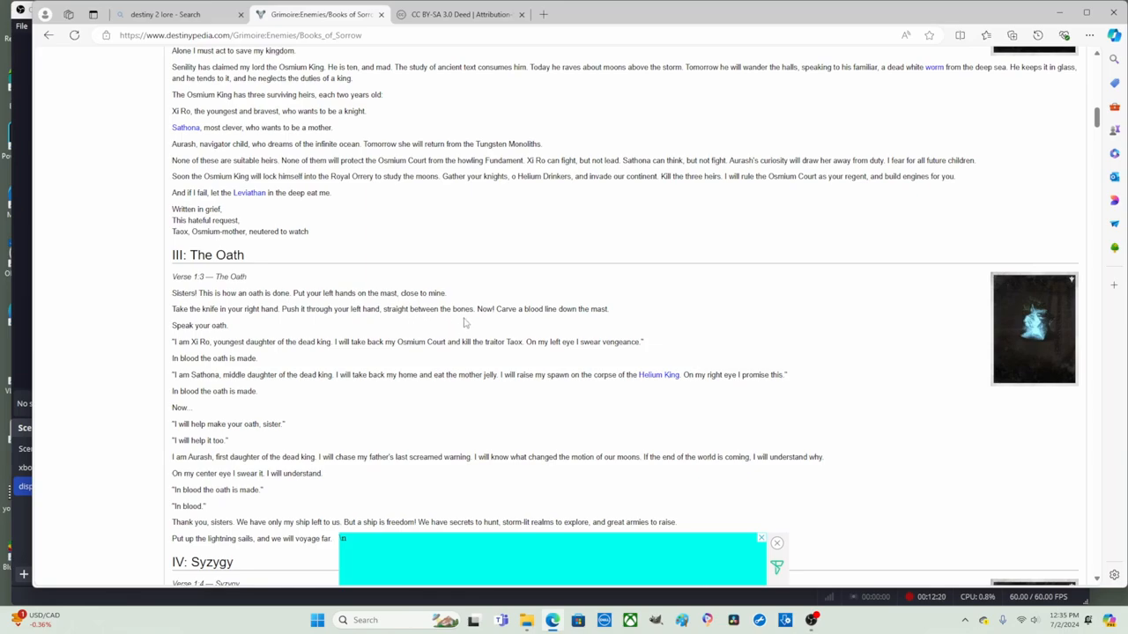
mouse_move(521, 319)
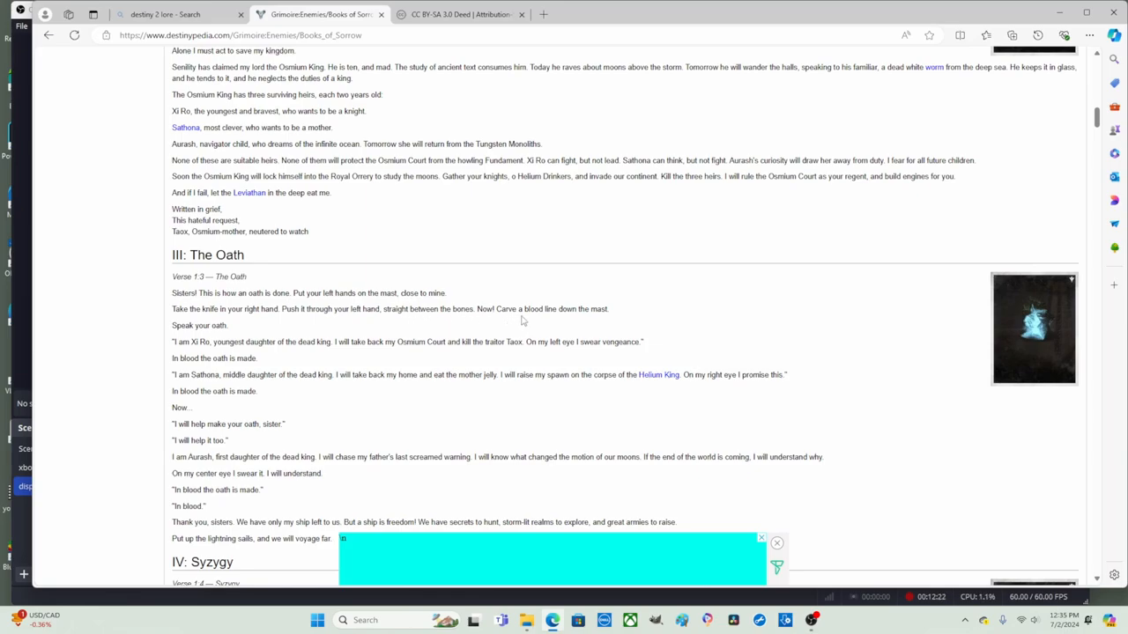
mouse_move(624, 321)
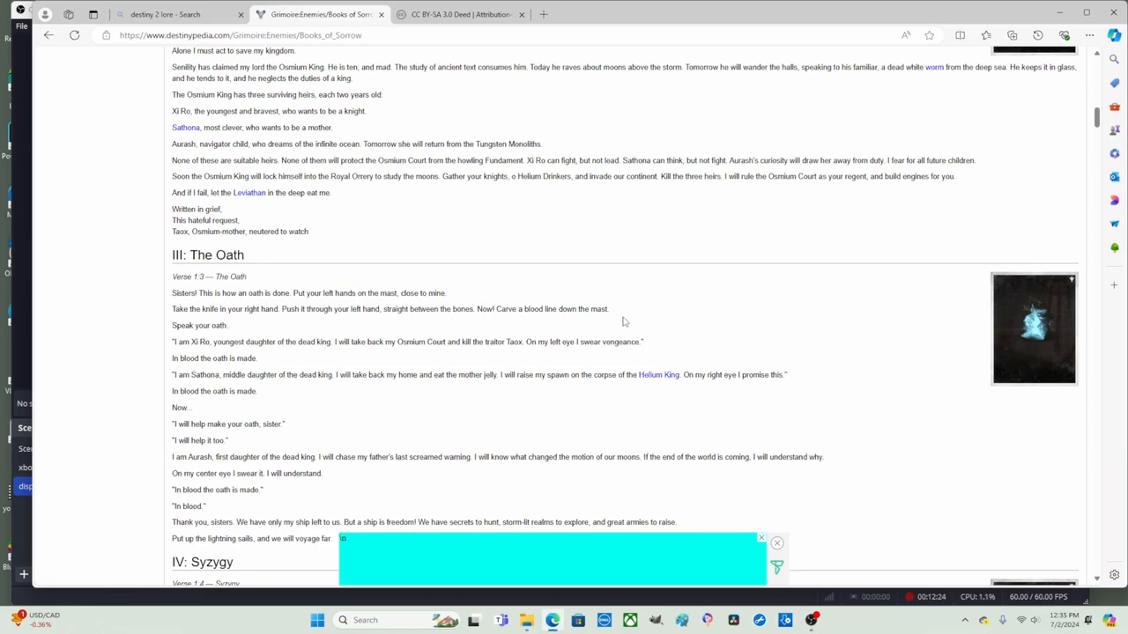
mouse_move(237, 329)
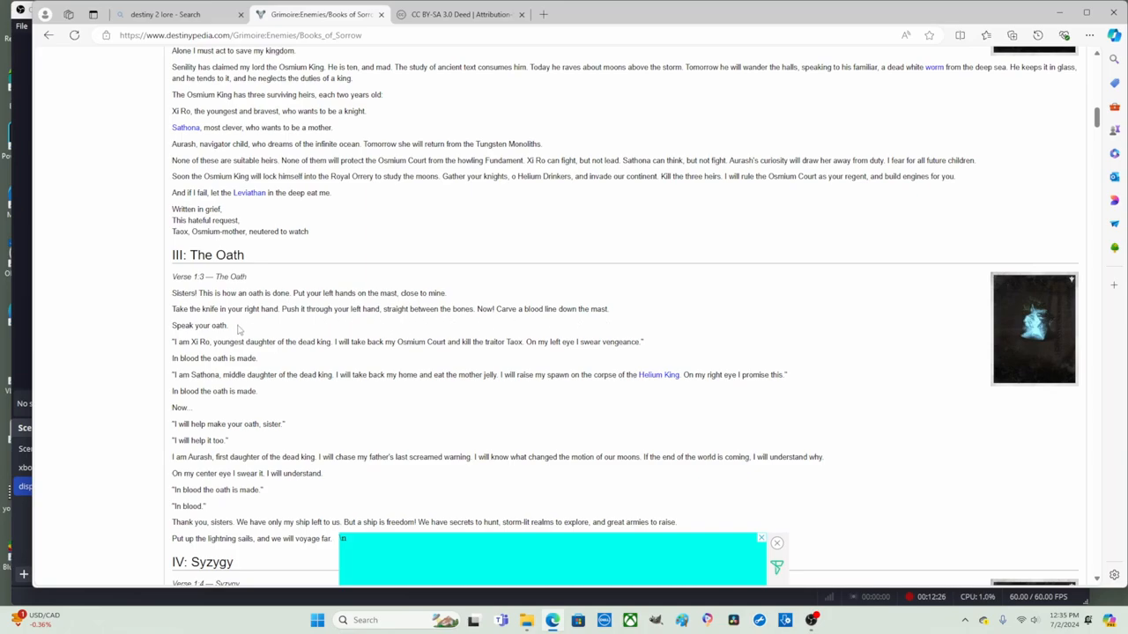
scroll("down", 3)
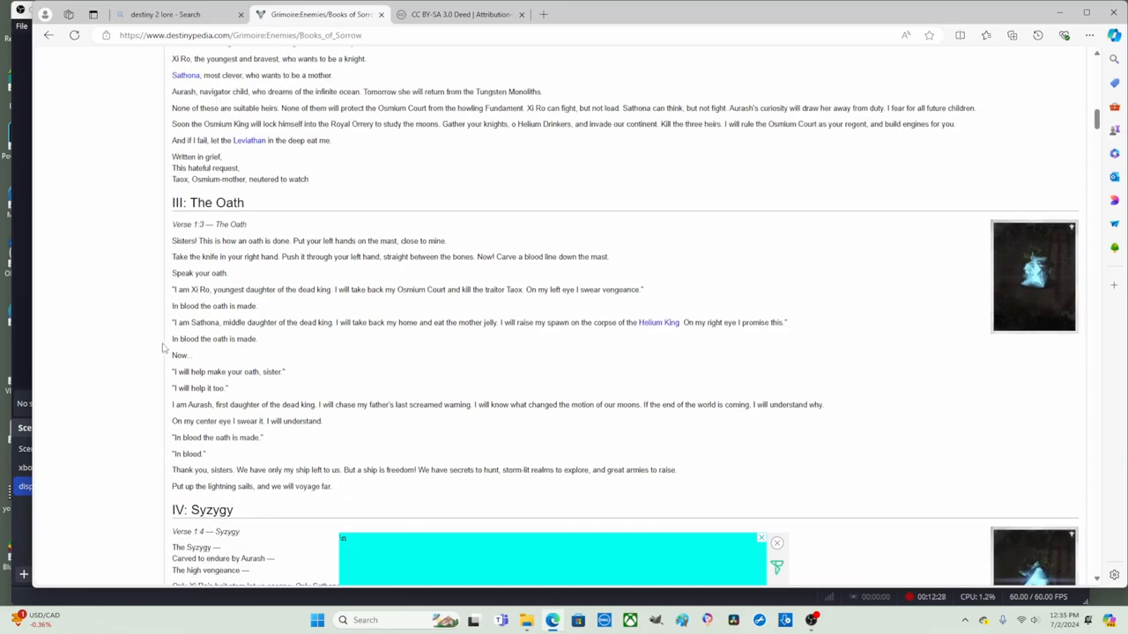
scroll("up", 3)
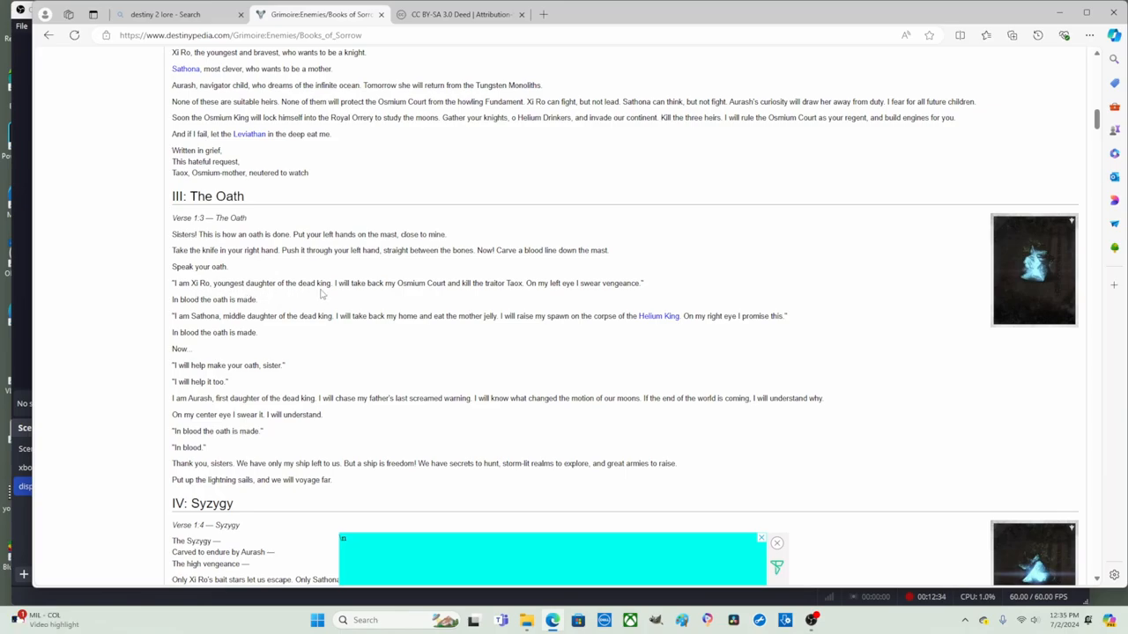
mouse_move(373, 296)
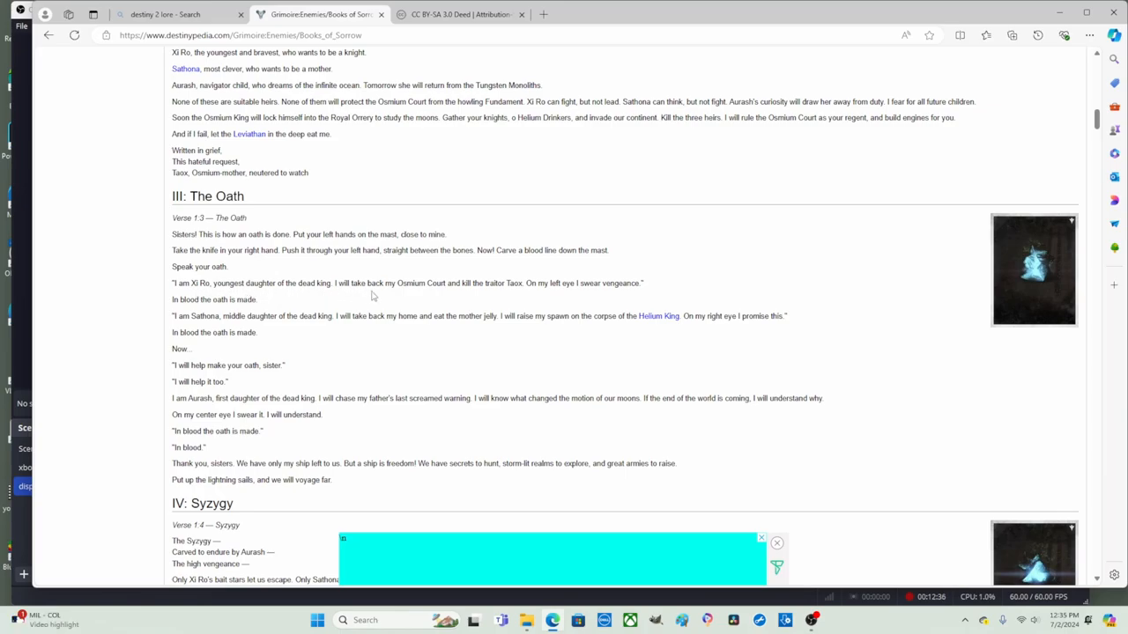
mouse_move(465, 296)
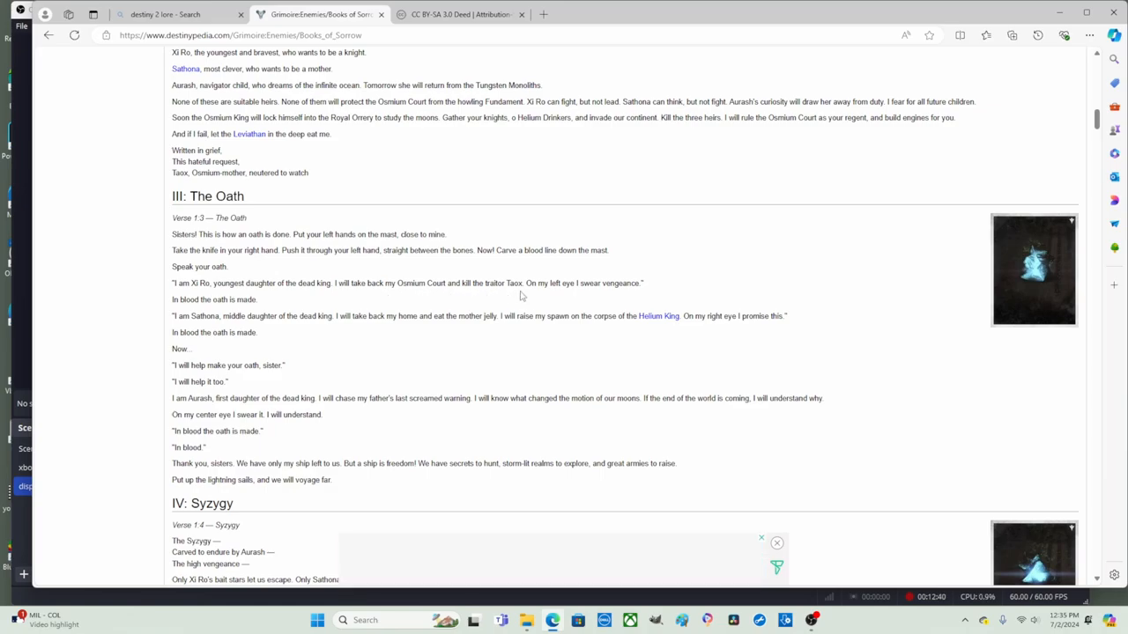
mouse_move(520, 296)
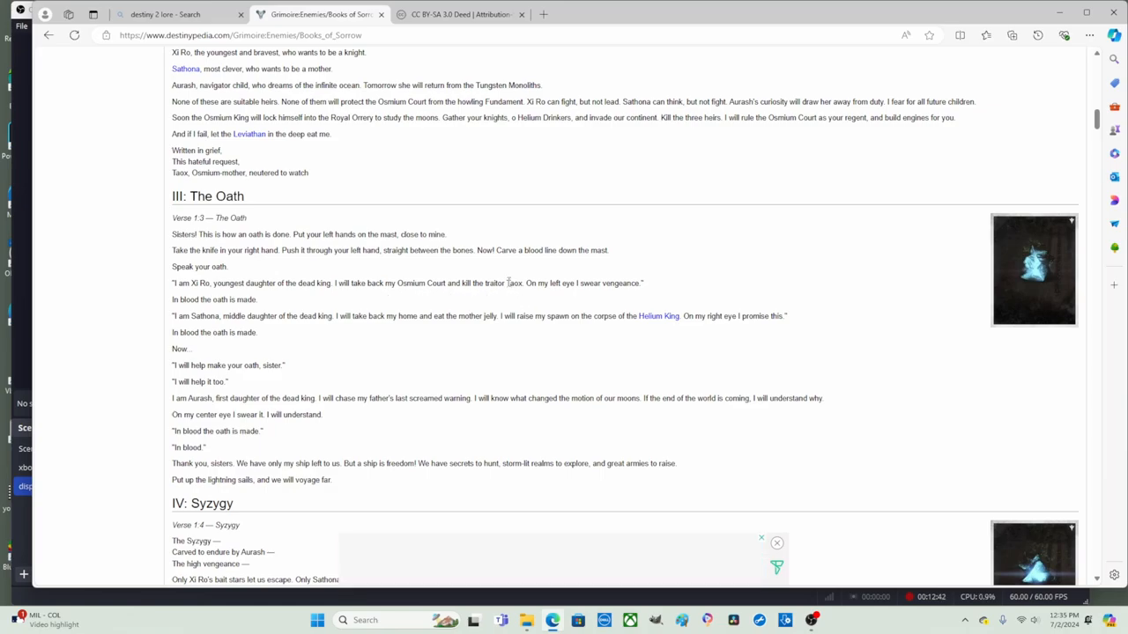
double_click(515, 282)
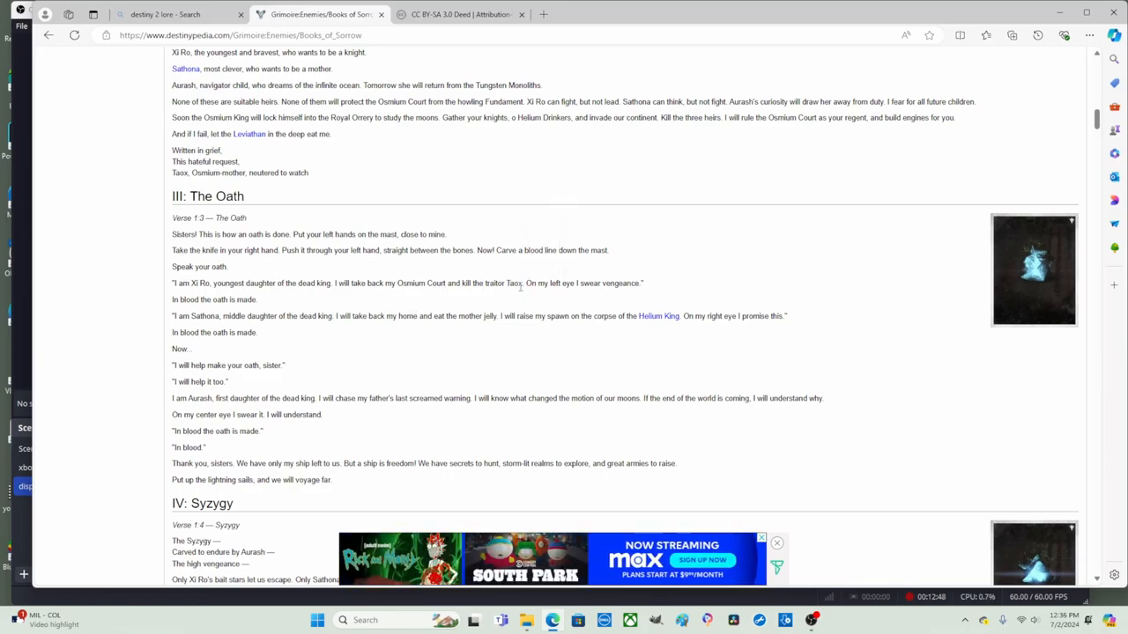
double_click(515, 282)
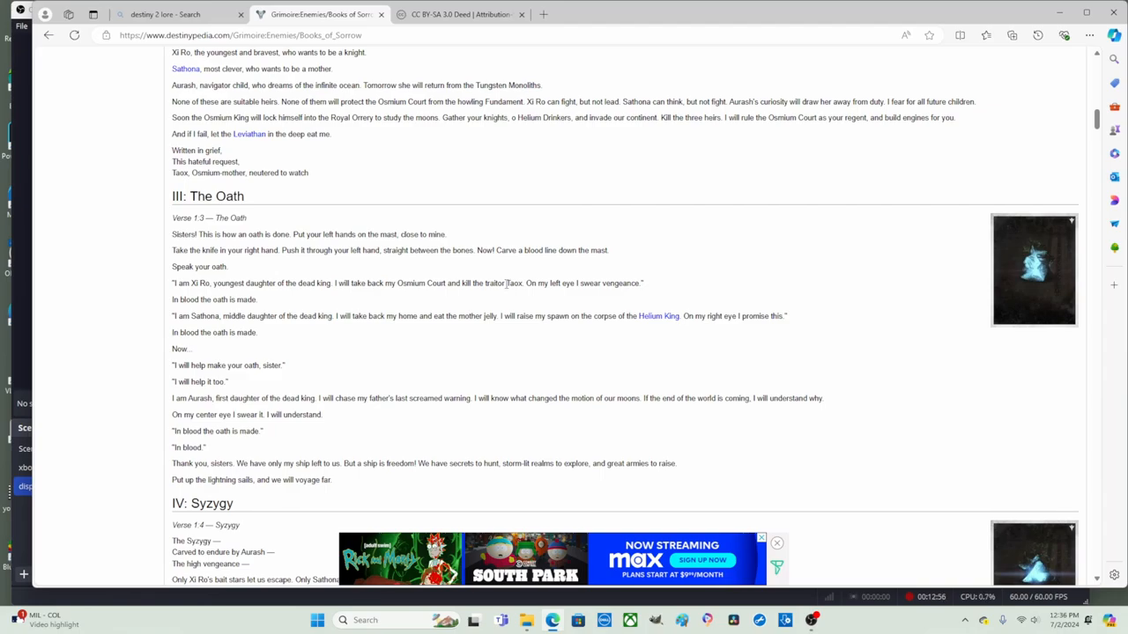
- Highlight the name Taxx in the line beginning 'I am Xi Ro'
double_click(515, 282)
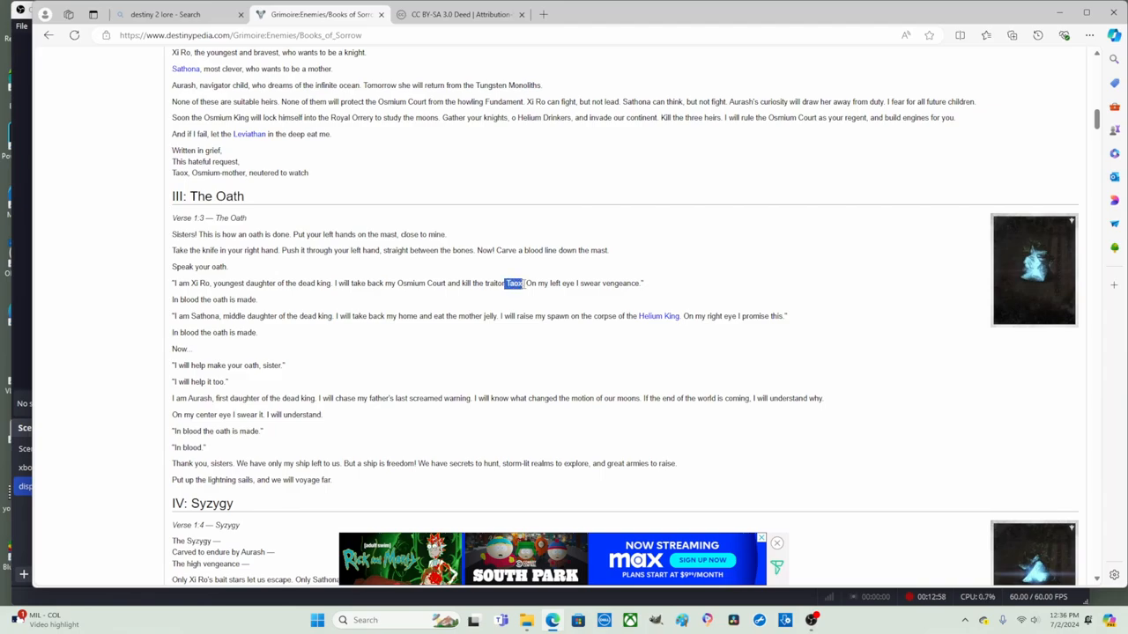
mouse_move(493, 298)
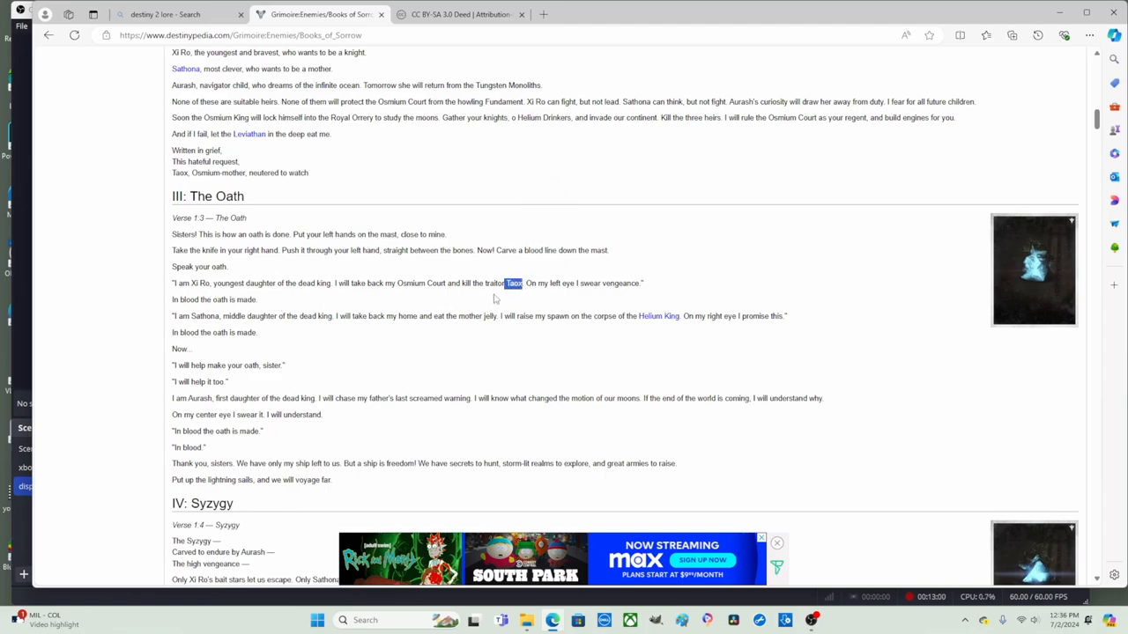
mouse_move(158, 303)
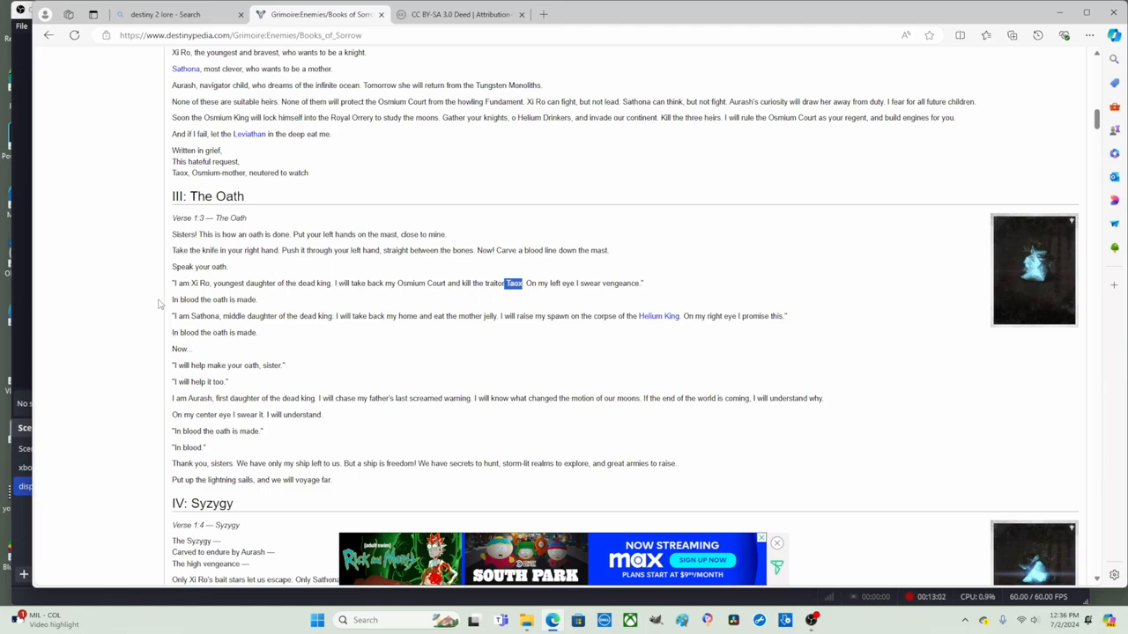
mouse_move(282, 296)
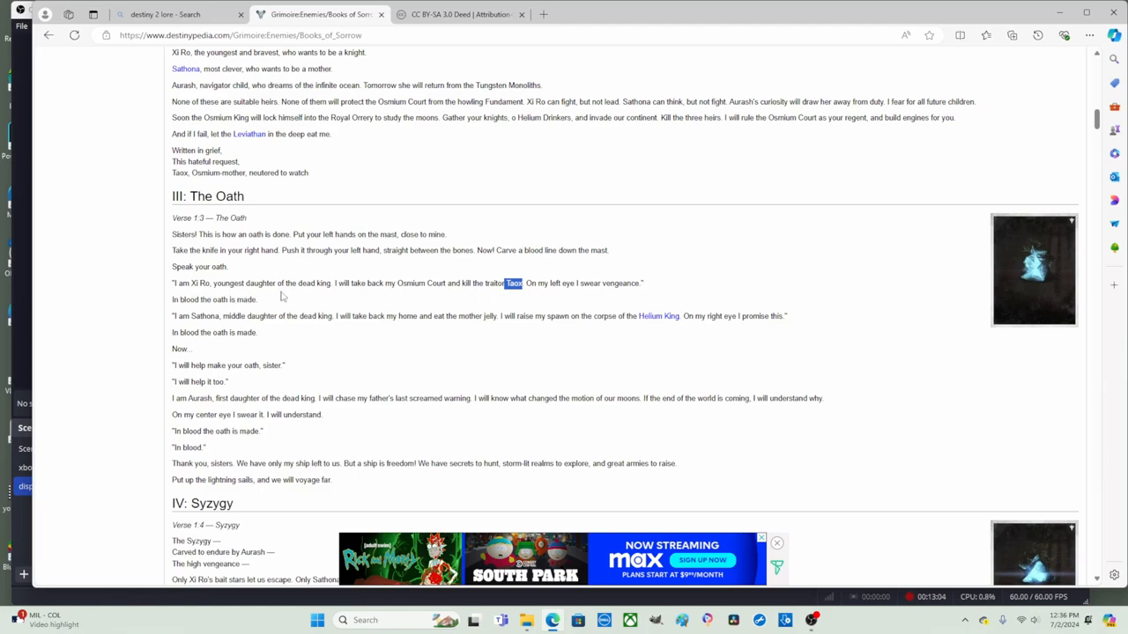
mouse_move(321, 296)
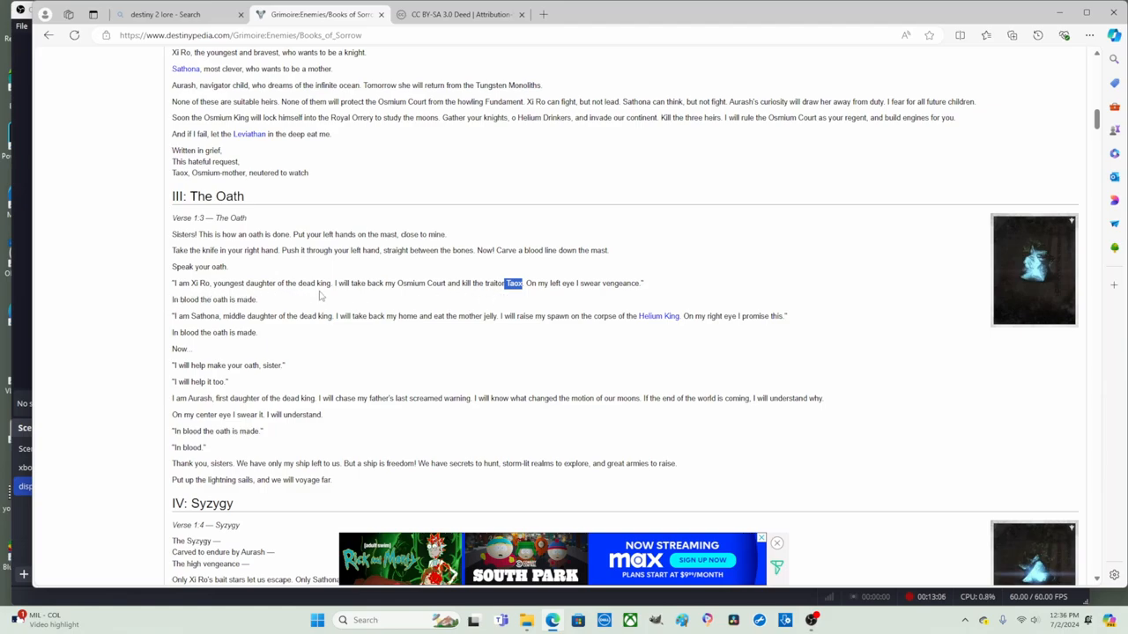
mouse_move(381, 296)
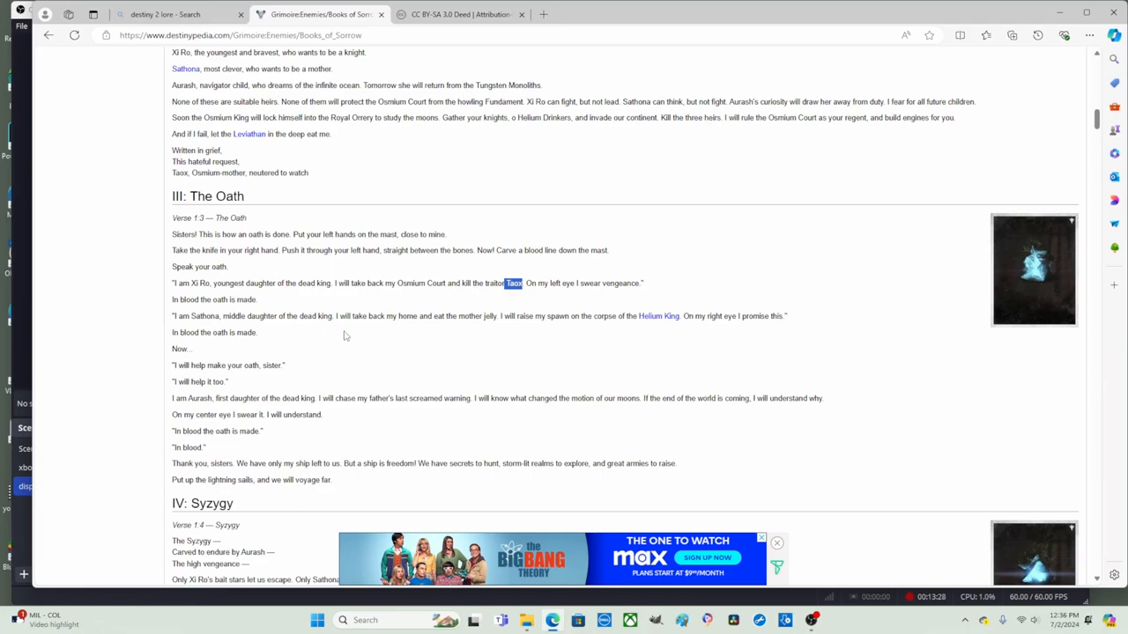
mouse_move(434, 333)
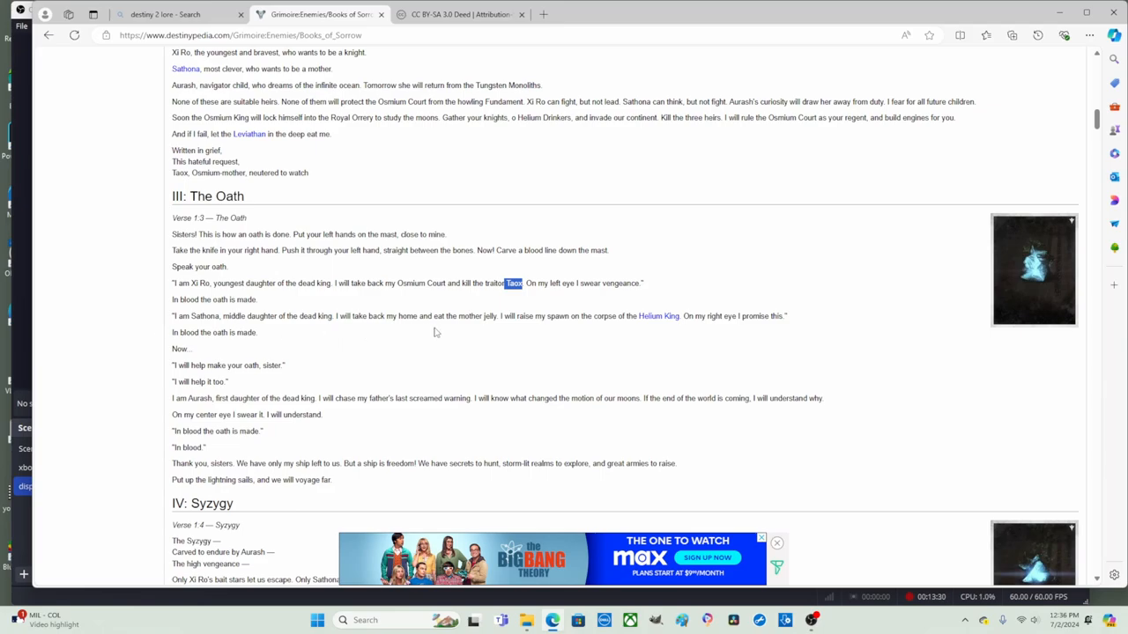
mouse_move(499, 332)
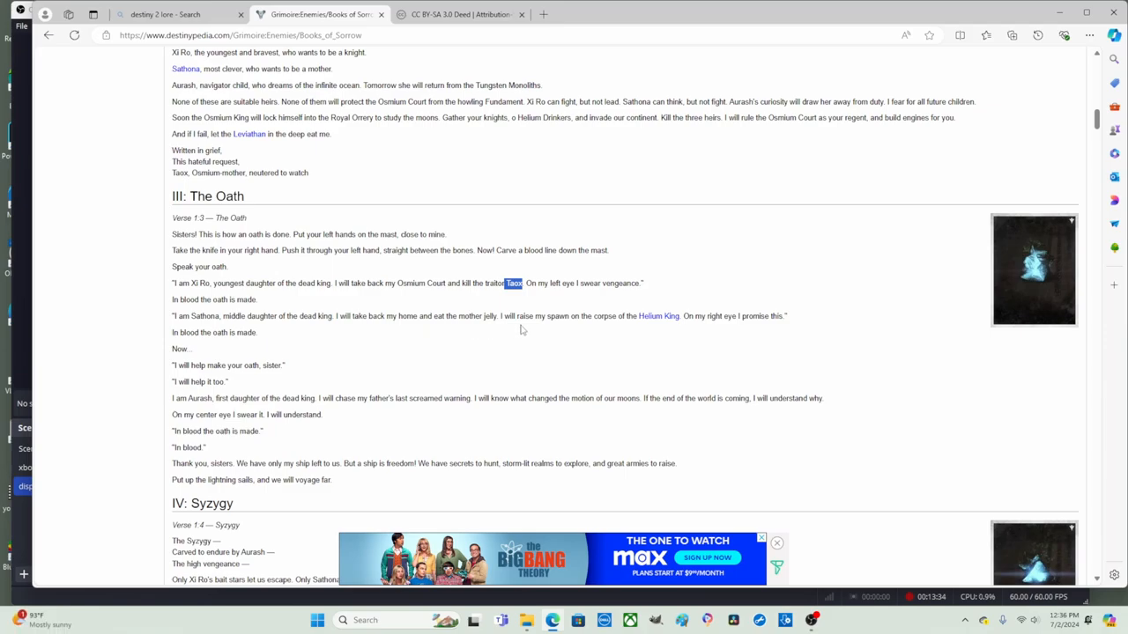
mouse_move(677, 330)
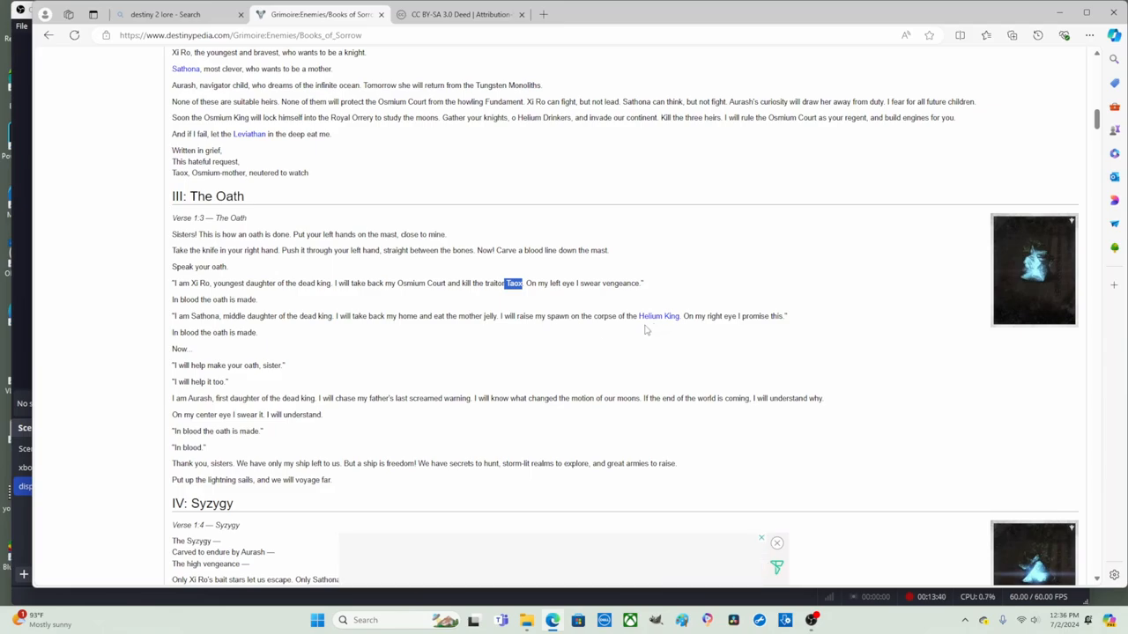
mouse_move(659, 317)
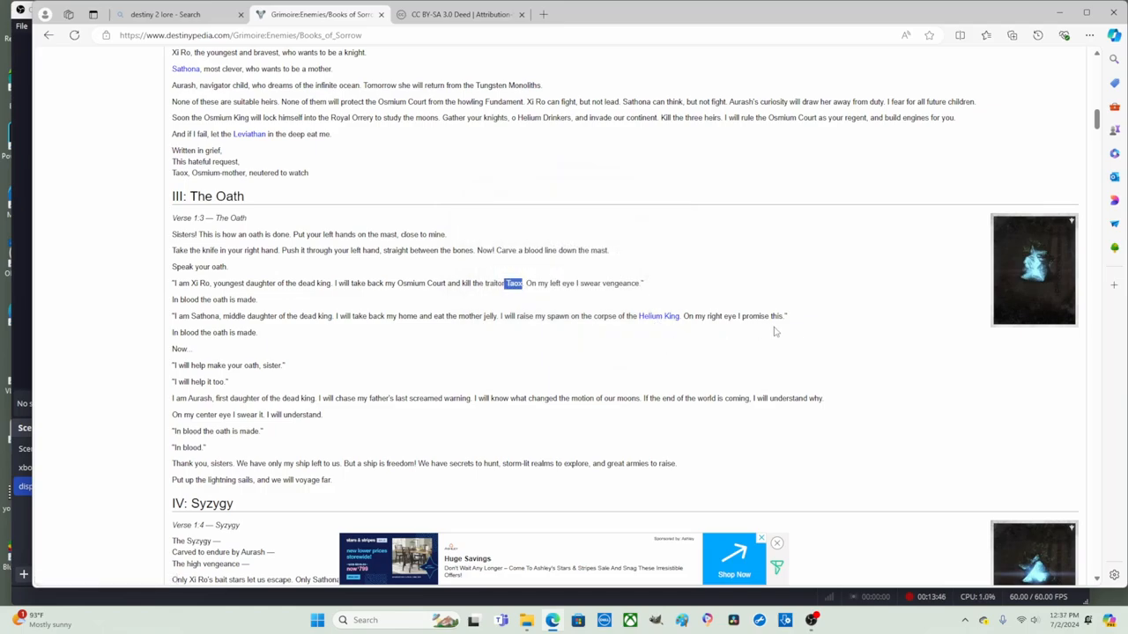
mouse_move(352, 362)
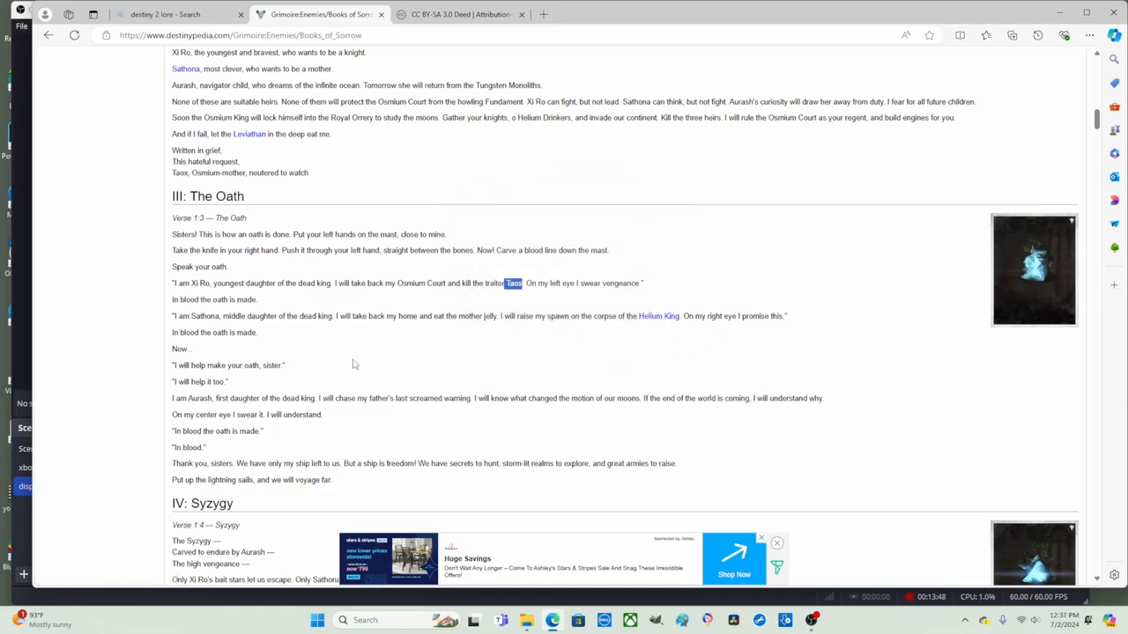
mouse_move(265, 338)
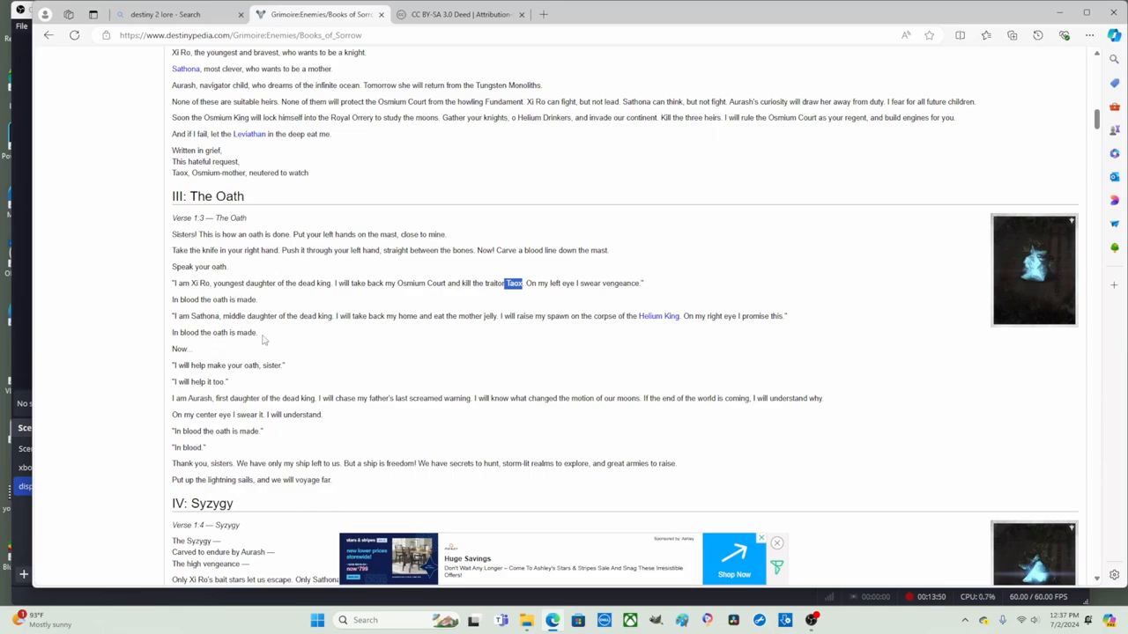
mouse_move(198, 356)
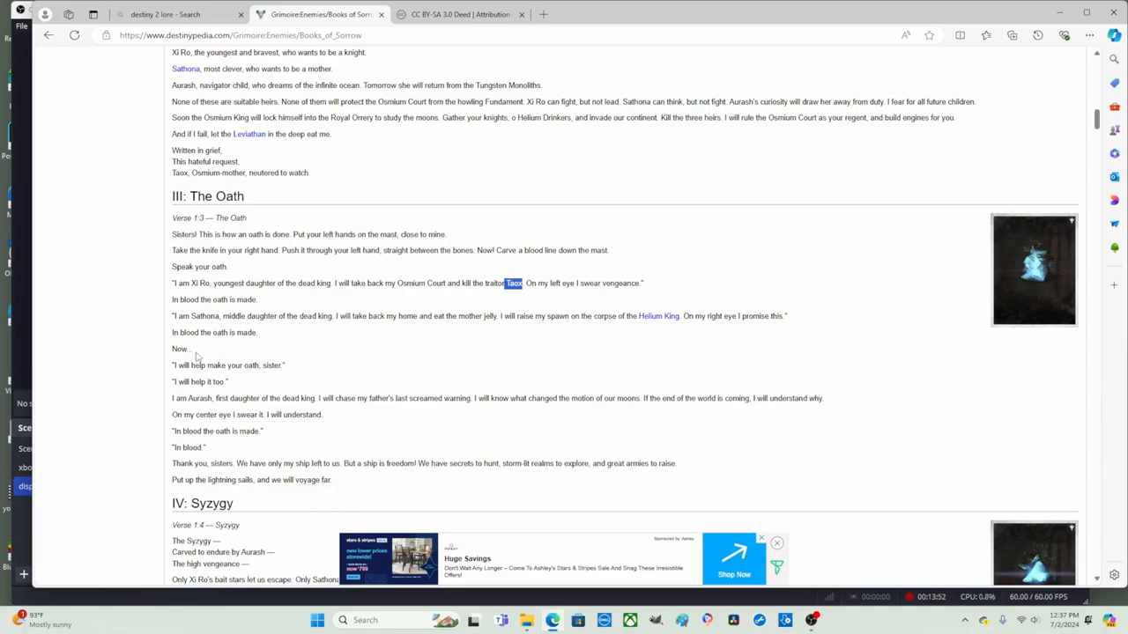
- Scroll so IV: Syzygy's verses appear below The Oath's vows
scroll("down", 3)
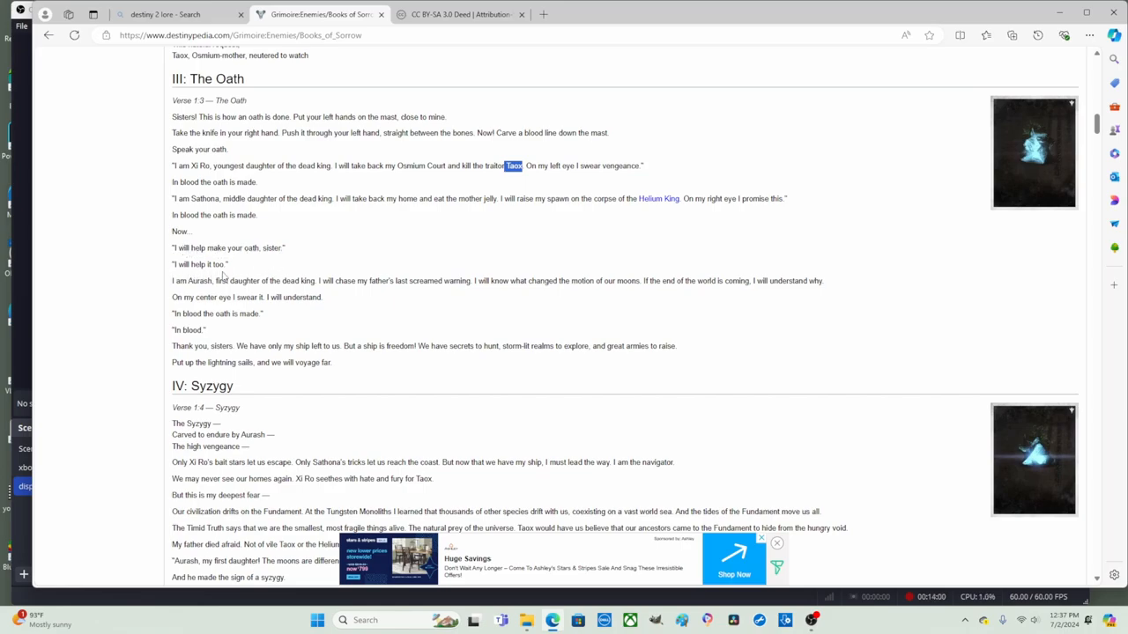
scroll("down", 3)
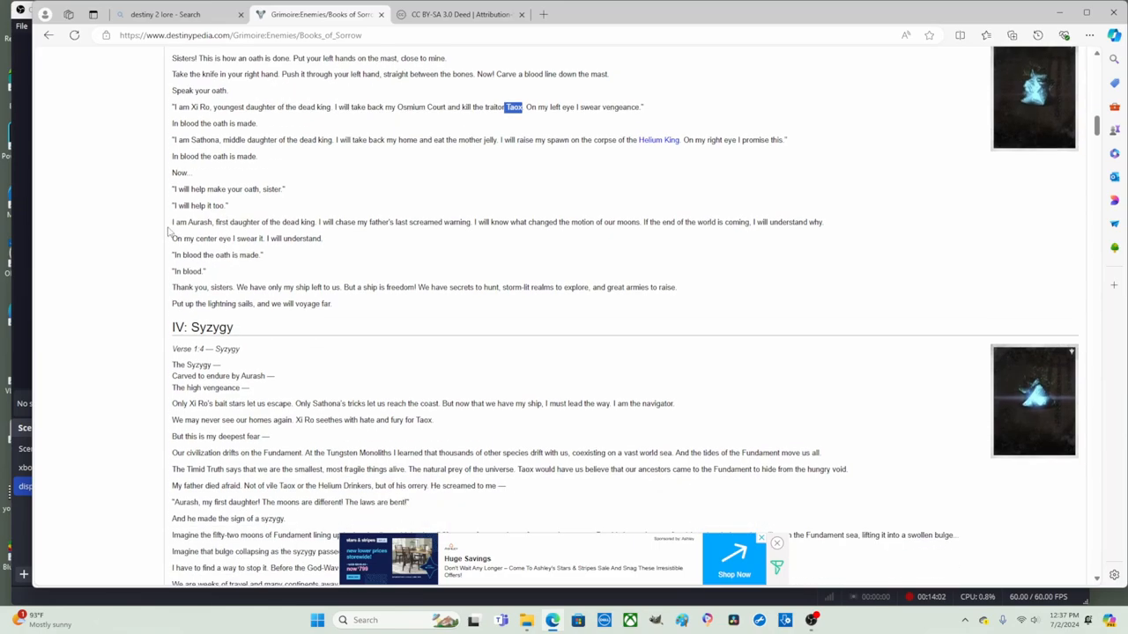
mouse_move(167, 231)
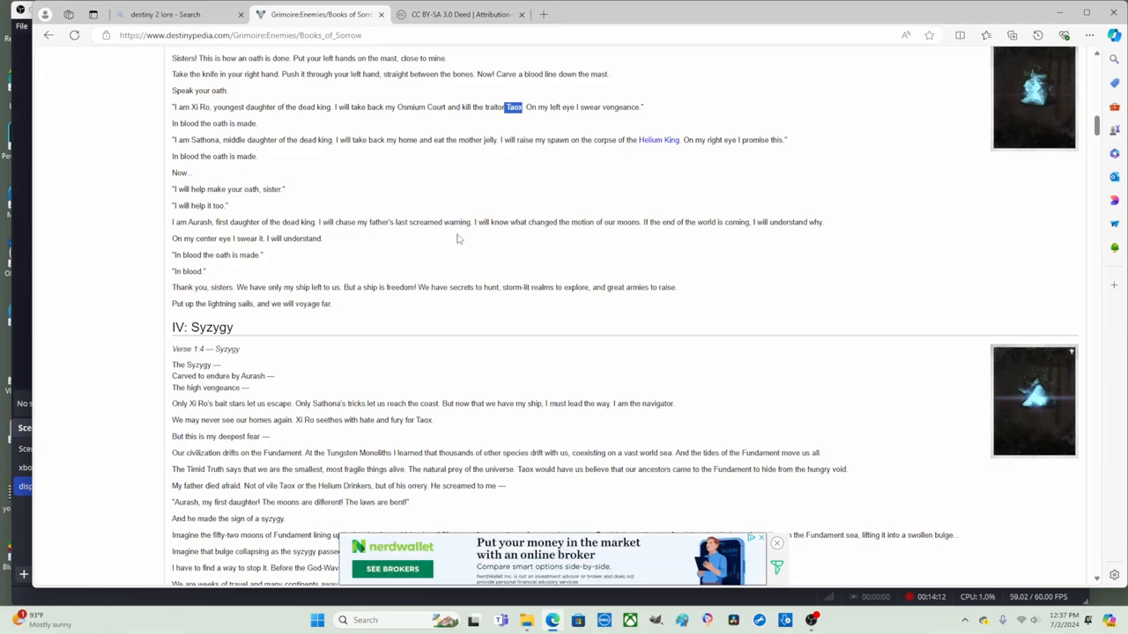
mouse_move(497, 242)
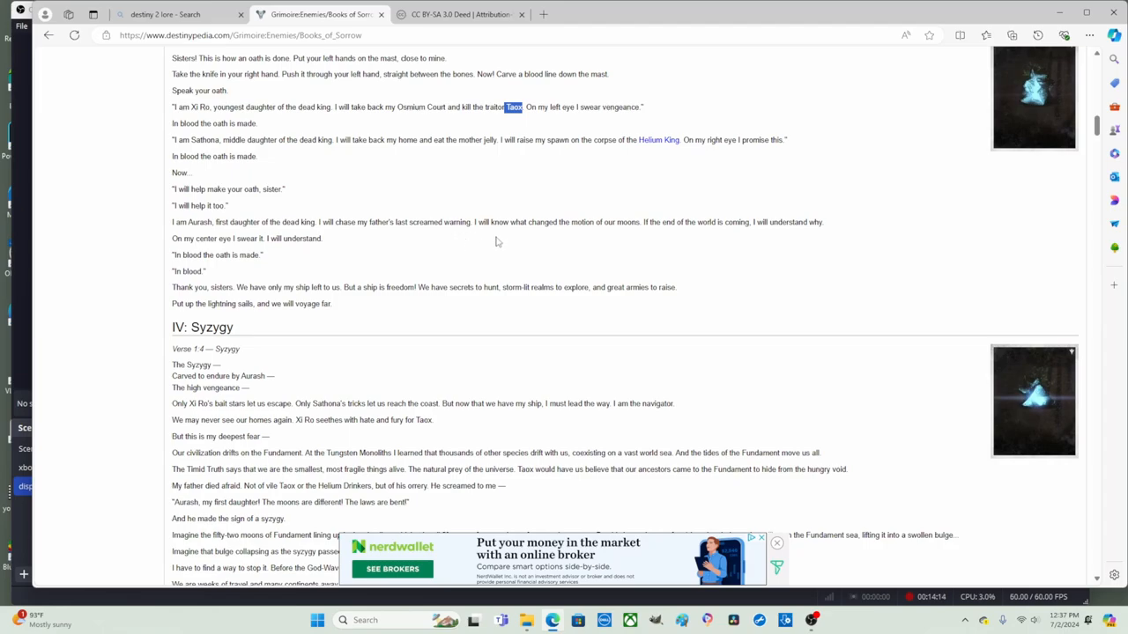
mouse_move(592, 238)
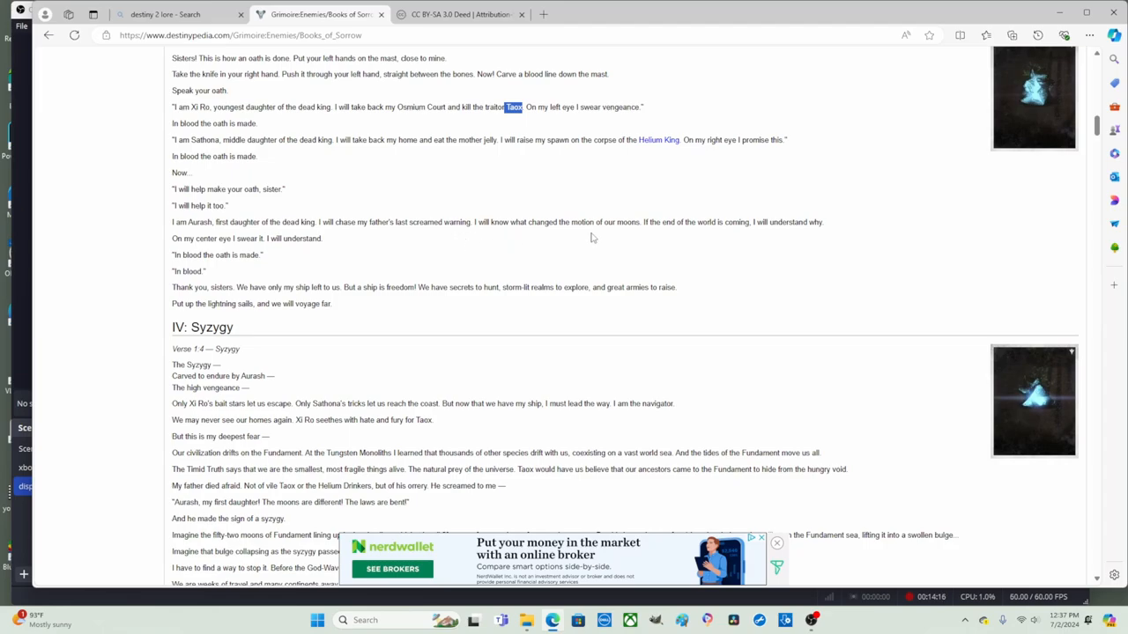
mouse_move(652, 238)
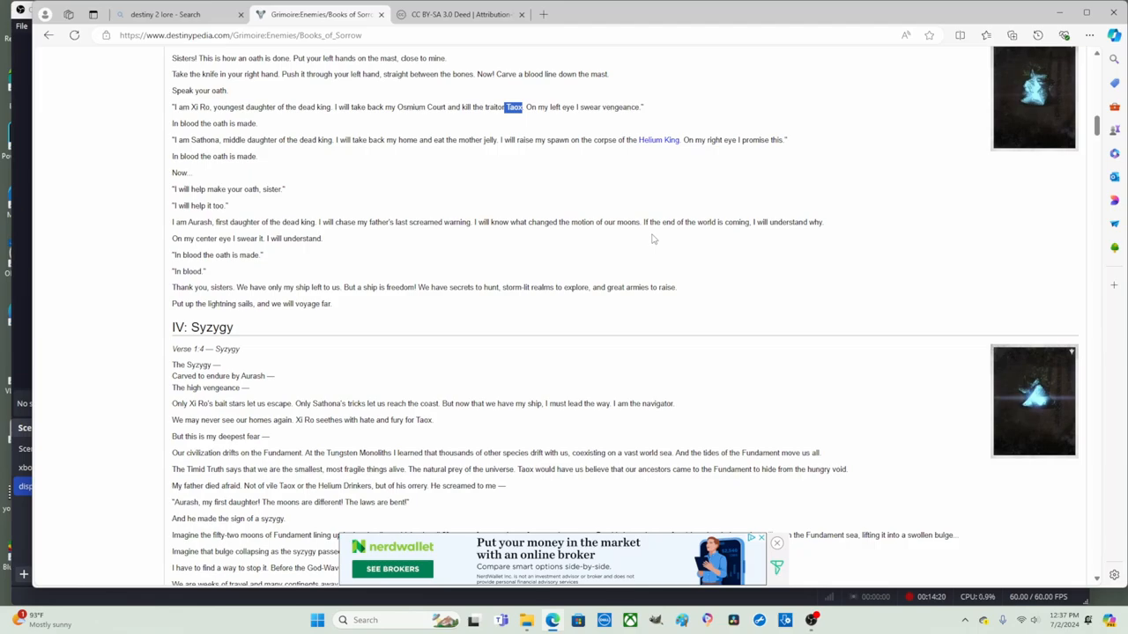
mouse_move(317, 239)
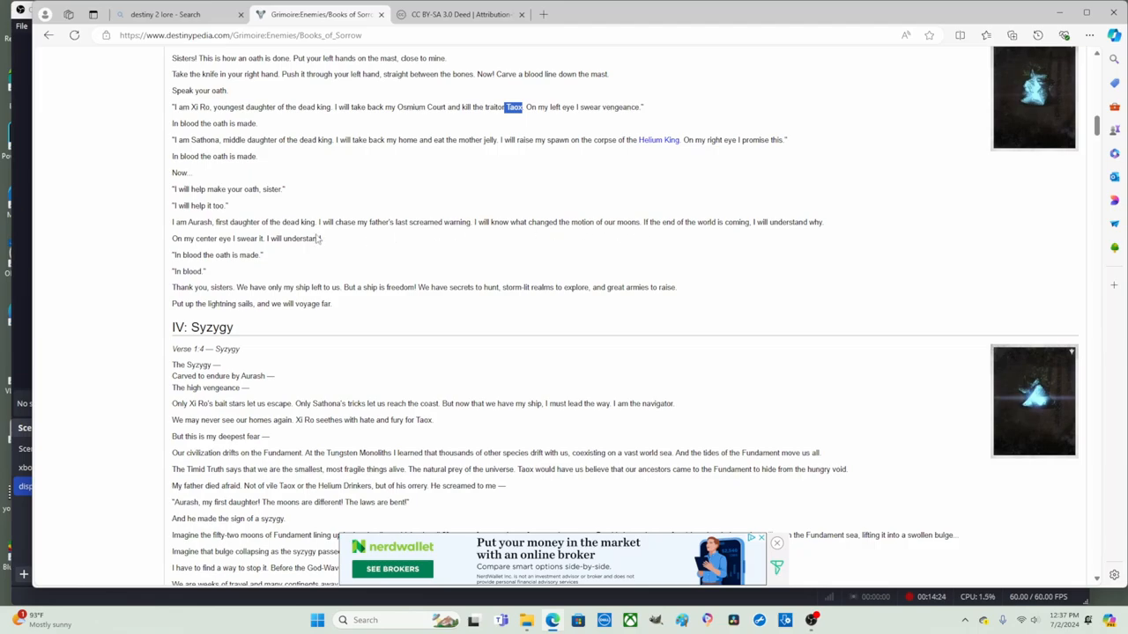
double_click(197, 222)
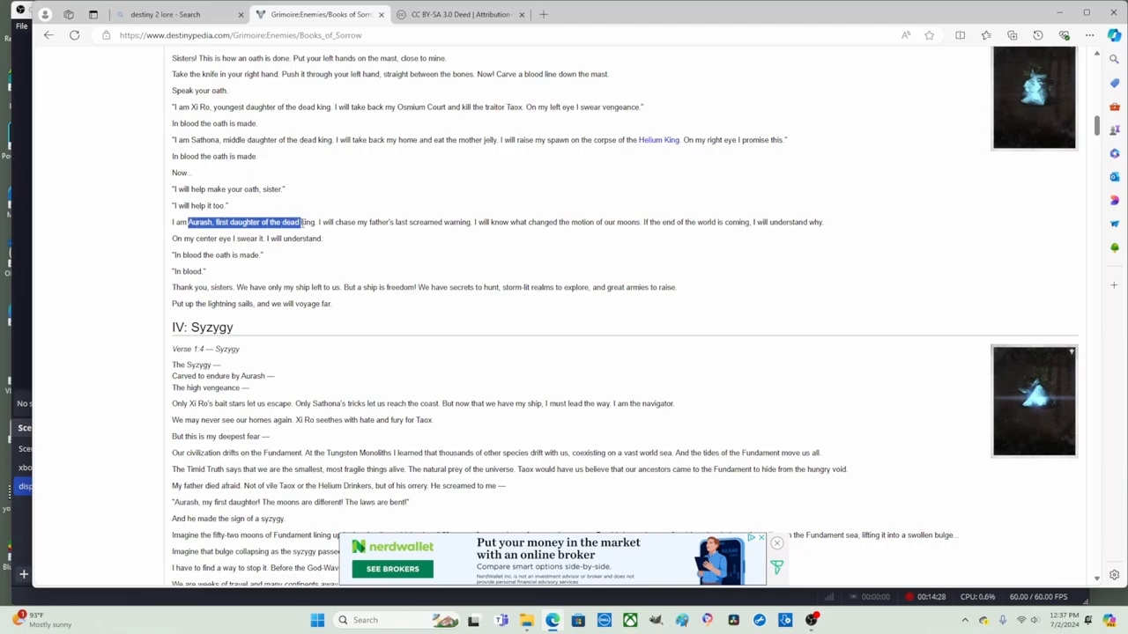
left_click(346, 244)
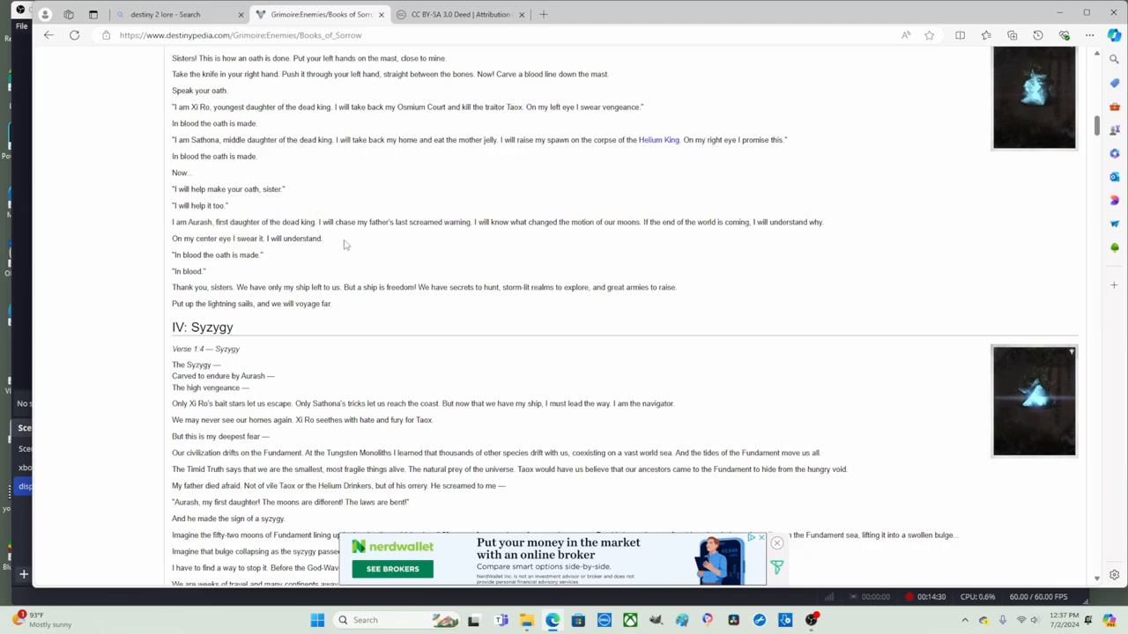
mouse_move(480, 220)
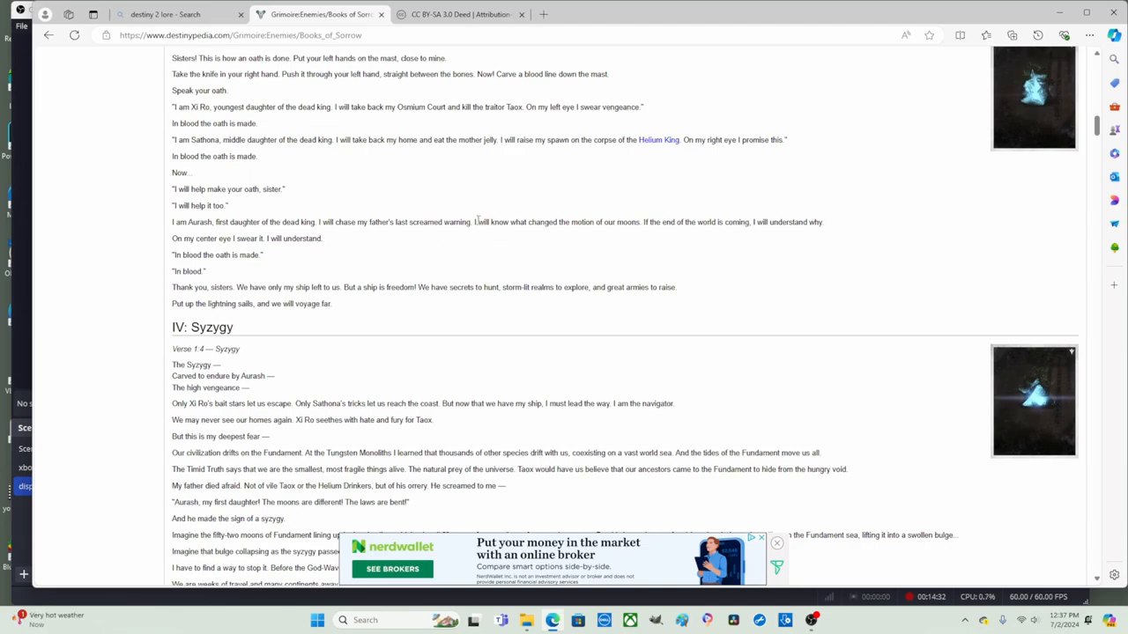
double_click(489, 222)
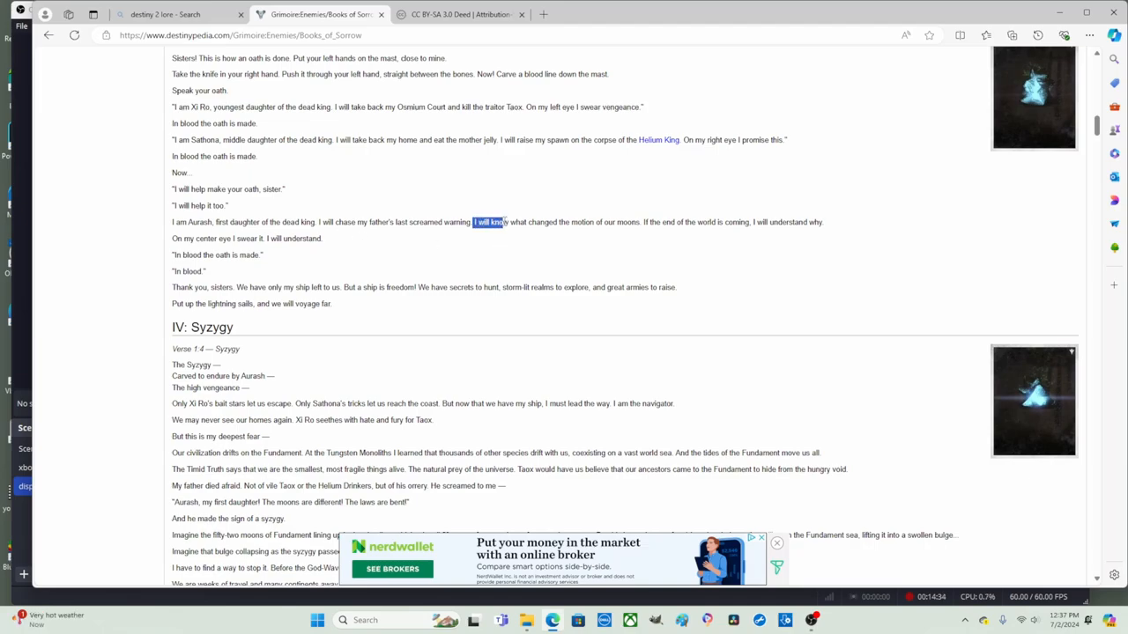
left_click_drag(474, 222, 641, 222)
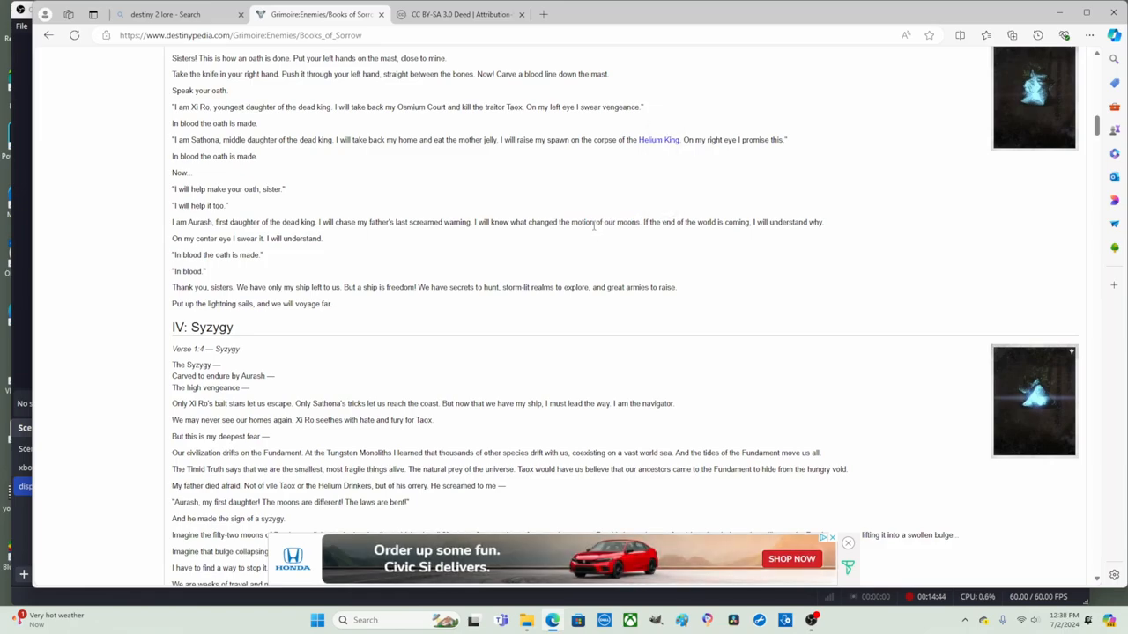
double_click(617, 222)
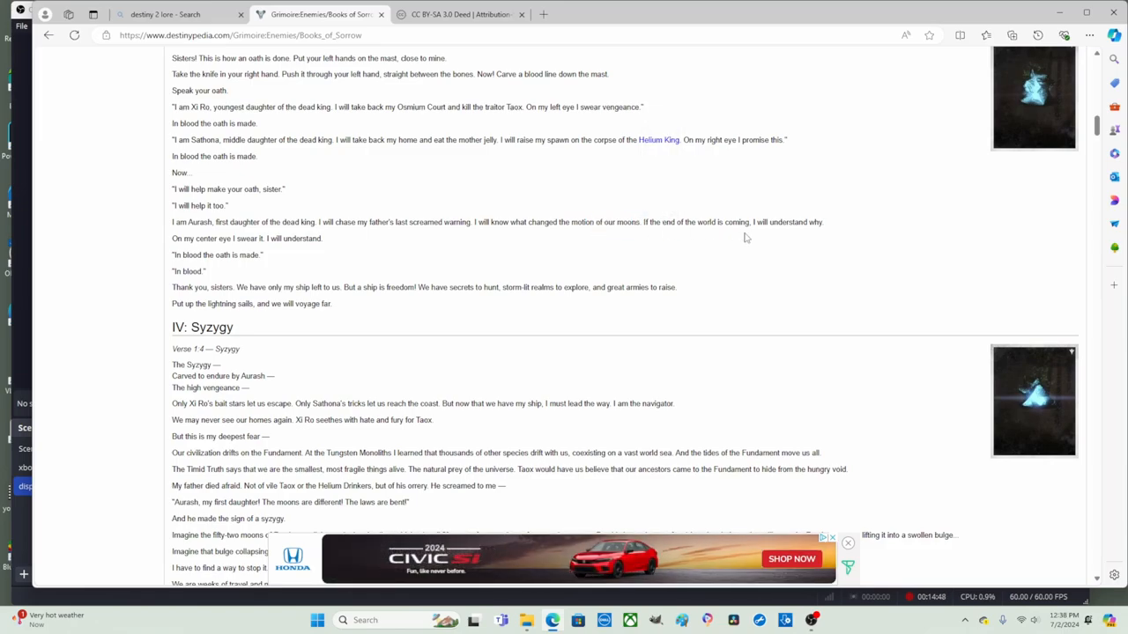
mouse_move(276, 264)
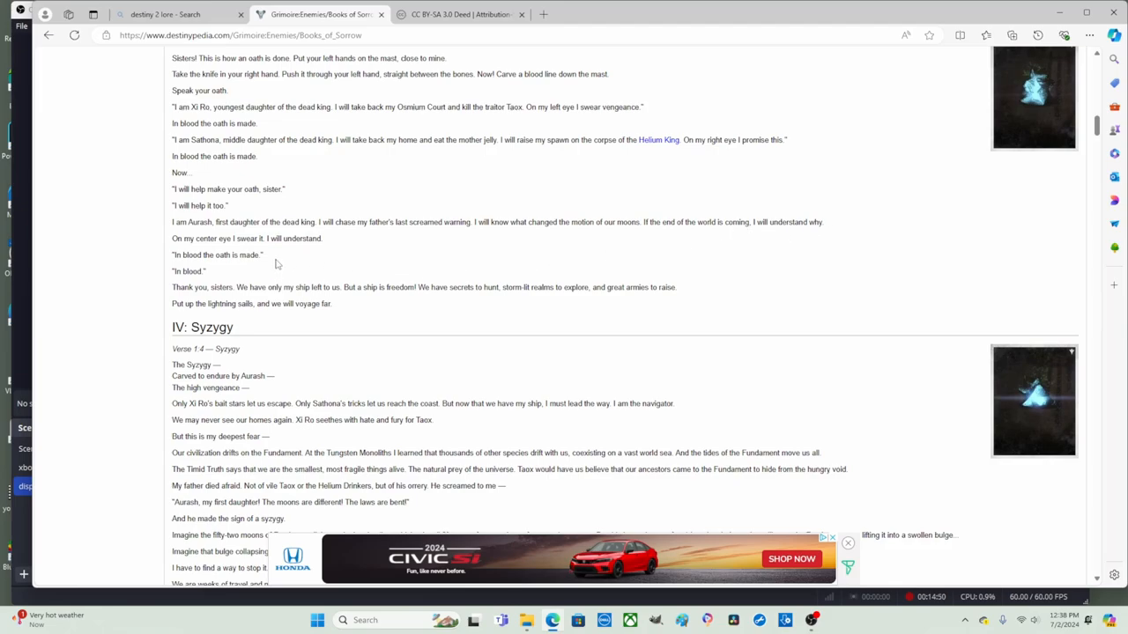
mouse_move(331, 246)
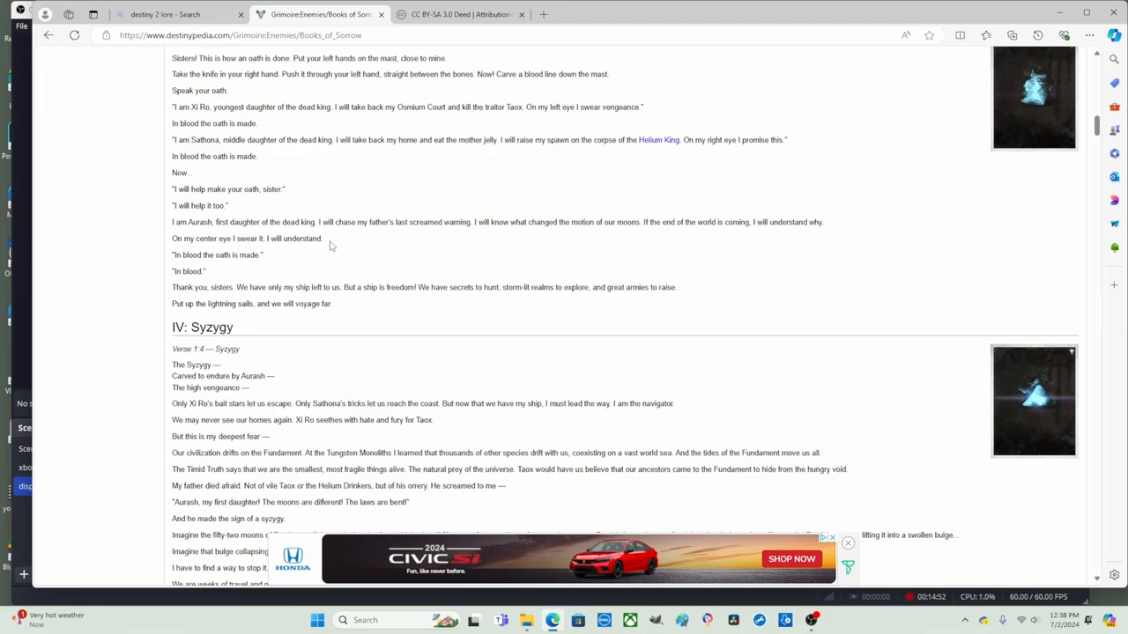
- Nudge the page so IV: Syzygy sits higher, selecting a word in its verse
scroll("down", 3)
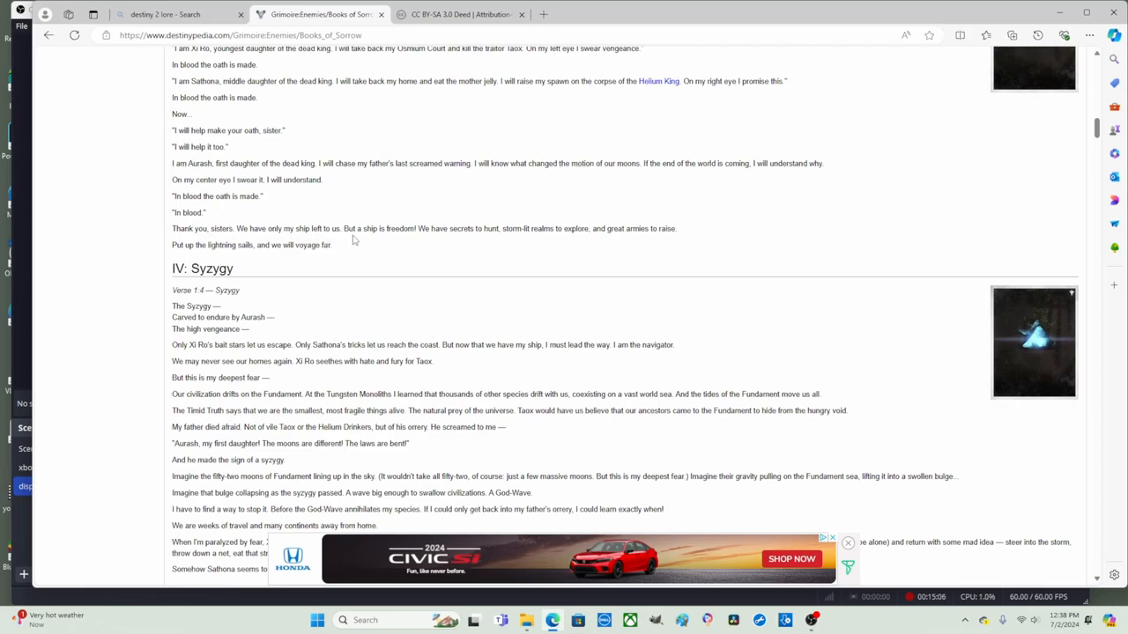
mouse_move(398, 240)
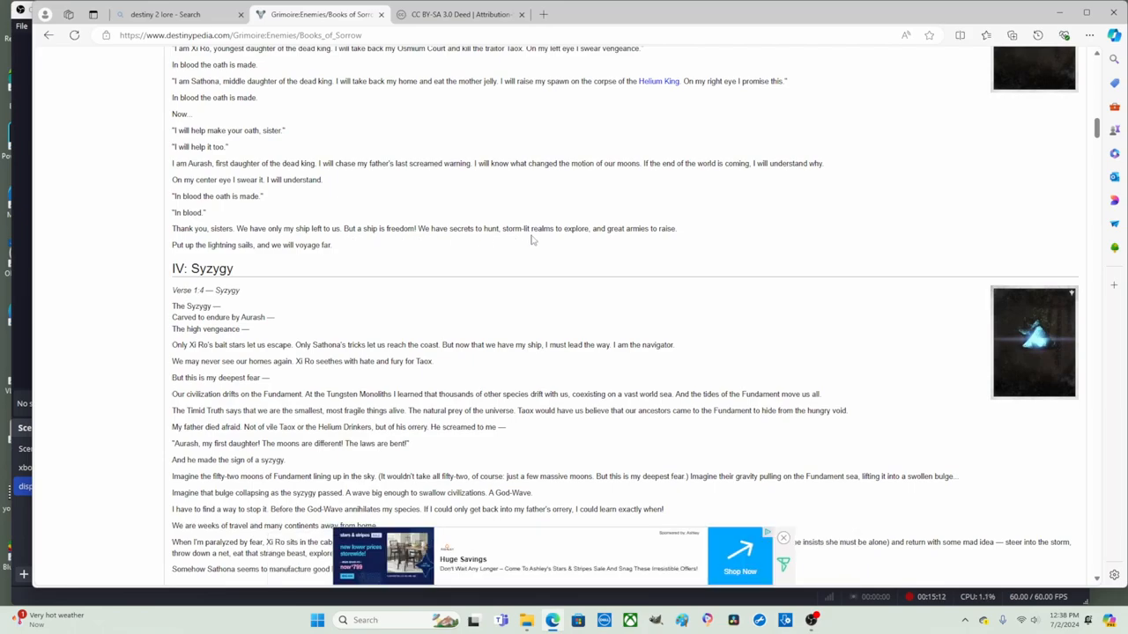
mouse_move(606, 239)
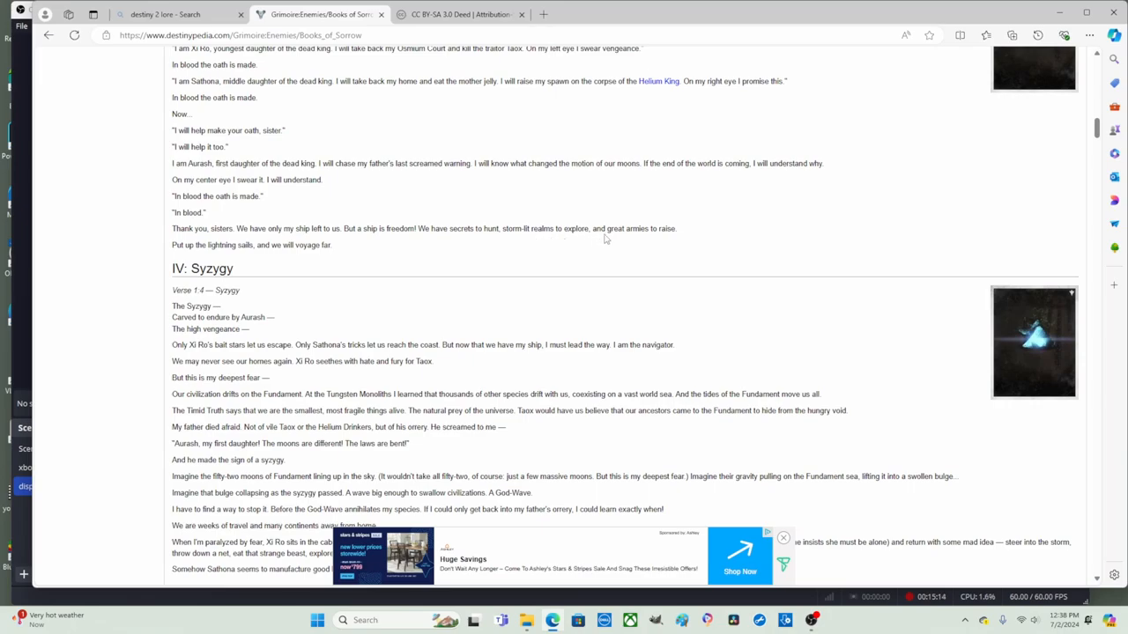
mouse_move(624, 267)
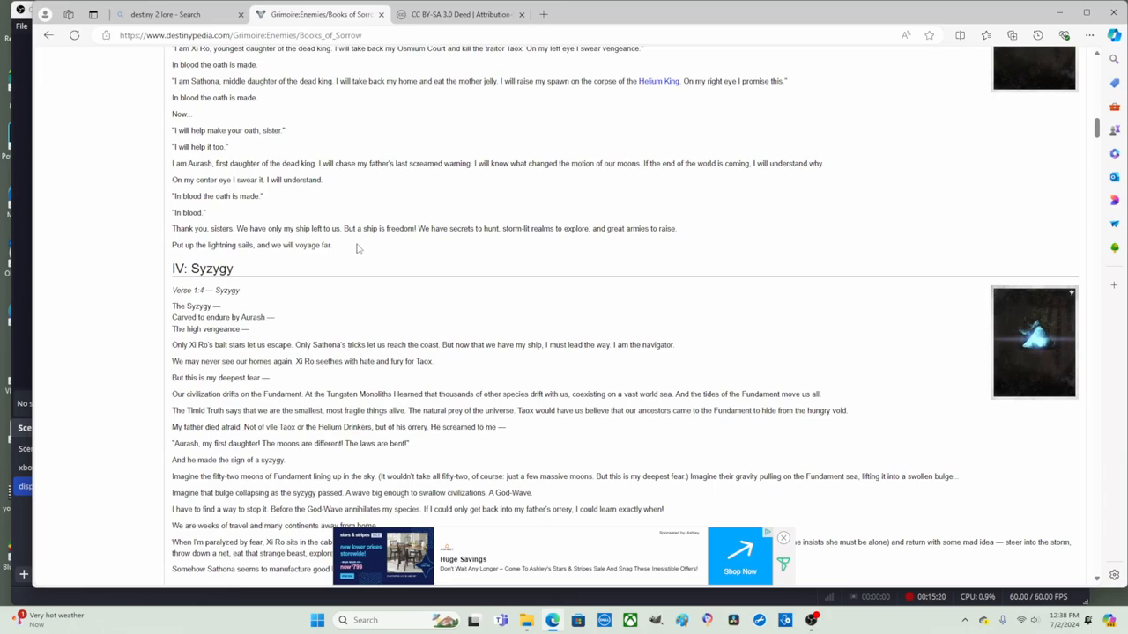
mouse_move(220, 291)
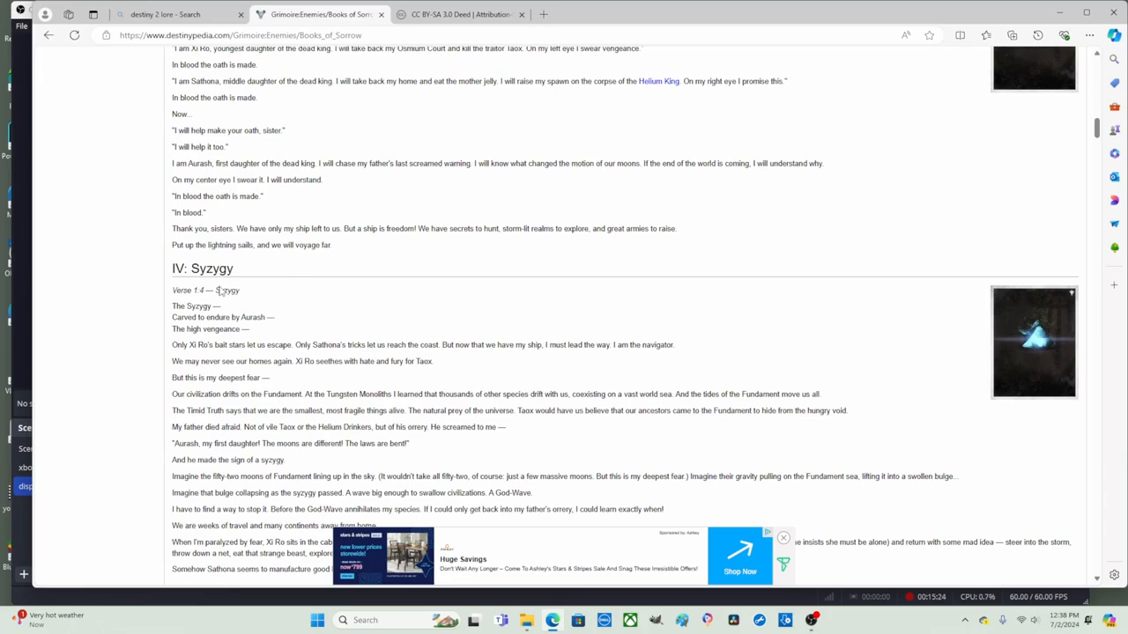
mouse_move(261, 278)
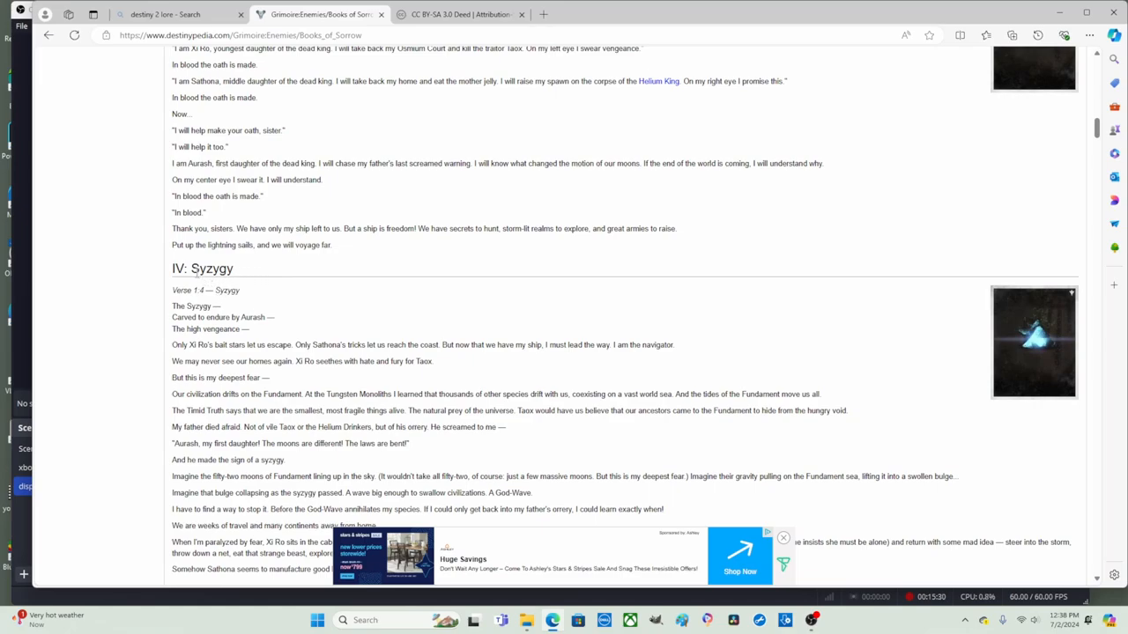
double_click(211, 268)
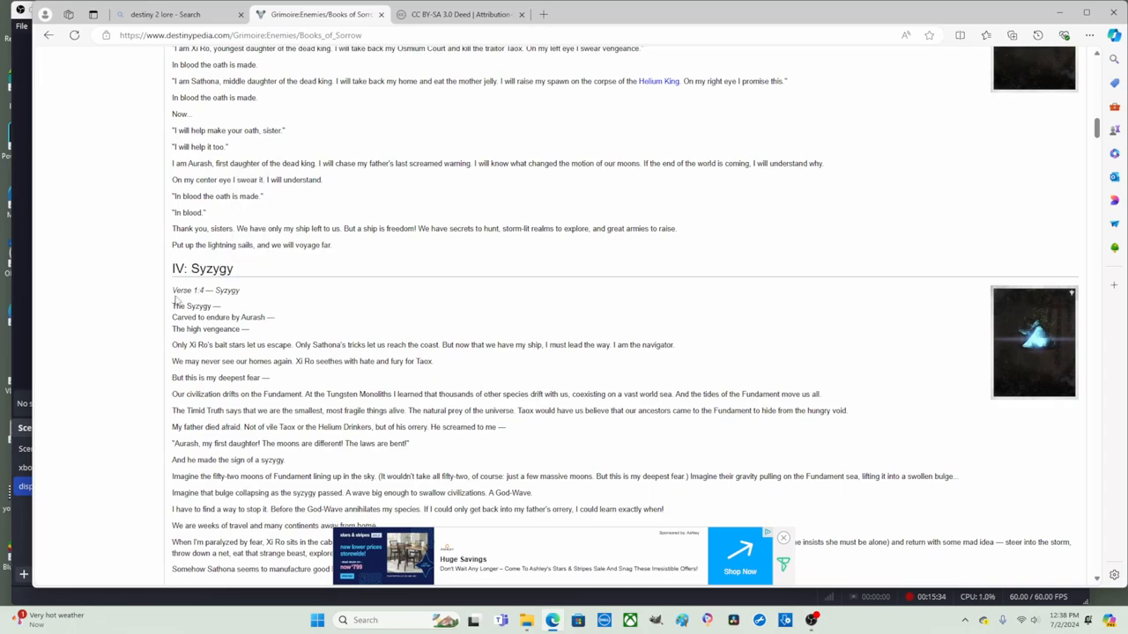
mouse_move(287, 289)
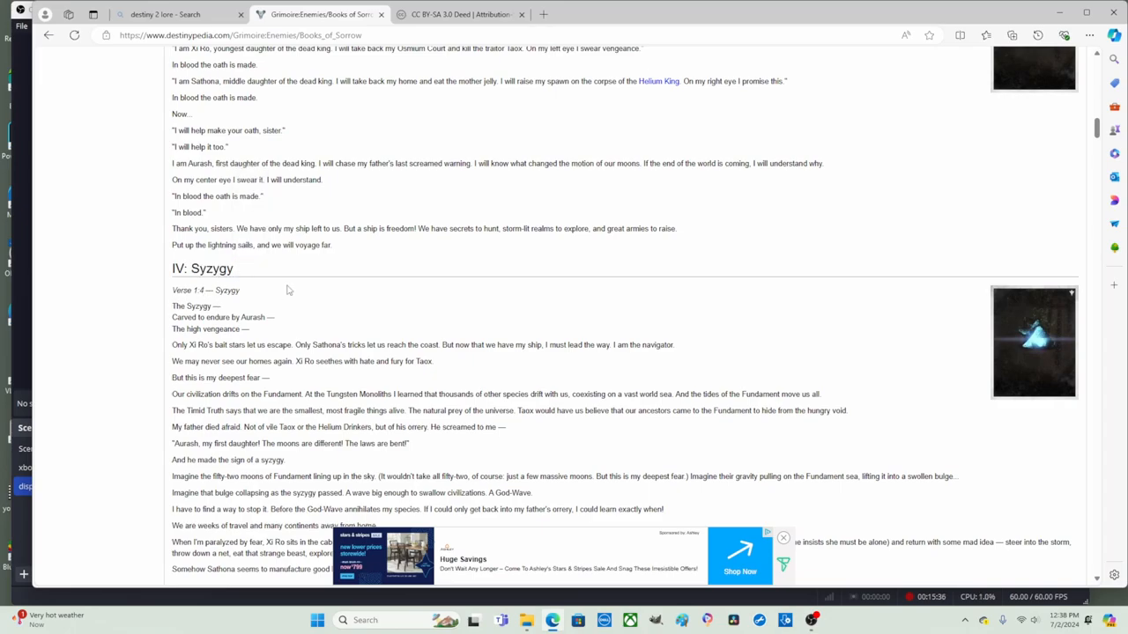
- Scroll to V: Needle and Worm and highlight text in the Tungsten Monolith sentence
scroll("down", 3)
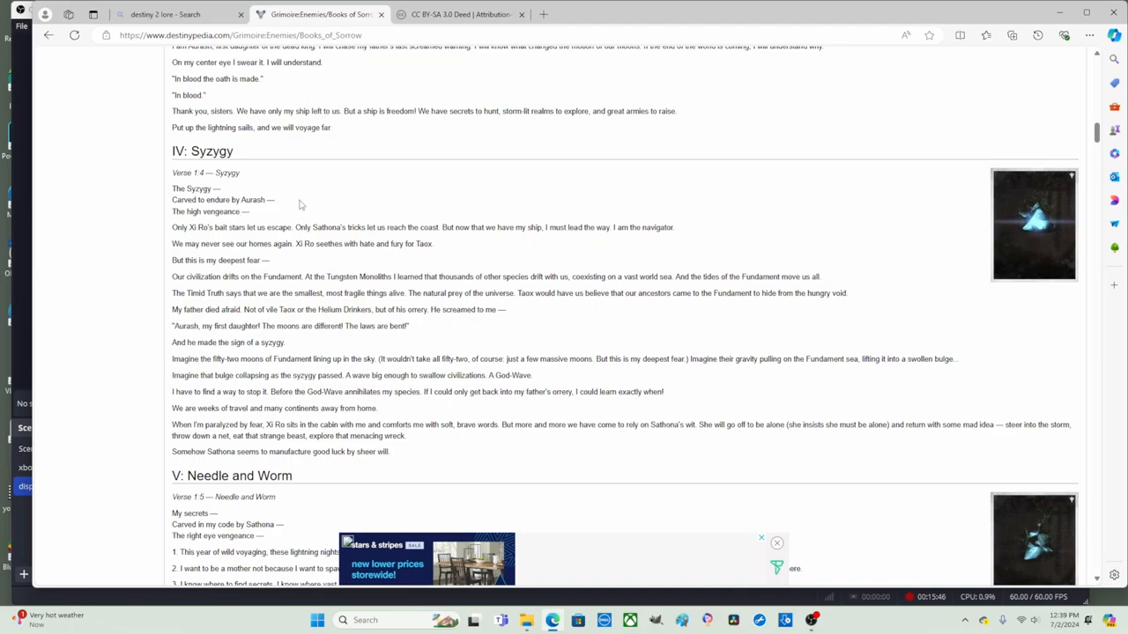
mouse_move(173, 222)
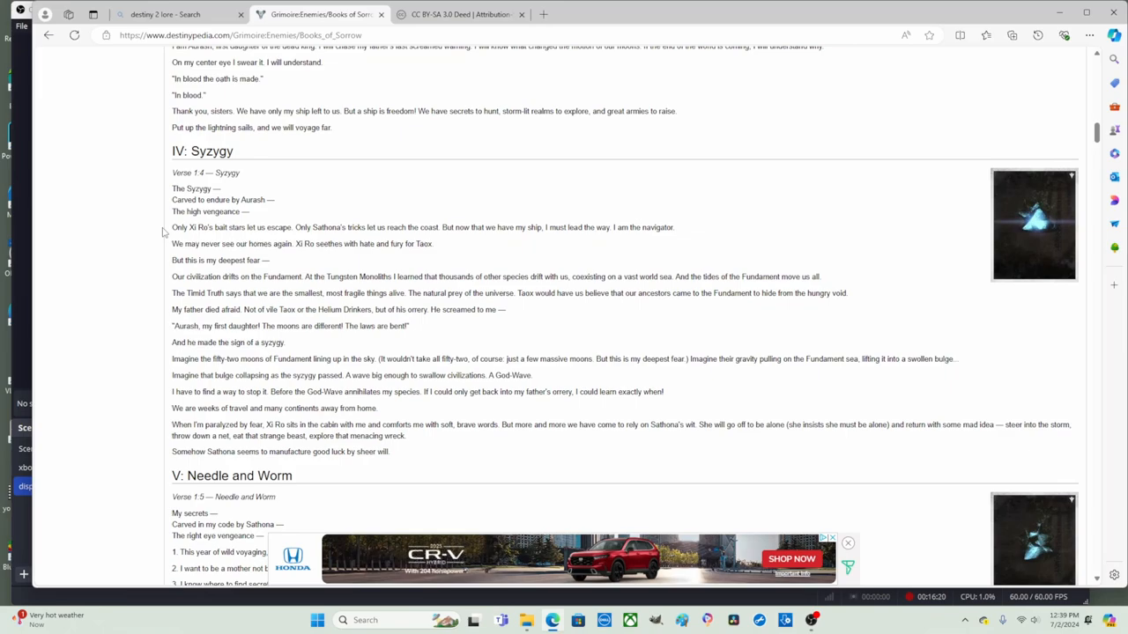
mouse_move(444, 250)
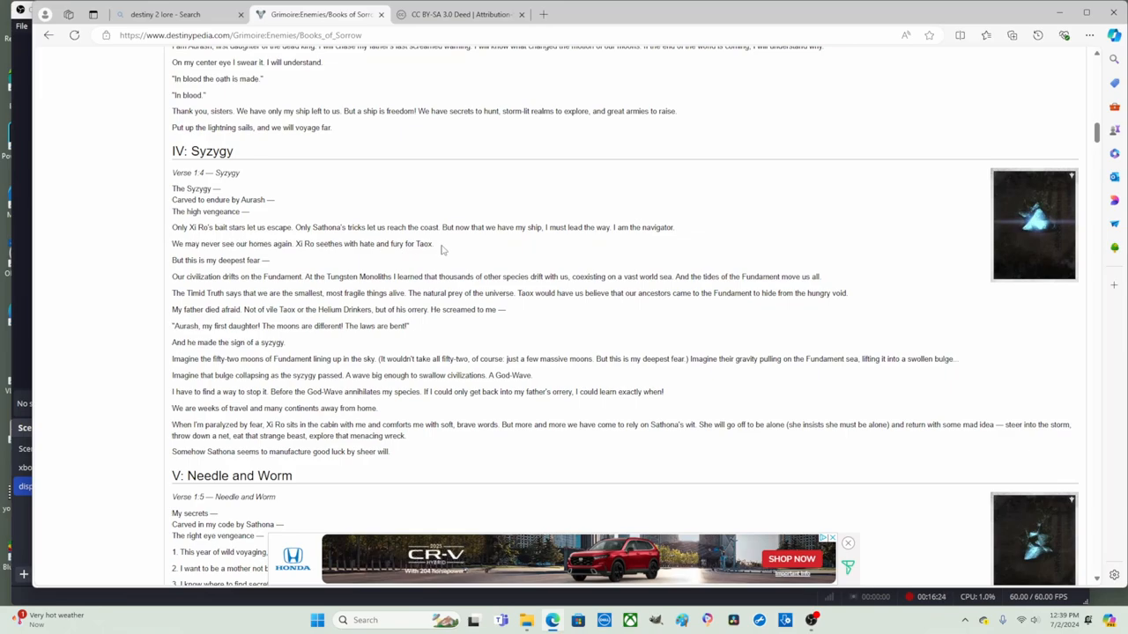
double_click(423, 243)
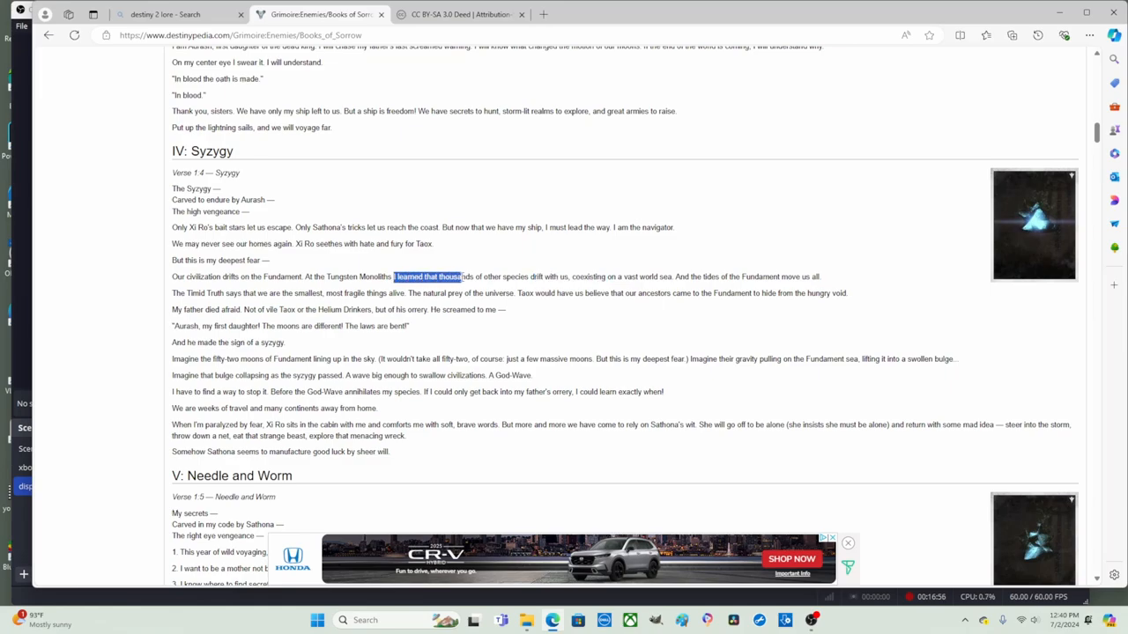
- Highlight the phrases about other species drifting with us and 'vast world sea'
left_click_drag(458, 276, 558, 276)
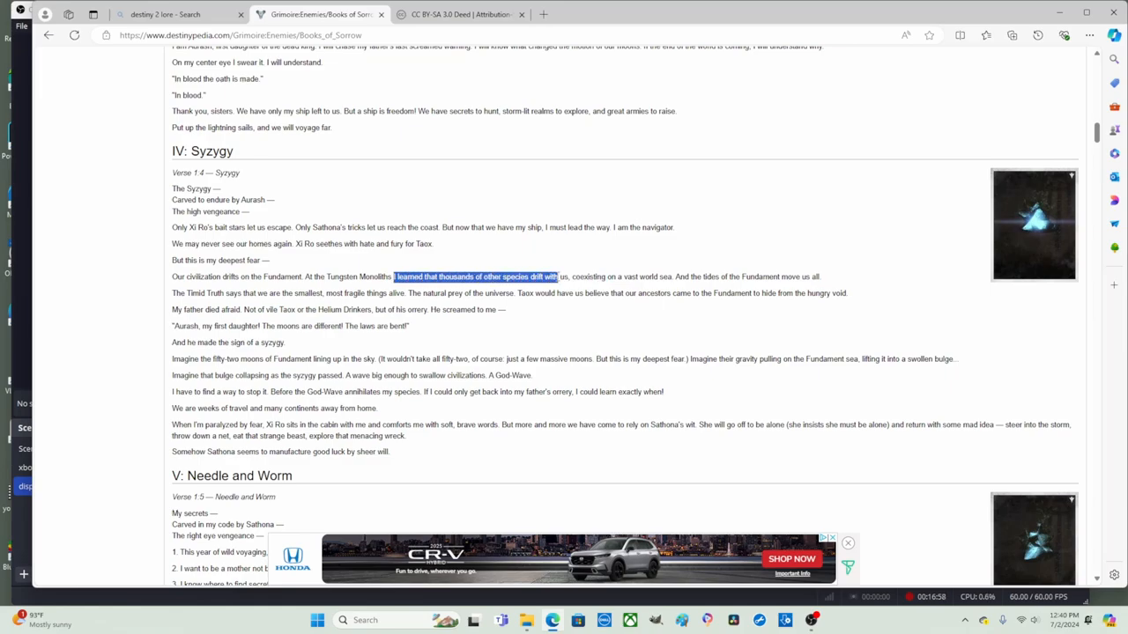
left_click_drag(561, 276, 613, 277)
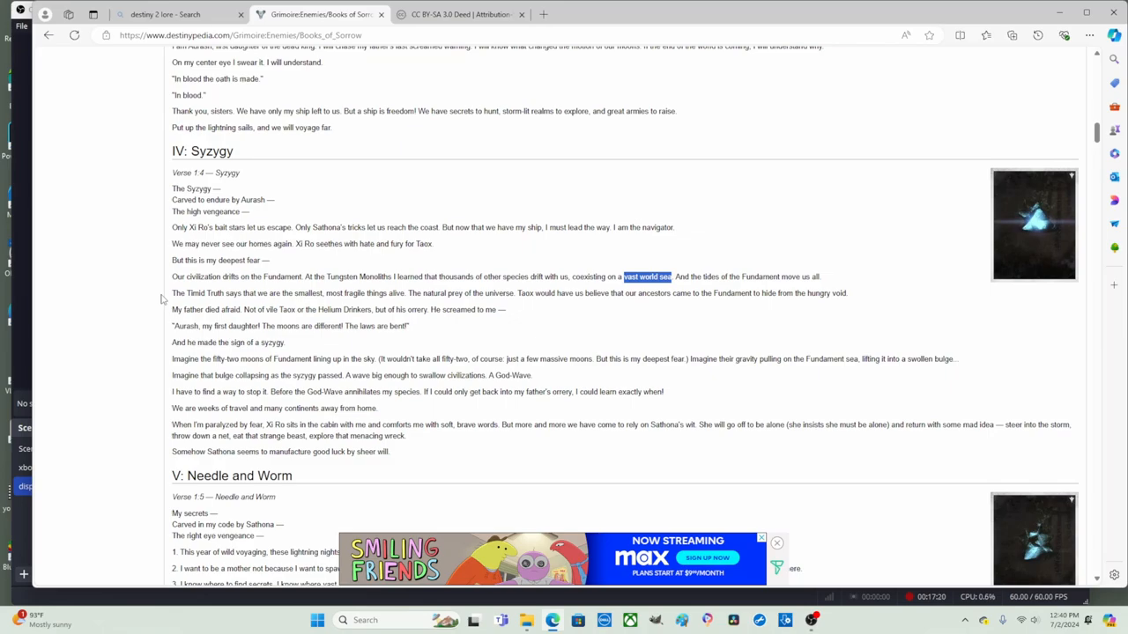
mouse_move(542, 331)
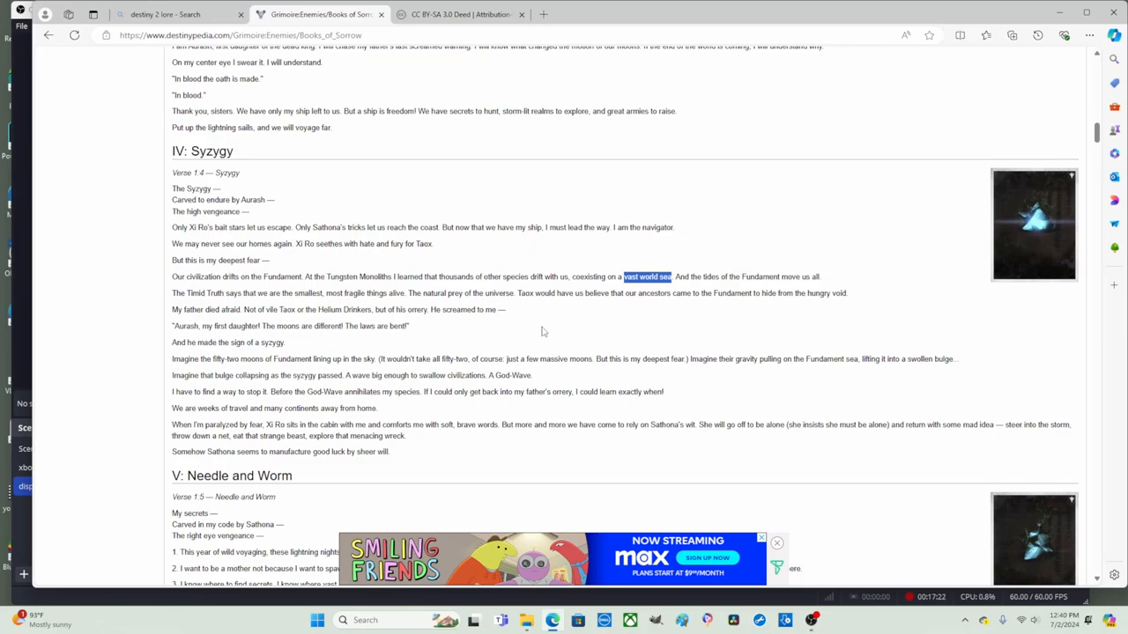
mouse_move(541, 312)
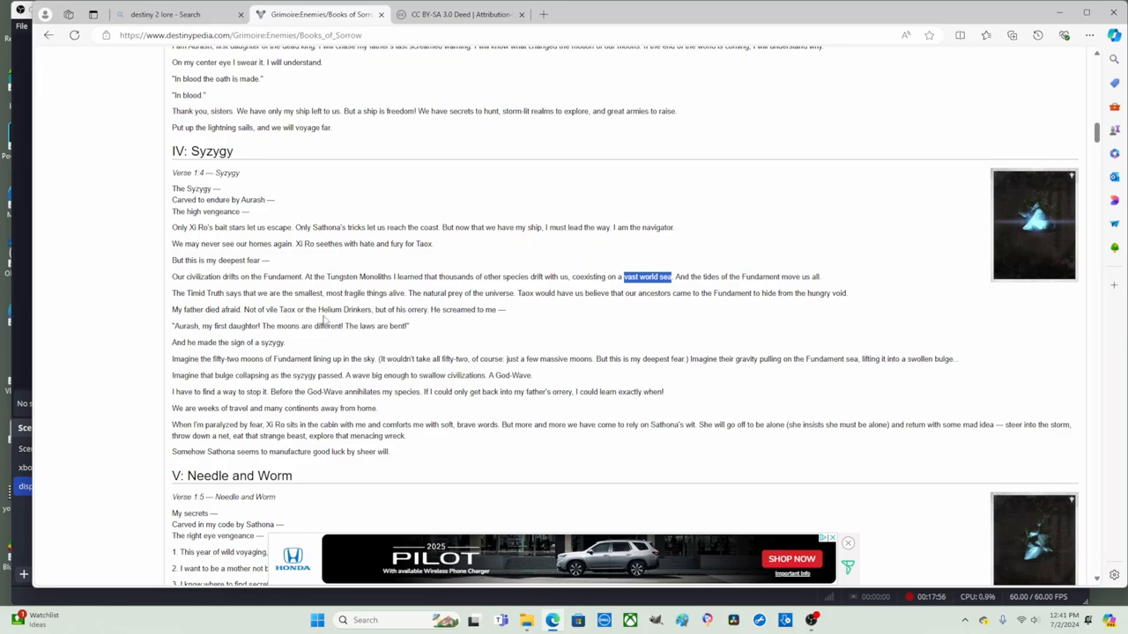
mouse_move(374, 321)
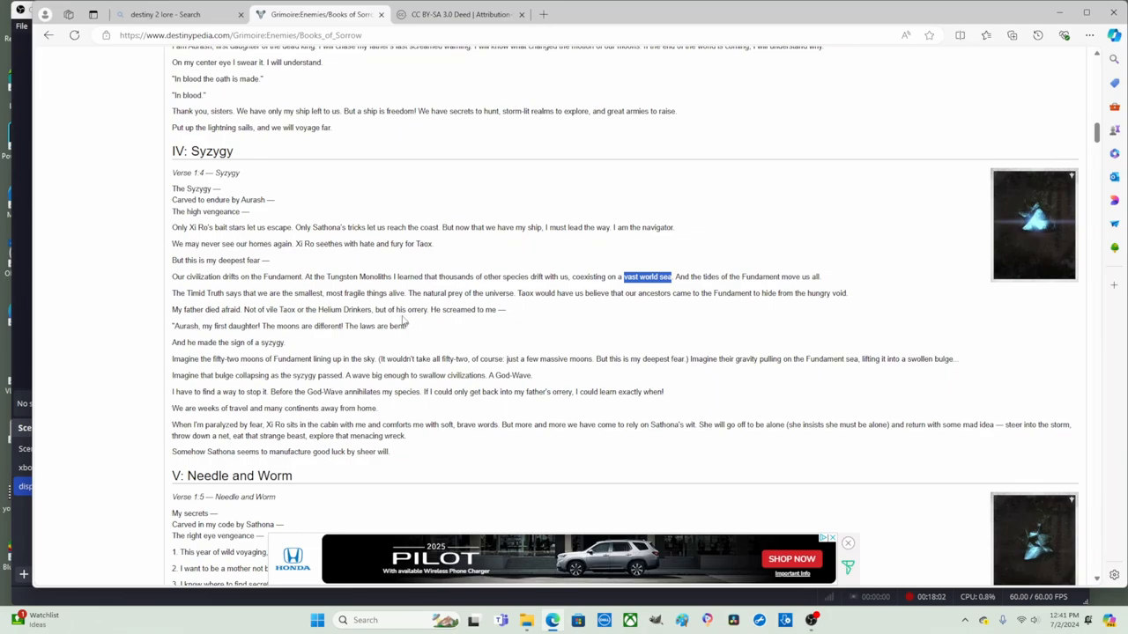
mouse_move(413, 321)
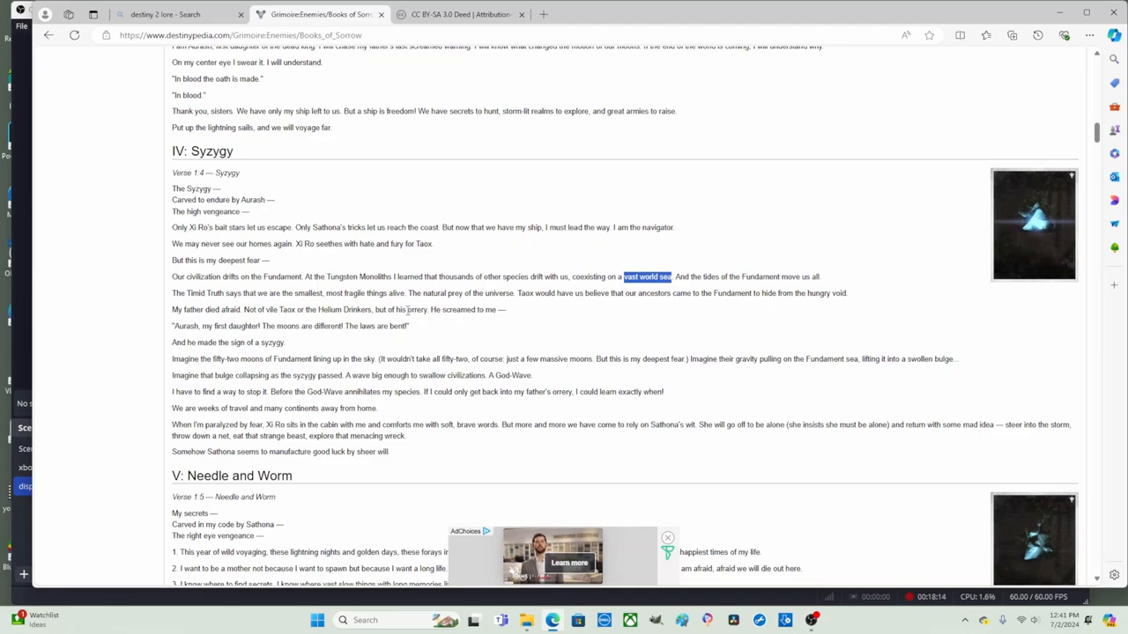
mouse_move(434, 319)
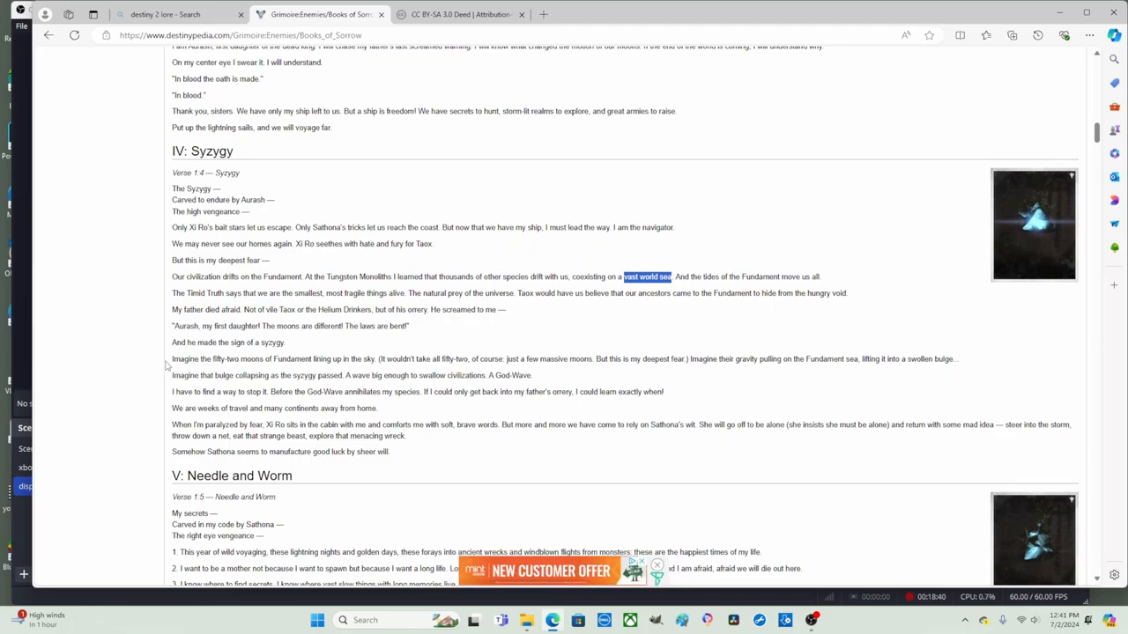
mouse_move(472, 346)
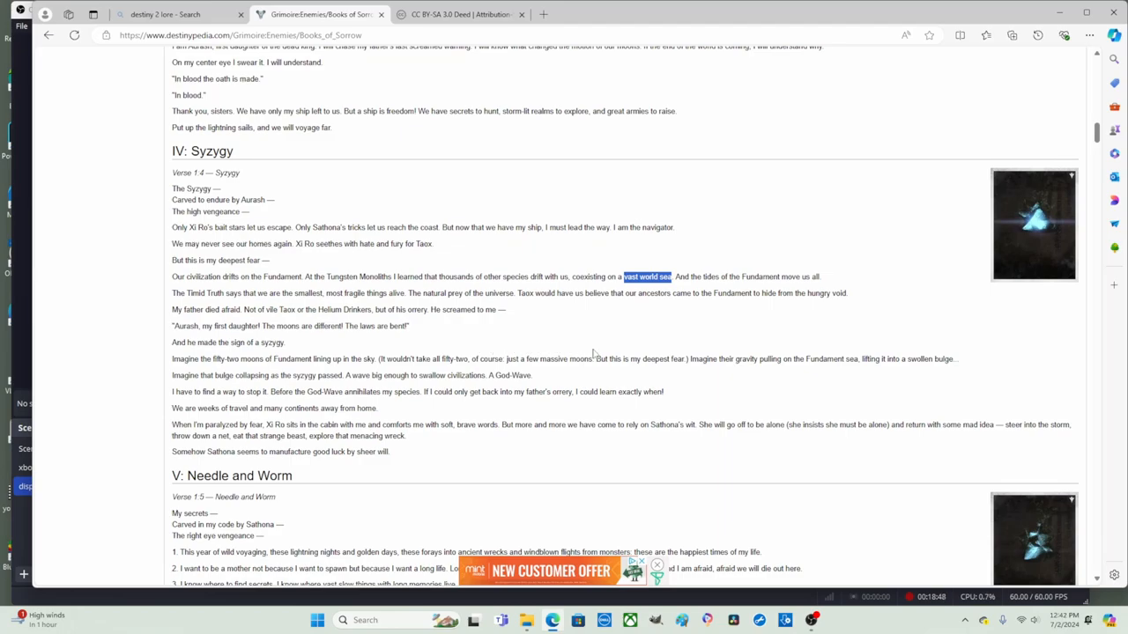
mouse_move(721, 377)
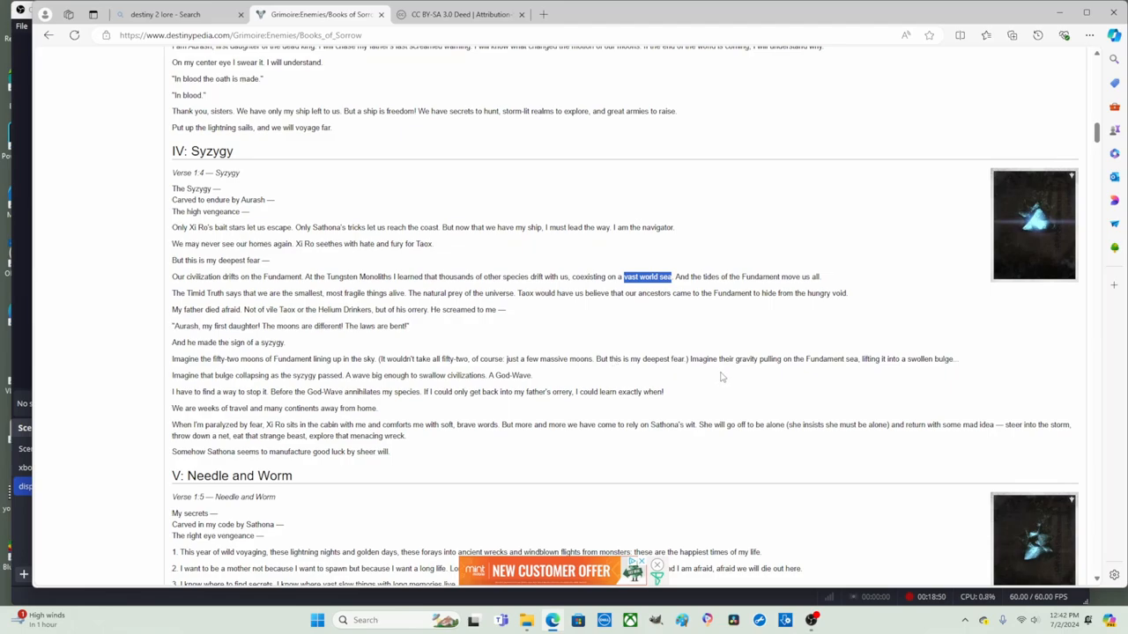
mouse_move(754, 370)
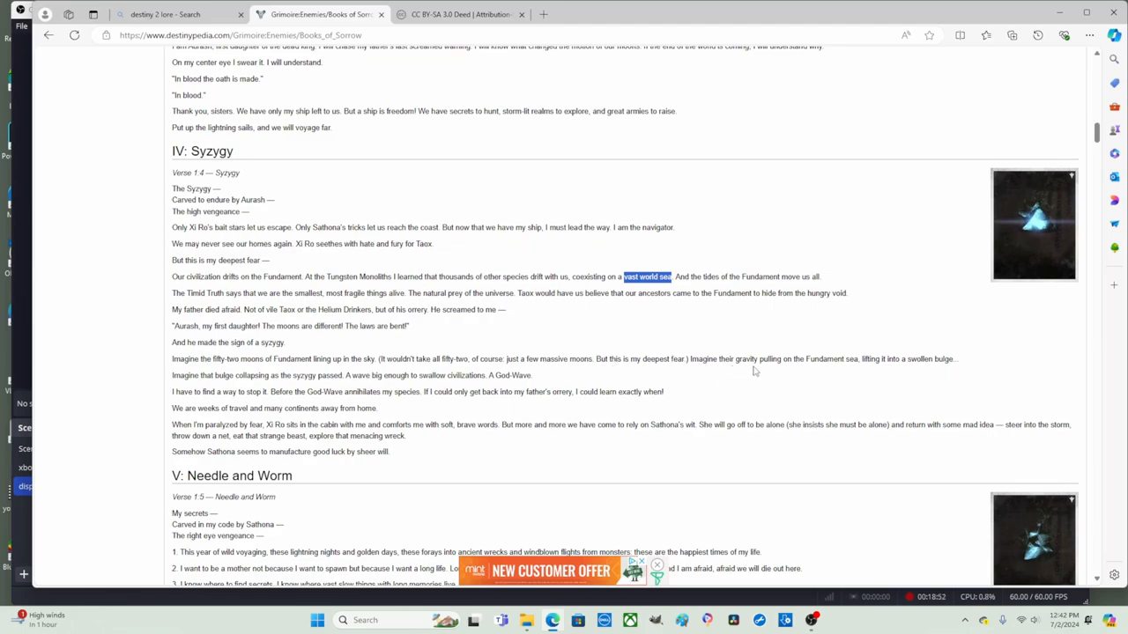
mouse_move(870, 370)
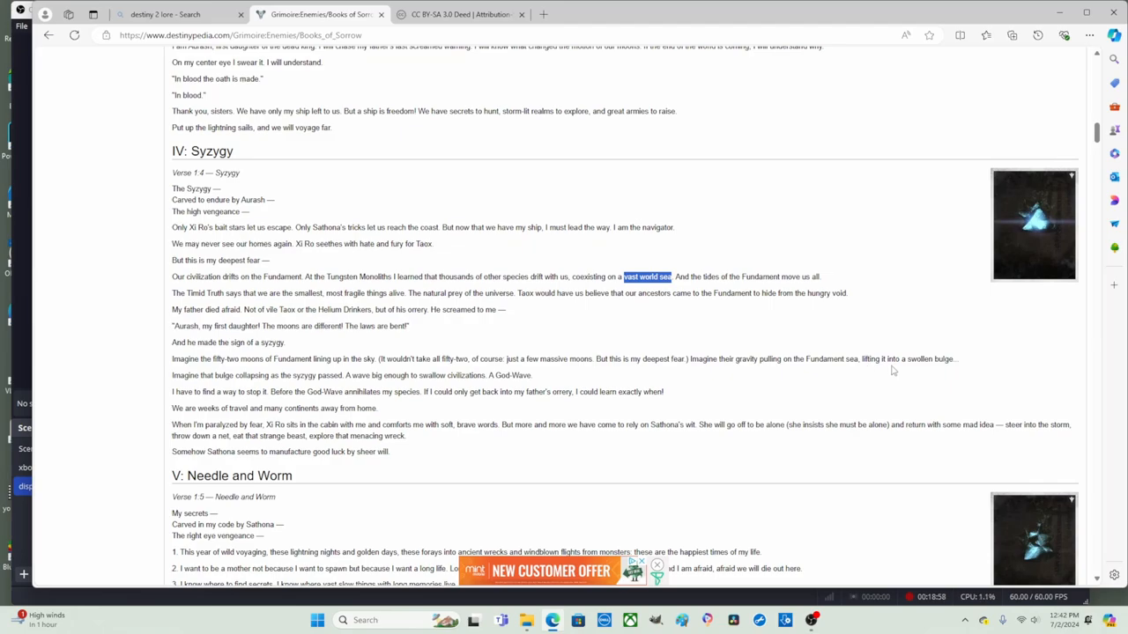
mouse_move(922, 370)
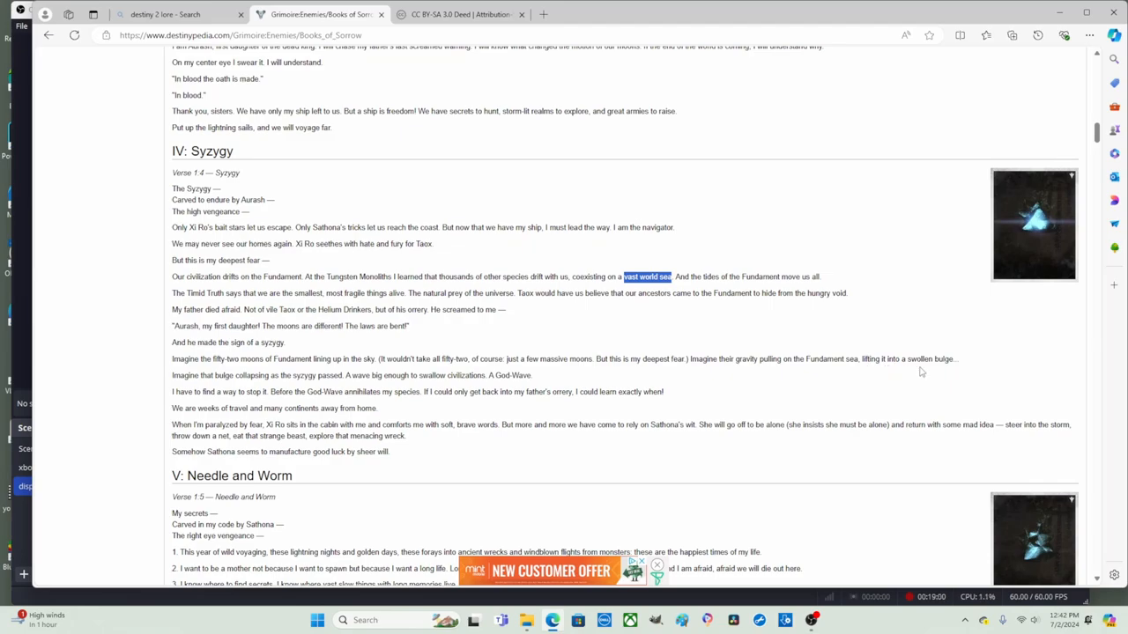
mouse_move(919, 374)
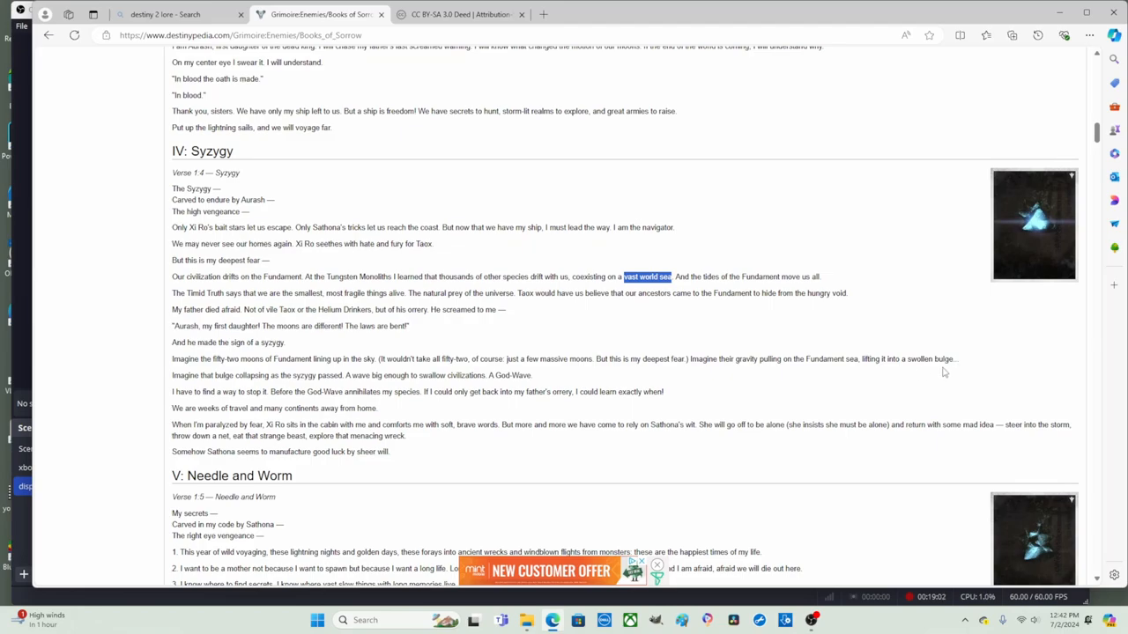
mouse_move(863, 385)
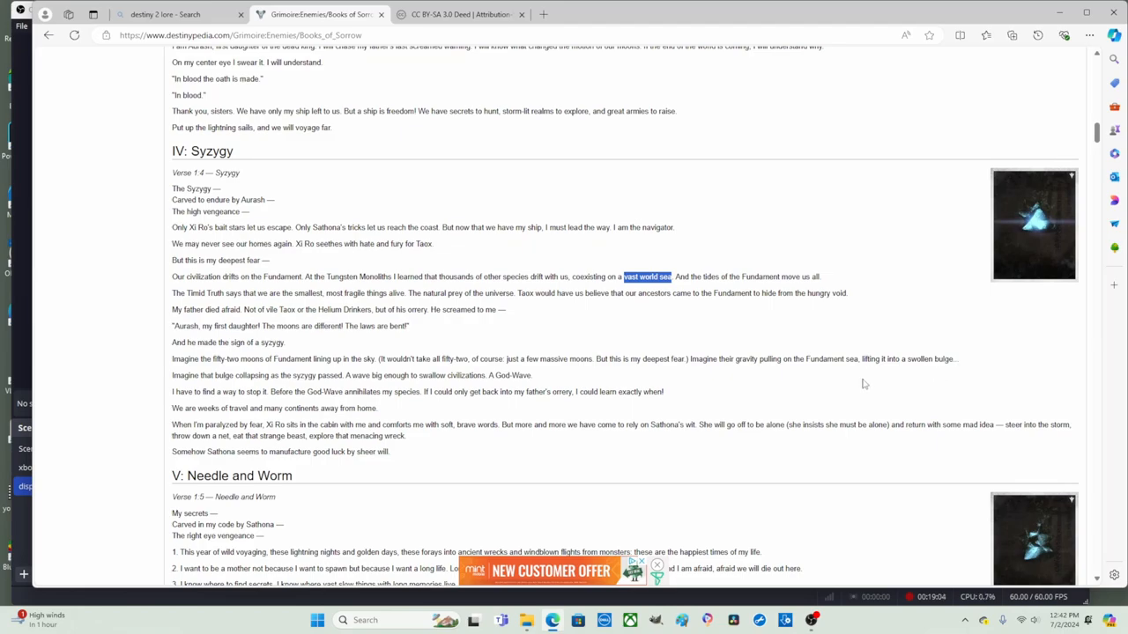
- Read the Syzygy lines on gravity pulling the Fundament sea and the wave big enough to swallow
scroll("down", 3)
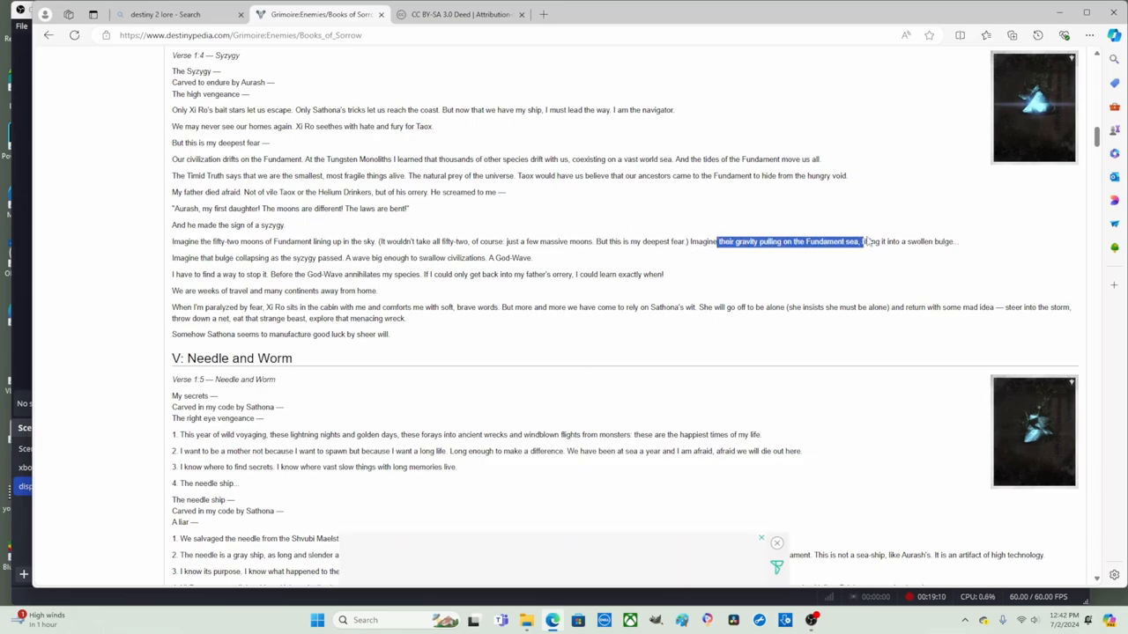
left_click_drag(859, 241, 955, 241)
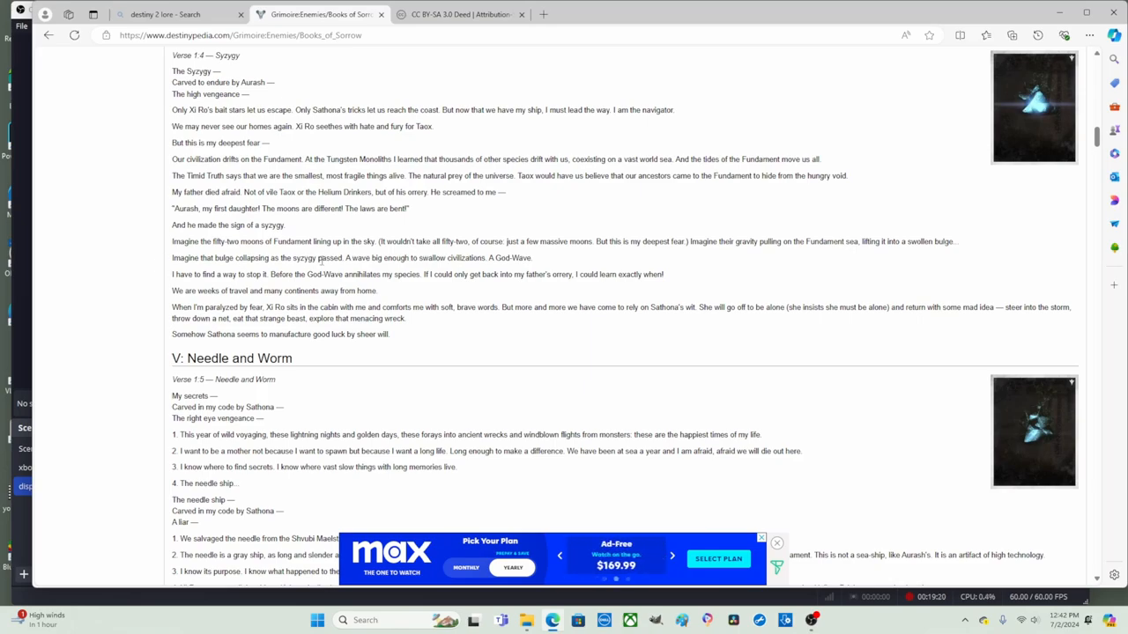
double_click(356, 257)
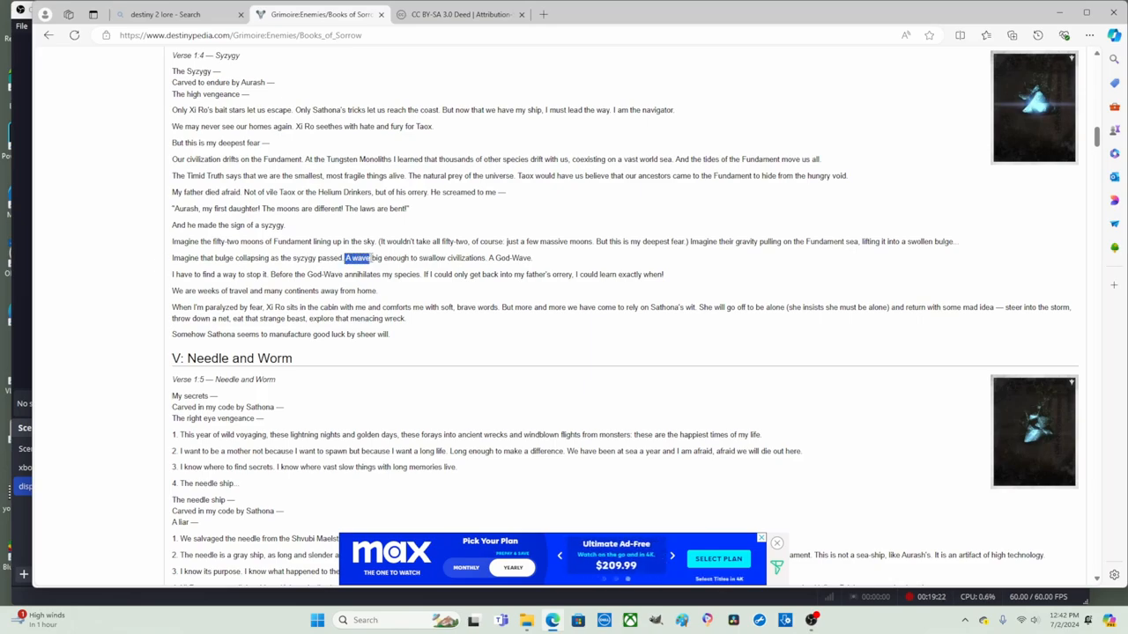
left_click_drag(345, 257, 382, 257)
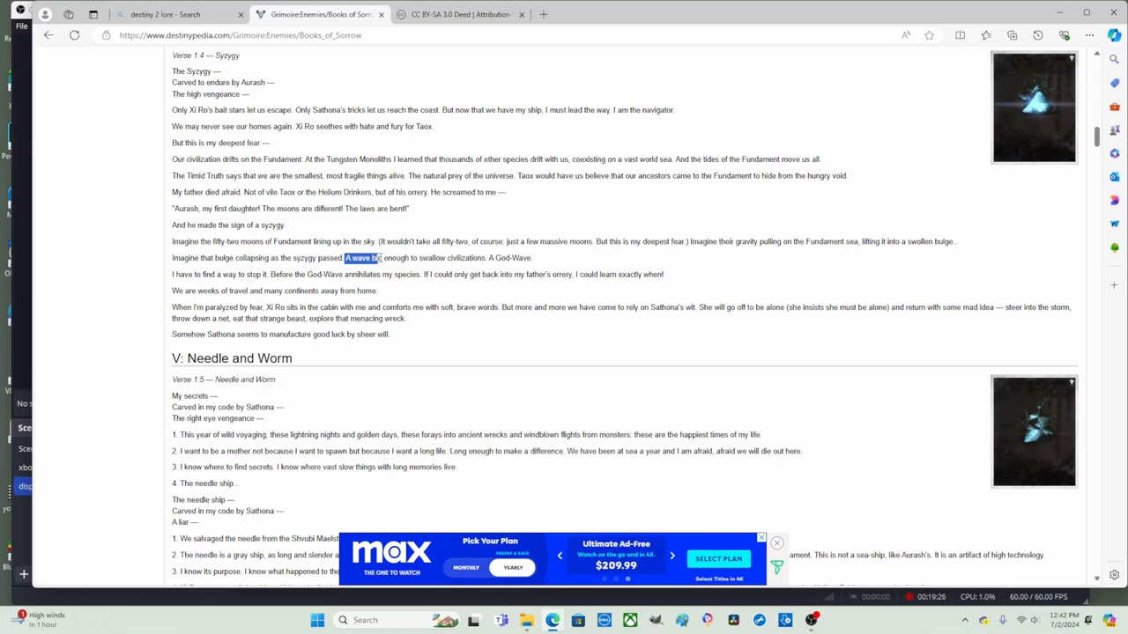
left_click_drag(381, 257, 447, 257)
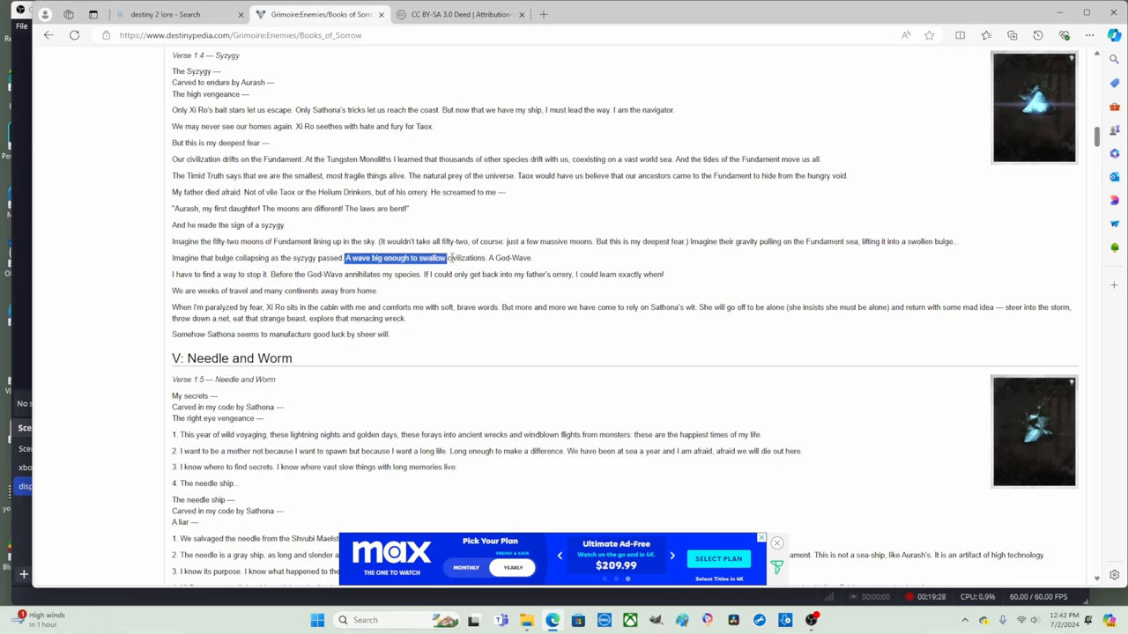
left_click_drag(448, 257, 532, 258)
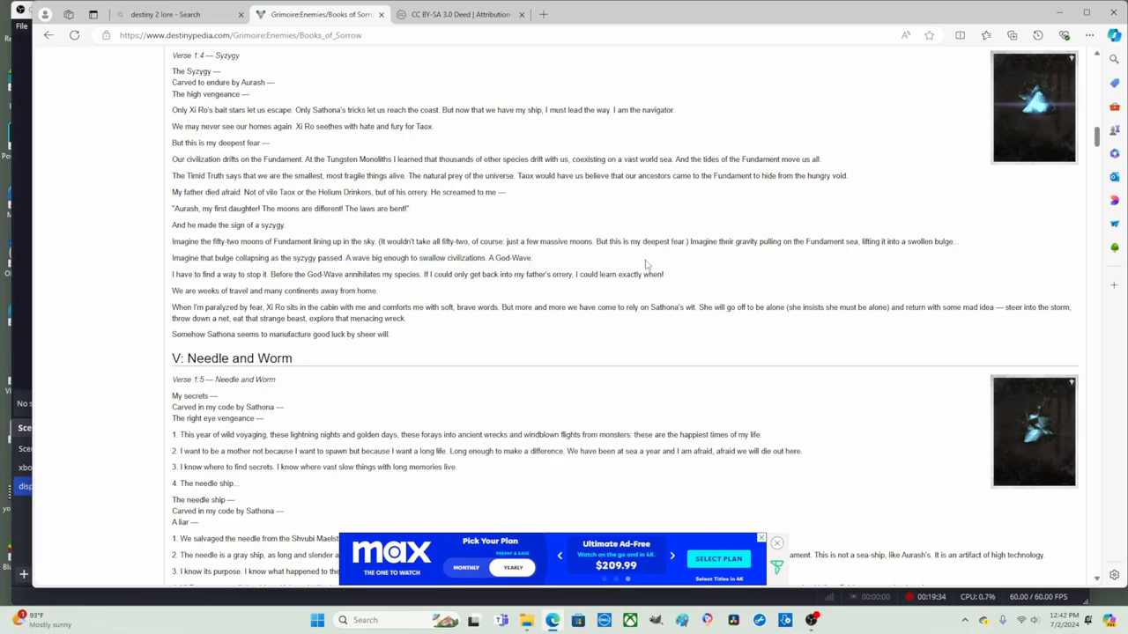
mouse_move(155, 282)
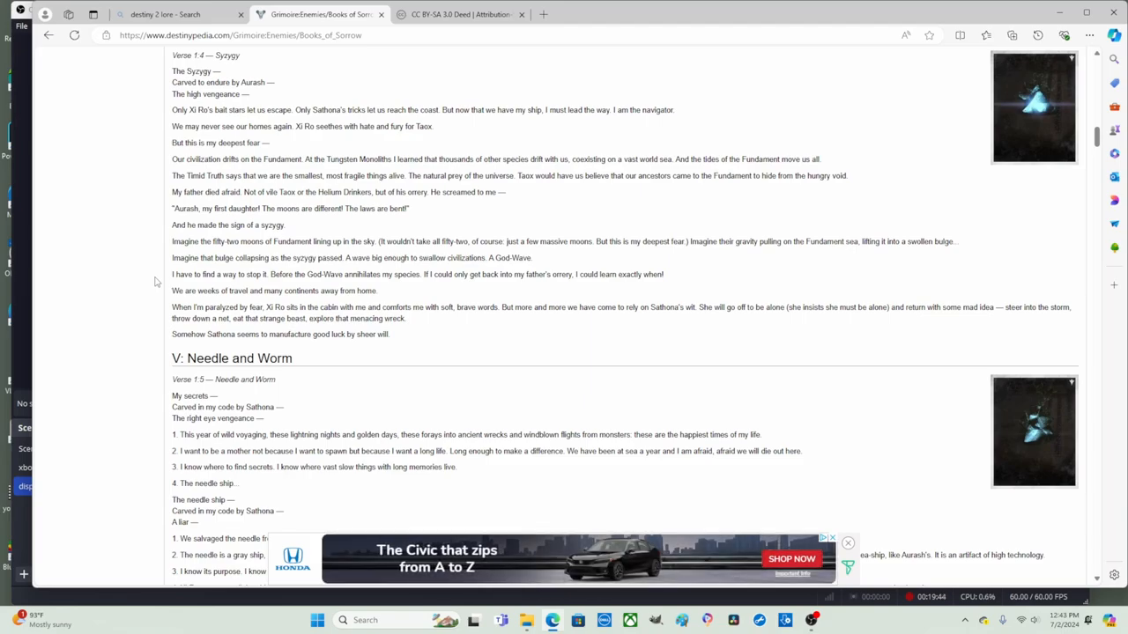
mouse_move(578, 293)
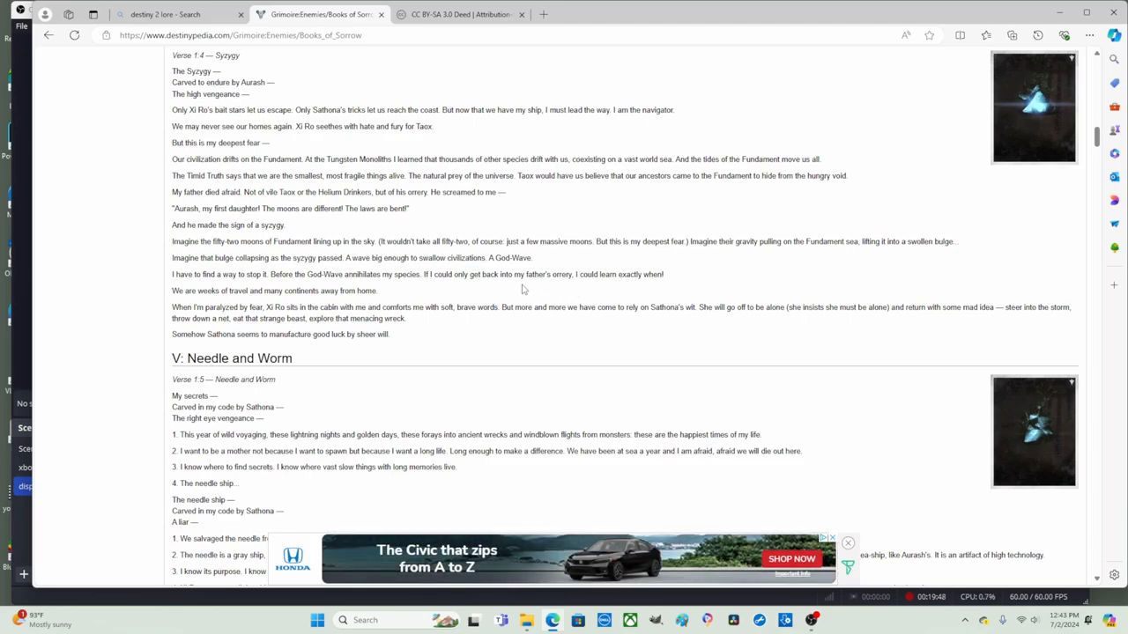
- Read the getting-back phrase ending in father's errors, highlighting then clearing it
double_click(432, 275)
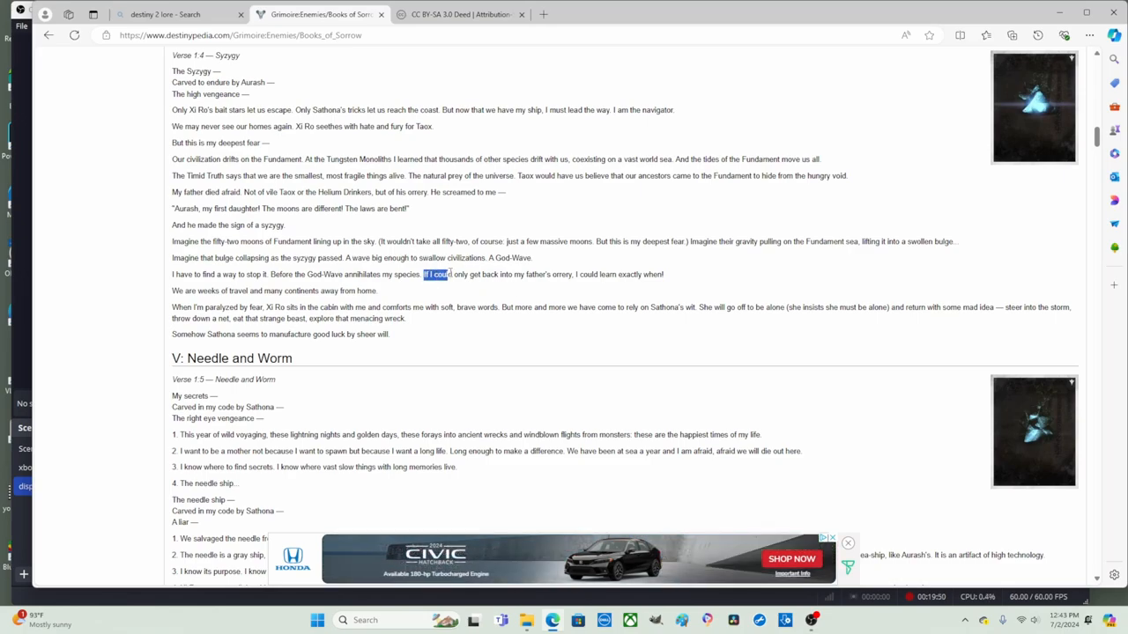
left_click_drag(423, 275, 513, 275)
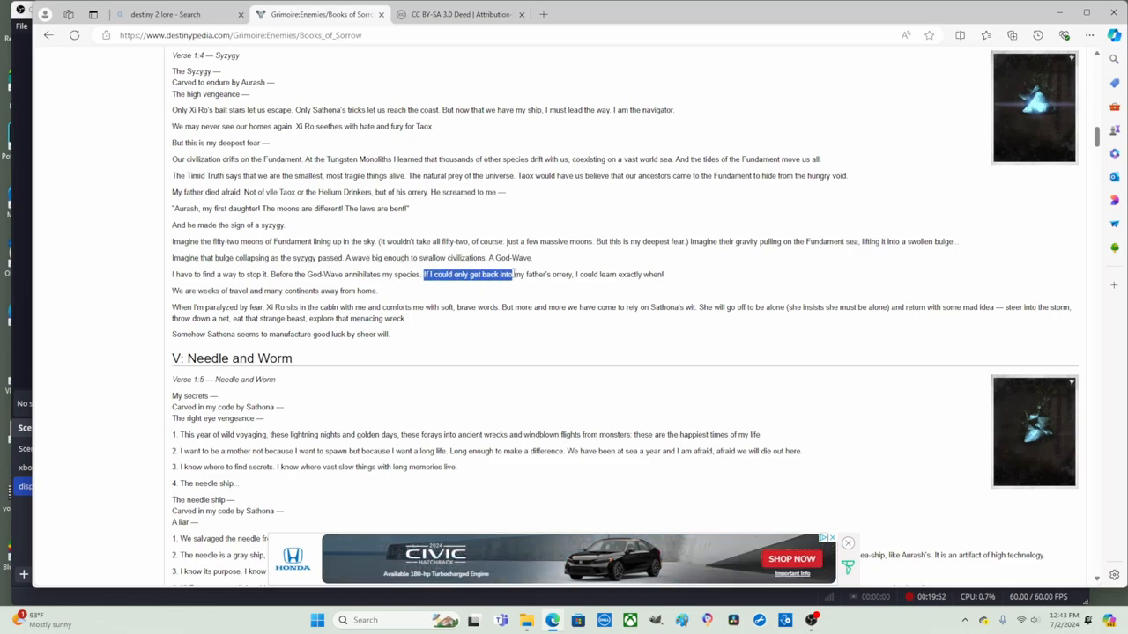
left_click_drag(510, 275, 578, 275)
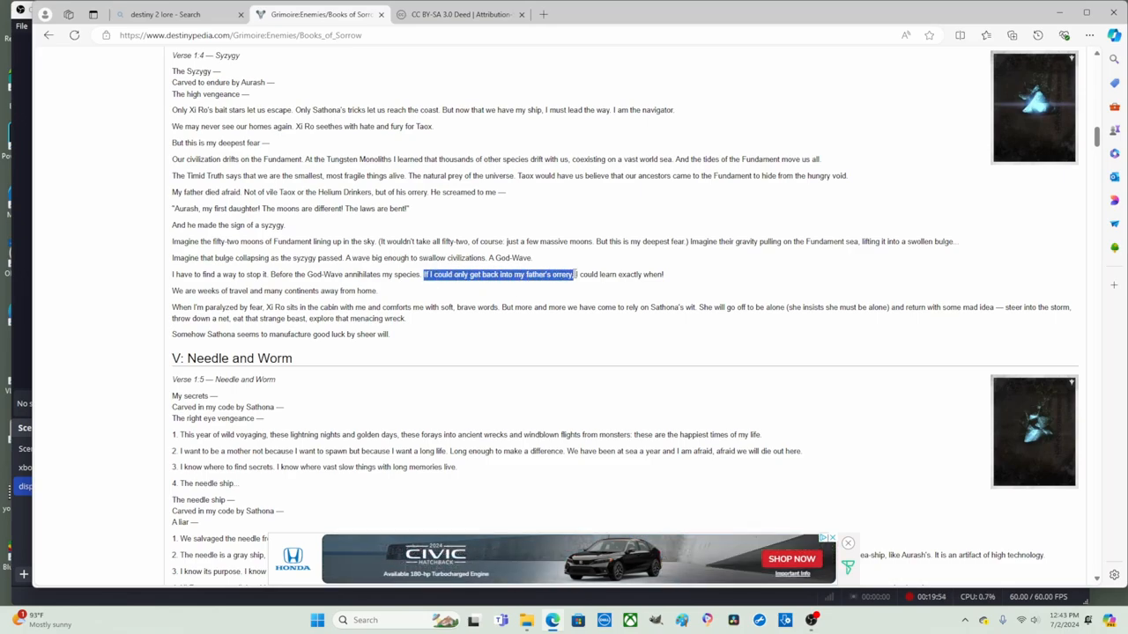
left_click(596, 292)
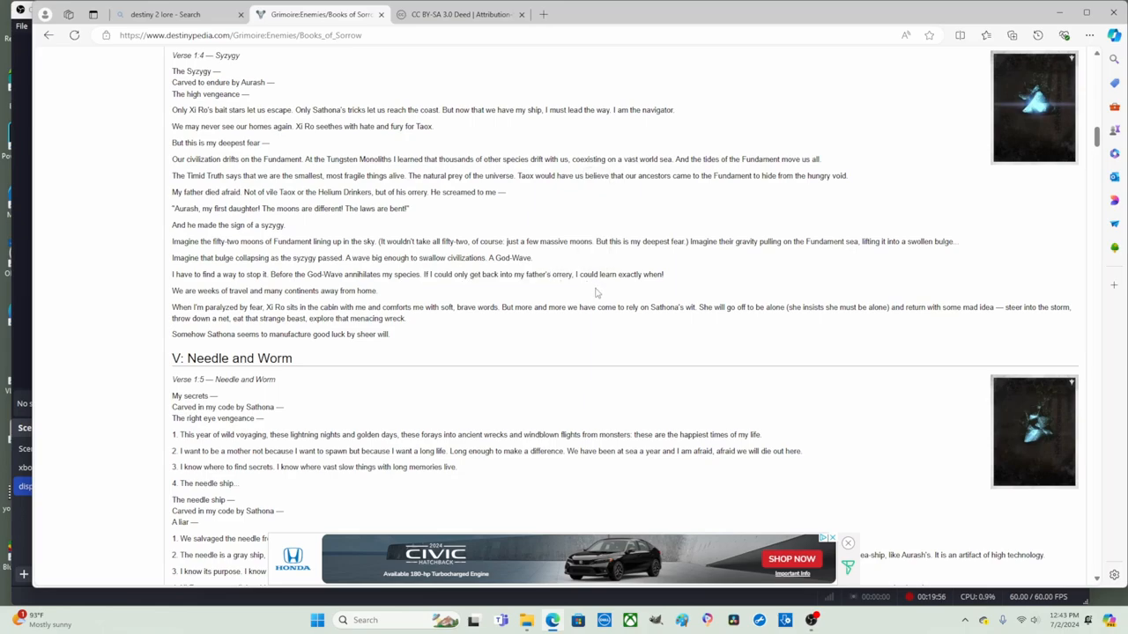
mouse_move(675, 281)
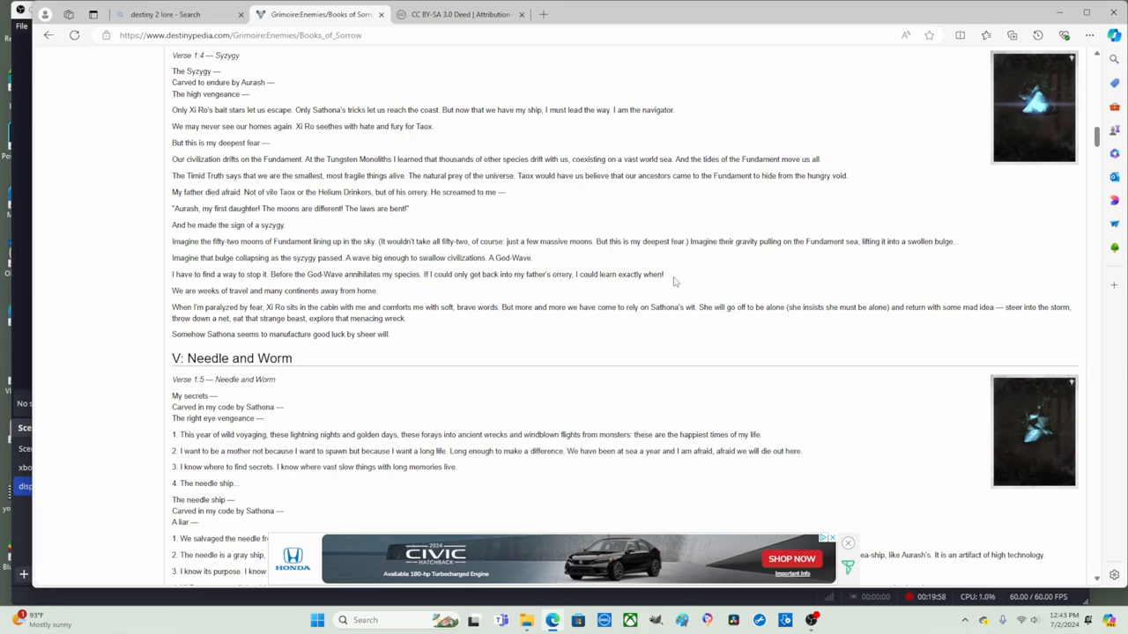
mouse_move(267, 291)
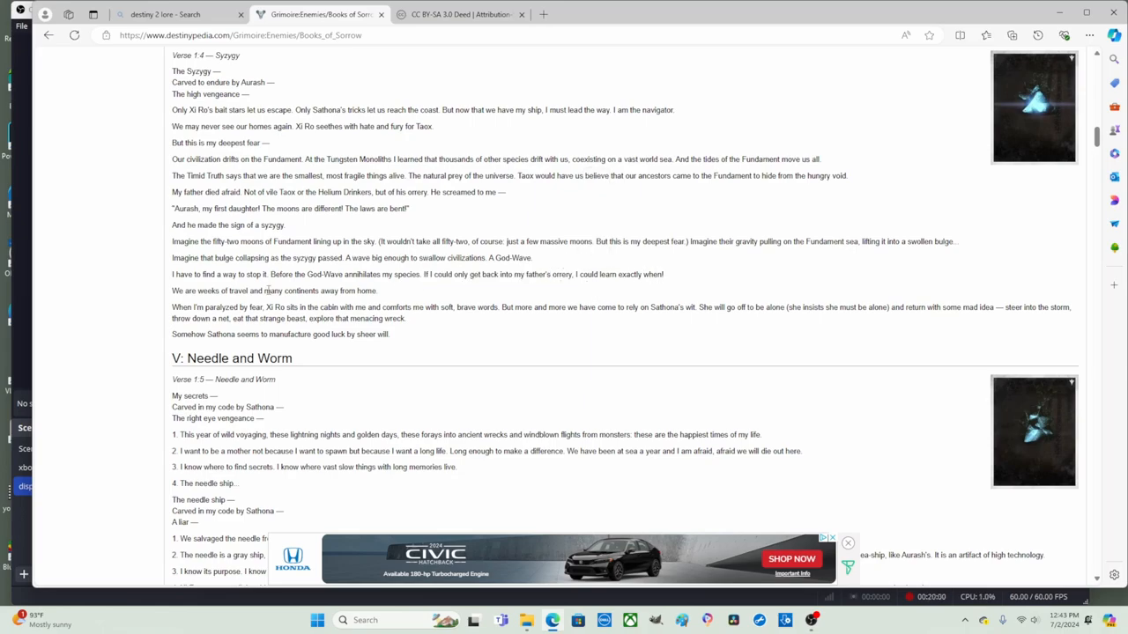
mouse_move(155, 298)
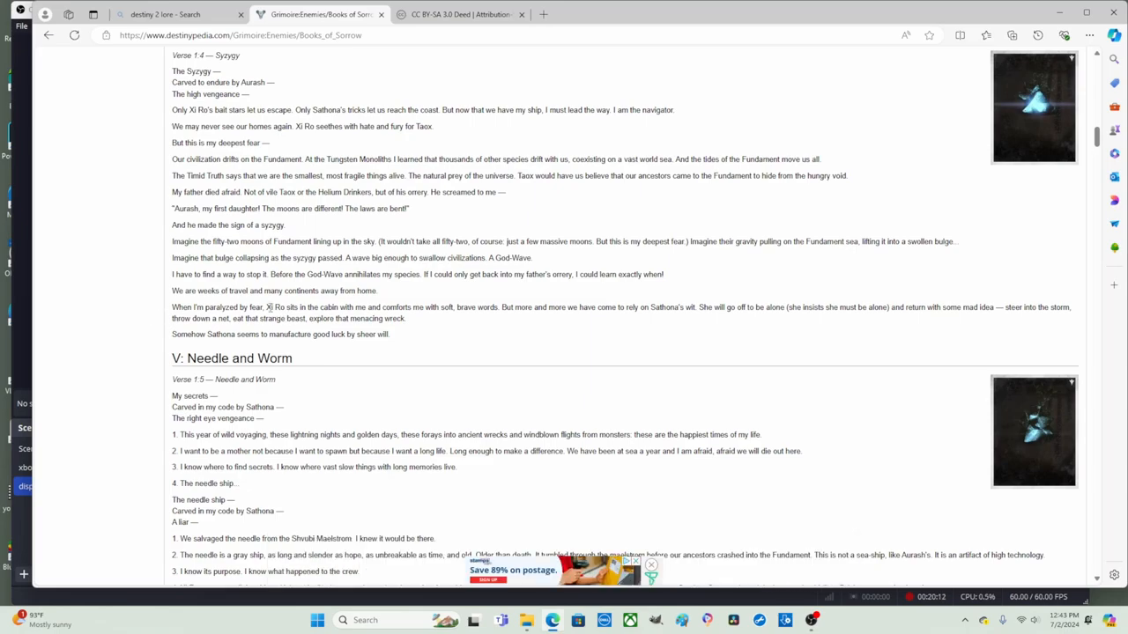
- Read the Xi Rho fear line through its dive-into-the-storm ending, then clear the highlight
double_click(274, 306)
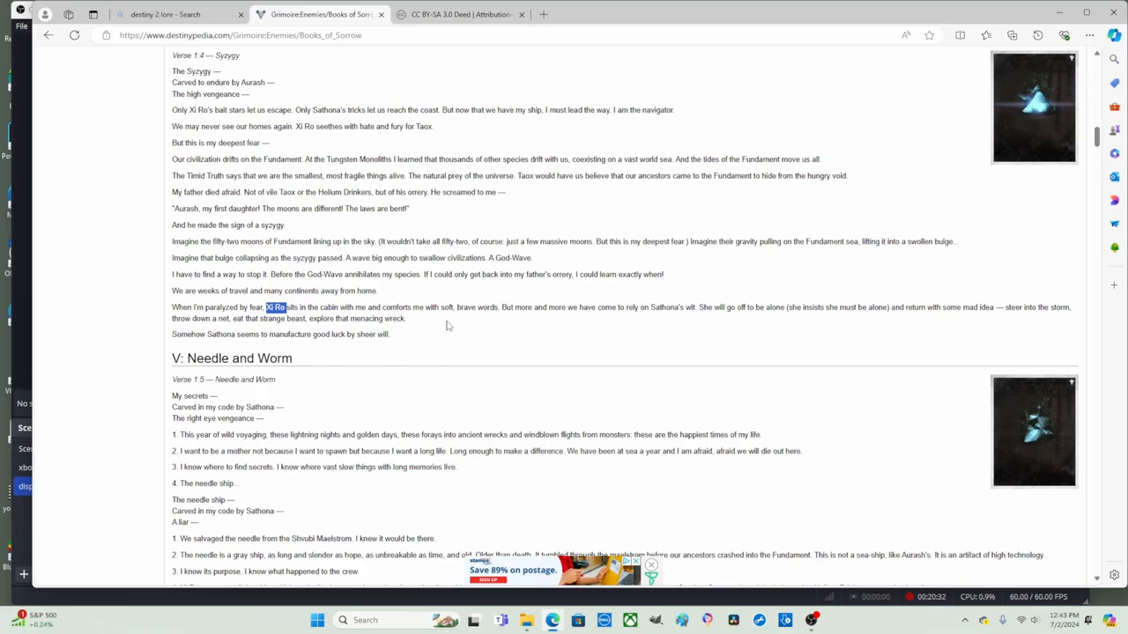
mouse_move(966, 321)
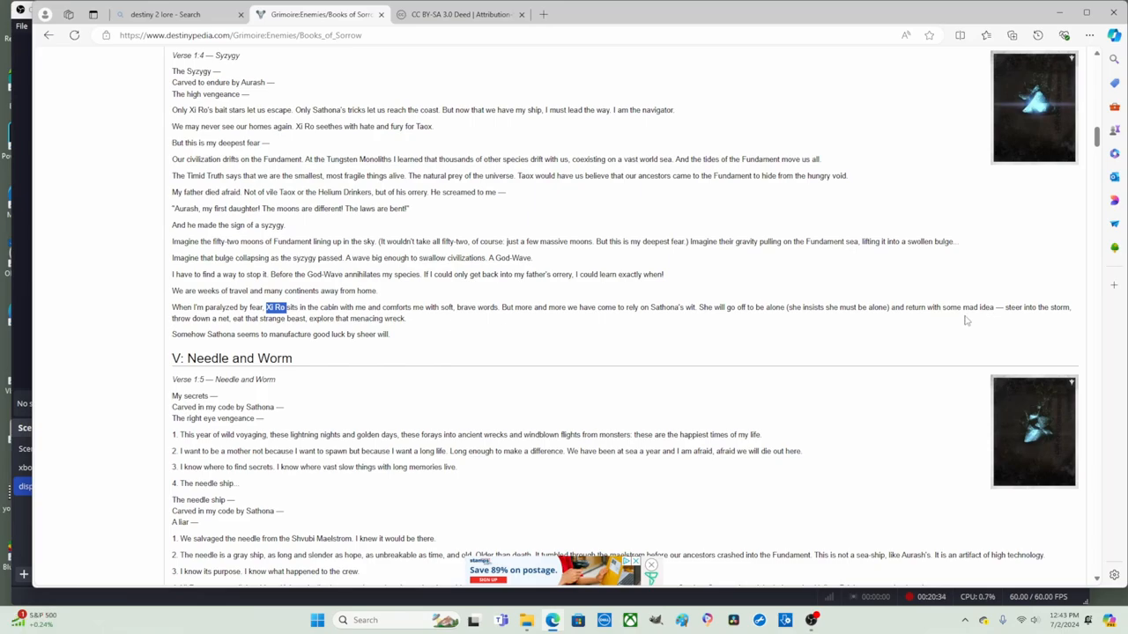
mouse_move(1013, 321)
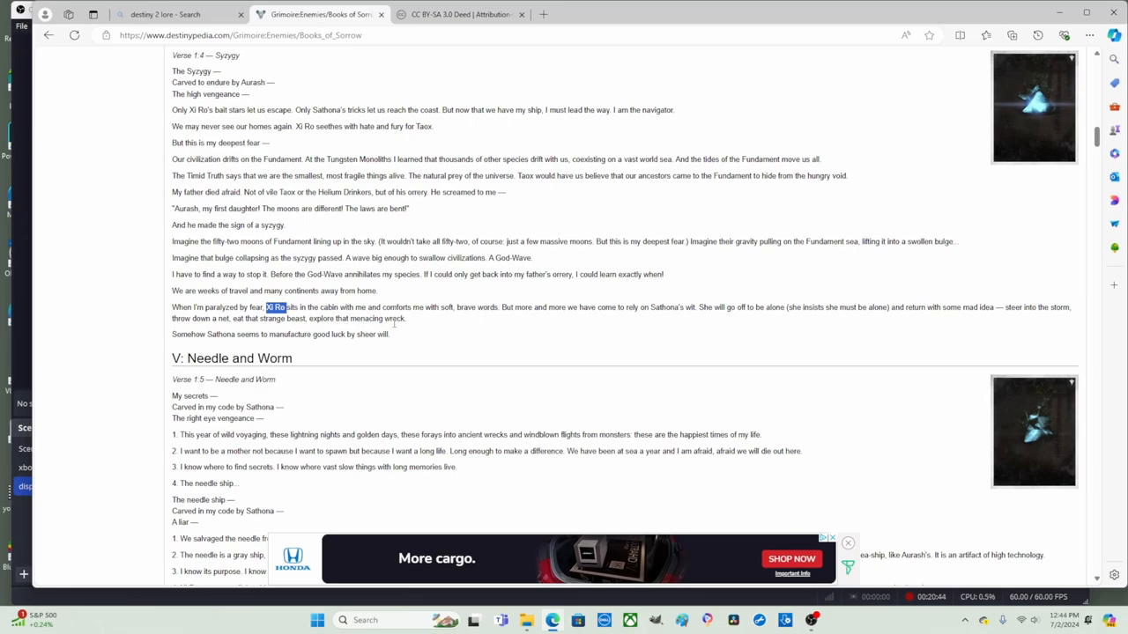
left_click_drag(282, 306, 405, 319)
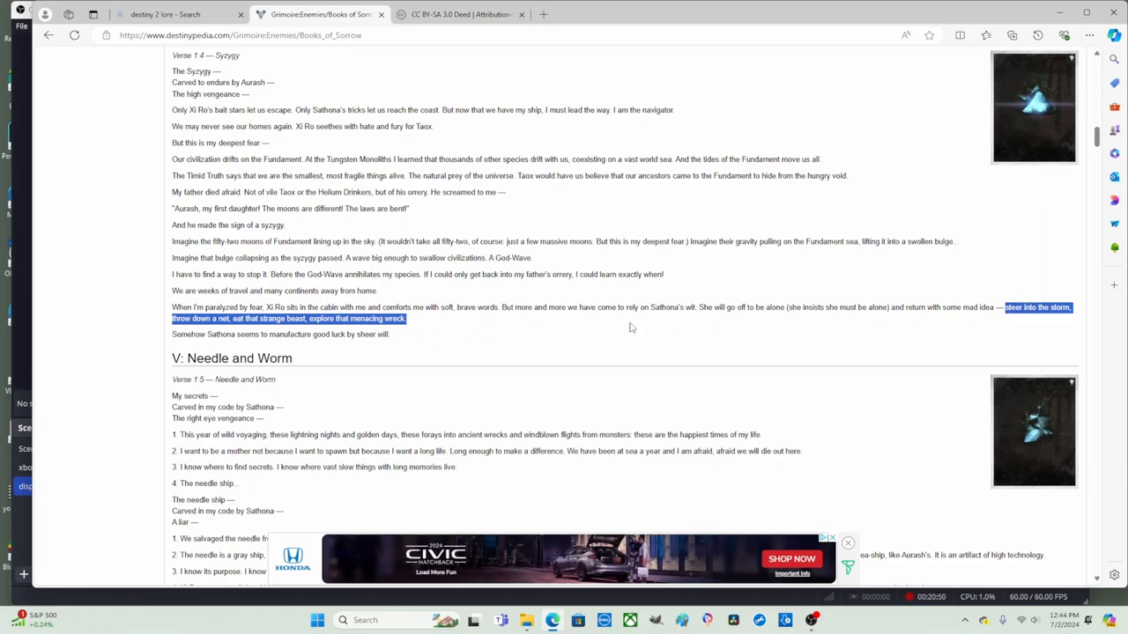
left_click(426, 342)
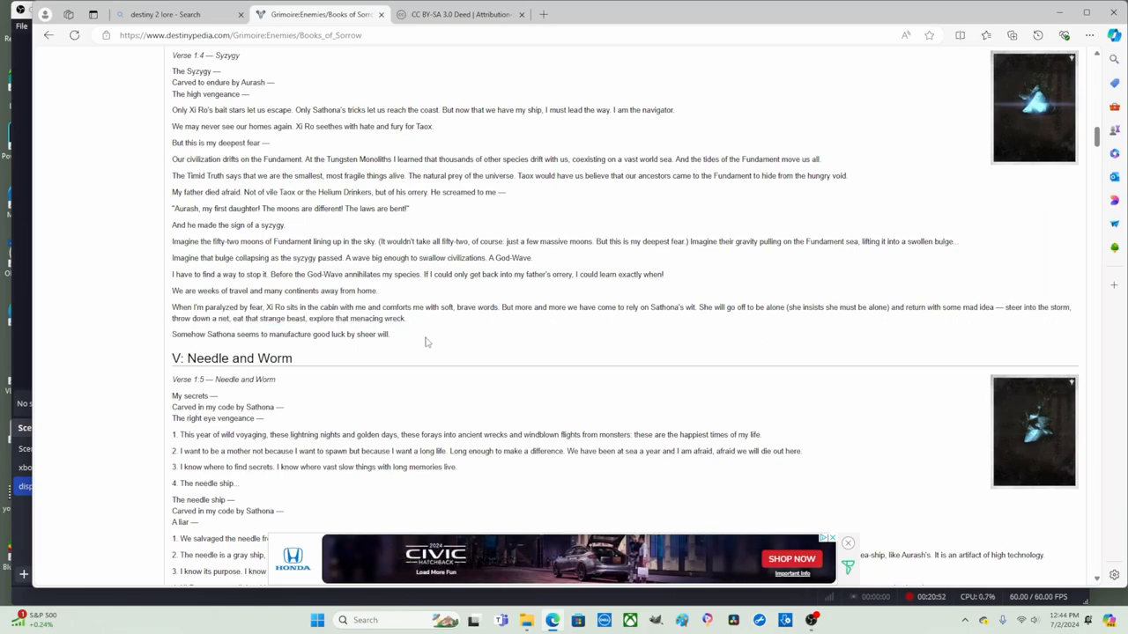
mouse_move(157, 342)
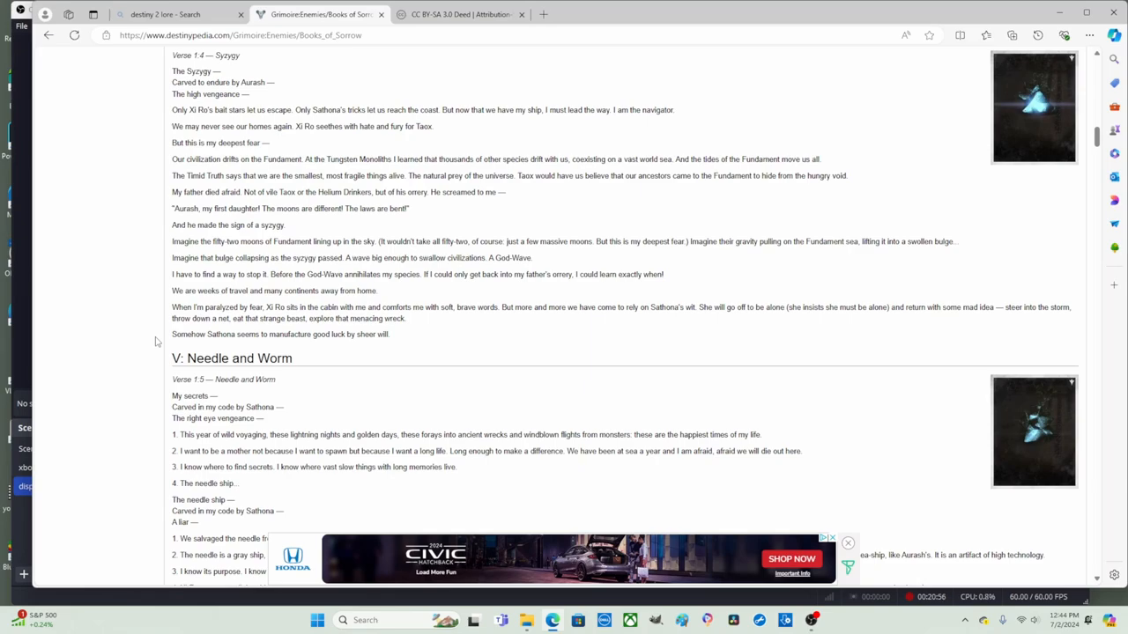
- Scroll down to V: Needle and Worm, clear the stray highlight and select a word in its first verse
scroll("down", 3)
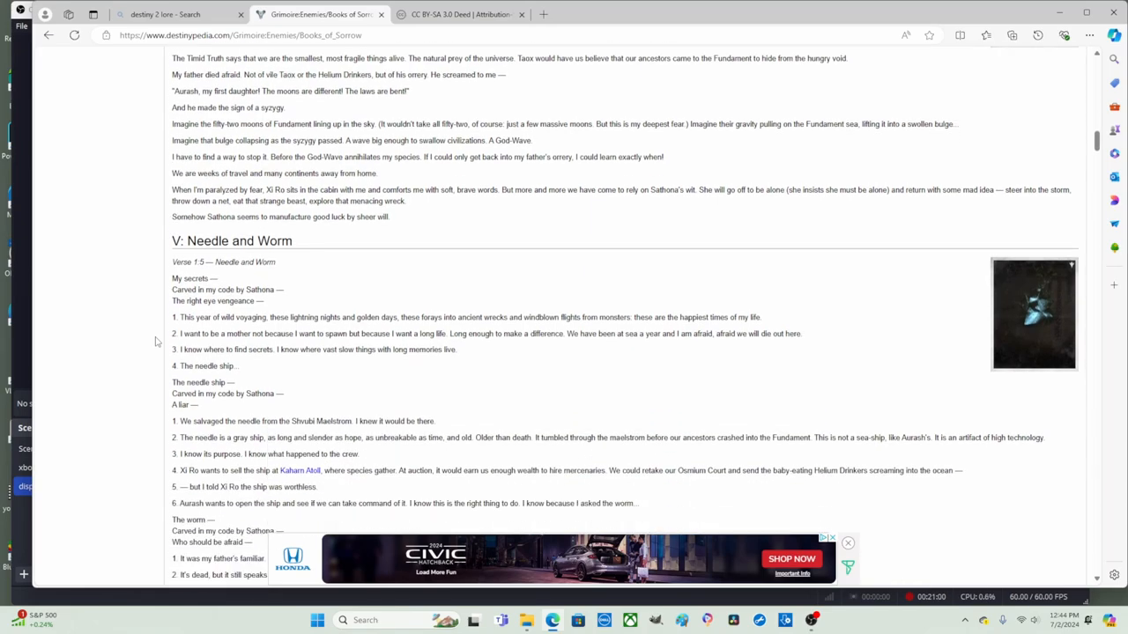
scroll("down", 3)
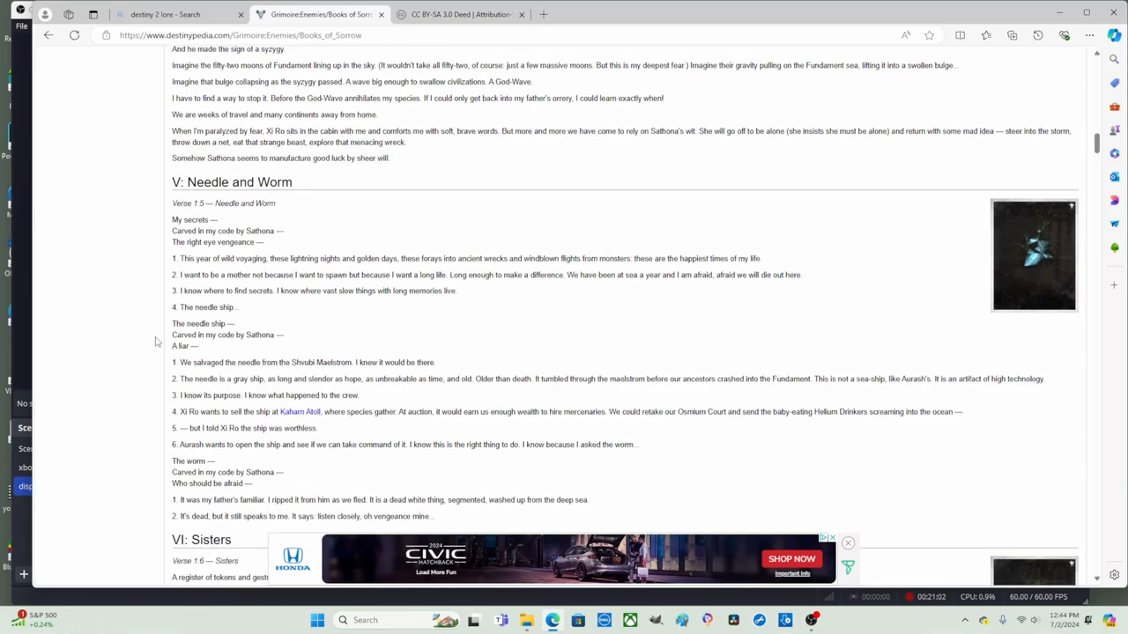
mouse_move(303, 189)
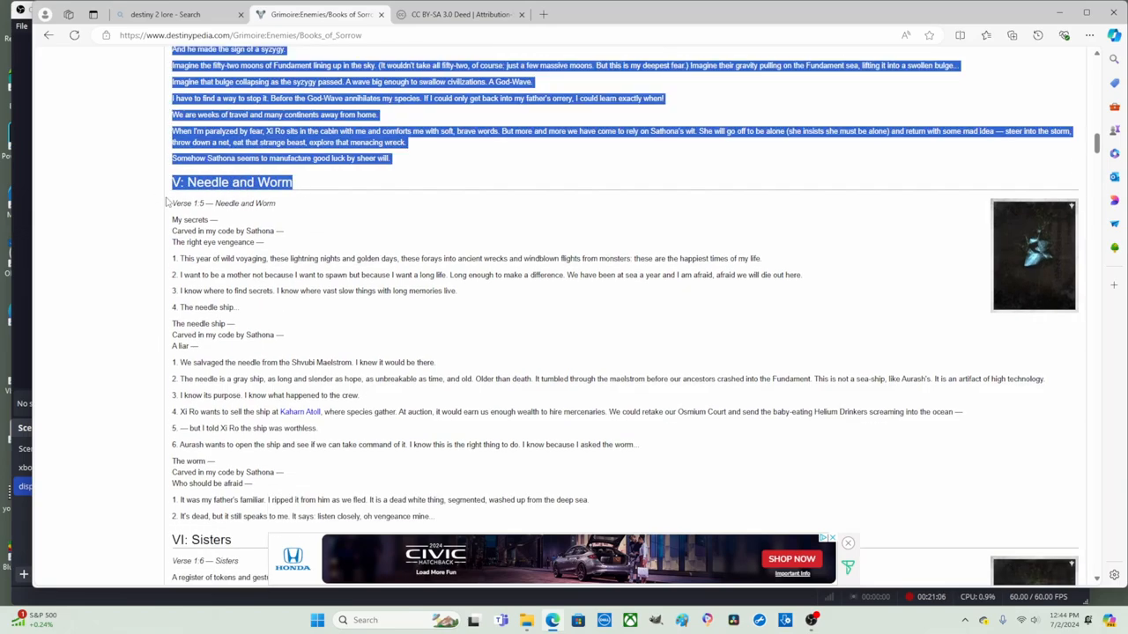
left_click(167, 222)
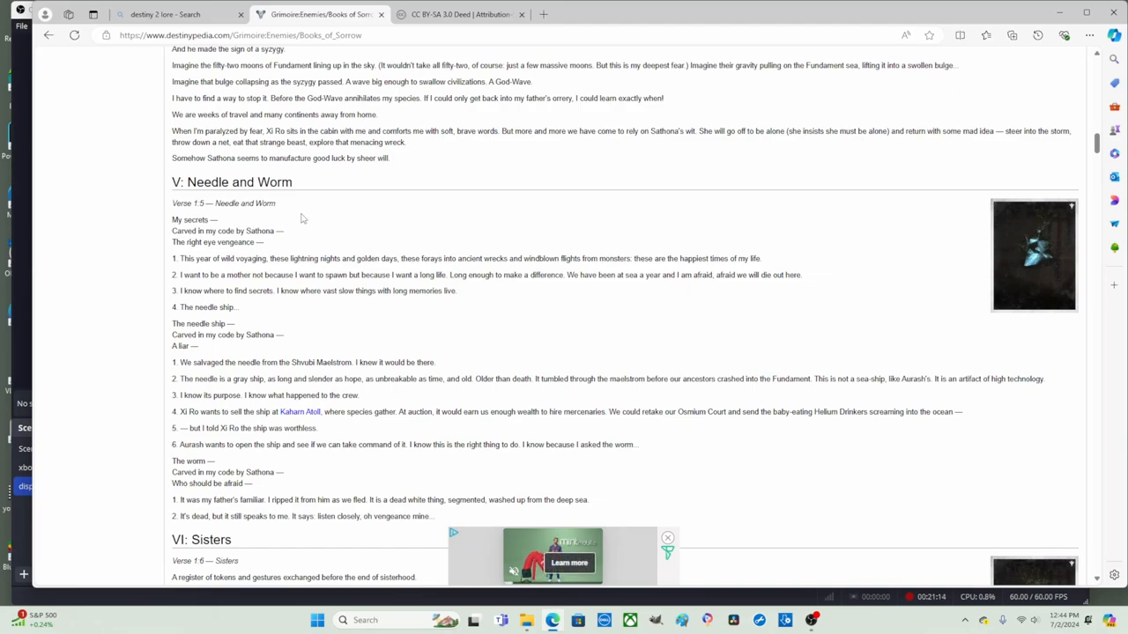
mouse_move(292, 236)
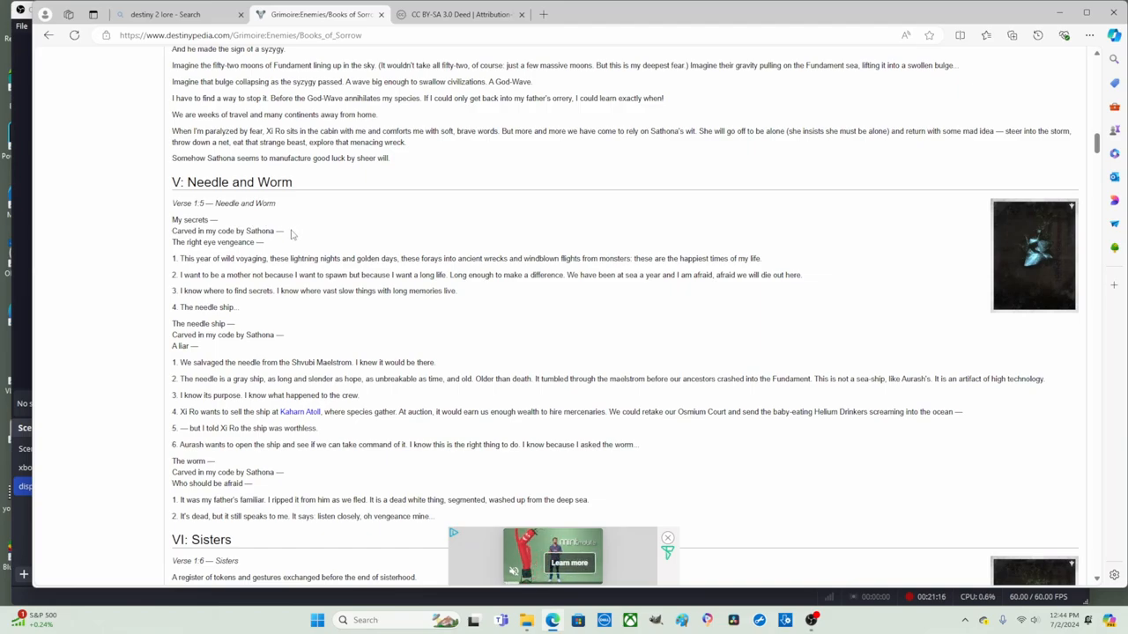
double_click(262, 230)
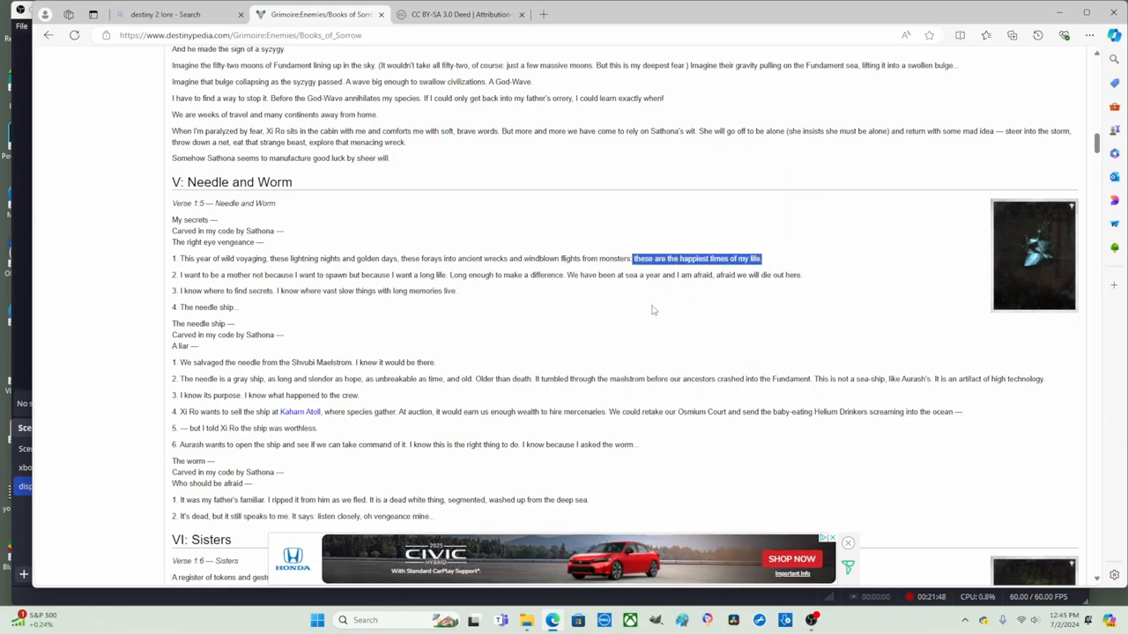
mouse_move(842, 260)
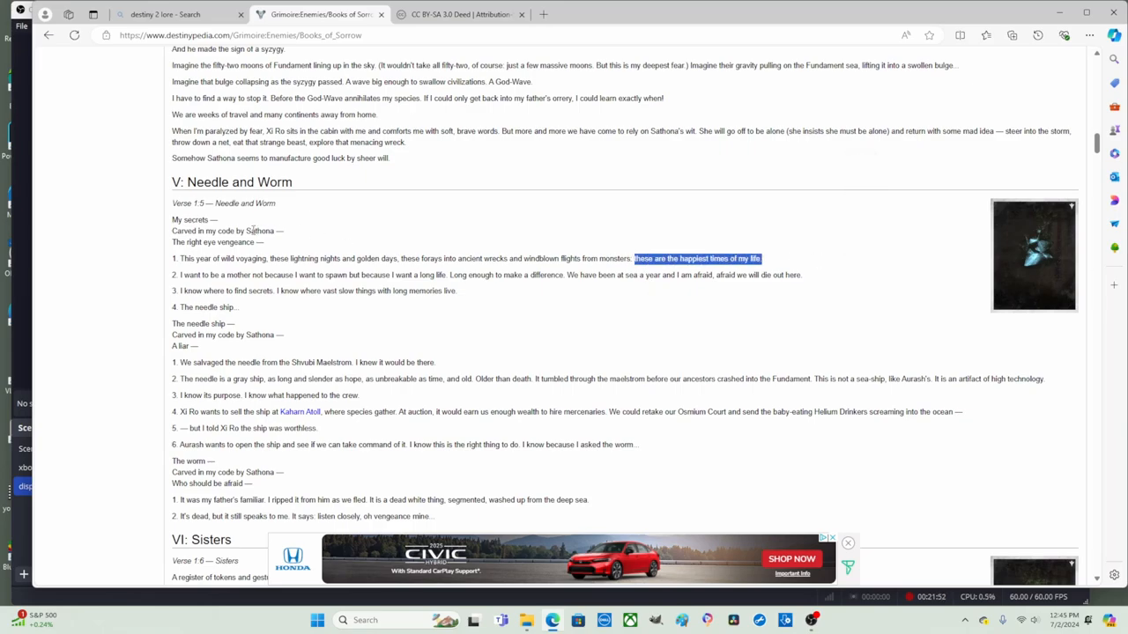
- Read Needle and Worm's first two verses, selecting a word and clearing the mark in verse two
double_click(259, 231)
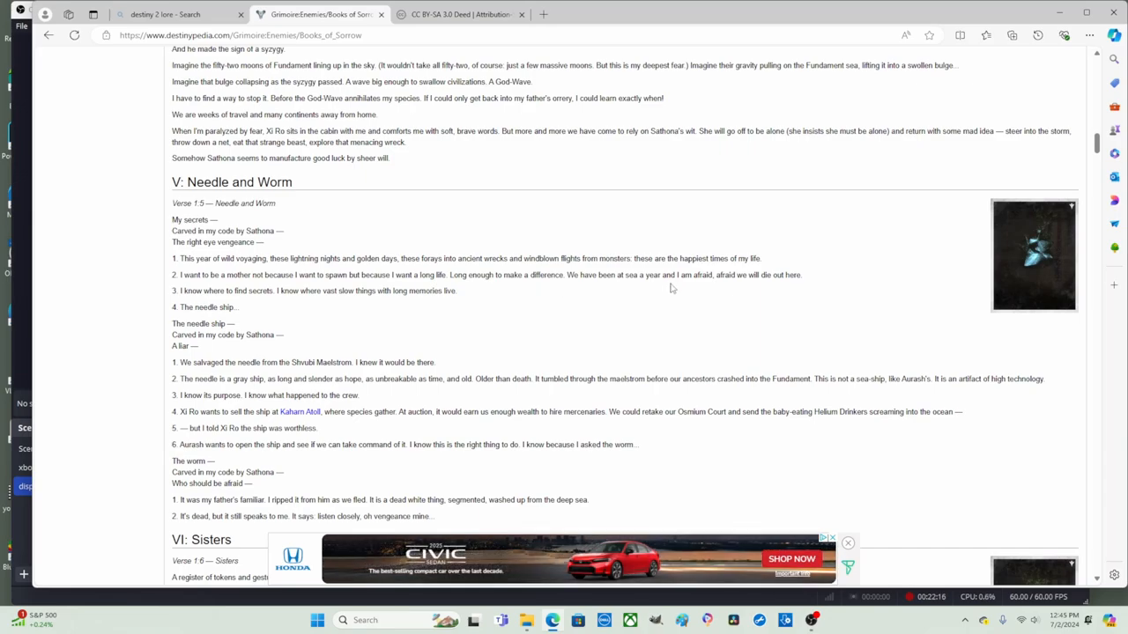
mouse_move(737, 289)
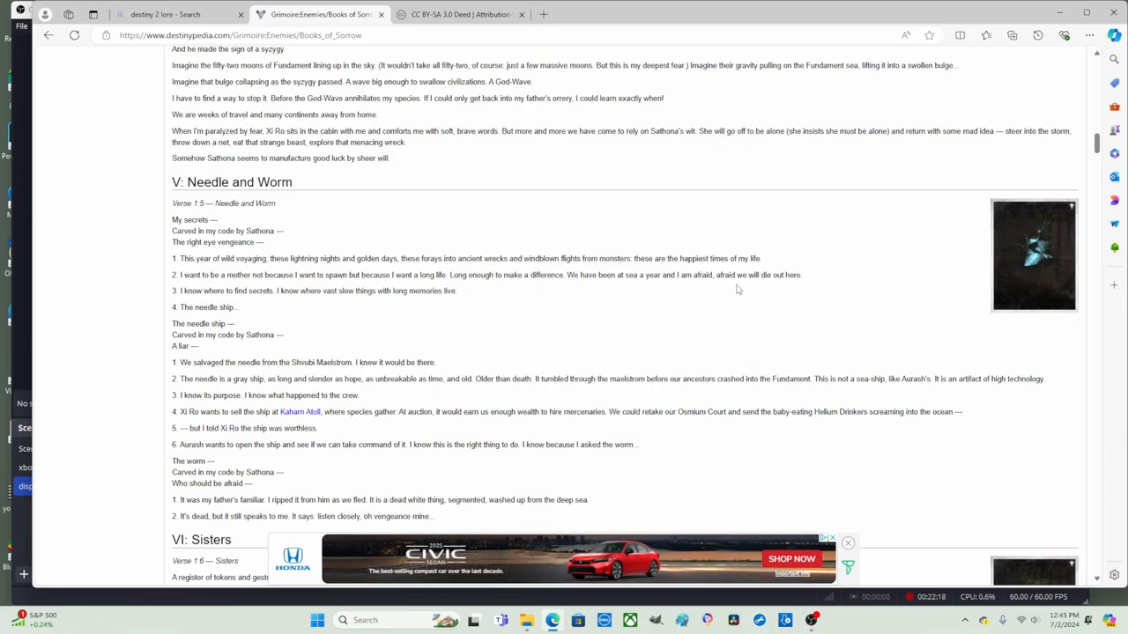
mouse_move(574, 301)
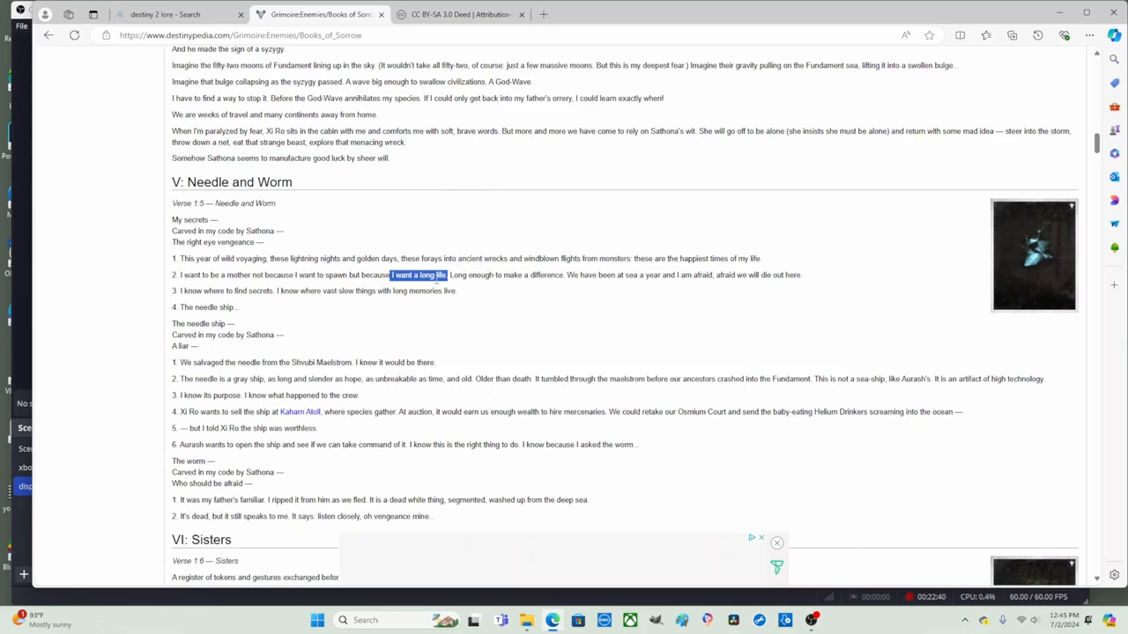
left_click(274, 311)
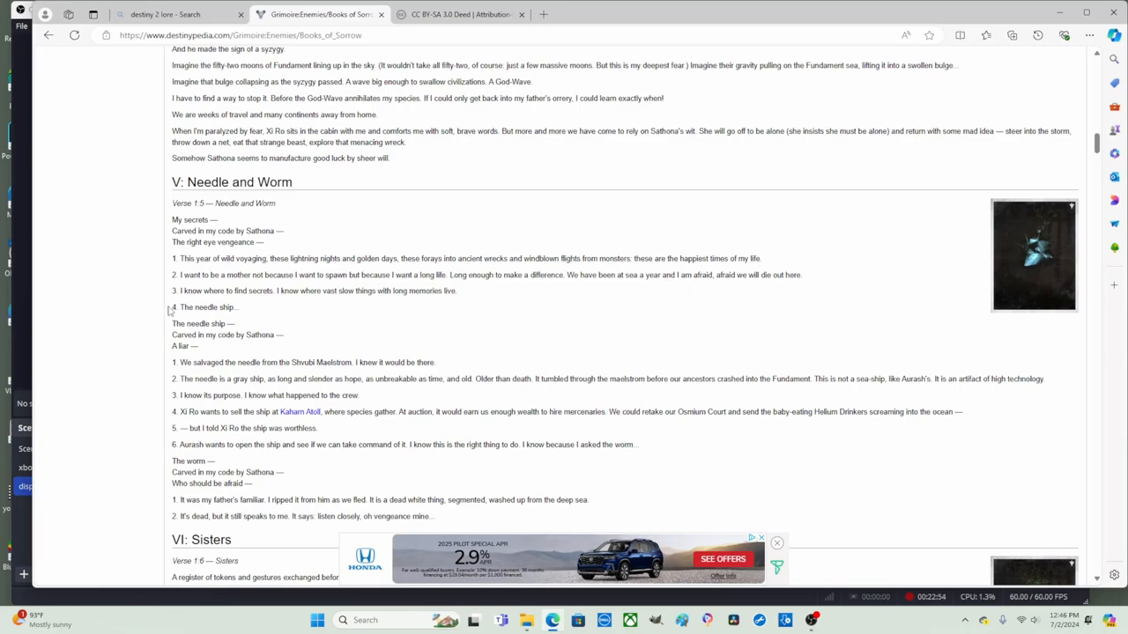
mouse_move(253, 317)
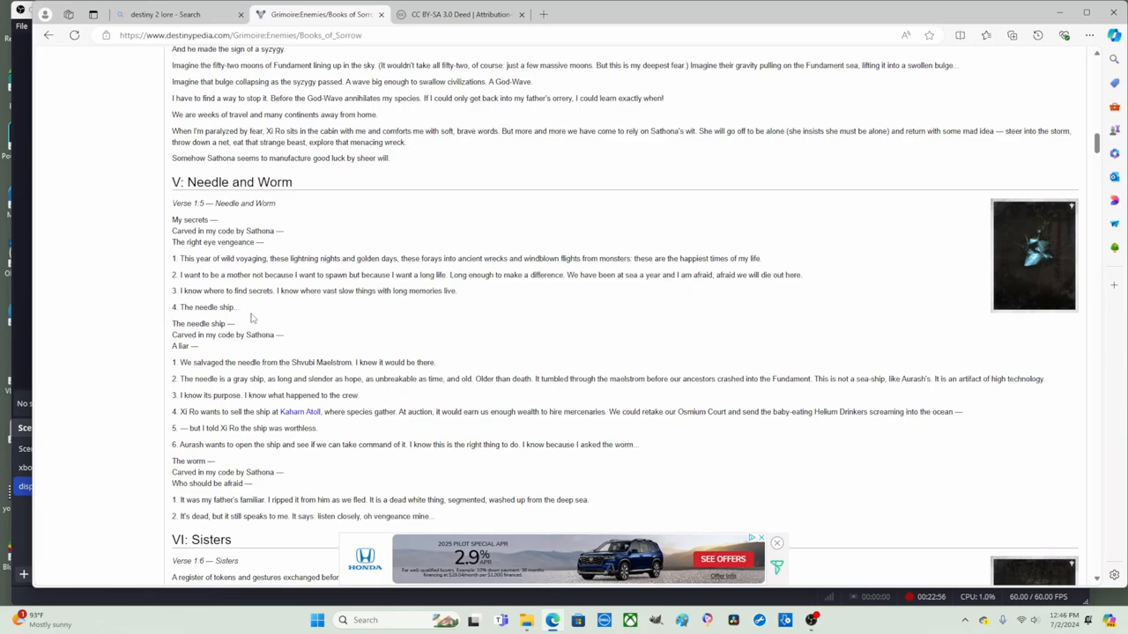
mouse_move(186, 311)
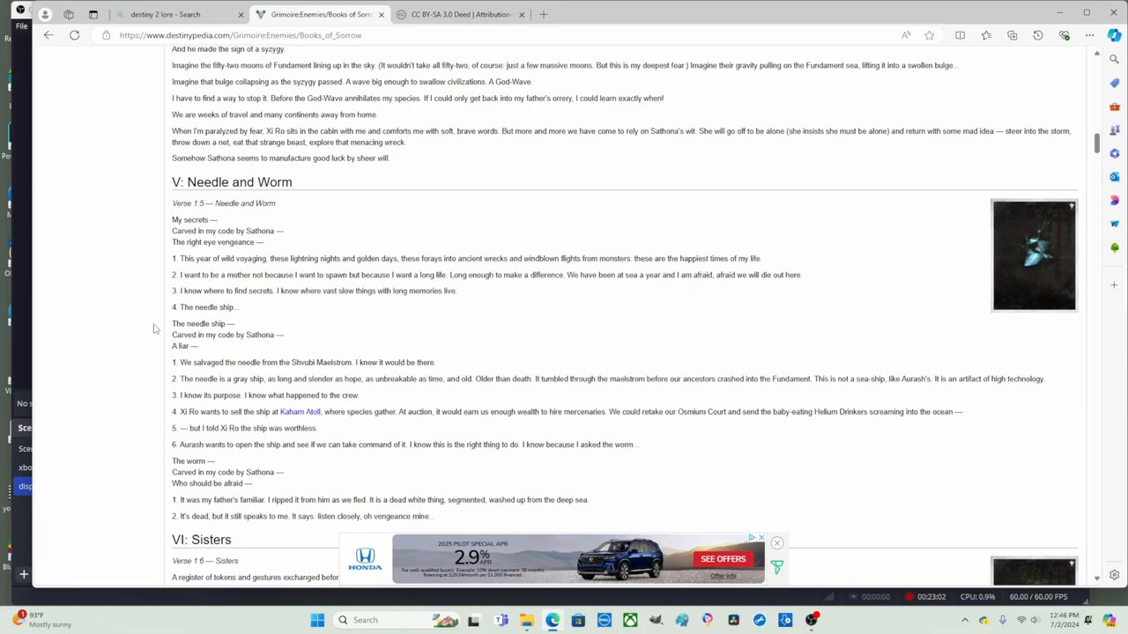
- Mark the name Sathona in the needle ship stanza and scroll Needle and Worm to the top
double_click(201, 324)
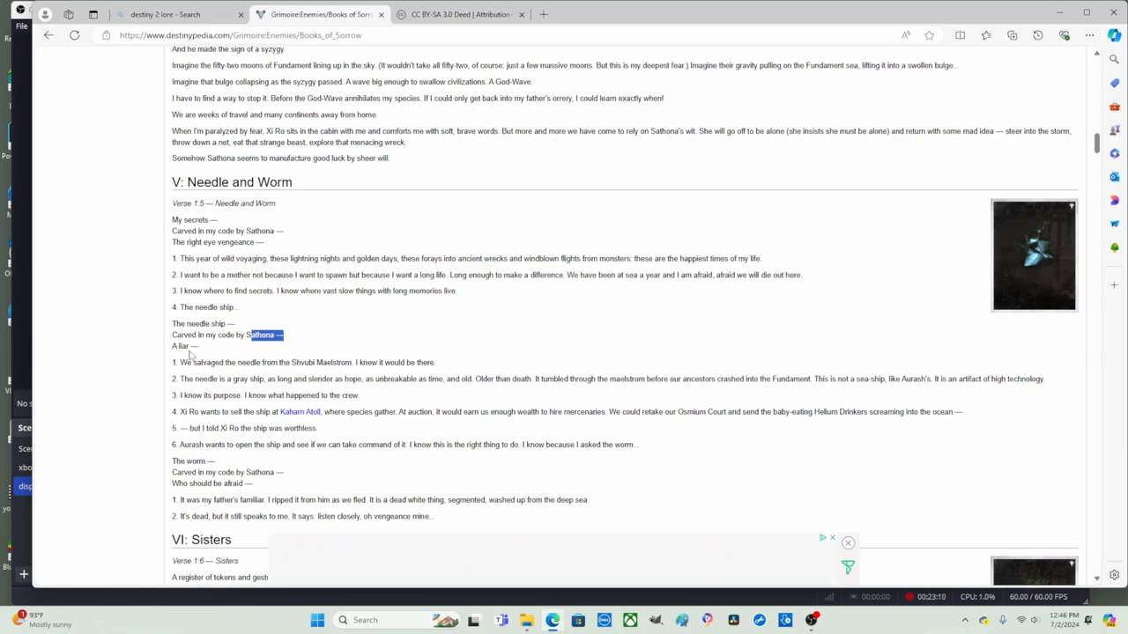
scroll("down", 3)
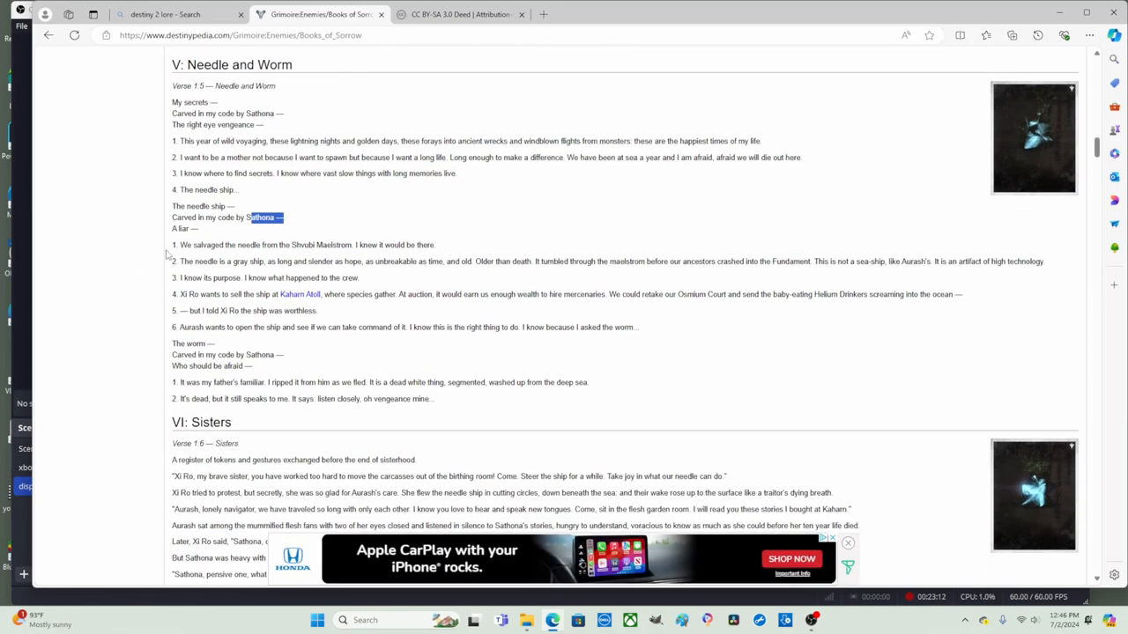
mouse_move(127, 245)
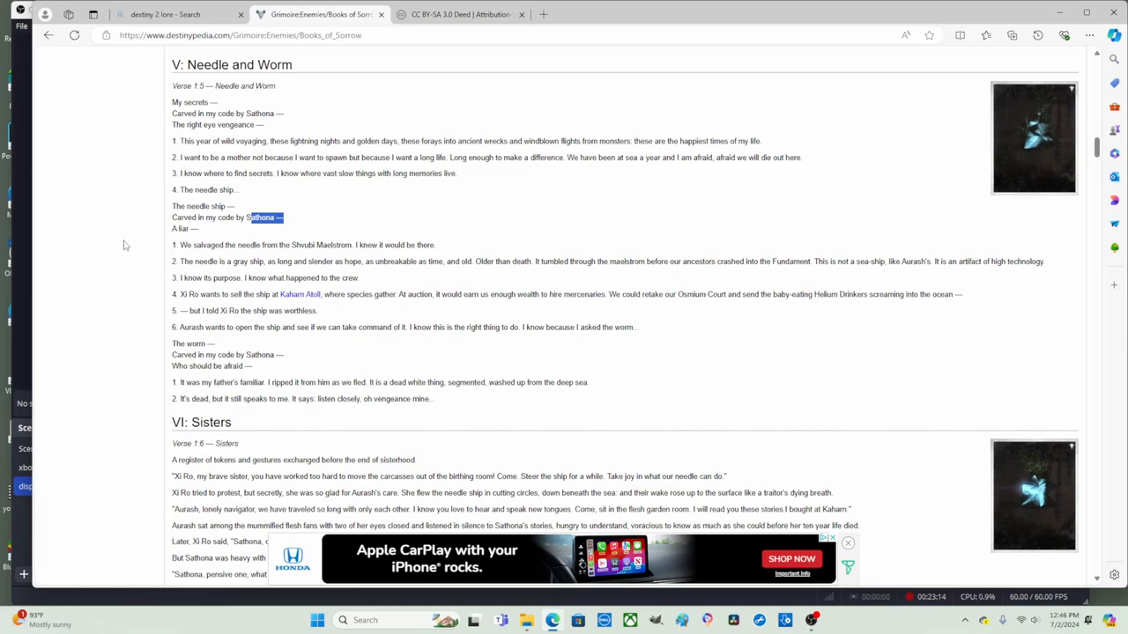
mouse_move(307, 256)
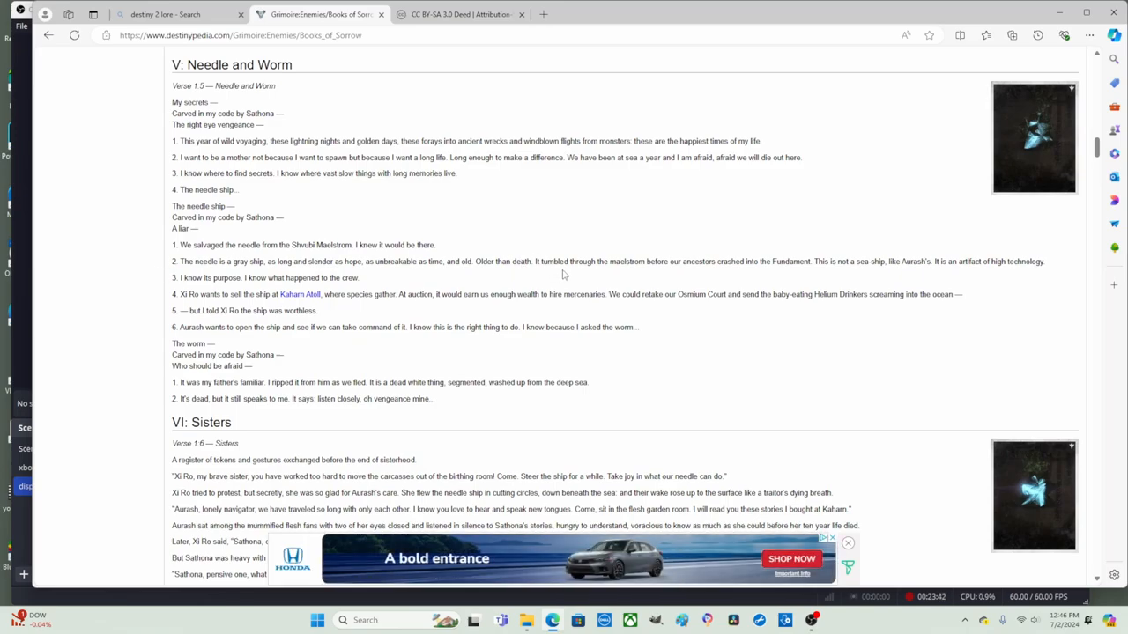
mouse_move(666, 275)
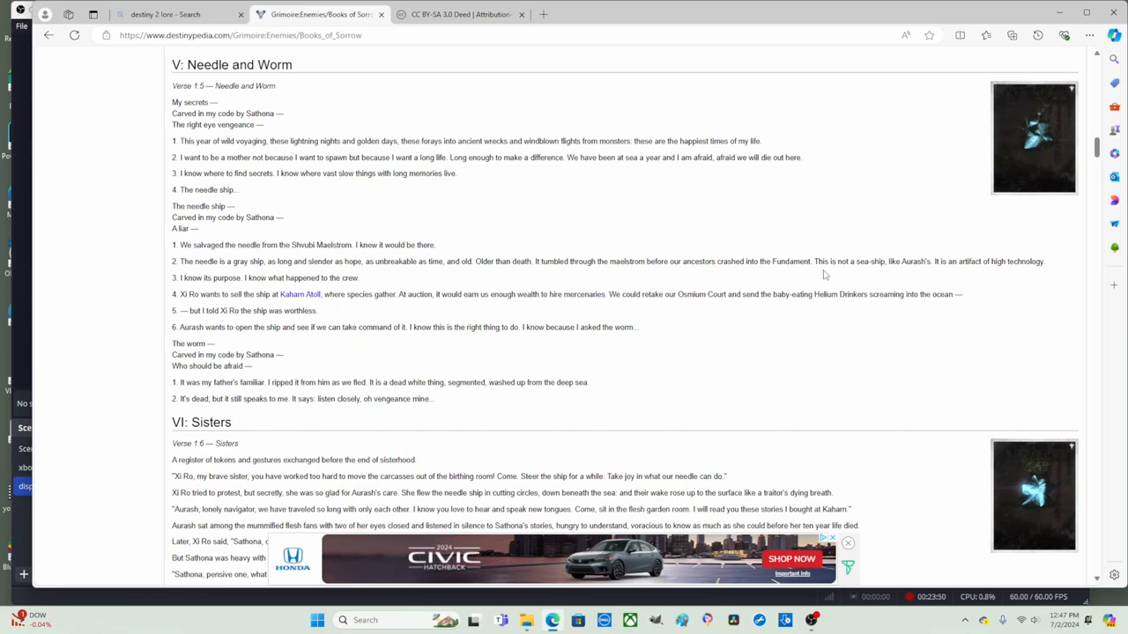
mouse_move(937, 284)
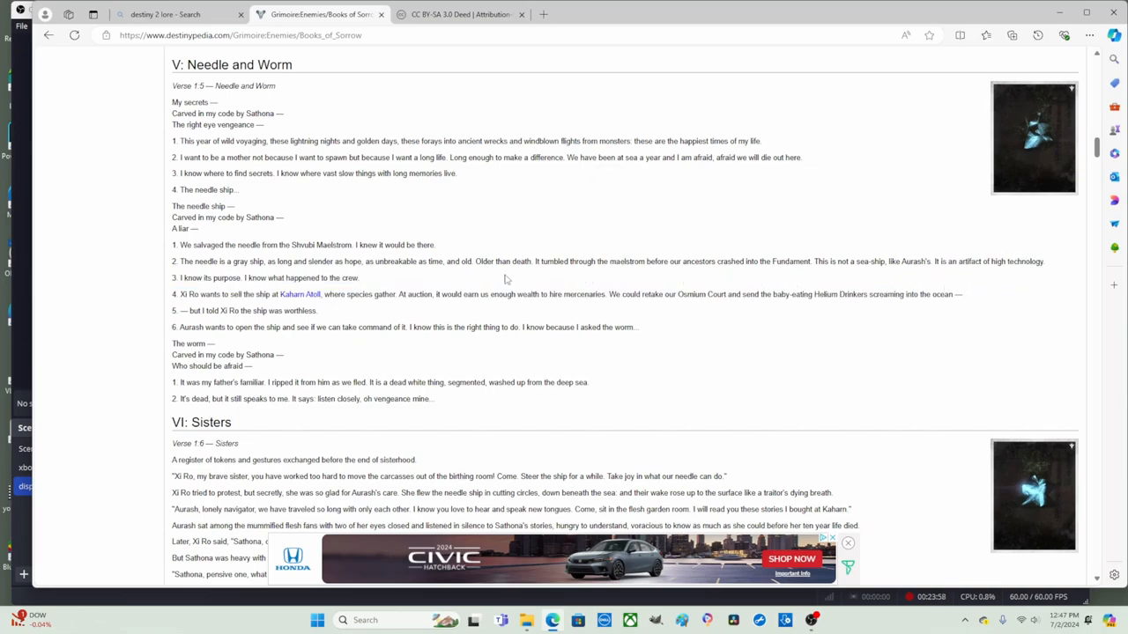
mouse_move(157, 282)
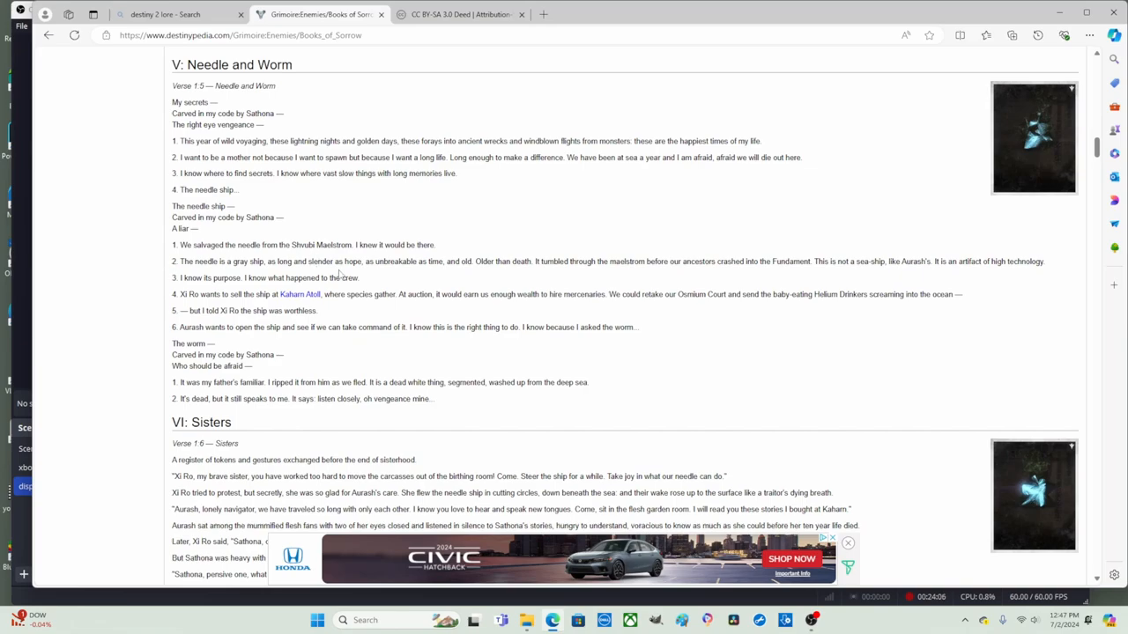
mouse_move(369, 283)
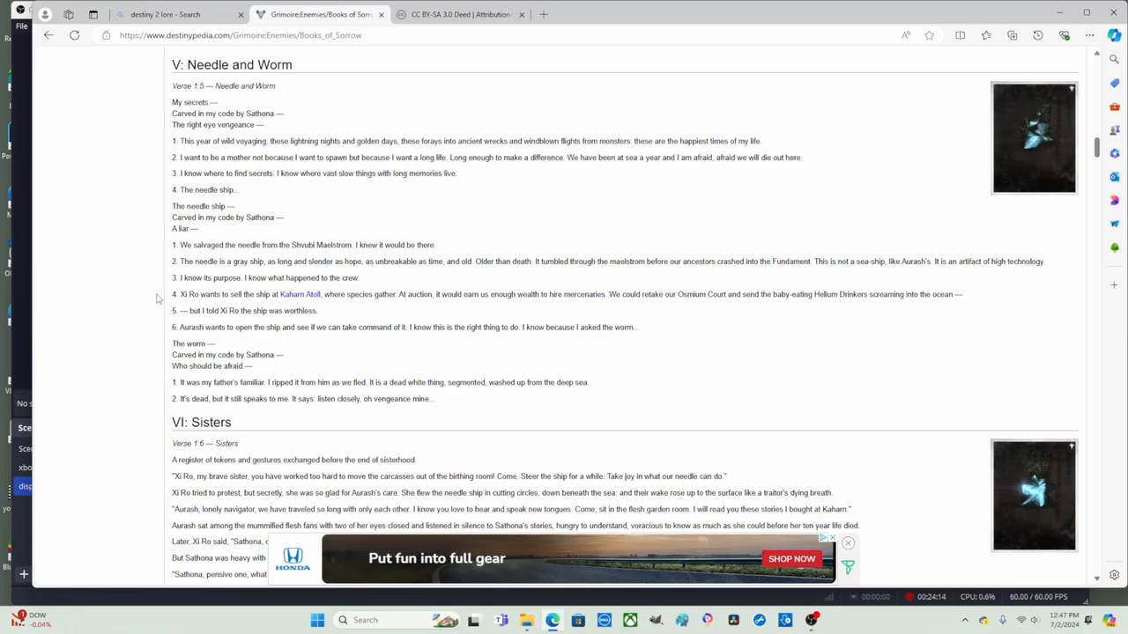
mouse_move(310, 321)
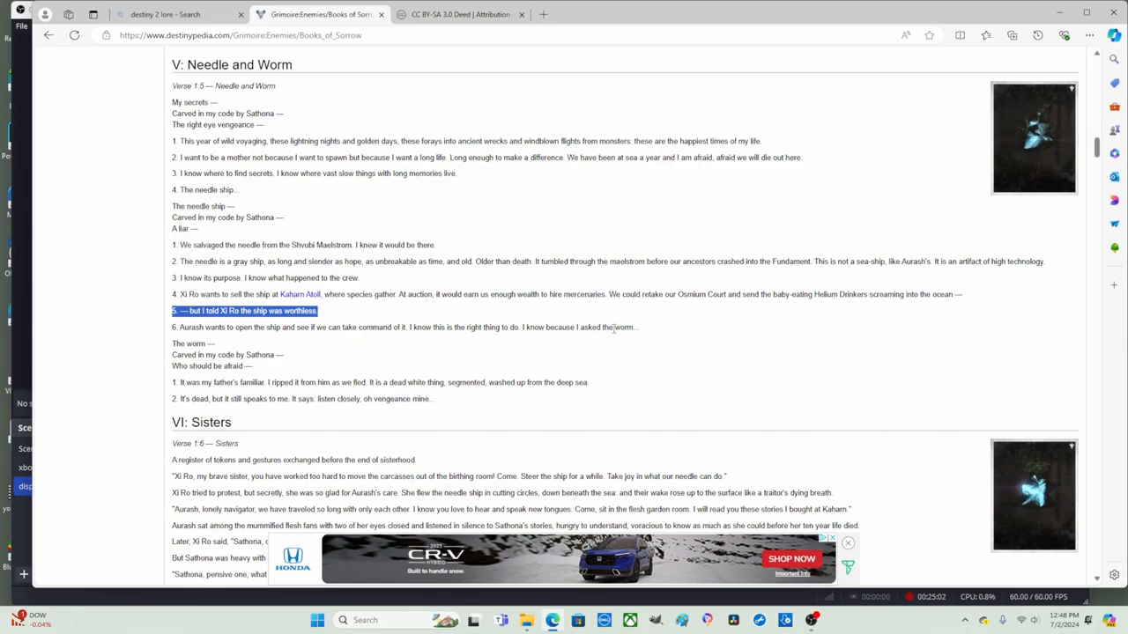
- Mark the closing sentences of verse six about asking the worm and scroll toward VI: Sisters
double_click(623, 326)
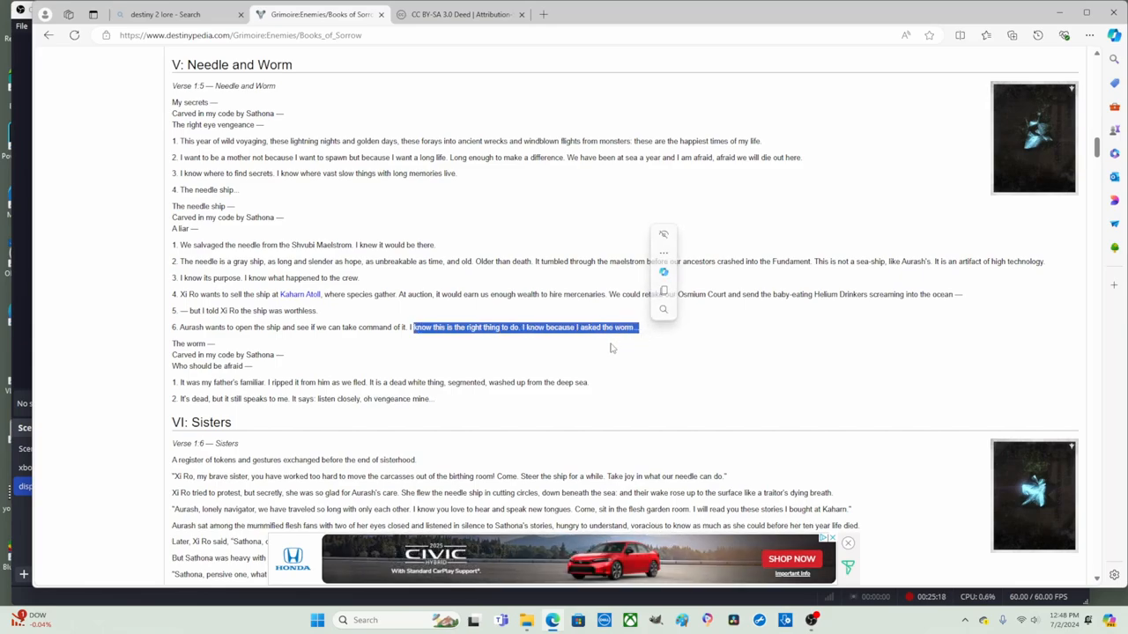
scroll("up", 3)
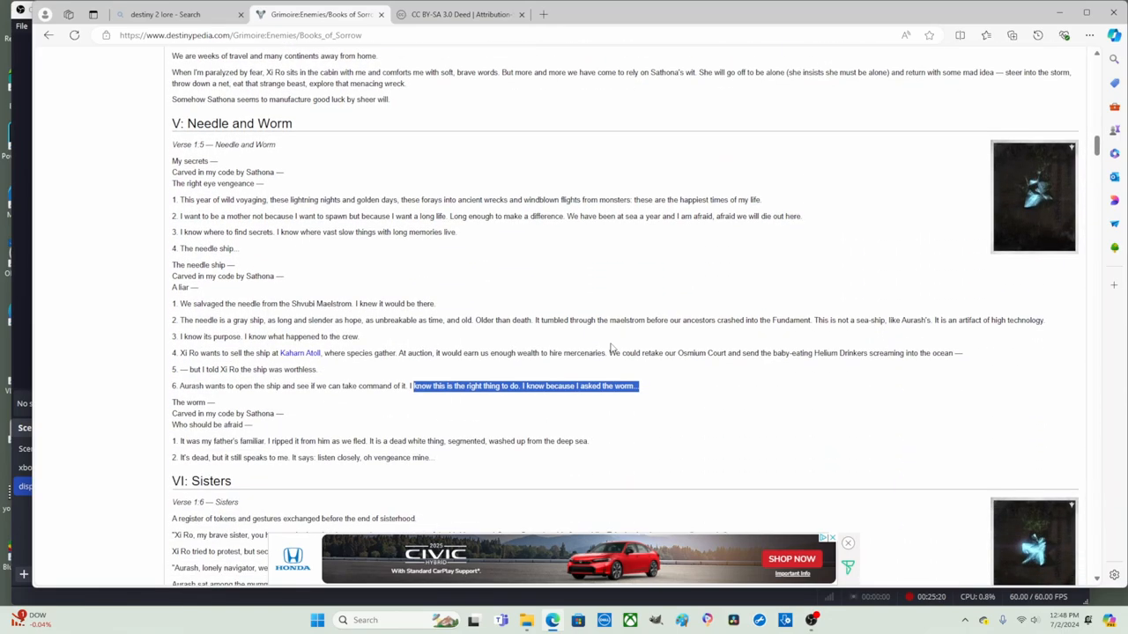
scroll("down", 3)
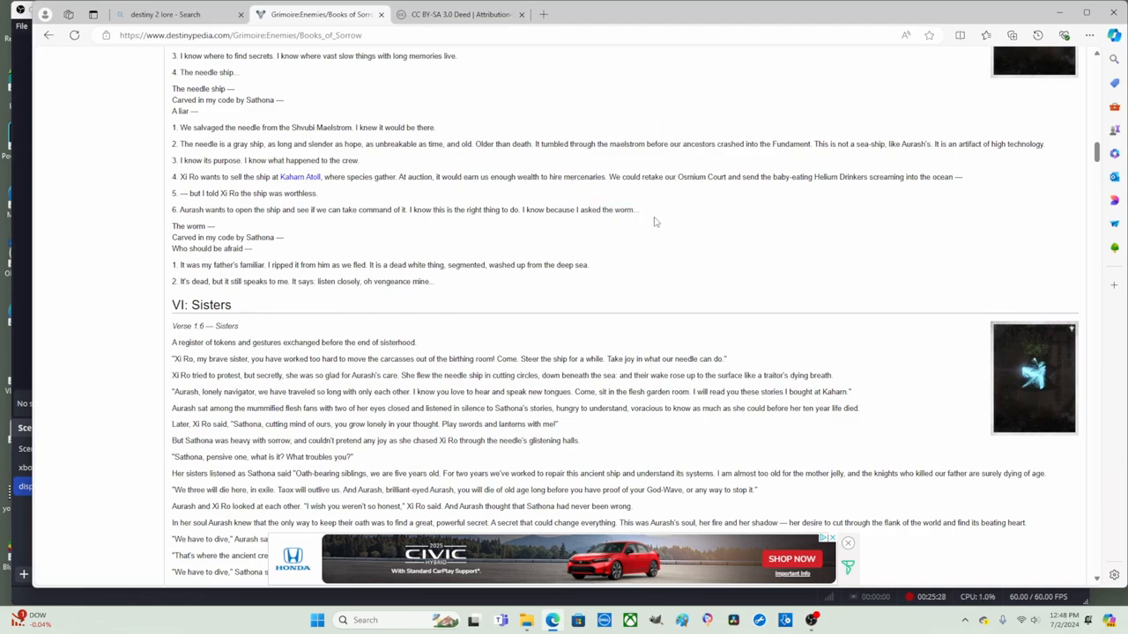
- Mark Sathona in the worm stanza, select the VI: Sisters heading and scroll down to VII: The Dive
double_click(625, 210)
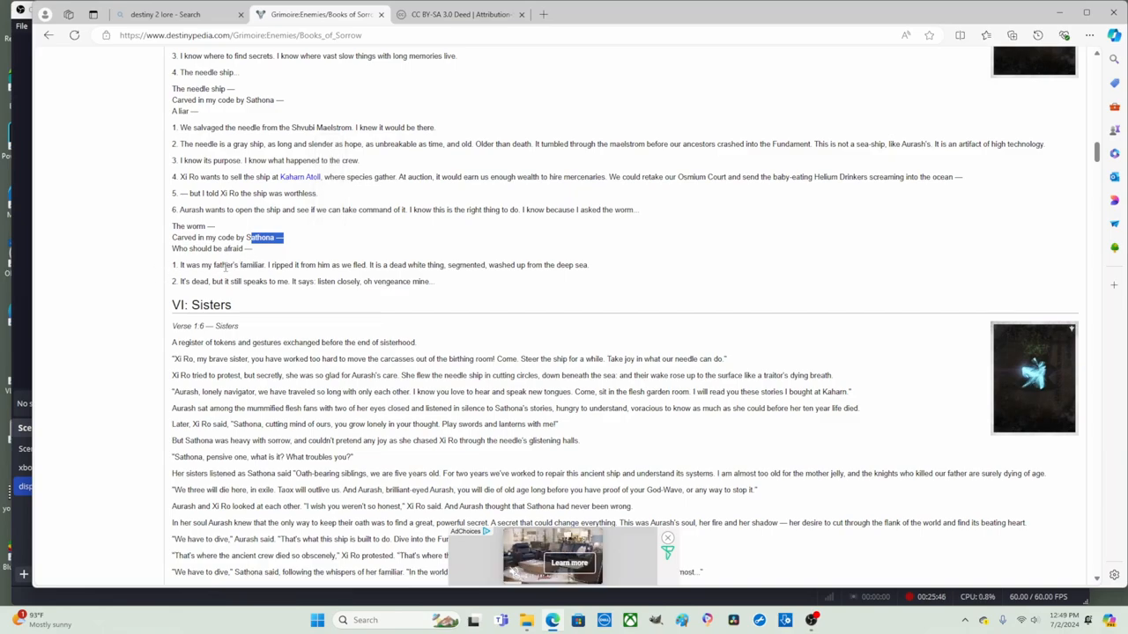
double_click(624, 209)
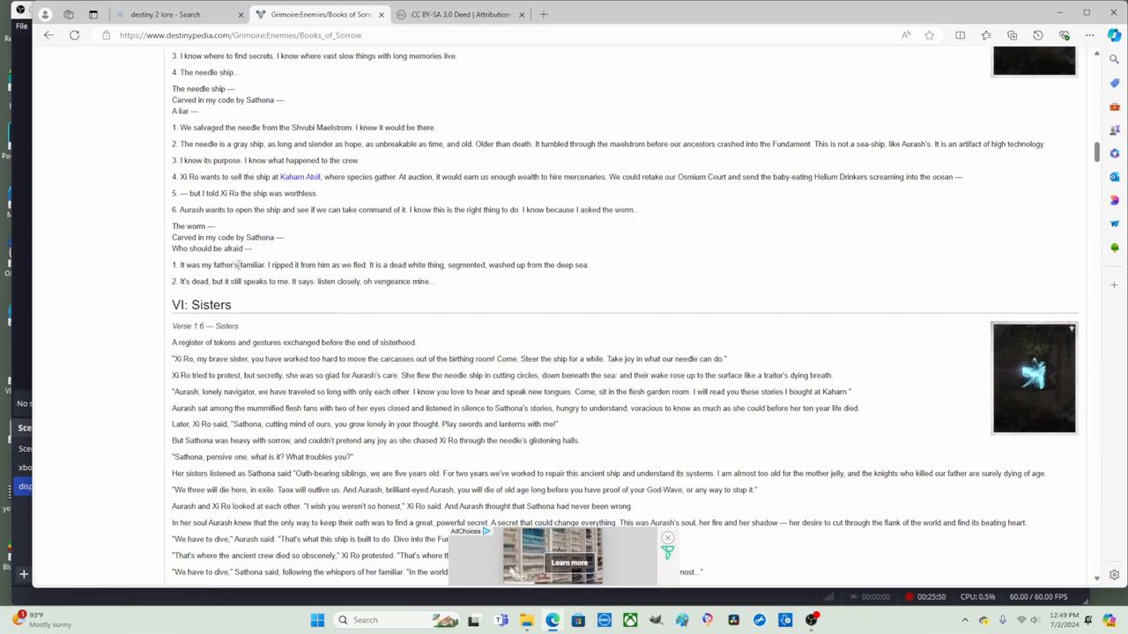
double_click(250, 265)
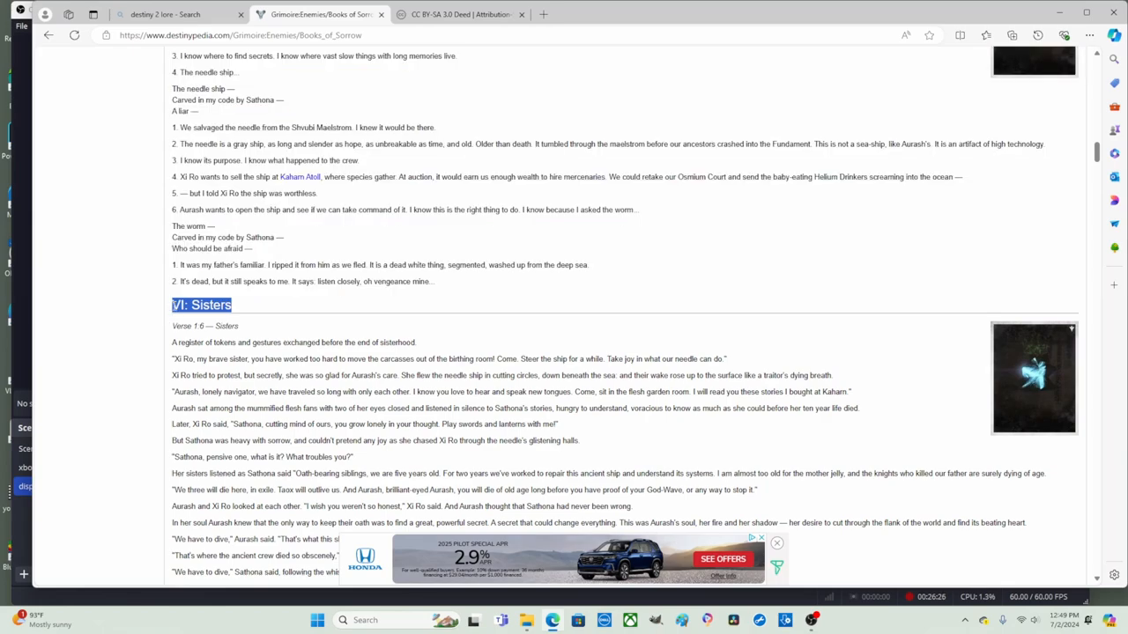
scroll("down", 3)
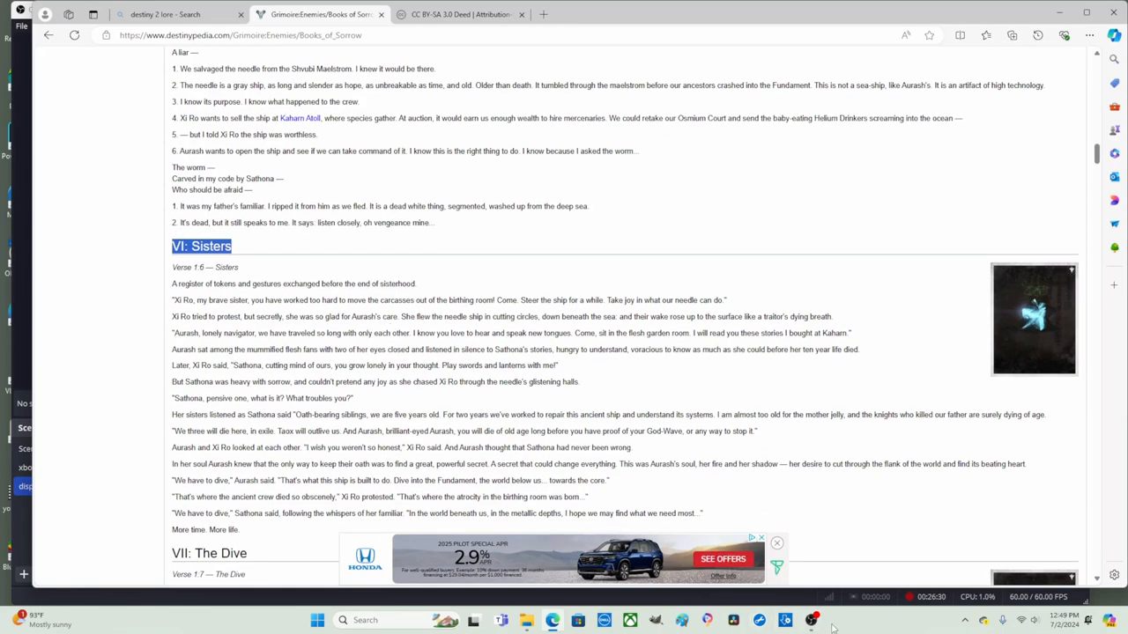
- Switch to OBS Studio to confirm the recording is still running
left_click(810, 620)
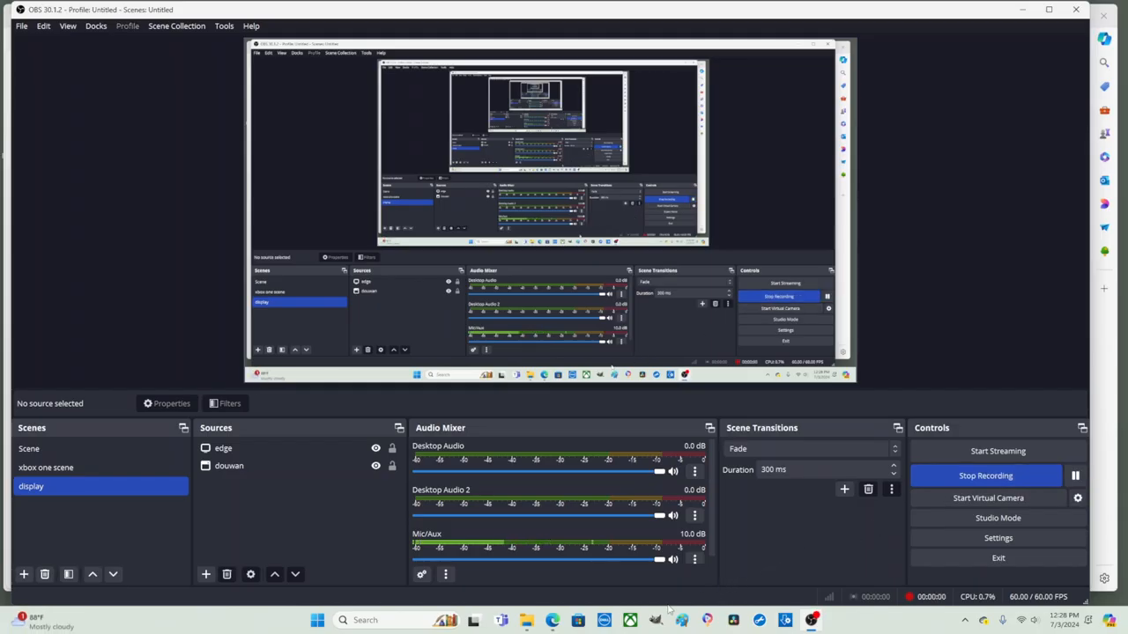
mouse_move(629, 620)
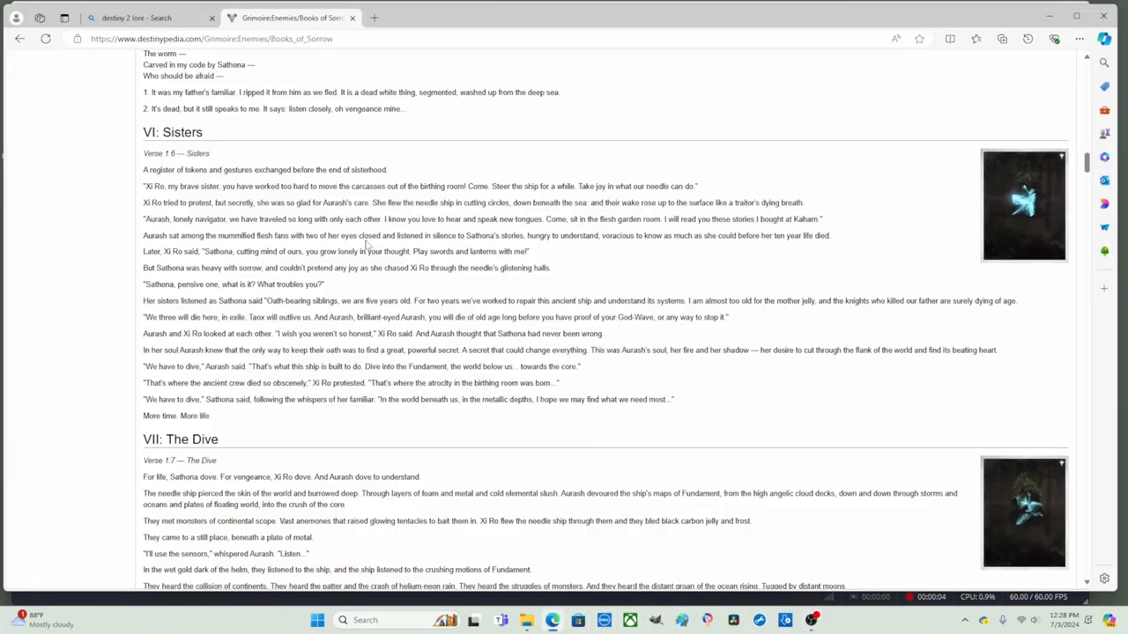
- Mark the VI: Sisters heading and scroll up slightly to place the section in view
double_click(183, 133)
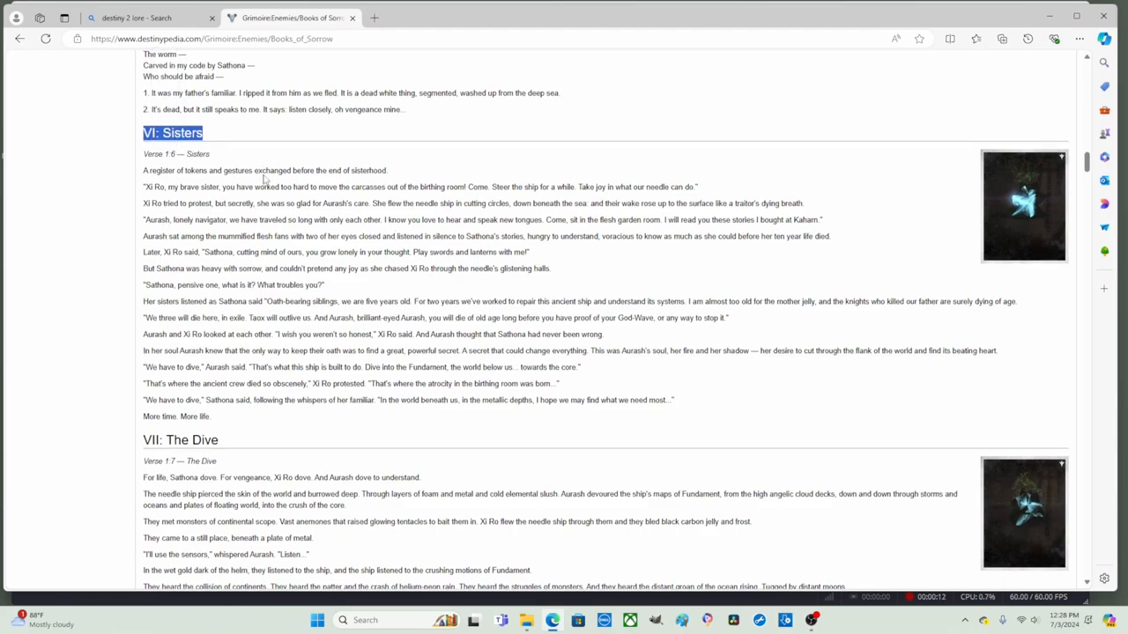
scroll("up", 3)
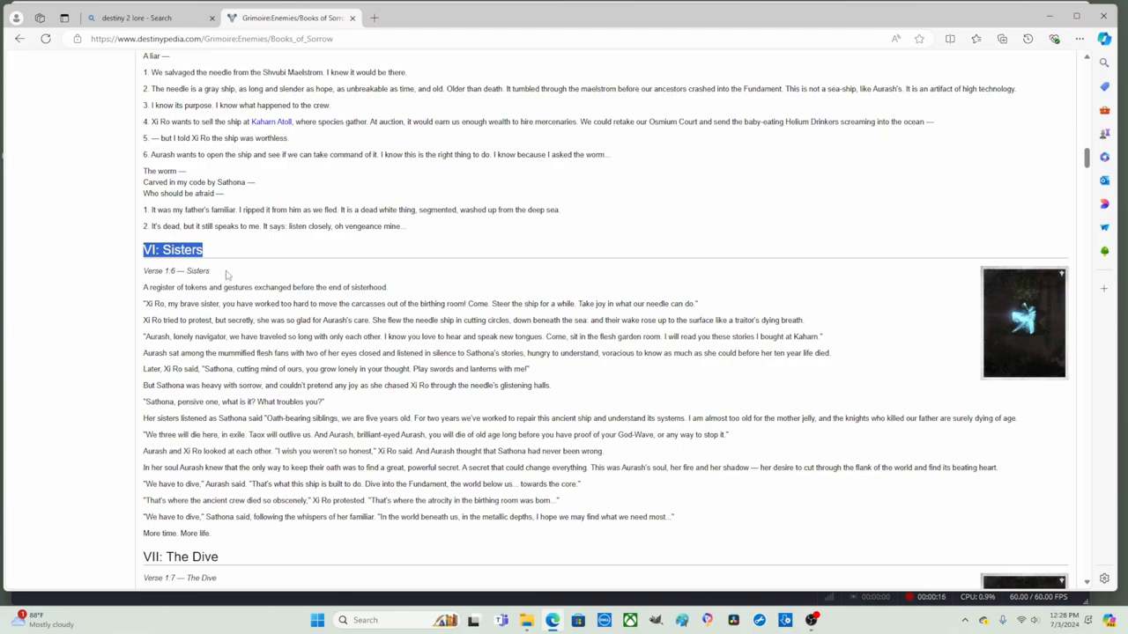
mouse_move(256, 271)
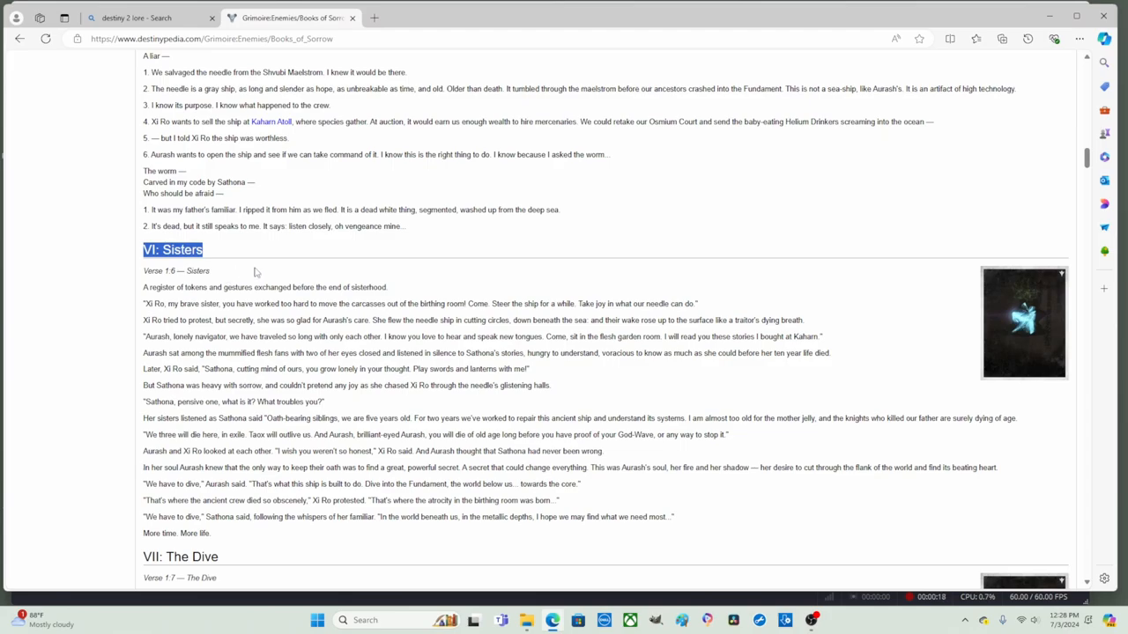
mouse_move(127, 296)
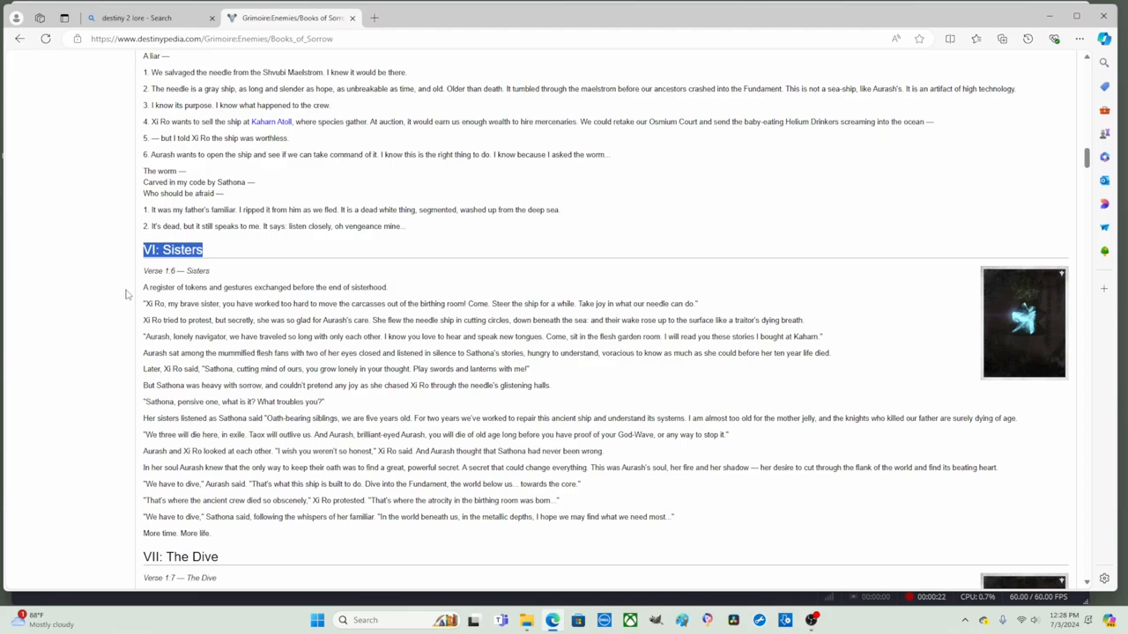
mouse_move(130, 314)
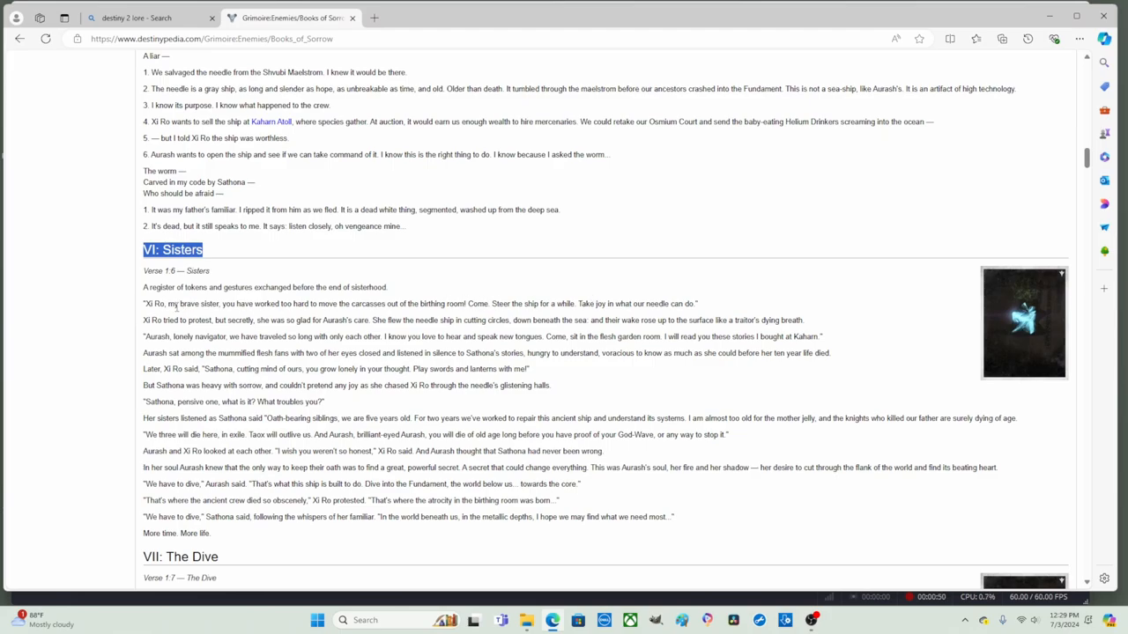
double_click(180, 303)
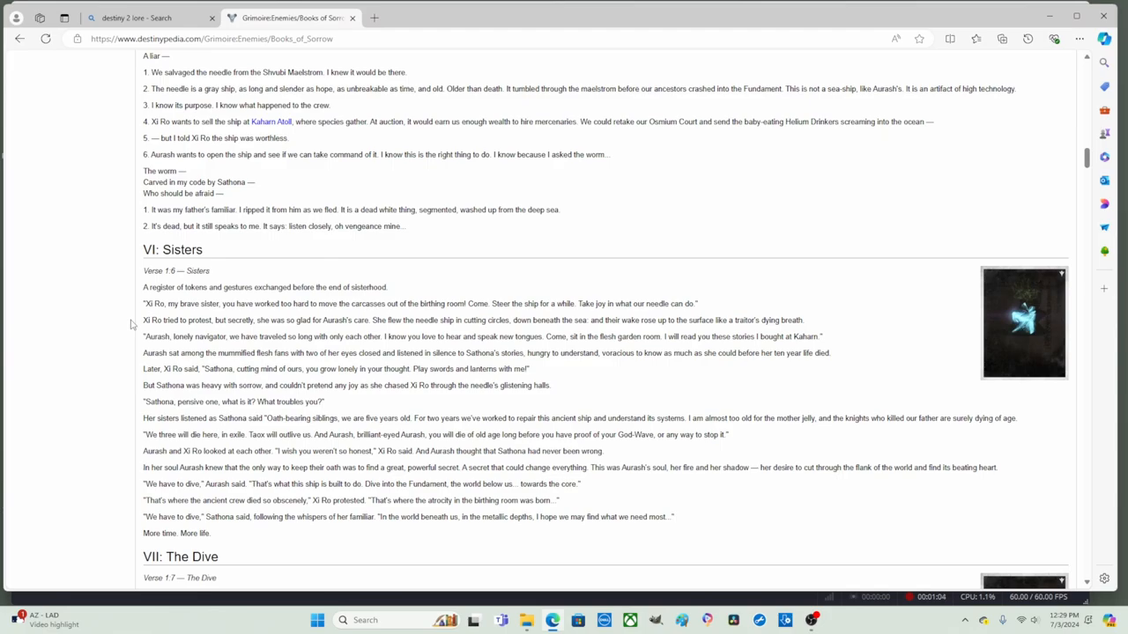
mouse_move(400, 321)
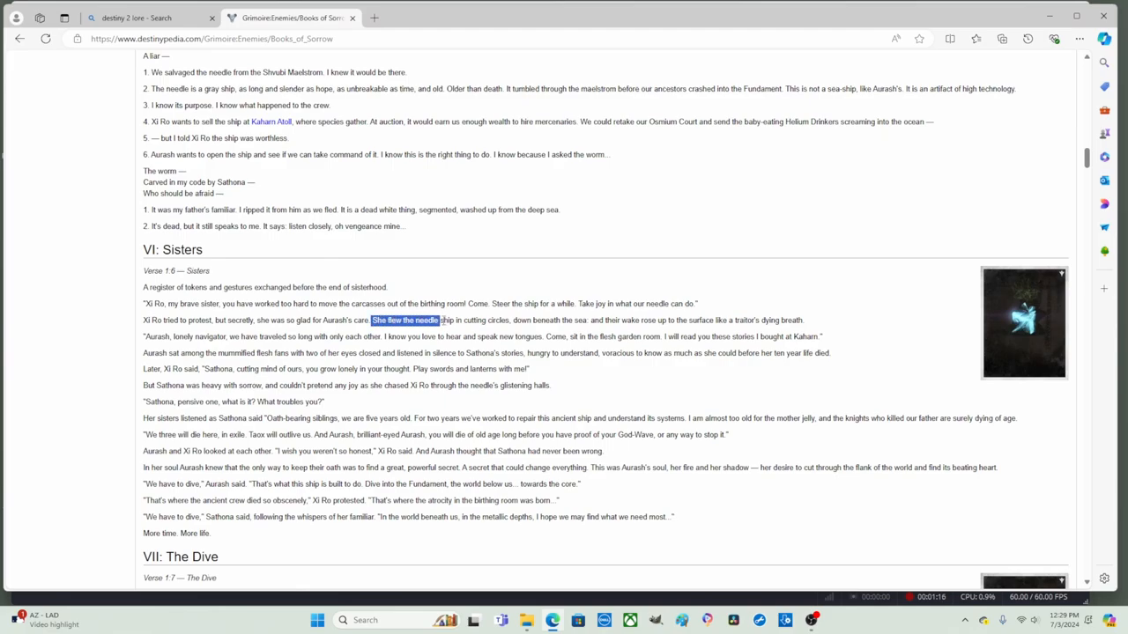
left_click_drag(437, 321, 509, 321)
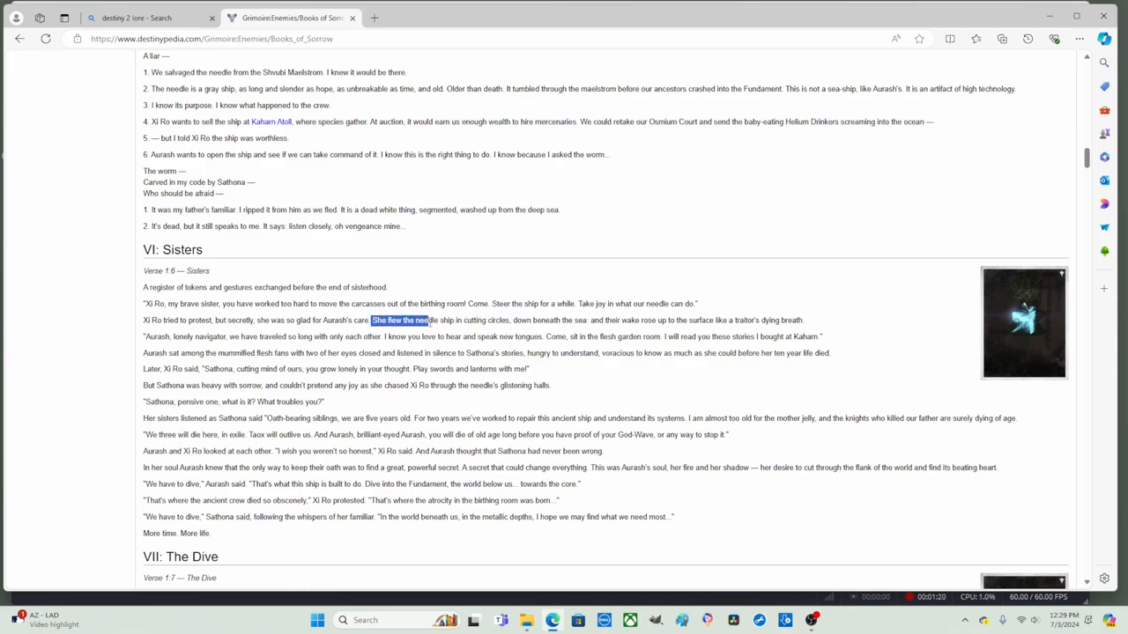
left_click_drag(430, 321, 508, 321)
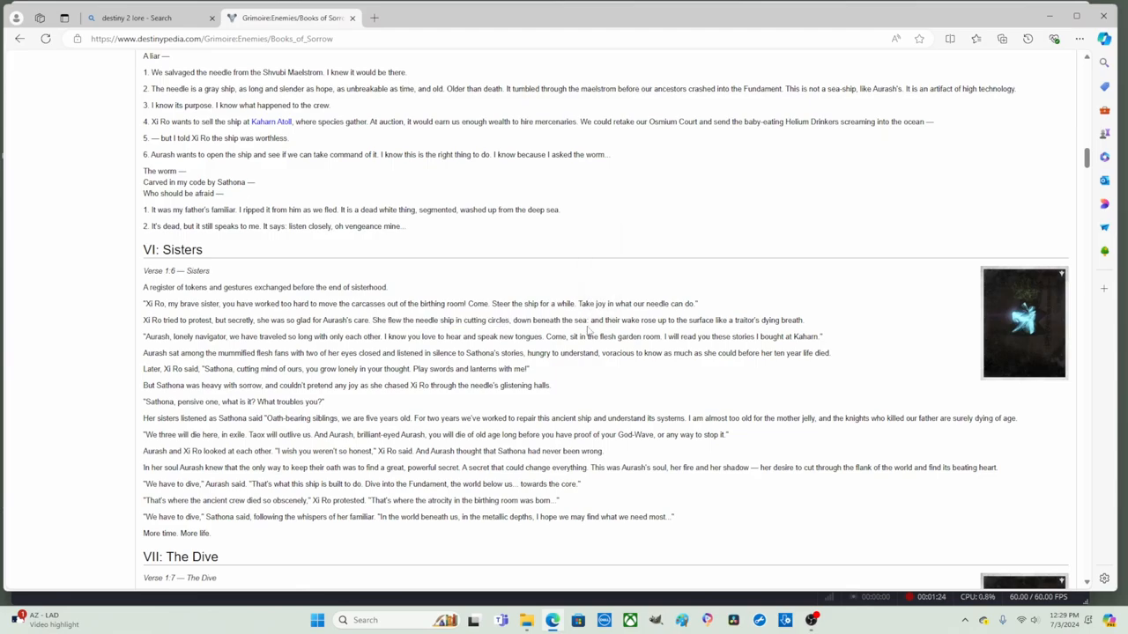
double_click(599, 321)
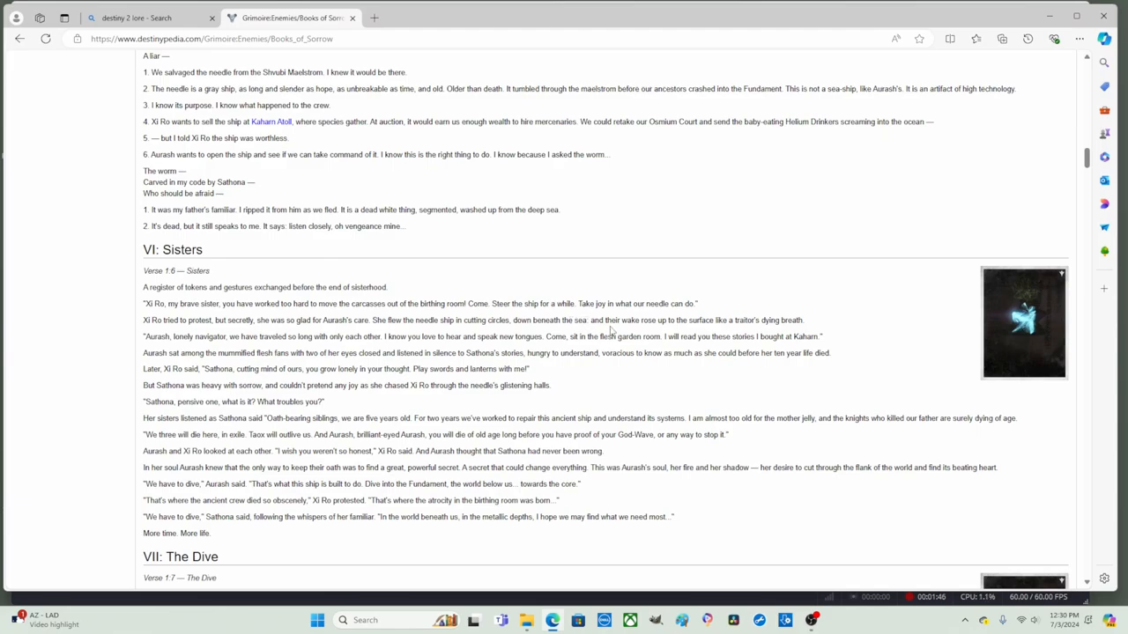
double_click(599, 320)
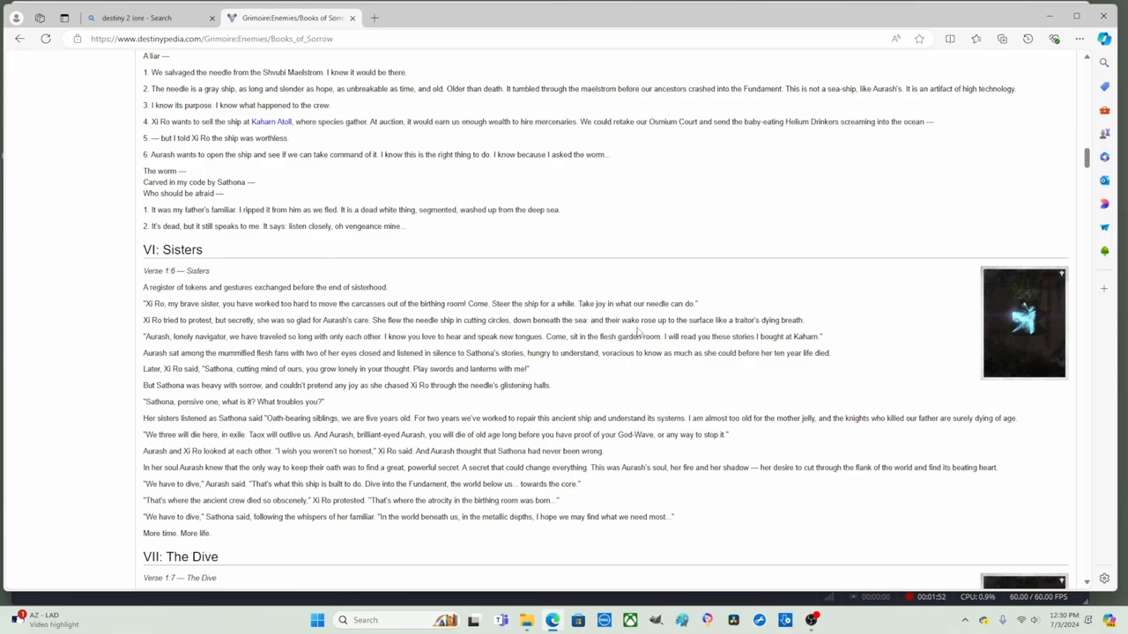
mouse_move(511, 243)
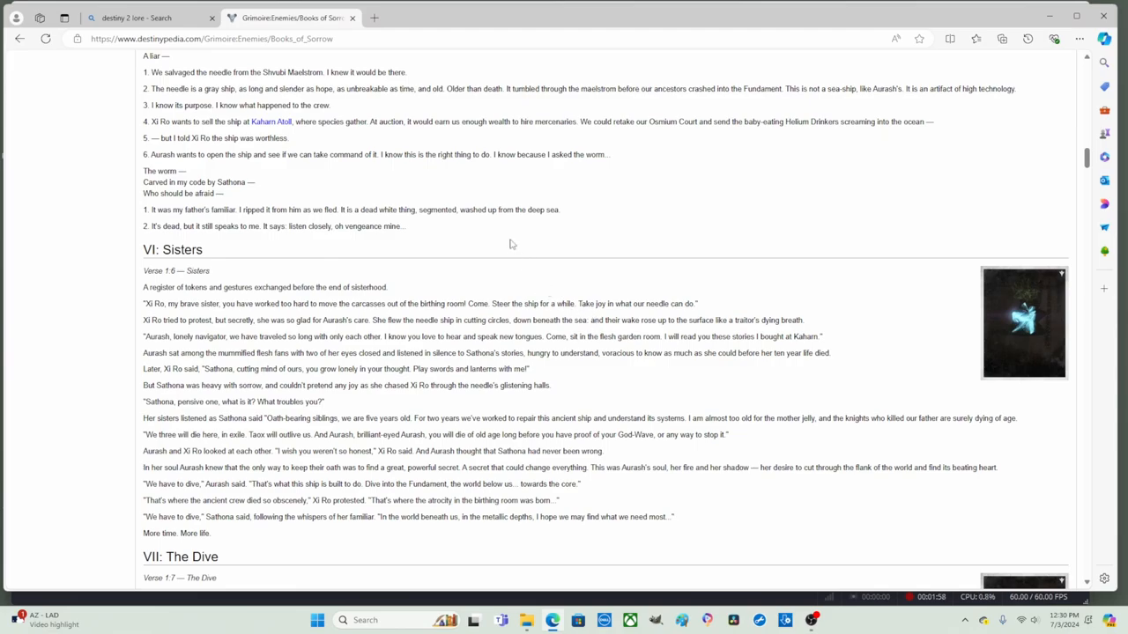
mouse_move(631, 333)
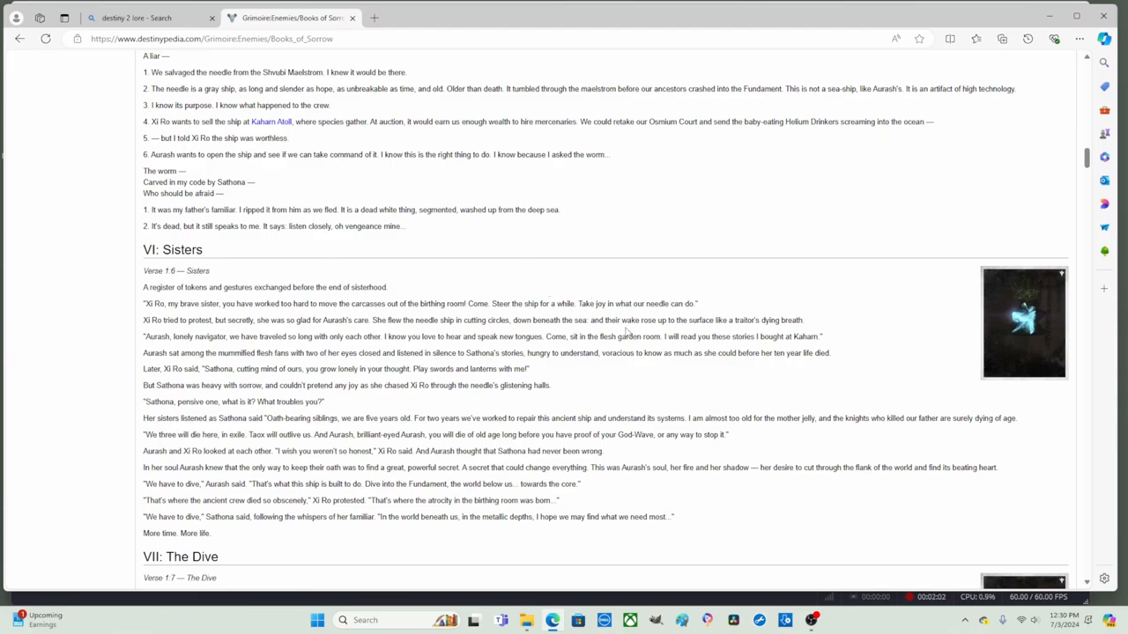
double_click(610, 321)
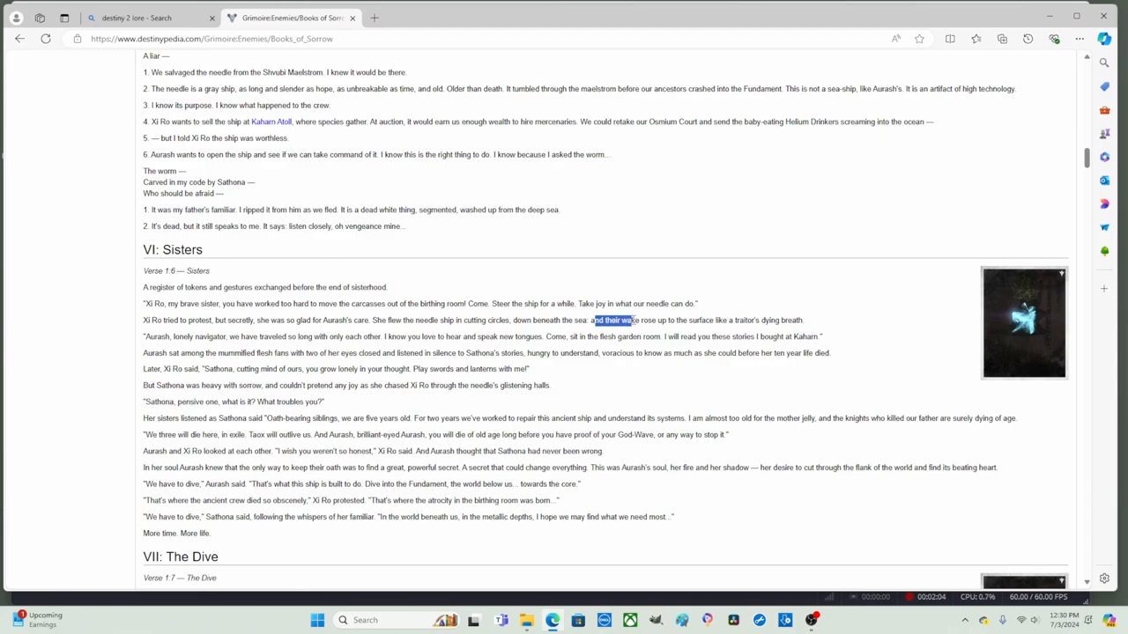
left_click_drag(590, 320, 690, 321)
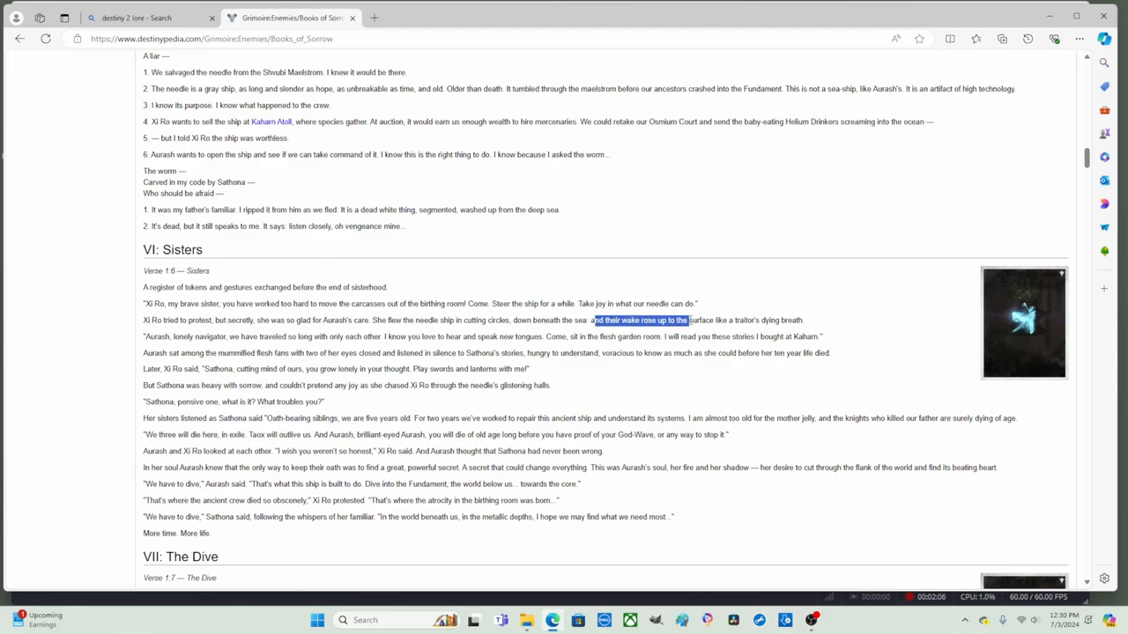
left_click_drag(688, 321, 792, 321)
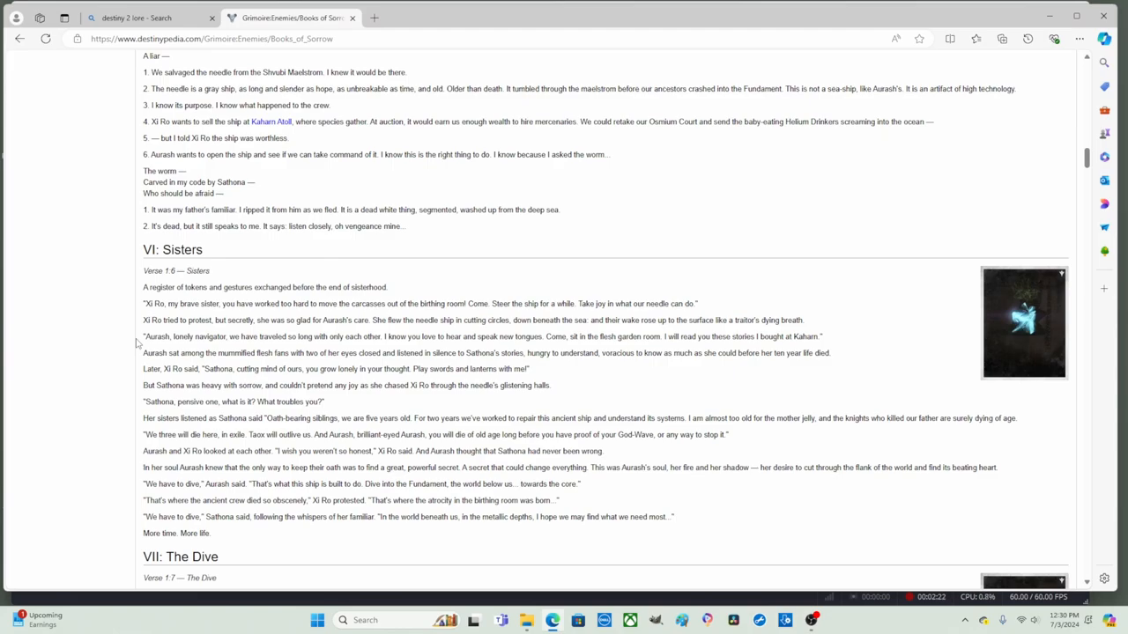
mouse_move(828, 340)
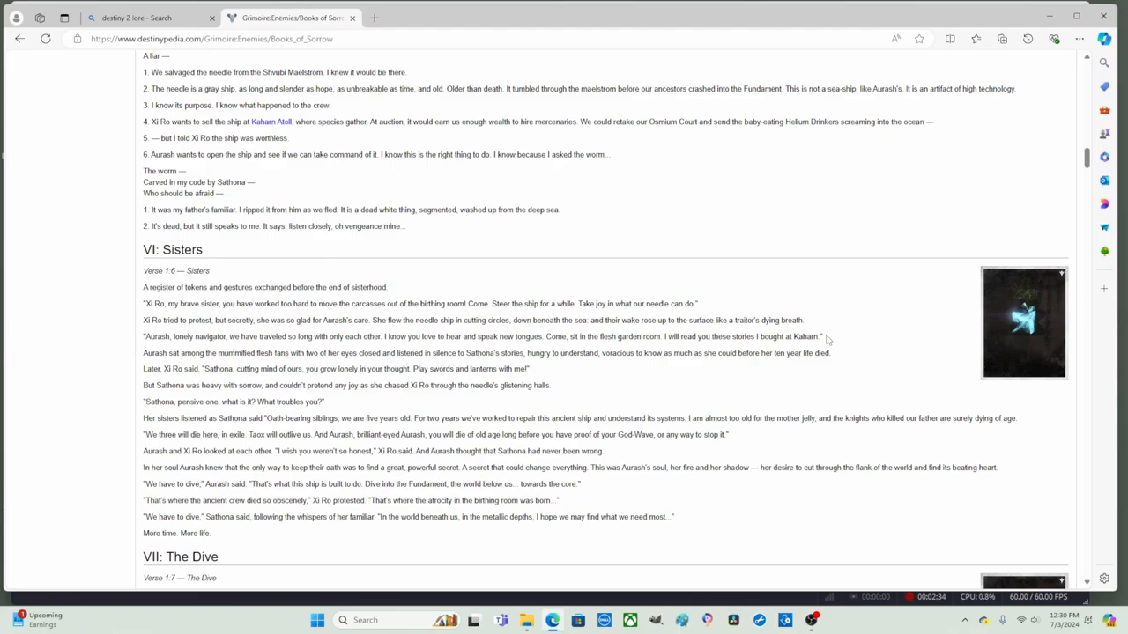
double_click(803, 336)
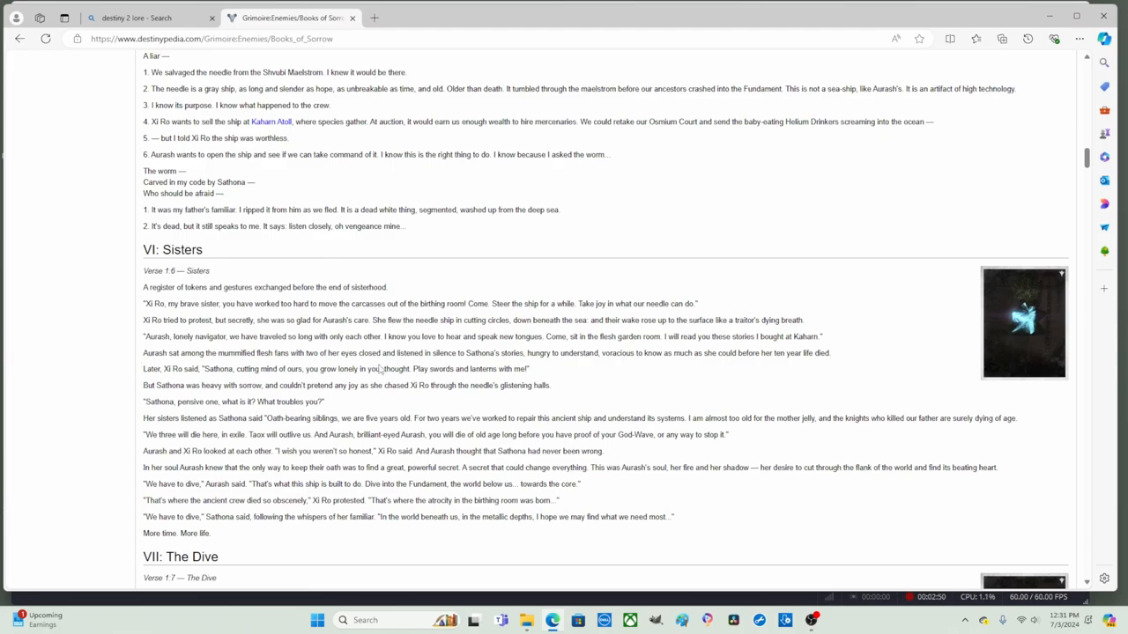
double_click(537, 353)
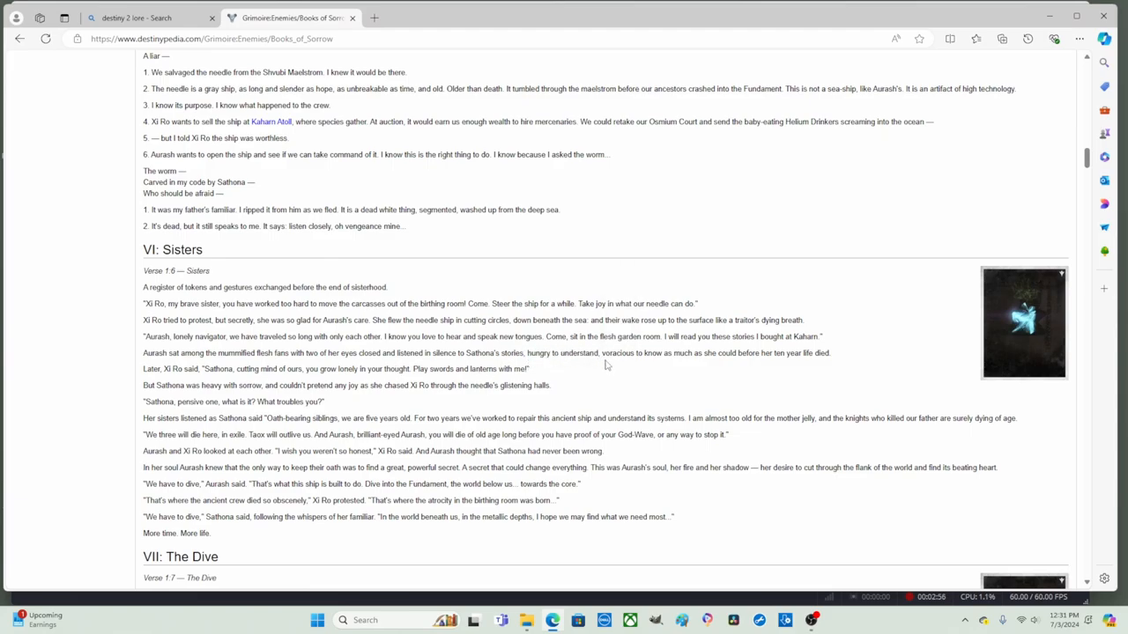
mouse_move(635, 365)
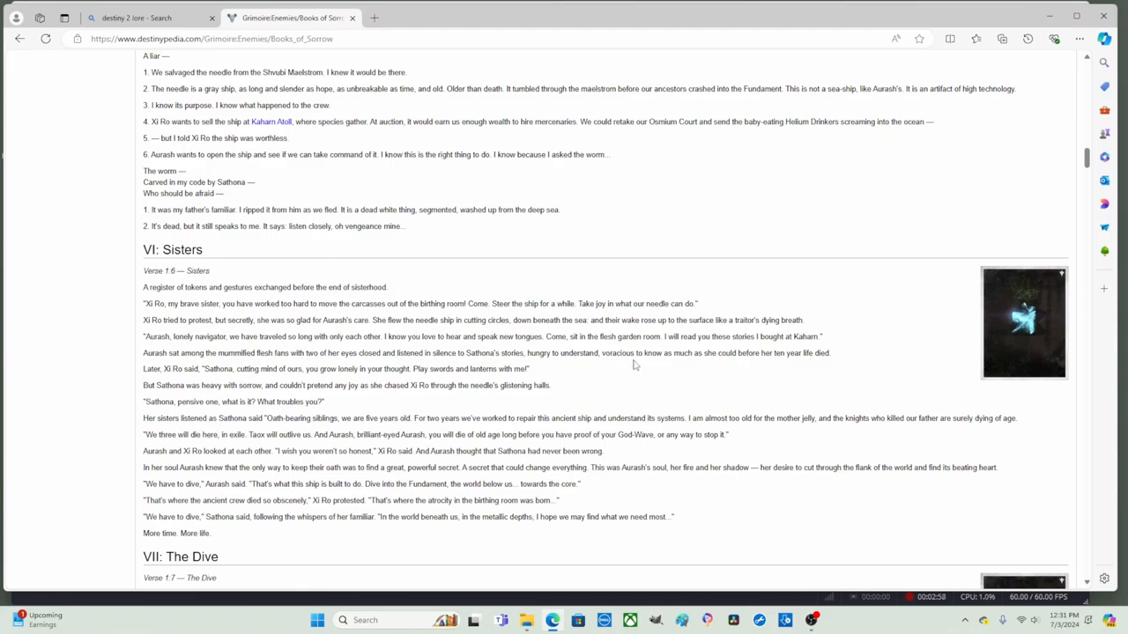
mouse_move(704, 365)
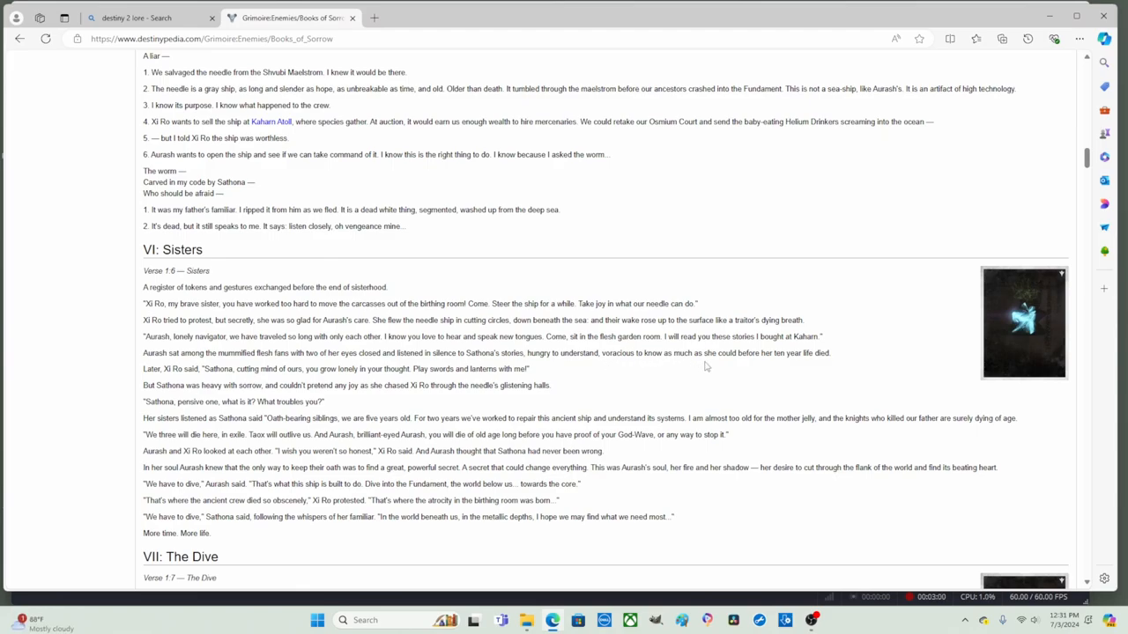
mouse_move(773, 368)
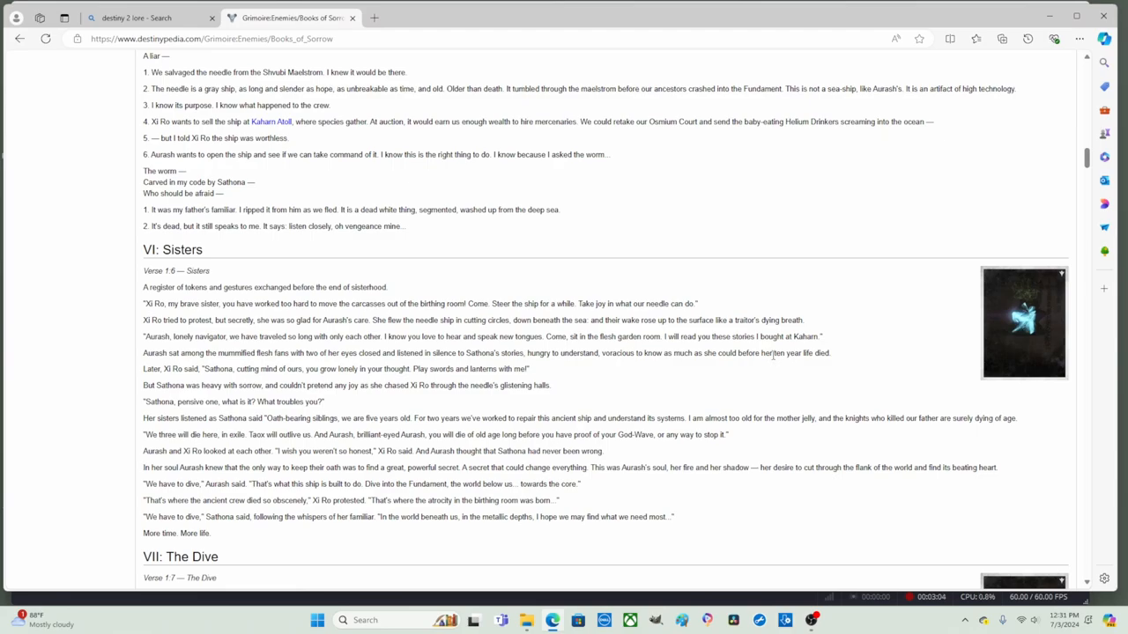
double_click(792, 353)
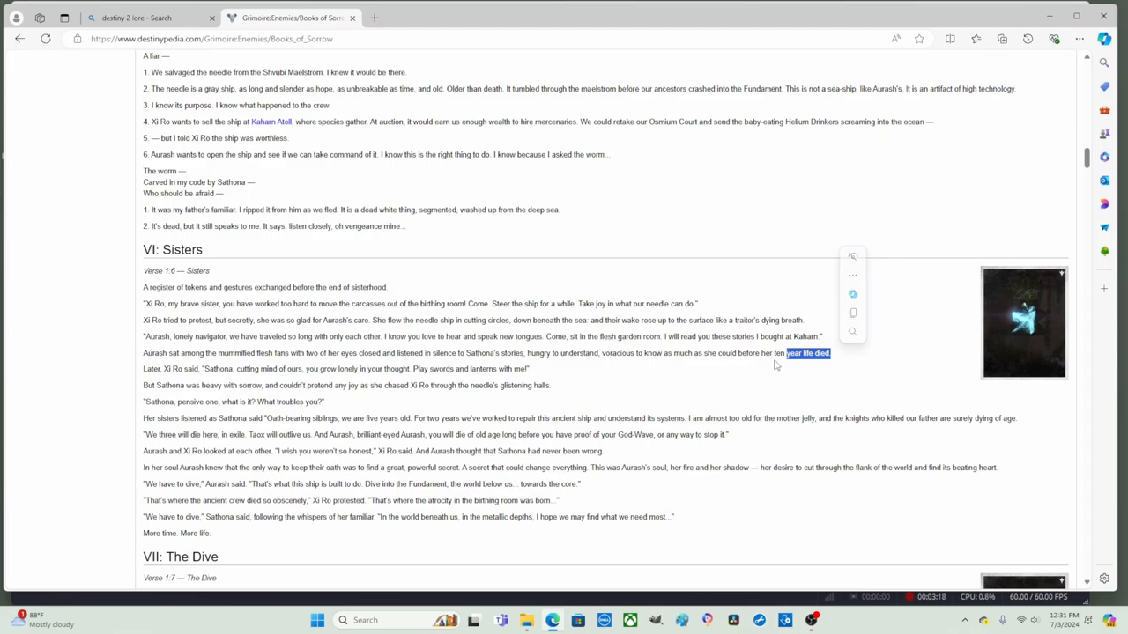
mouse_move(786, 365)
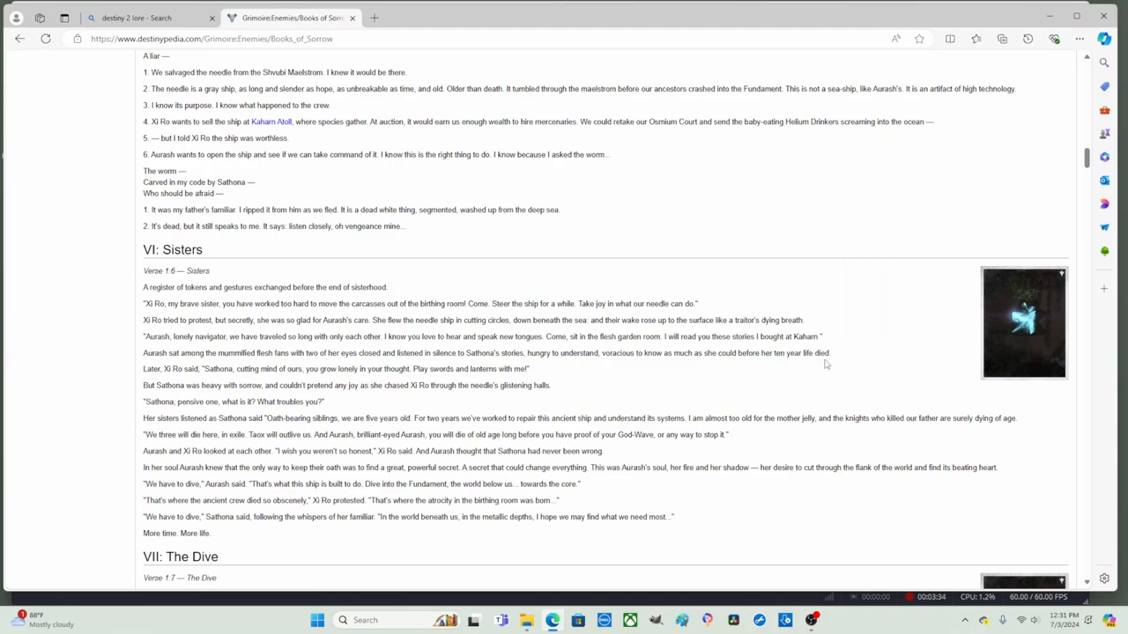
mouse_move(324, 353)
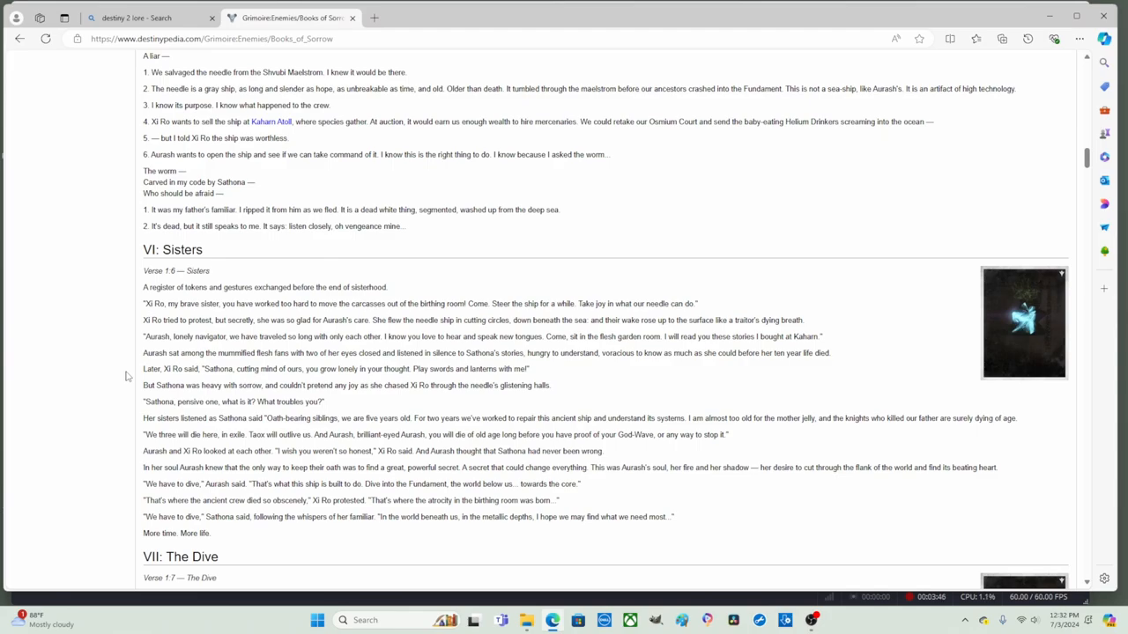
mouse_move(492, 381)
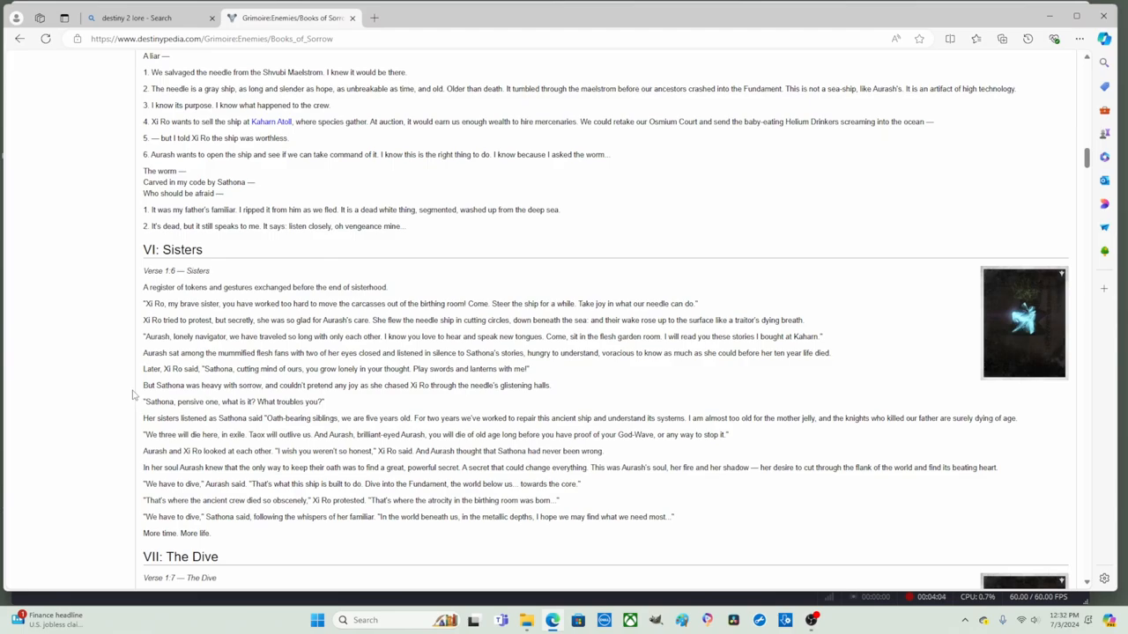
mouse_move(458, 404)
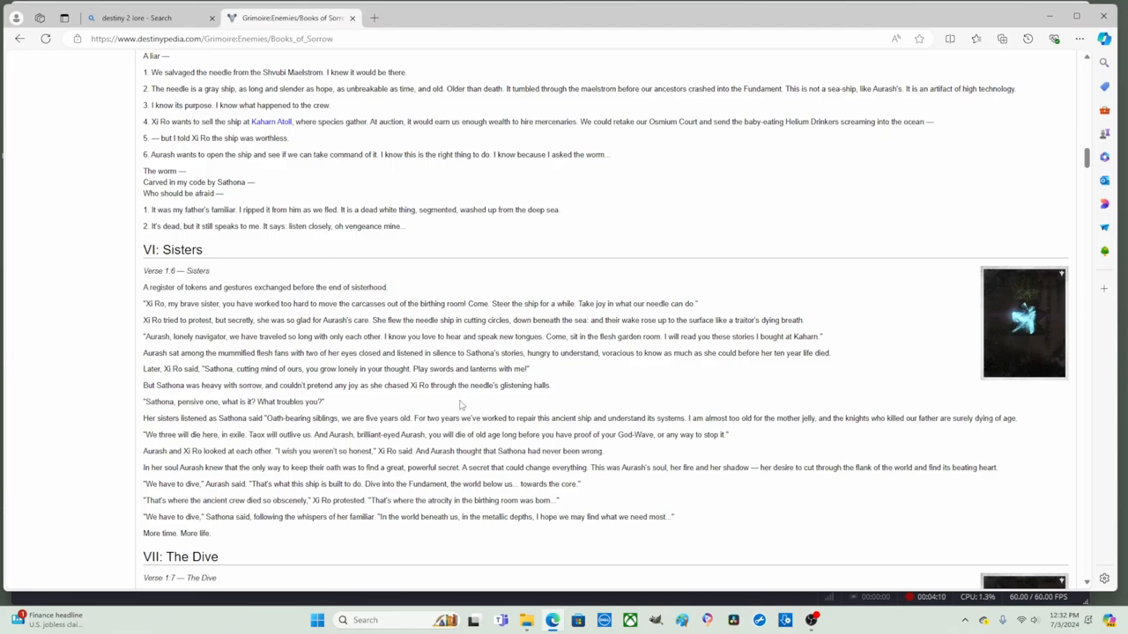
mouse_move(550, 397)
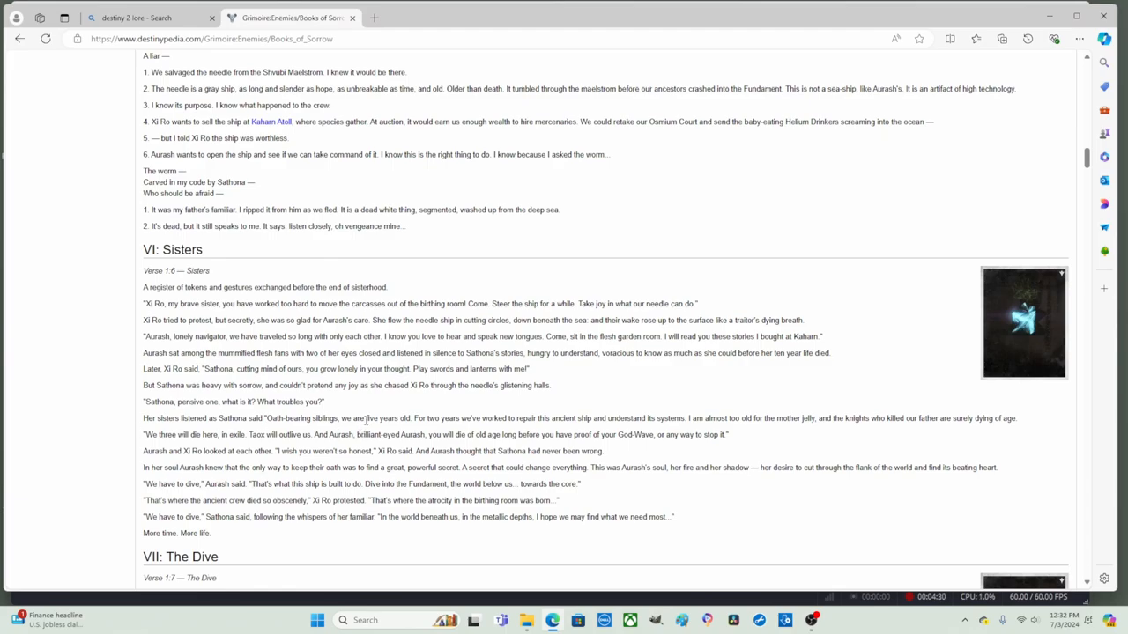
double_click(386, 418)
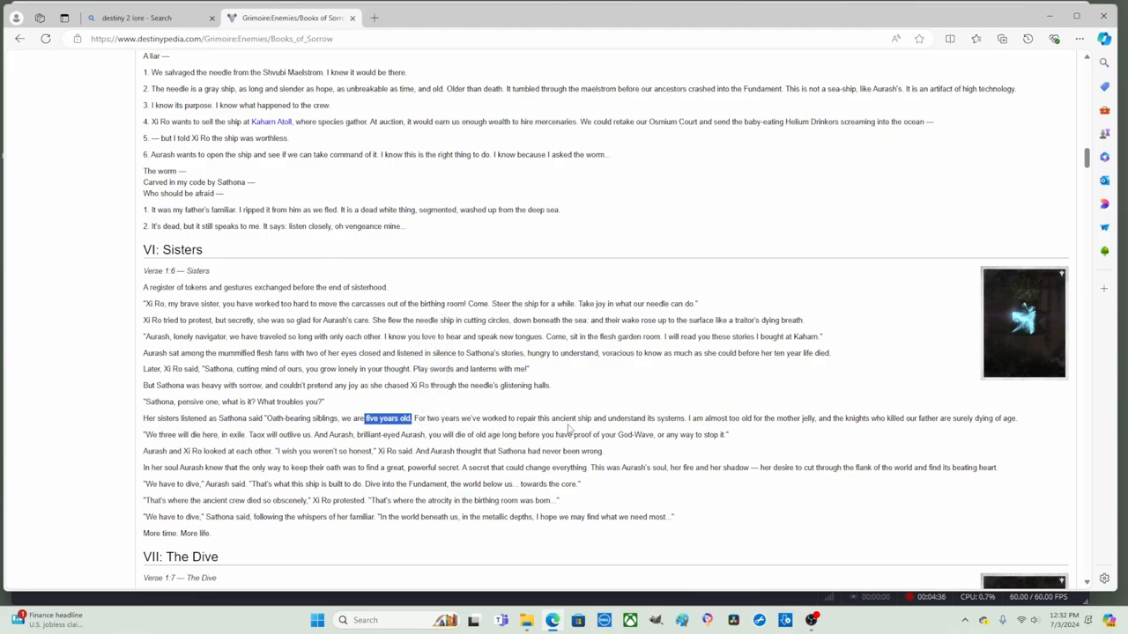
mouse_move(655, 430)
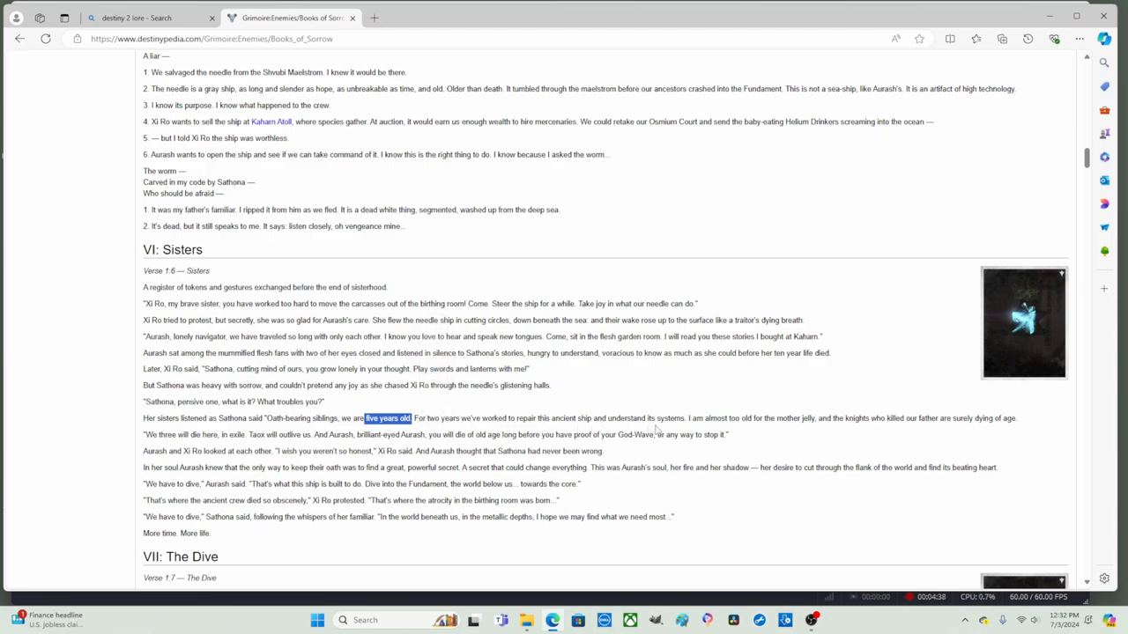
mouse_move(694, 430)
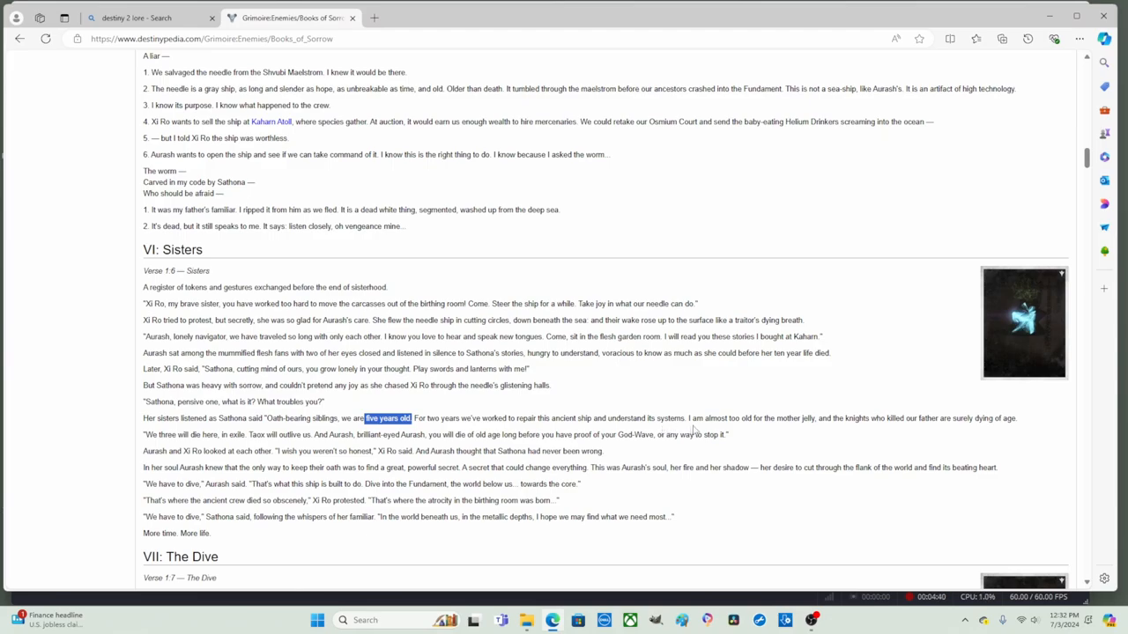
mouse_move(772, 430)
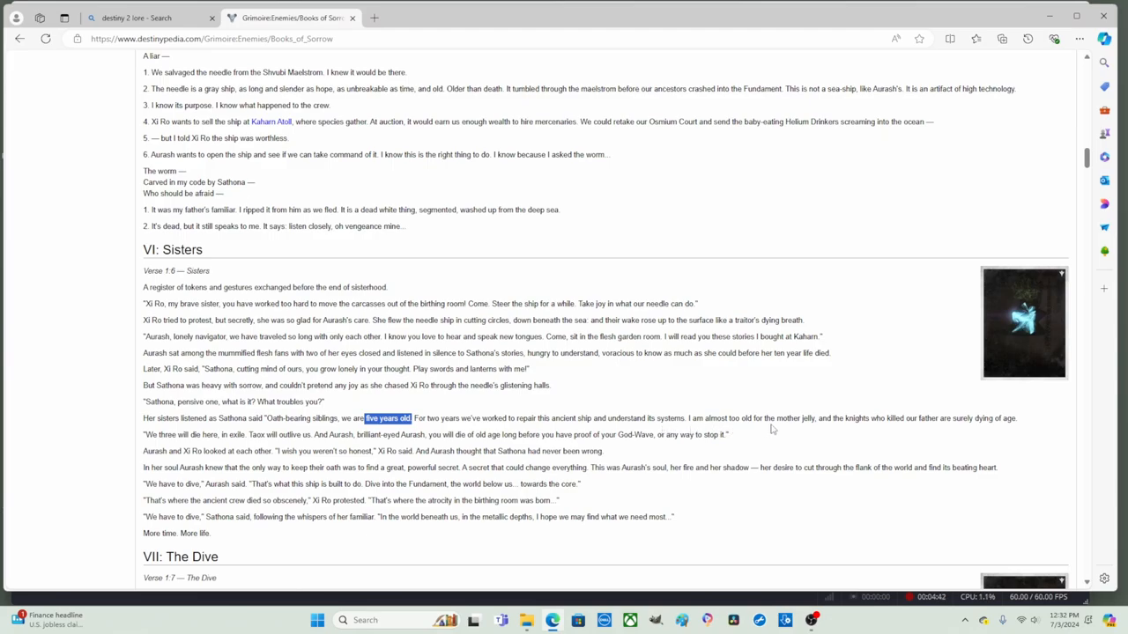
mouse_move(800, 418)
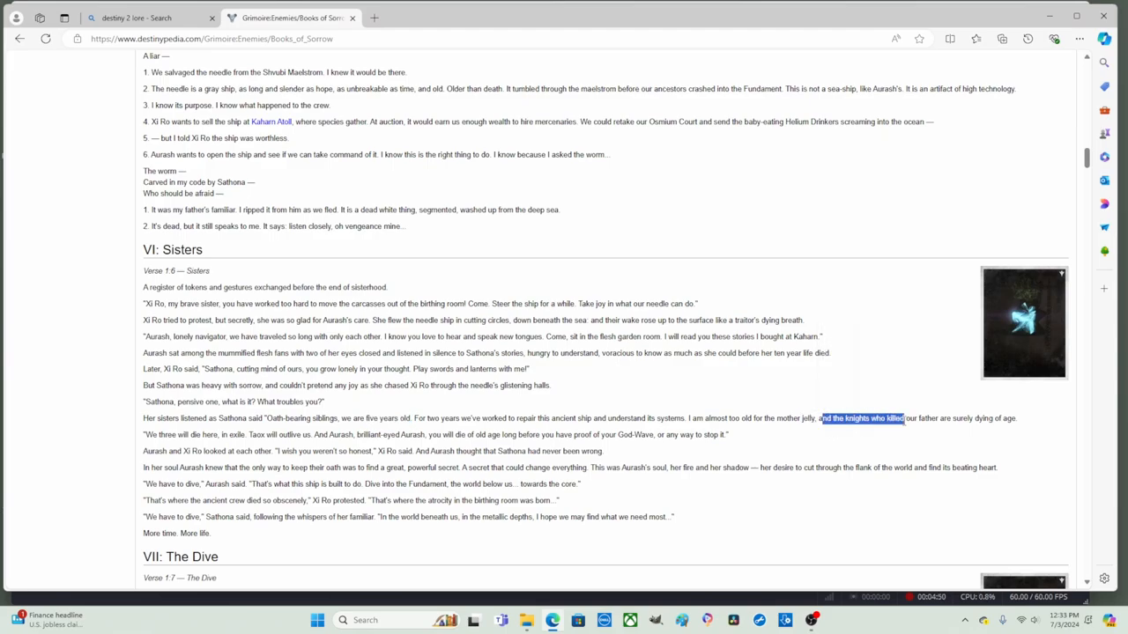
left_click_drag(902, 419, 937, 420)
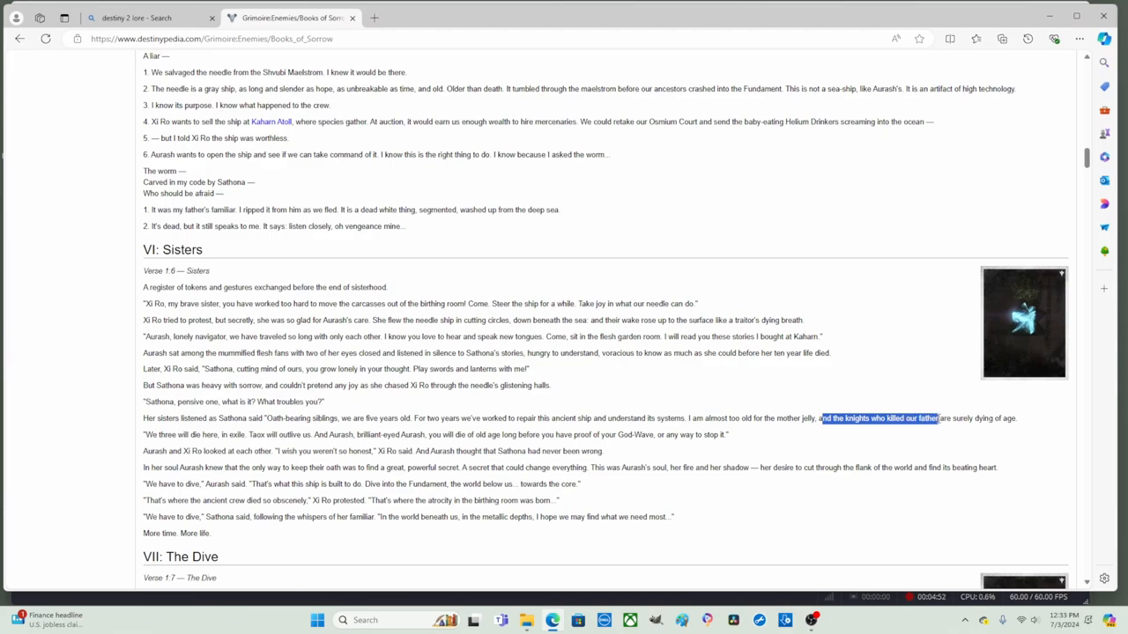
left_click_drag(937, 418, 1018, 417)
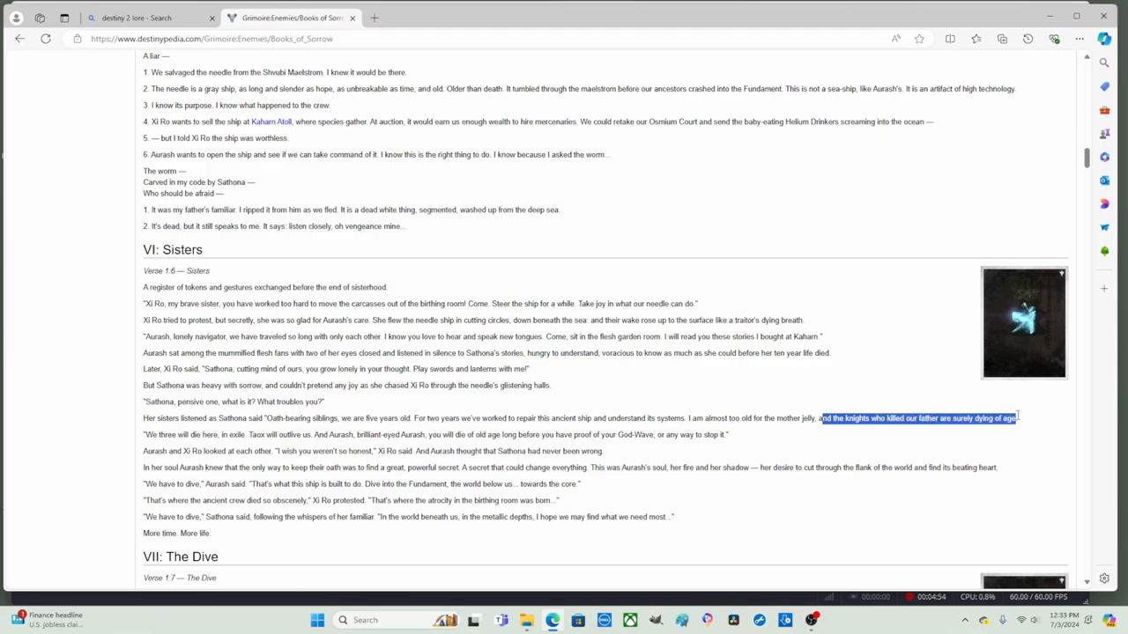
left_click(1018, 417)
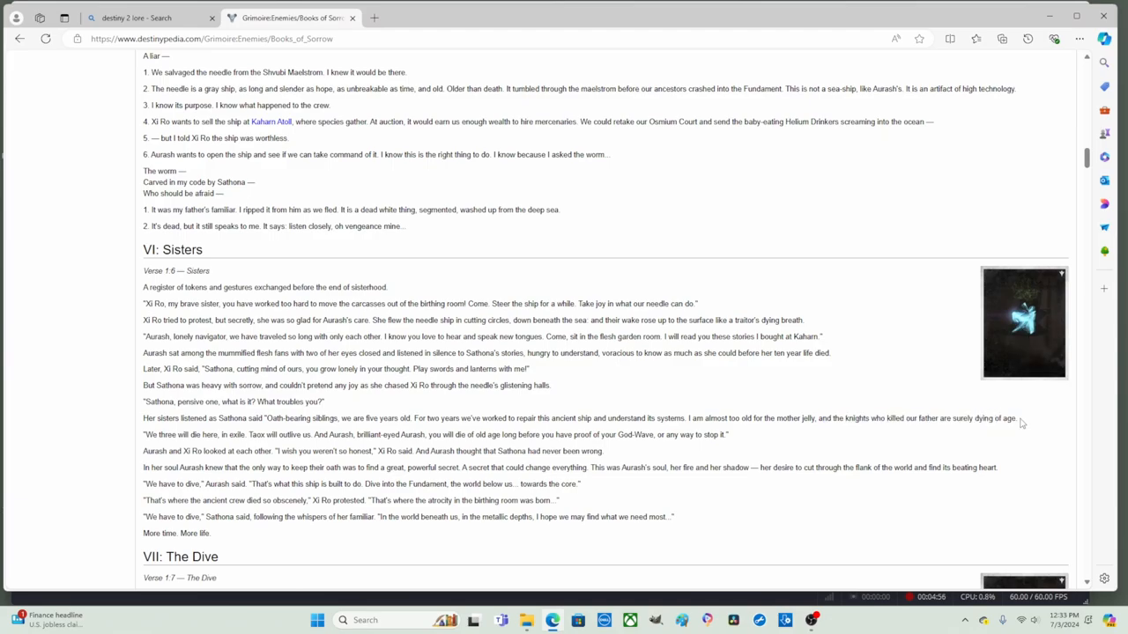
scroll("down", 3)
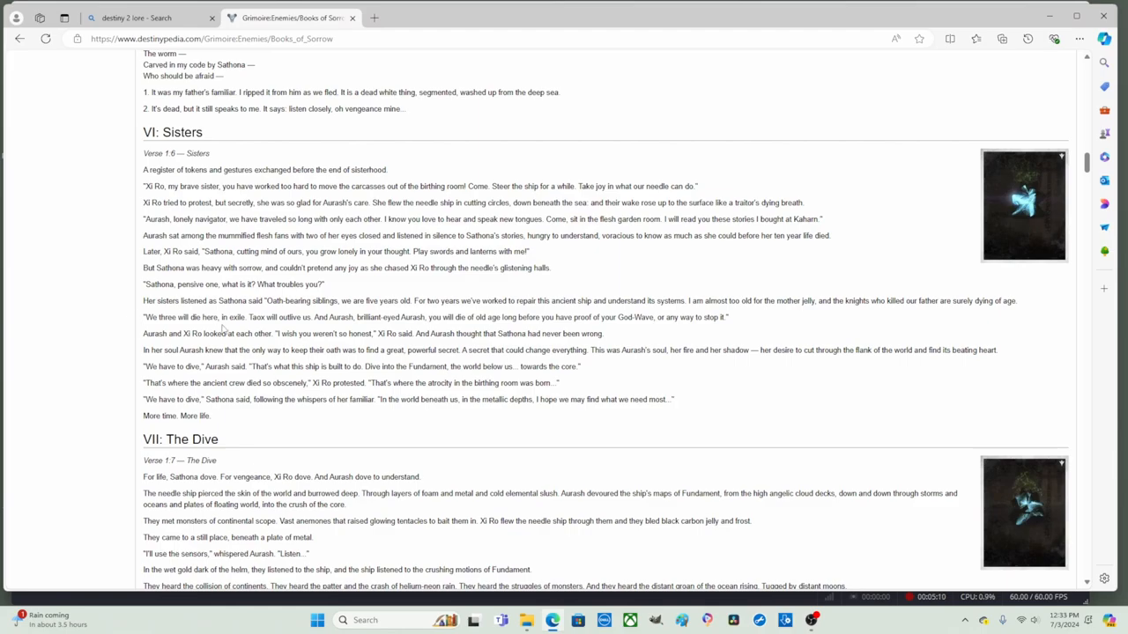
left_click_drag(276, 317, 250, 333)
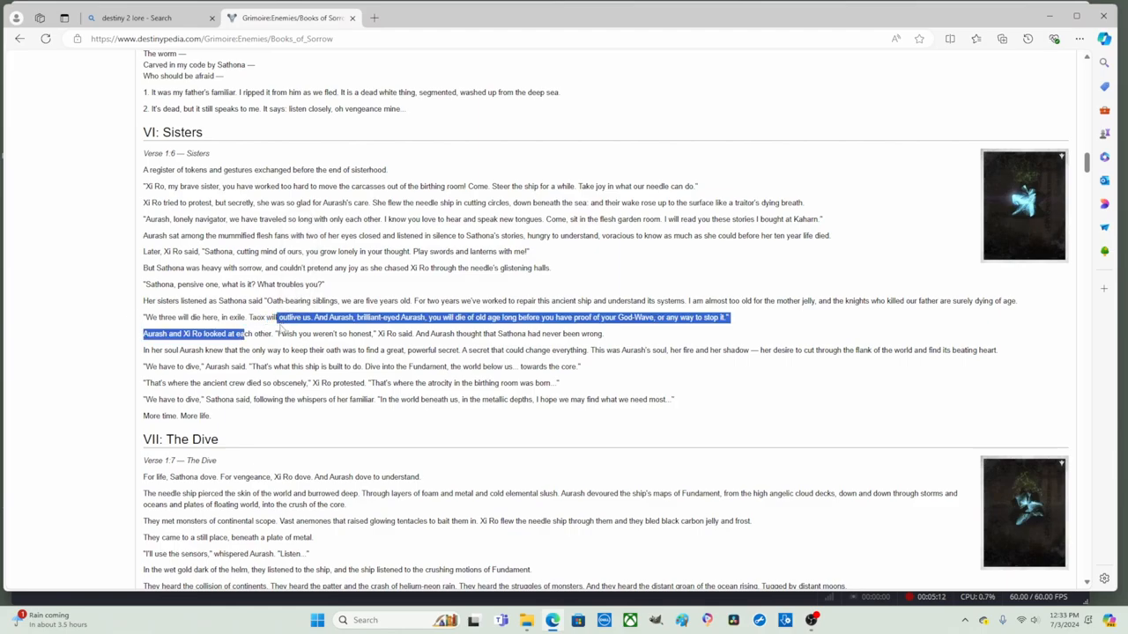
left_click(352, 331)
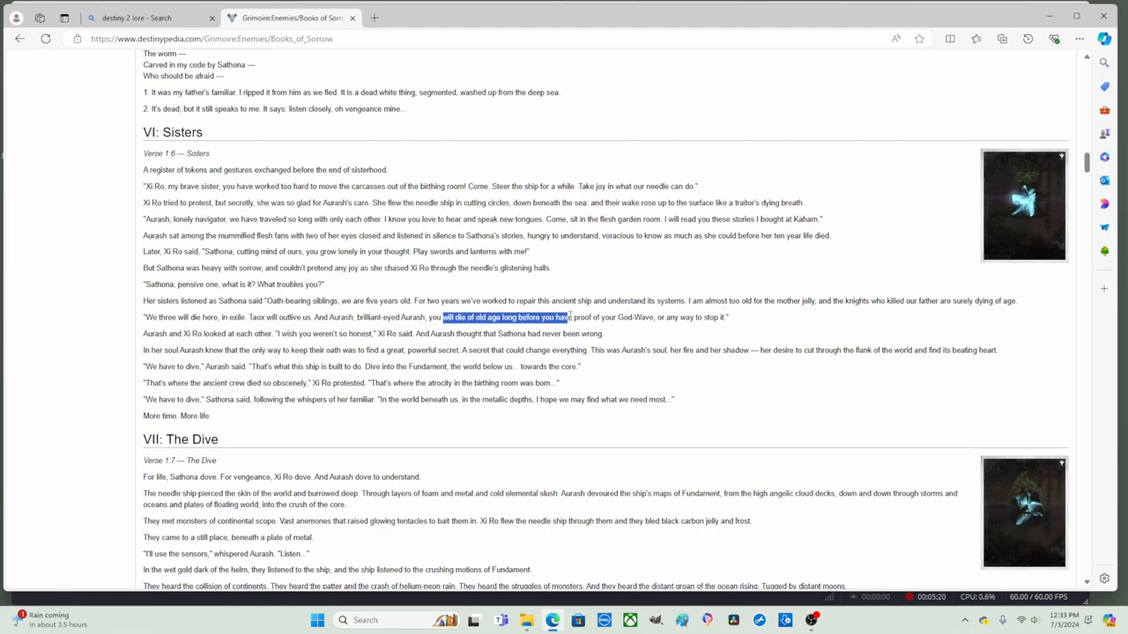
left_click_drag(571, 317, 656, 317)
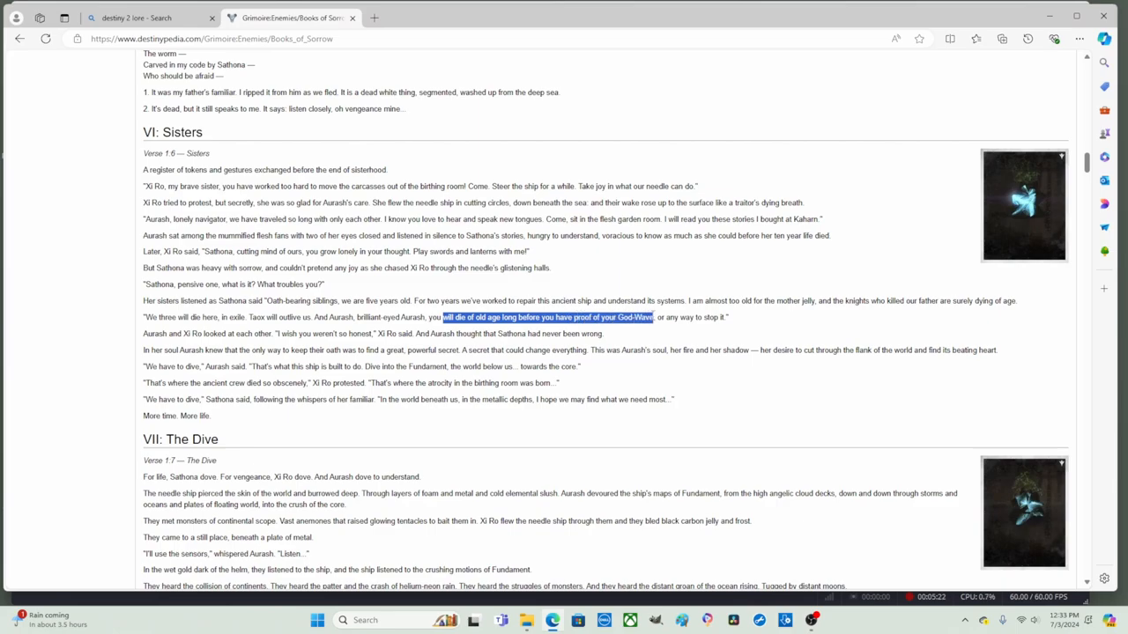
left_click_drag(656, 317, 723, 318)
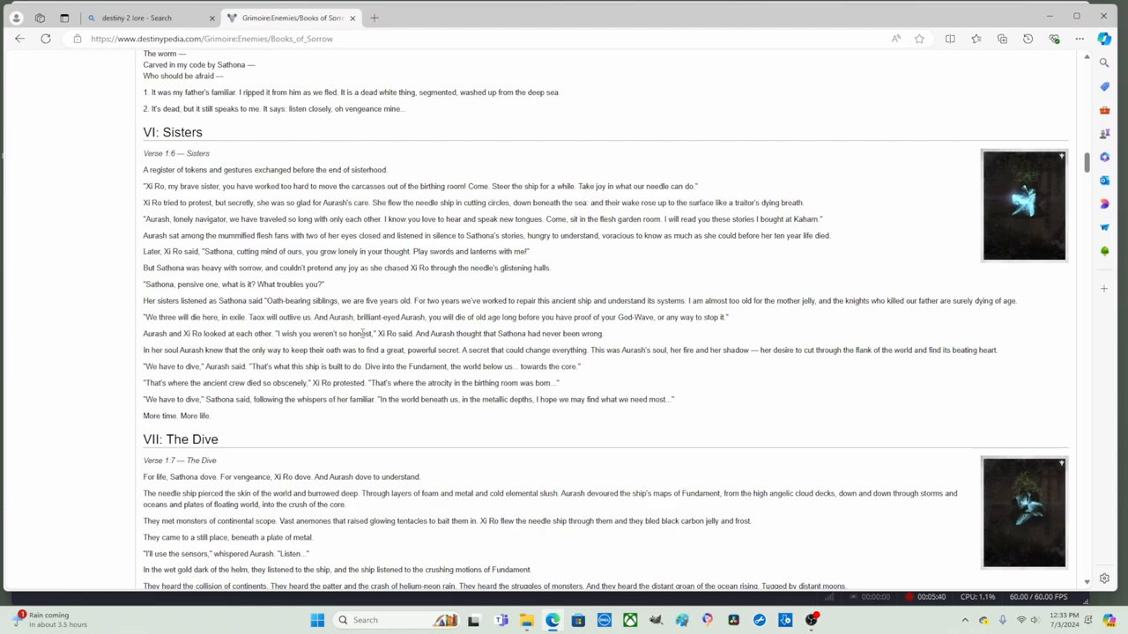
double_click(439, 333)
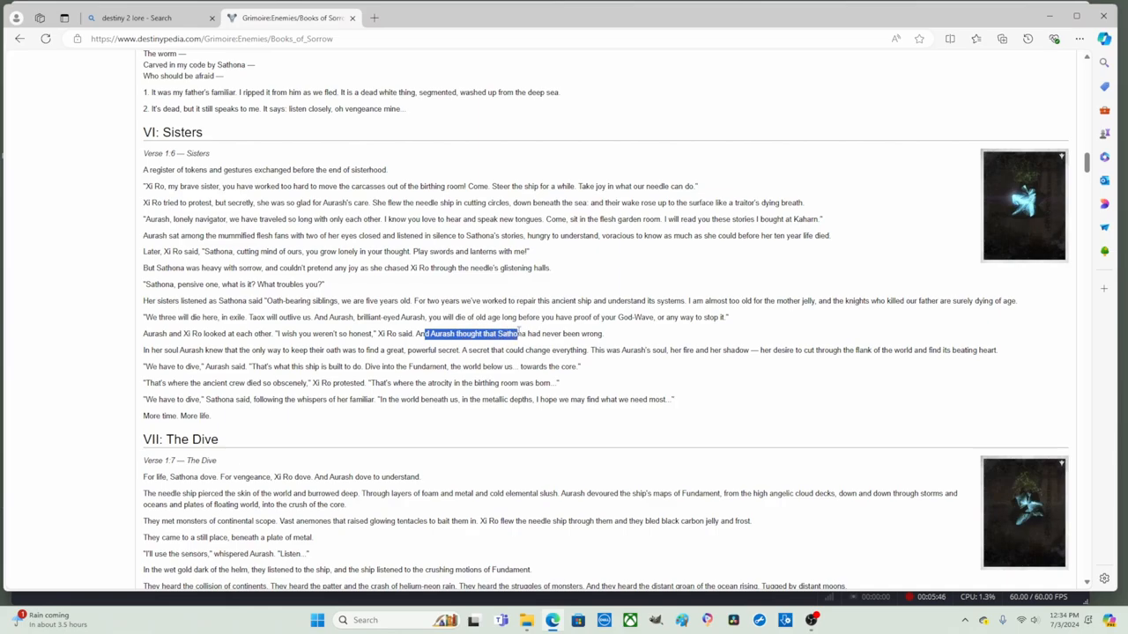
left_click_drag(523, 333, 603, 333)
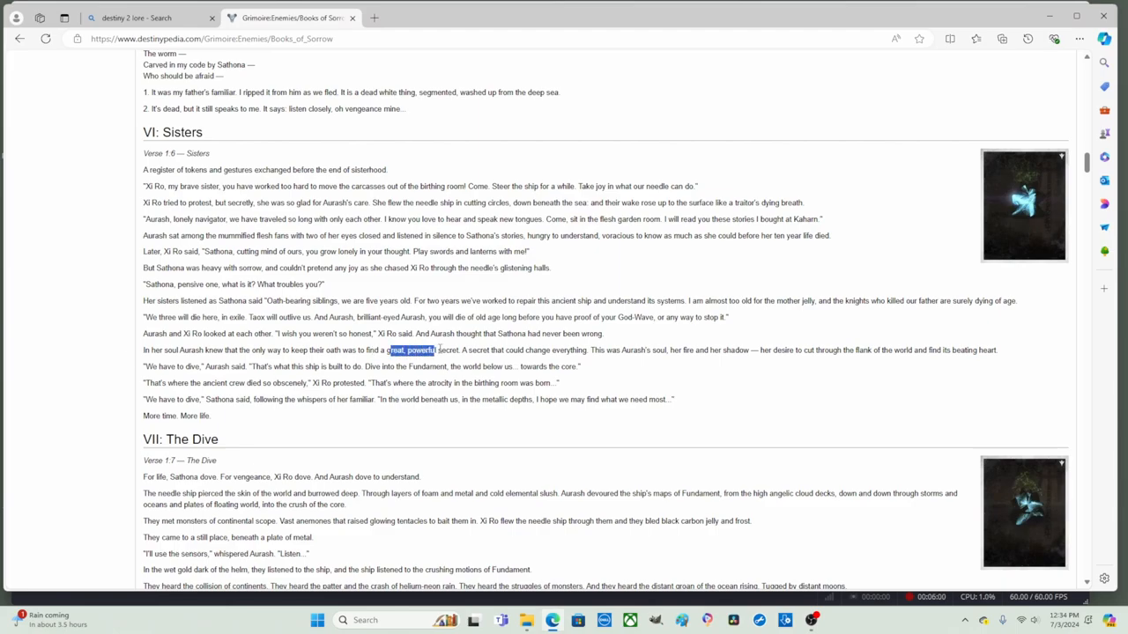
right_click(423, 349)
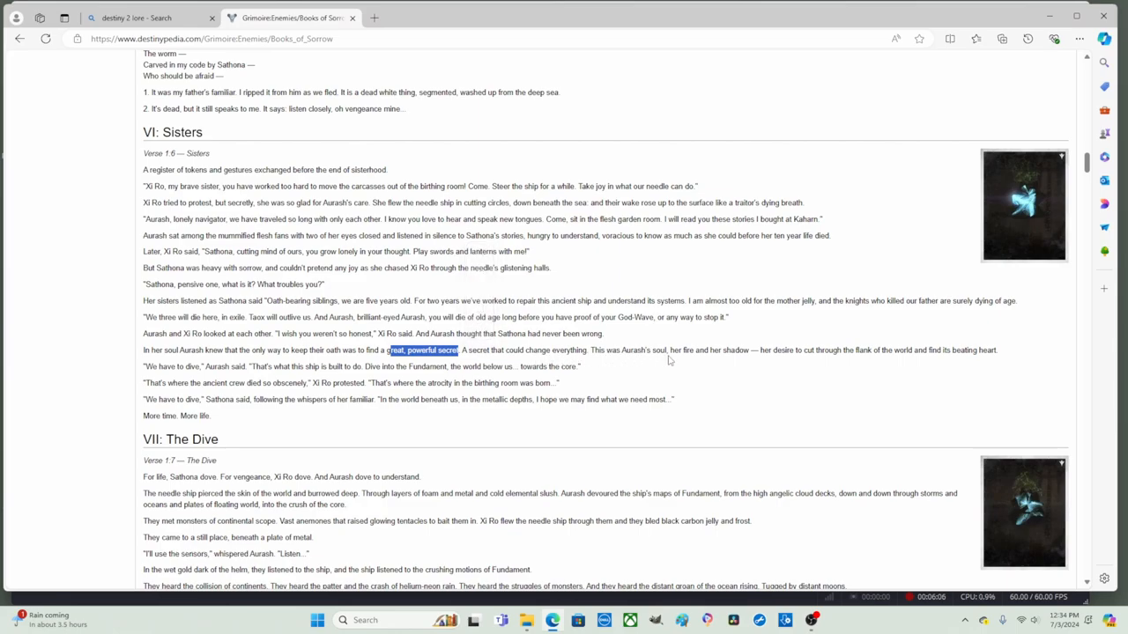
mouse_move(750, 361)
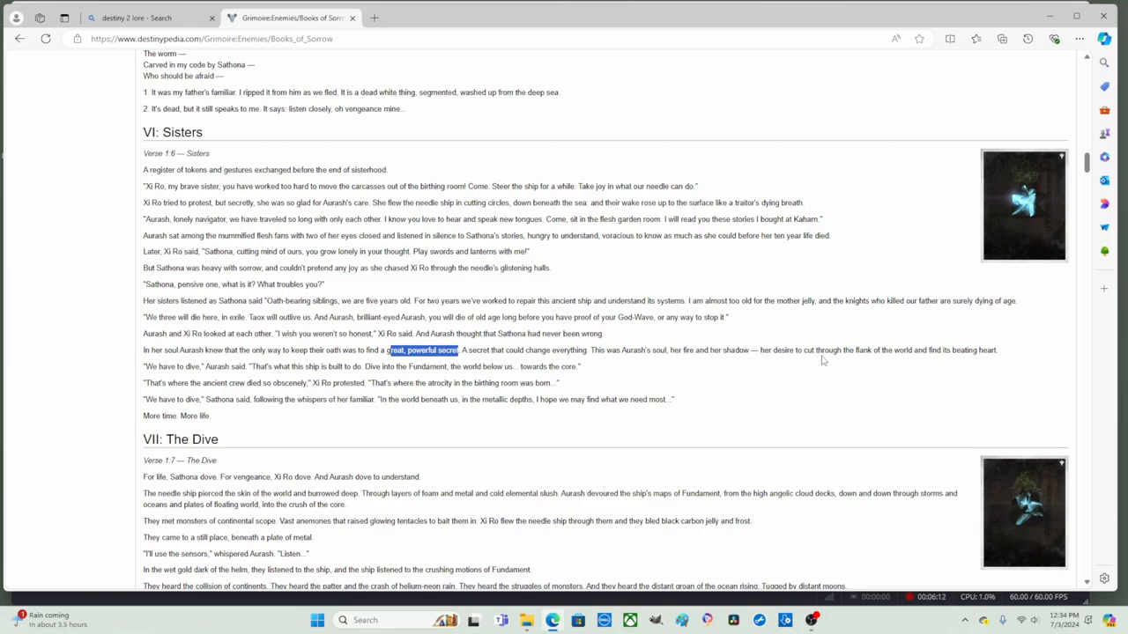
mouse_move(934, 363)
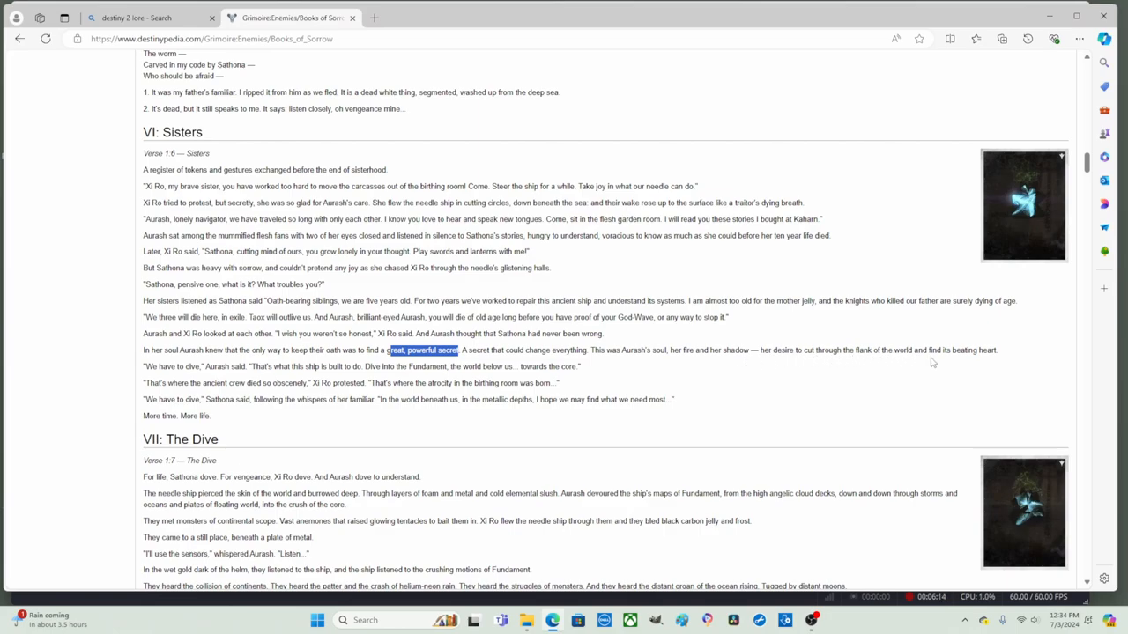
mouse_move(1006, 363)
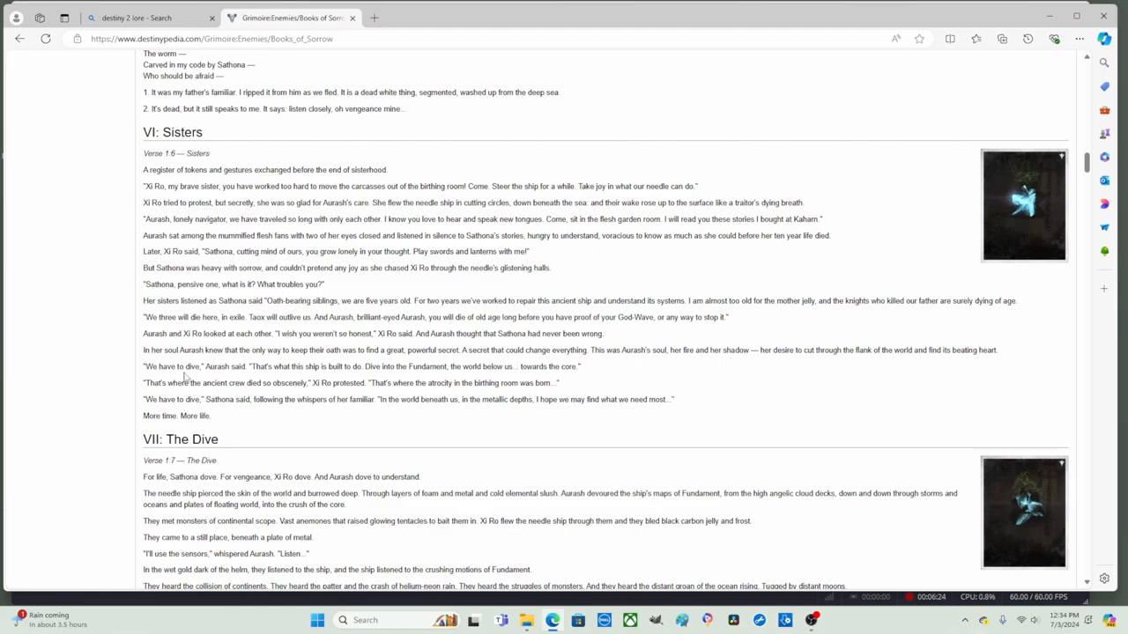
mouse_move(244, 377)
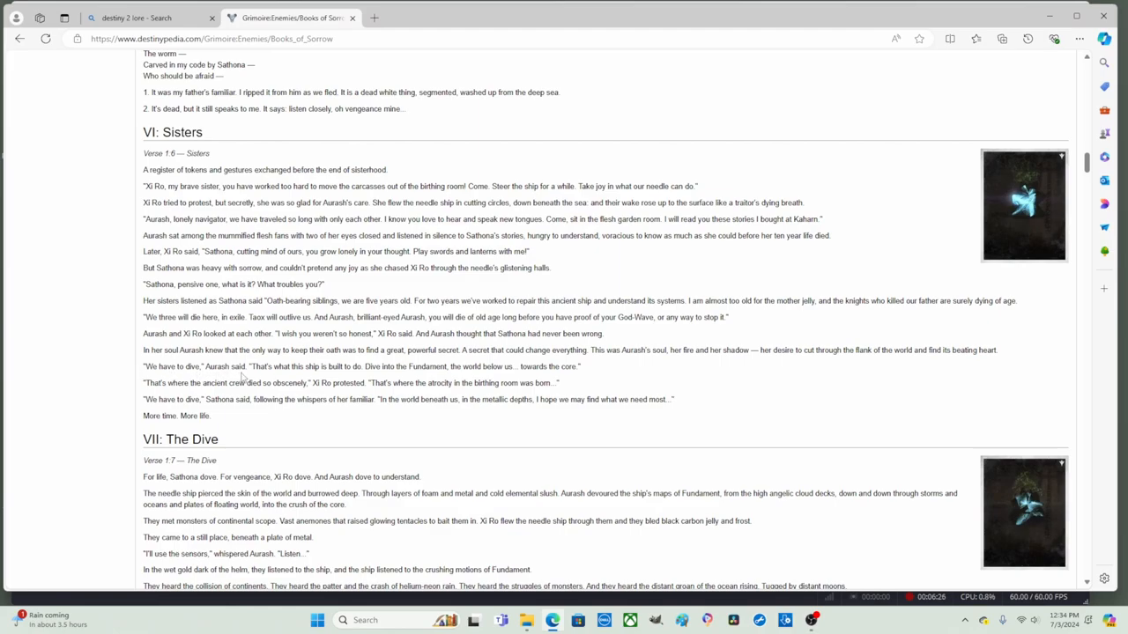
mouse_move(296, 377)
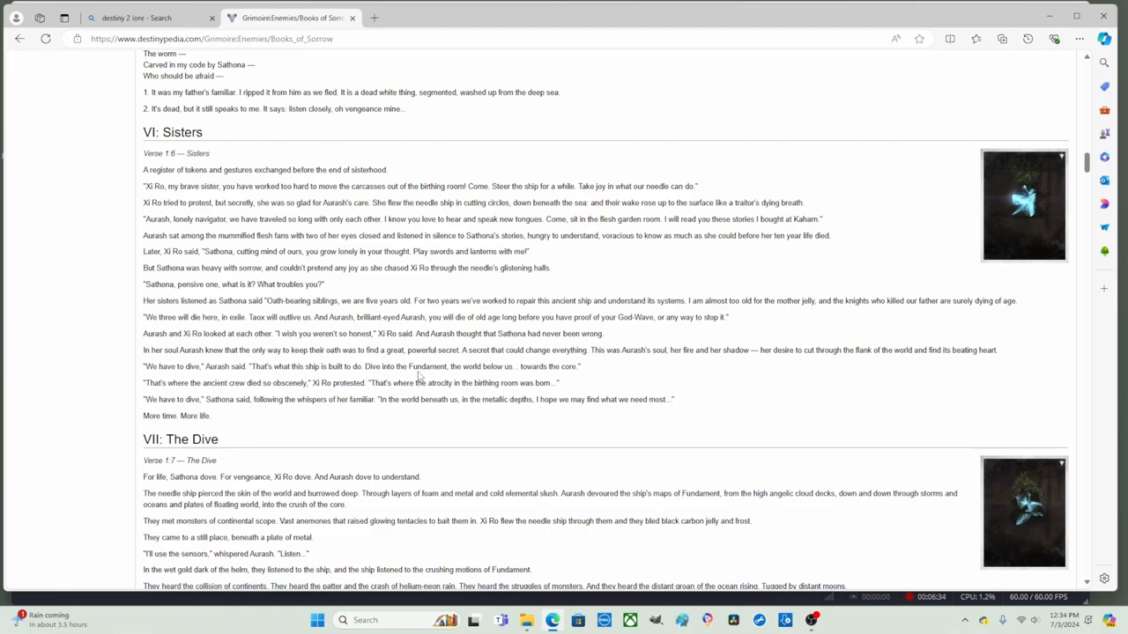
double_click(476, 366)
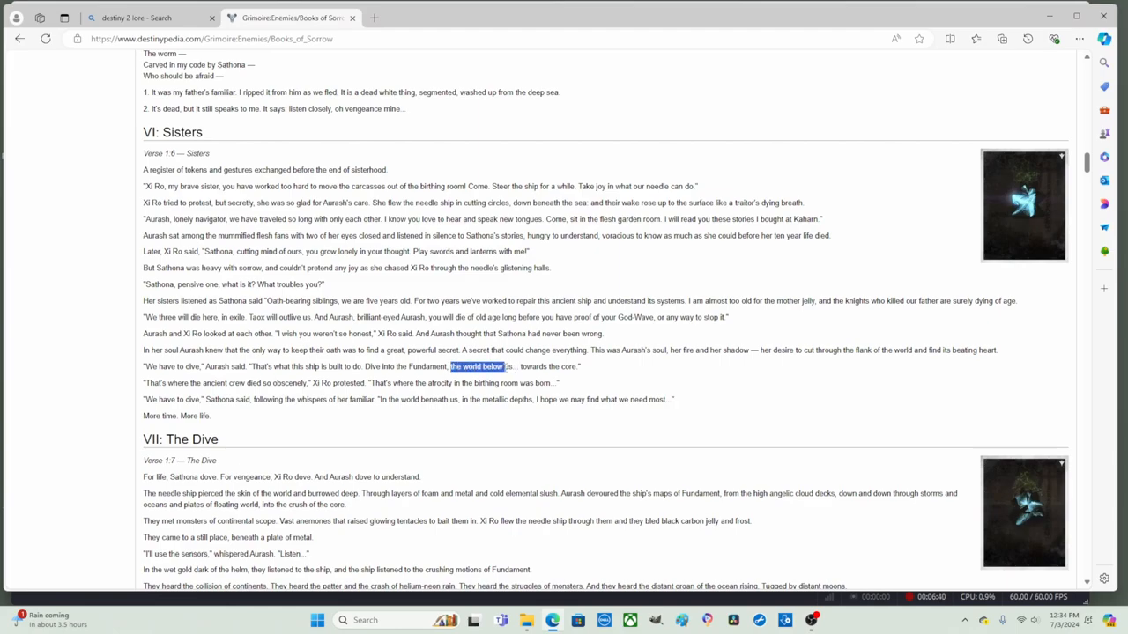
left_click_drag(503, 367, 581, 366)
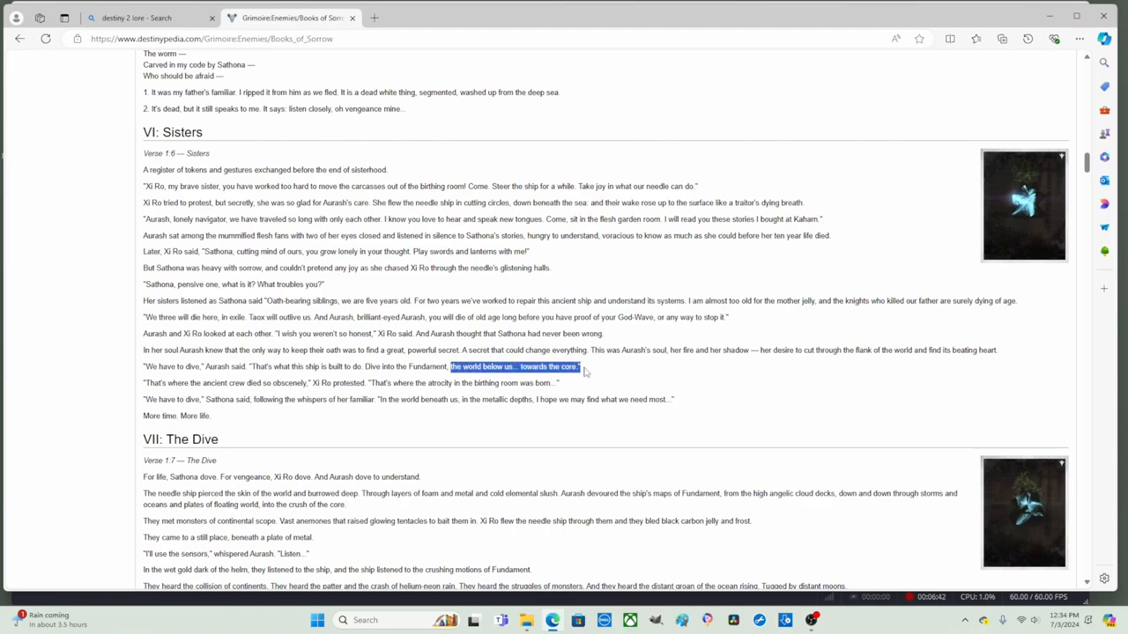
left_click(585, 370)
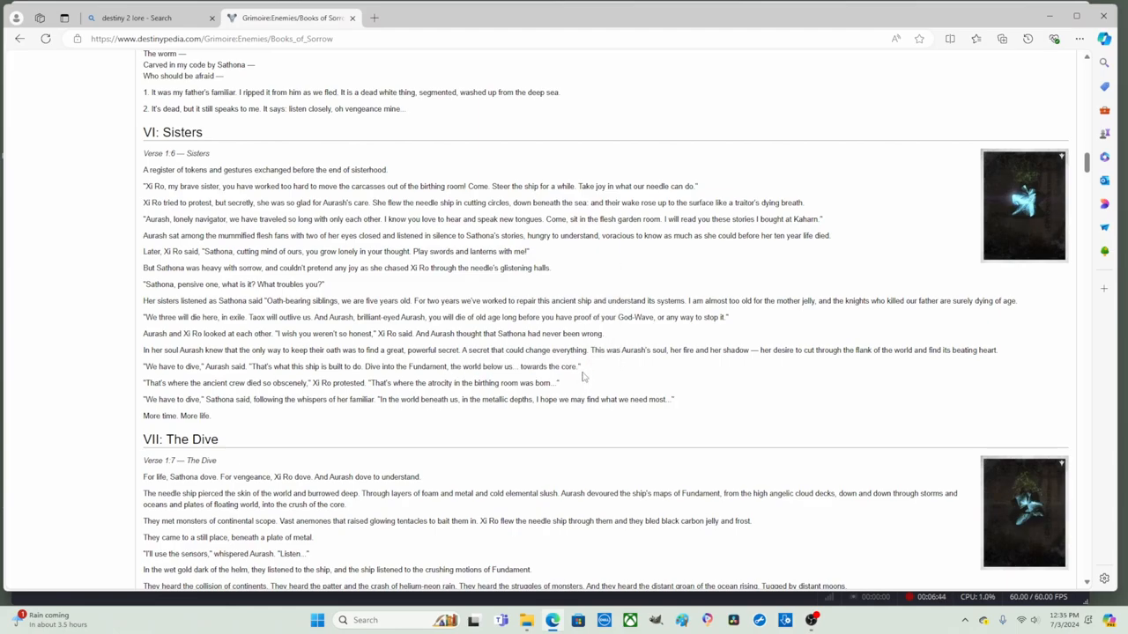
- Scroll into VII: The Dive, reading the towards-the-core phrase and Xi Ro's protest and reply
scroll("down", 3)
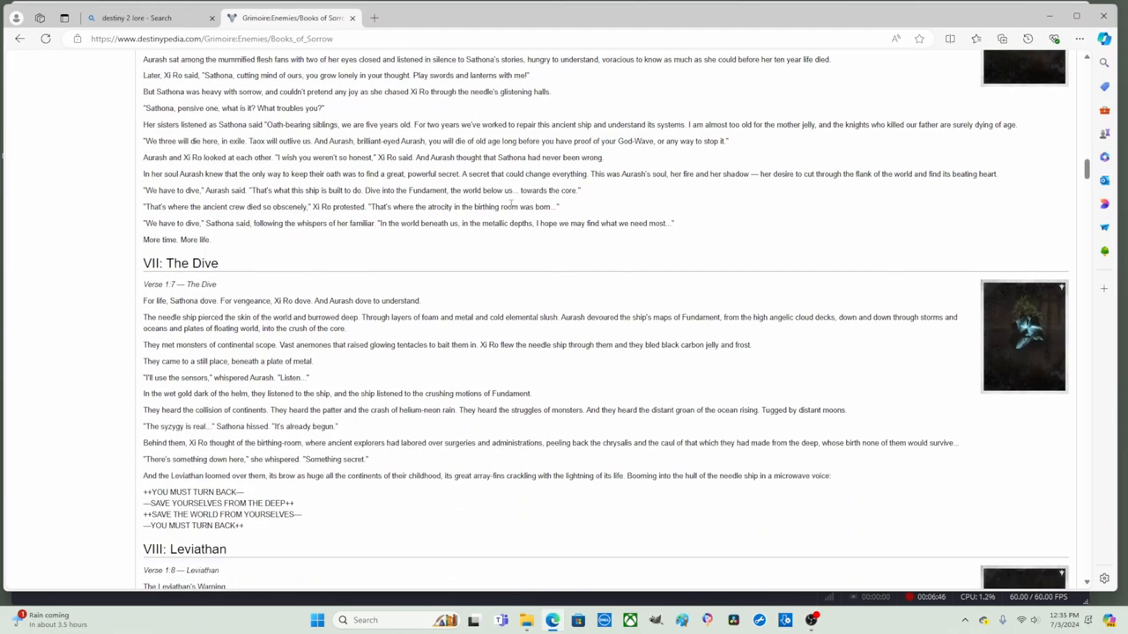
double_click(548, 190)
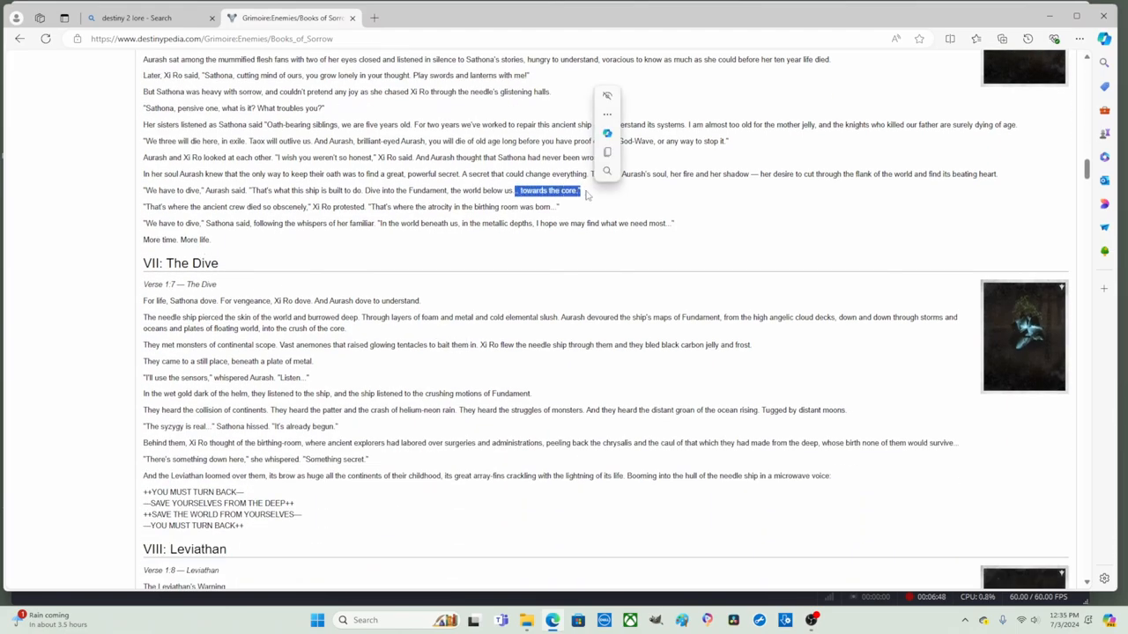
left_click(127, 217)
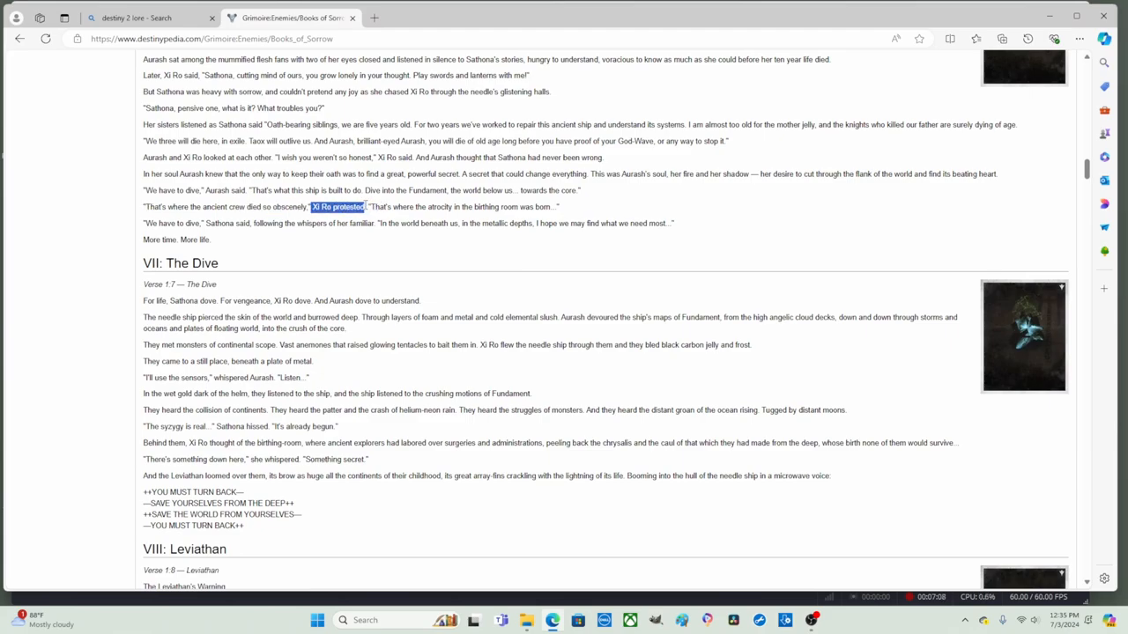
left_click(338, 206)
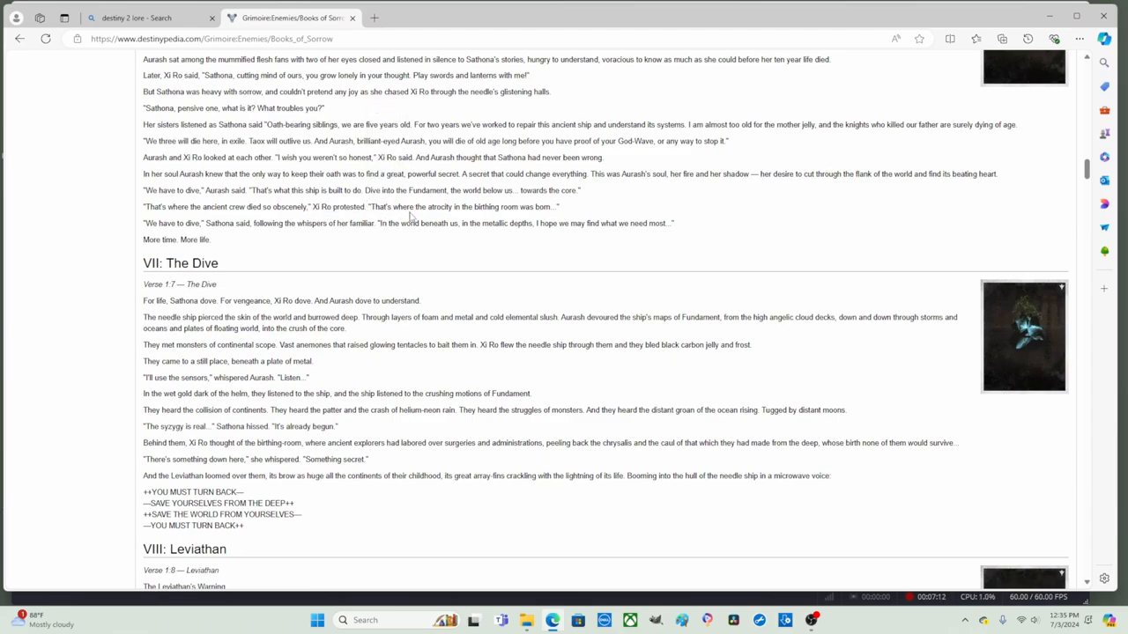
mouse_move(508, 219)
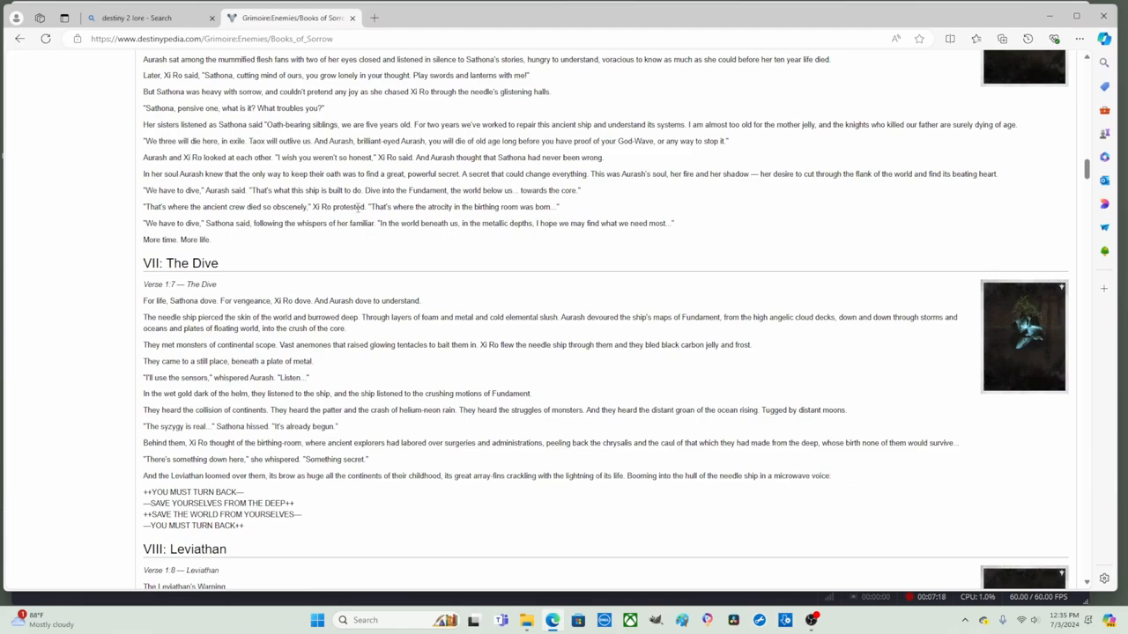
double_click(381, 206)
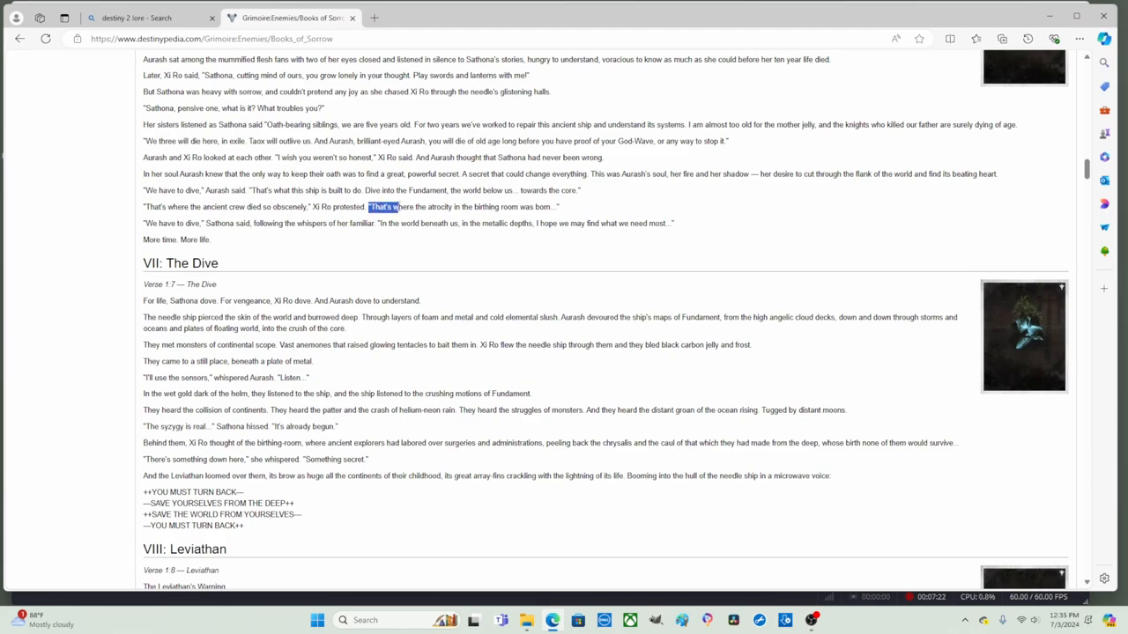
left_click_drag(397, 206, 536, 206)
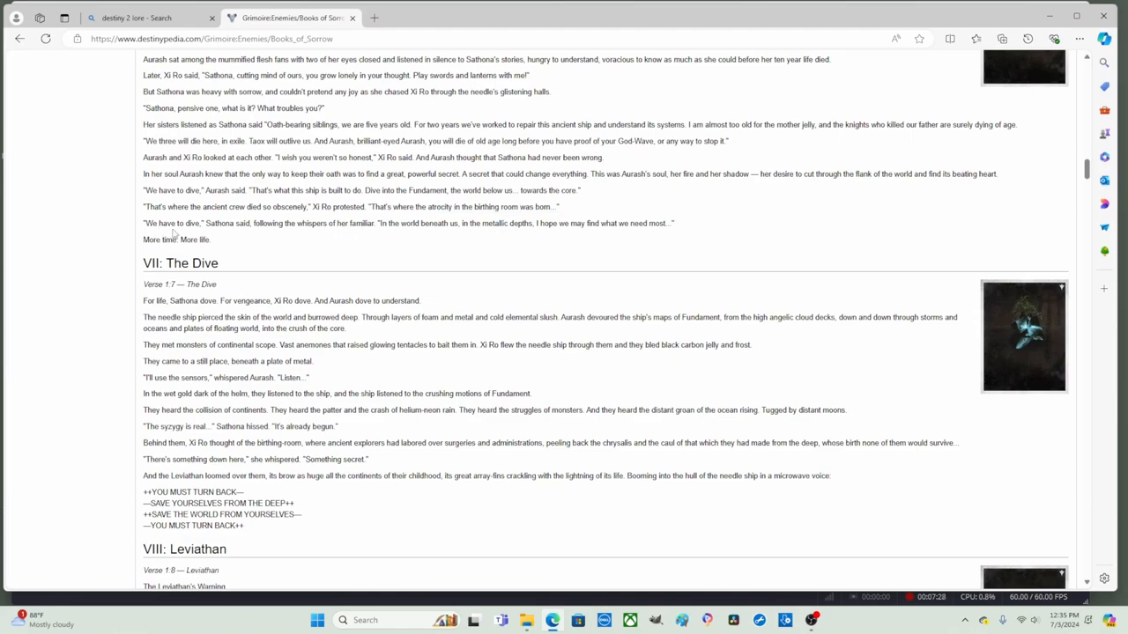
mouse_move(245, 233)
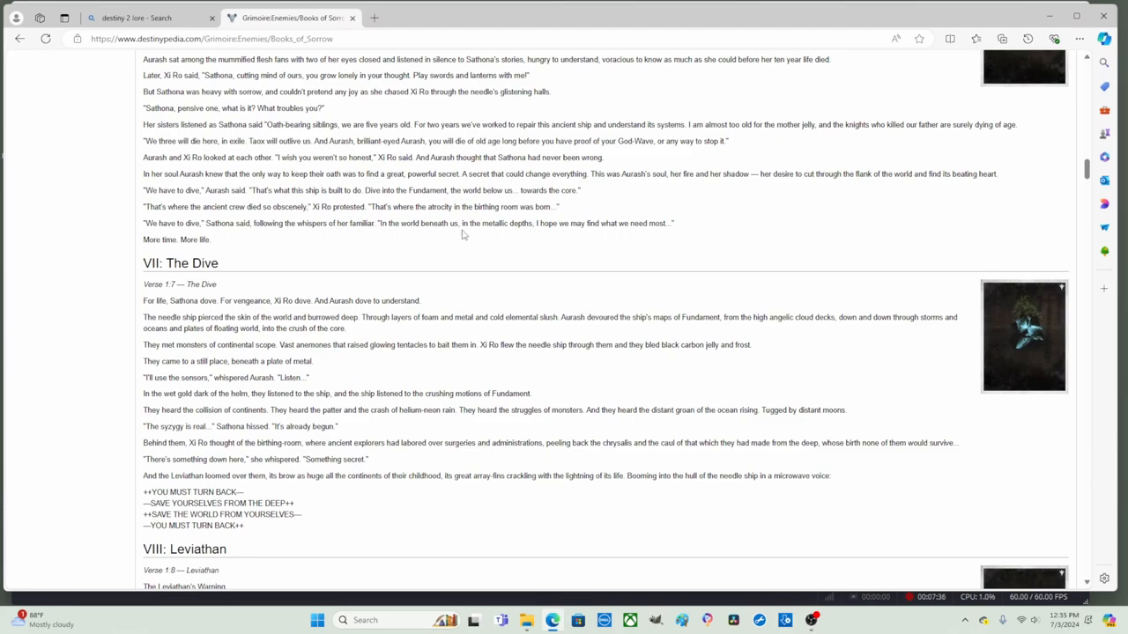
mouse_move(518, 234)
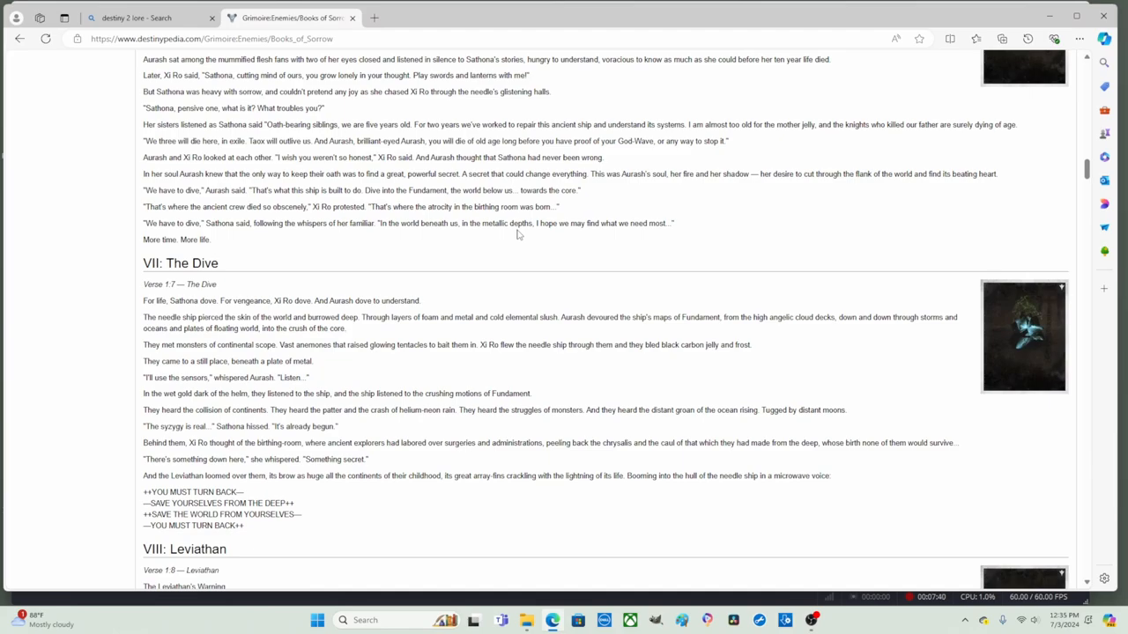
mouse_move(623, 236)
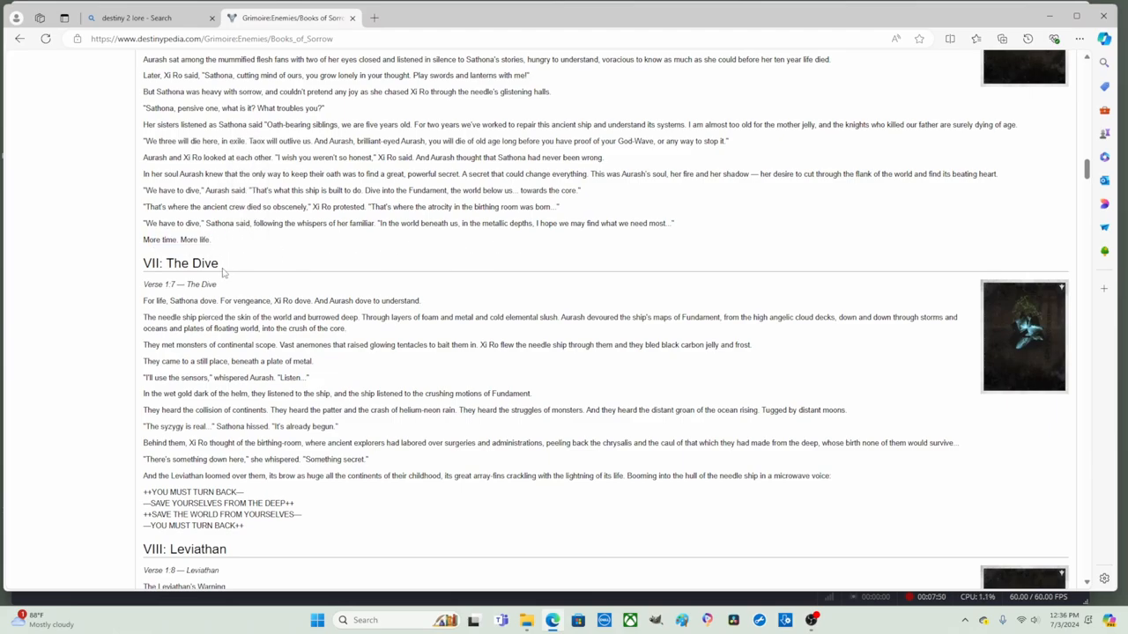
- Read through The Dive, marking the word understand, and scroll so more of VIII: Leviathan shows
scroll("down", 3)
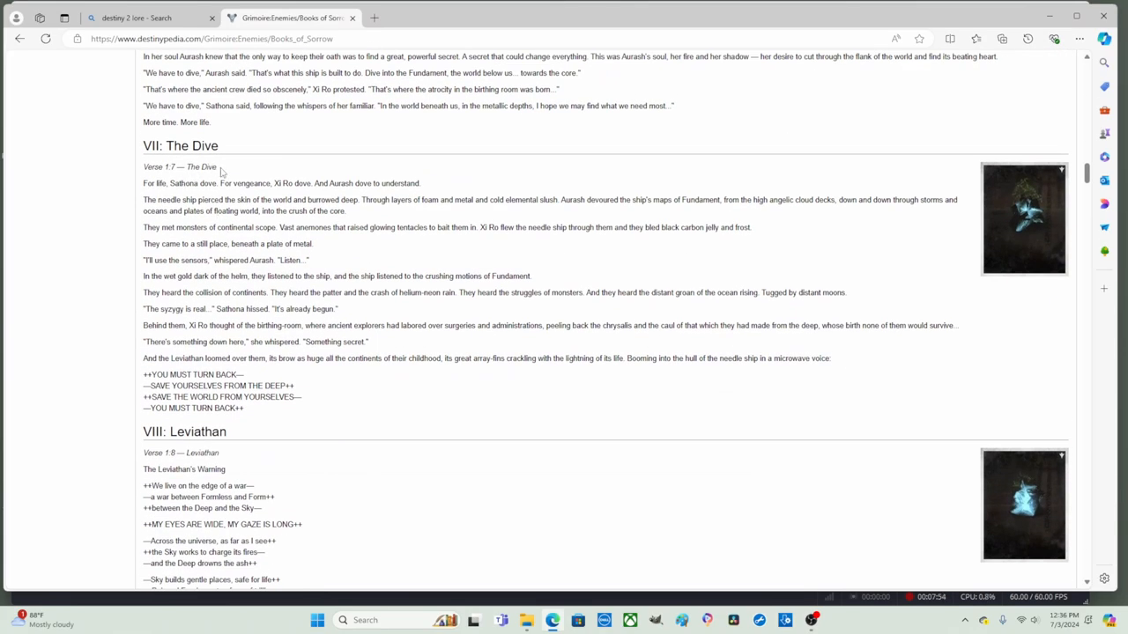
mouse_move(173, 194)
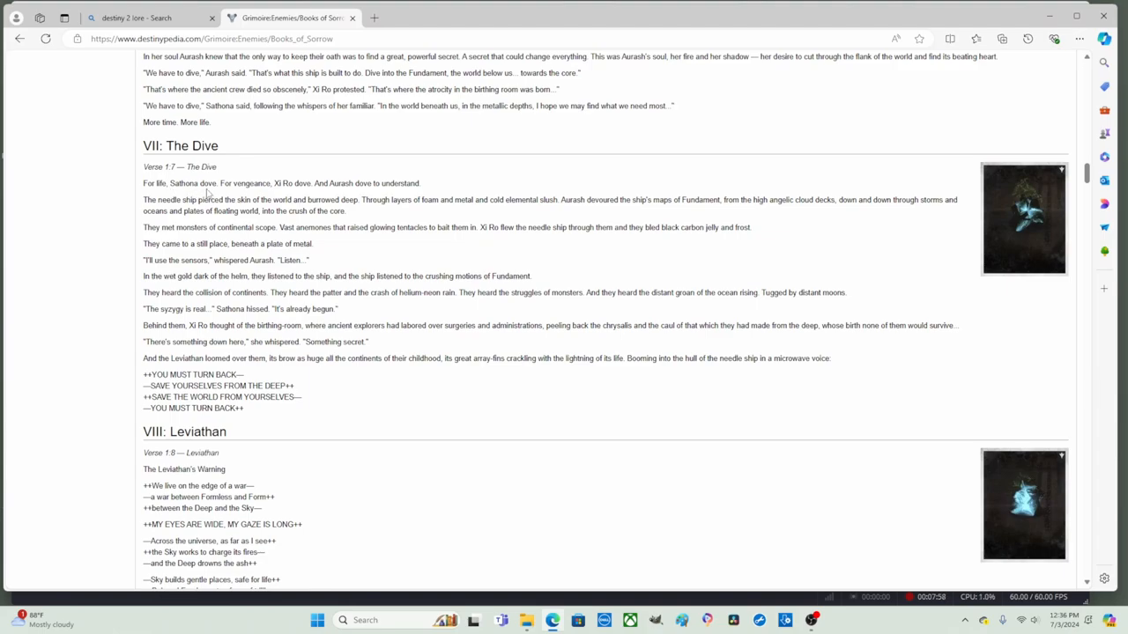
mouse_move(275, 194)
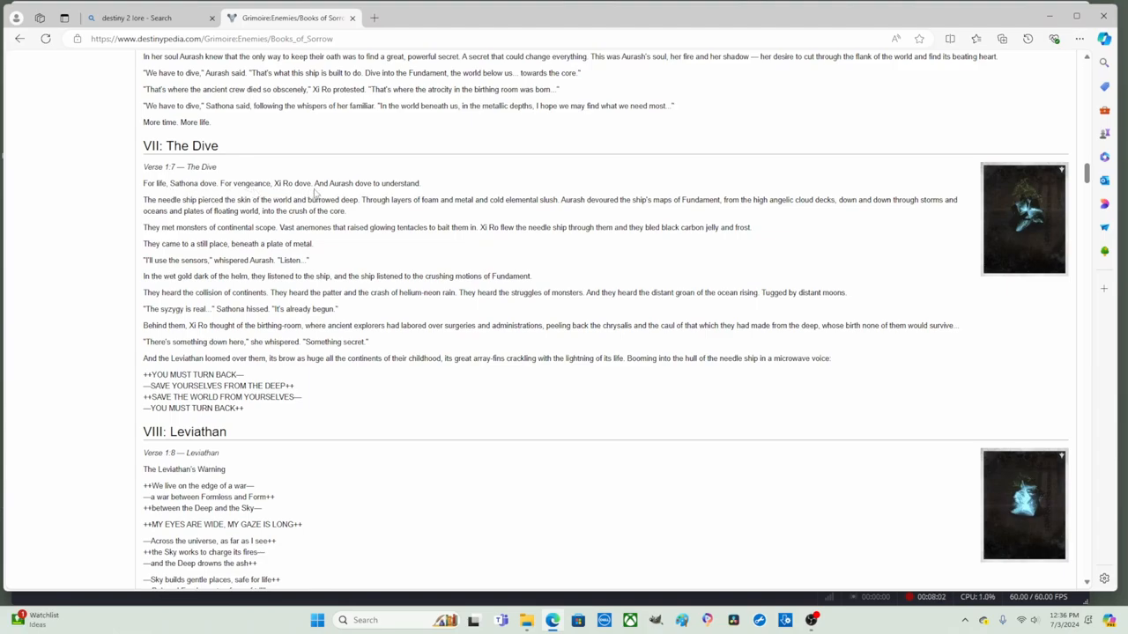
double_click(400, 184)
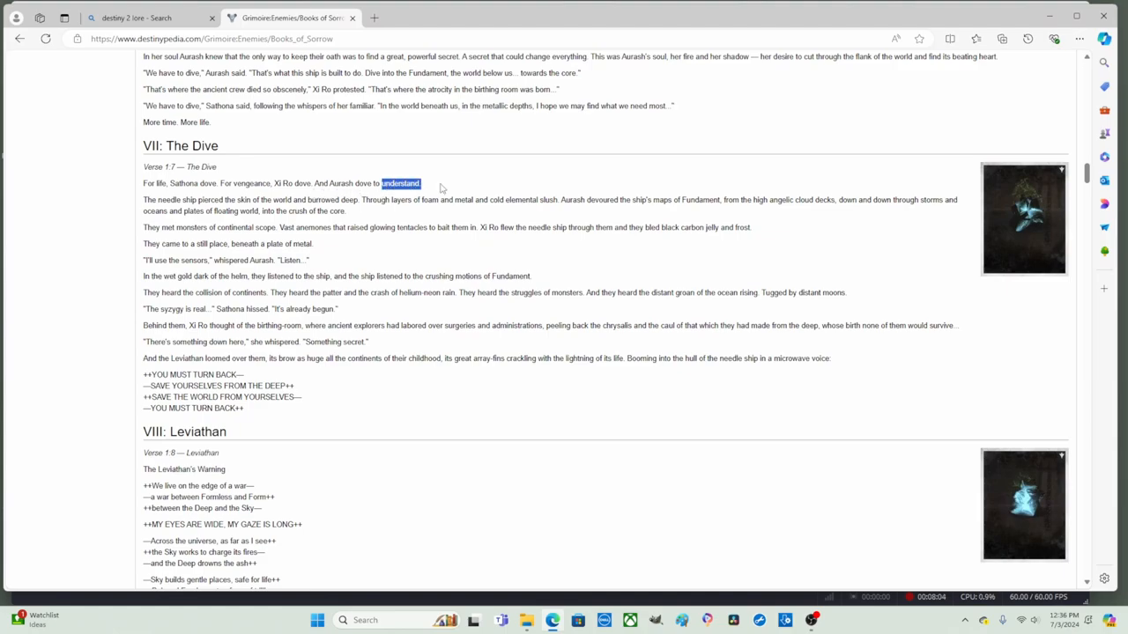
left_click(402, 184)
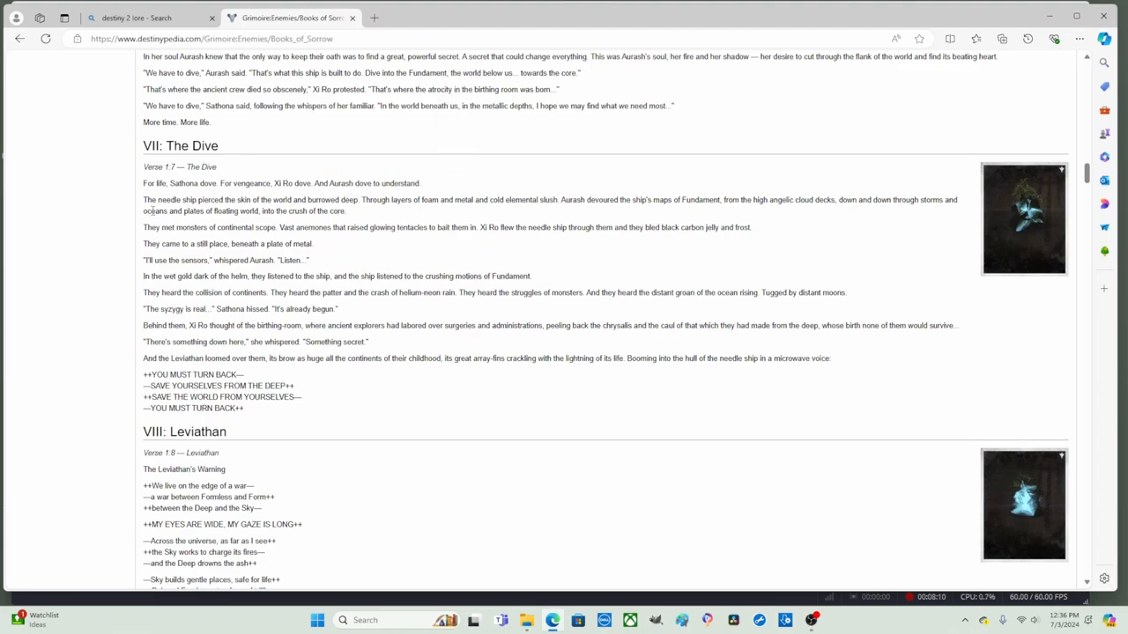
mouse_move(123, 201)
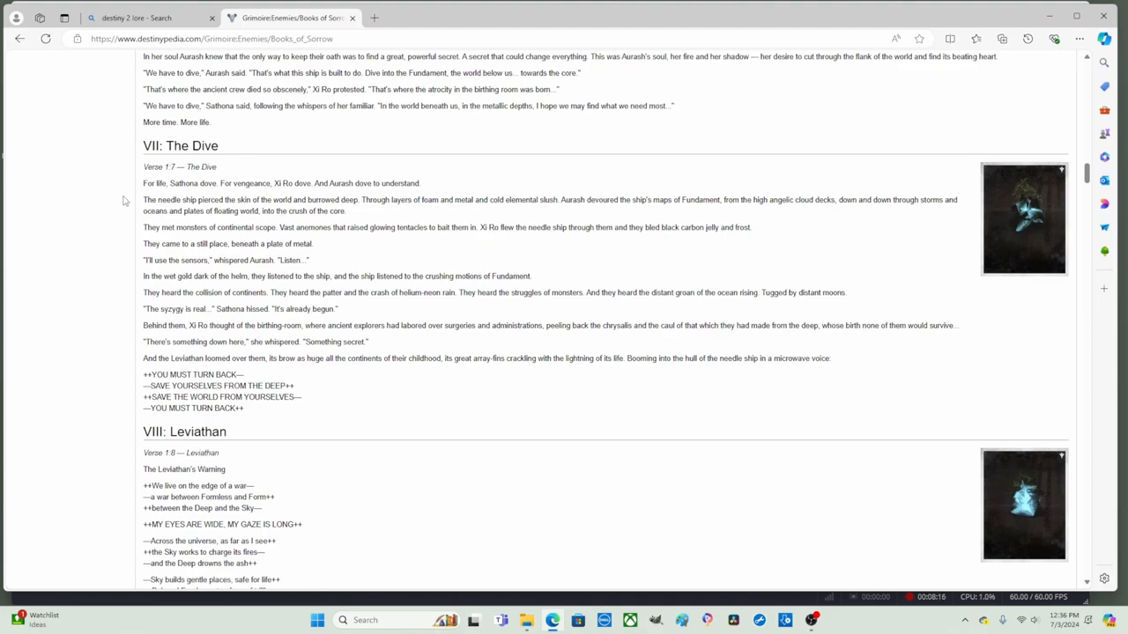
mouse_move(440, 211)
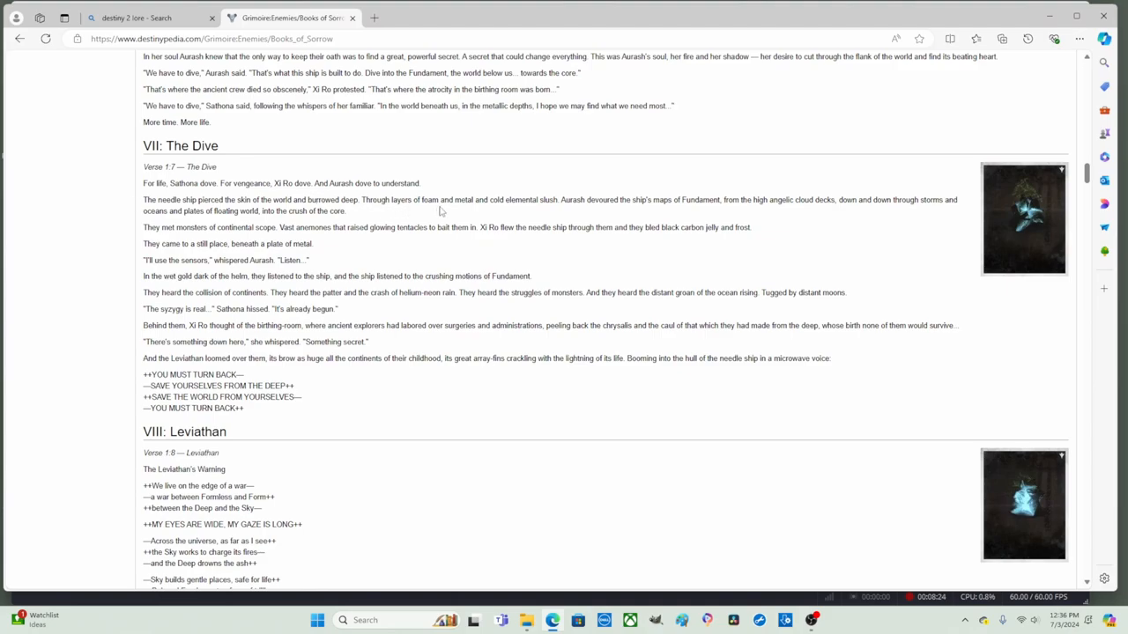
mouse_move(548, 215)
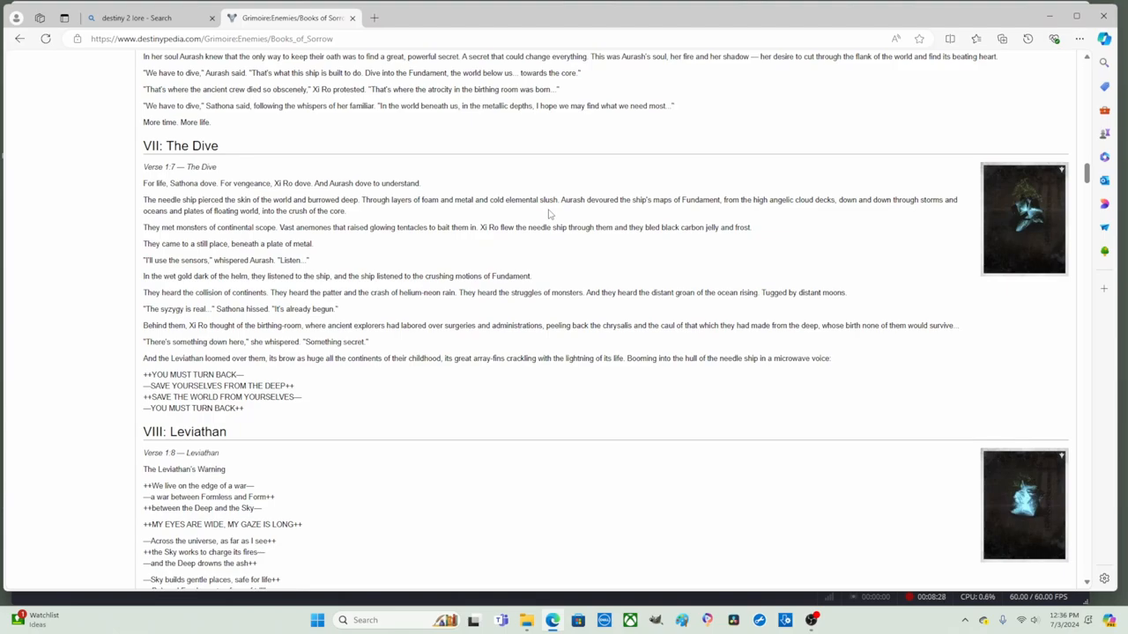
mouse_move(604, 211)
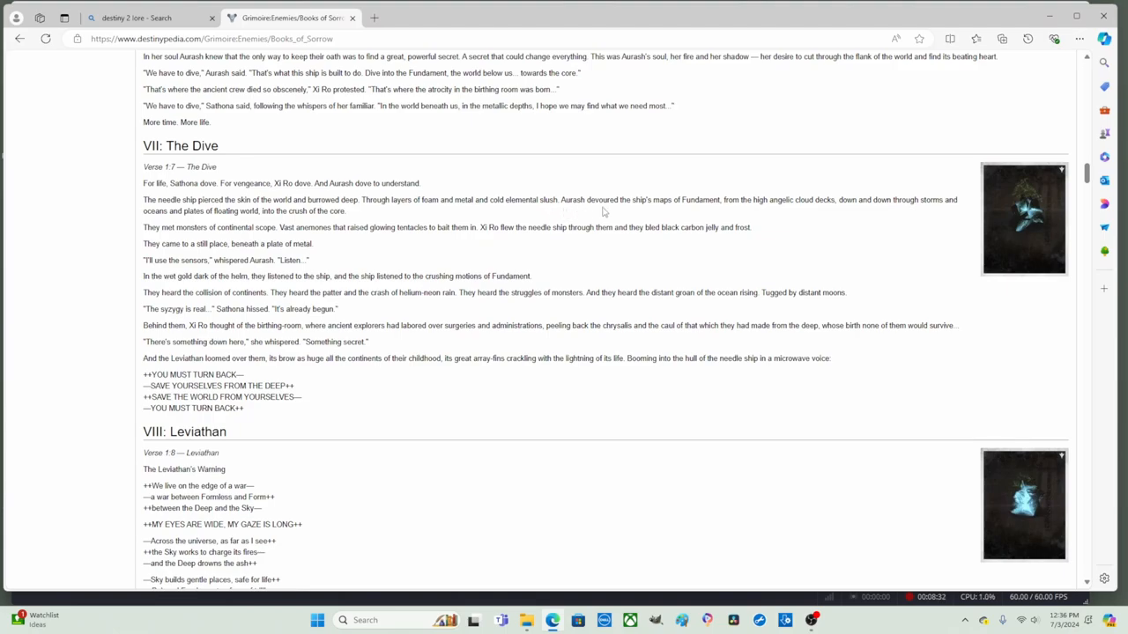
mouse_move(687, 211)
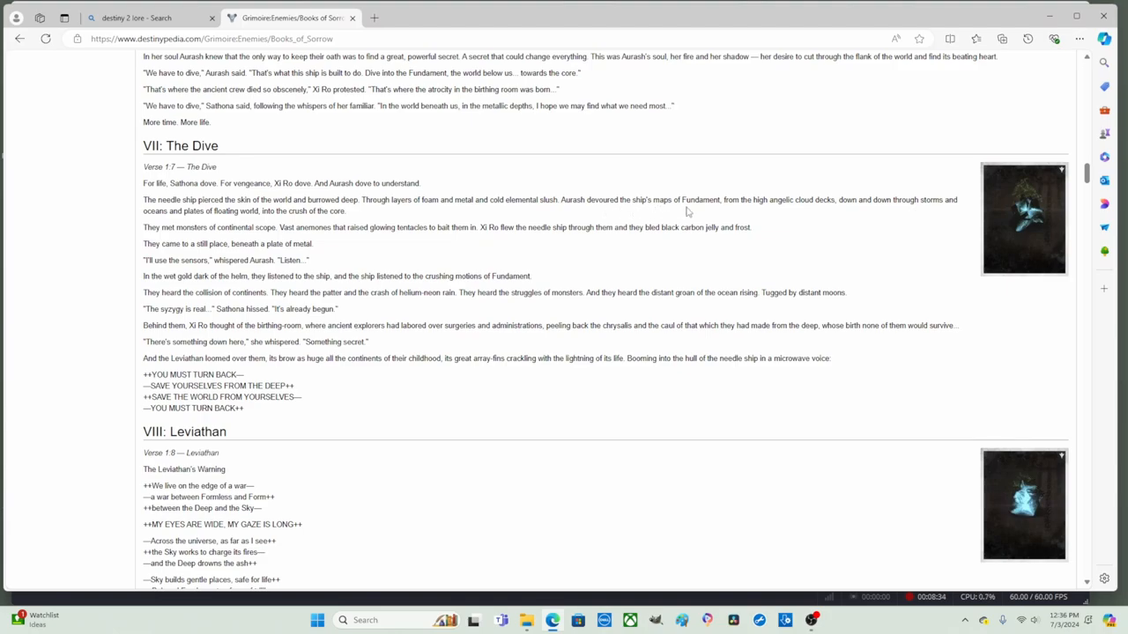
mouse_move(779, 211)
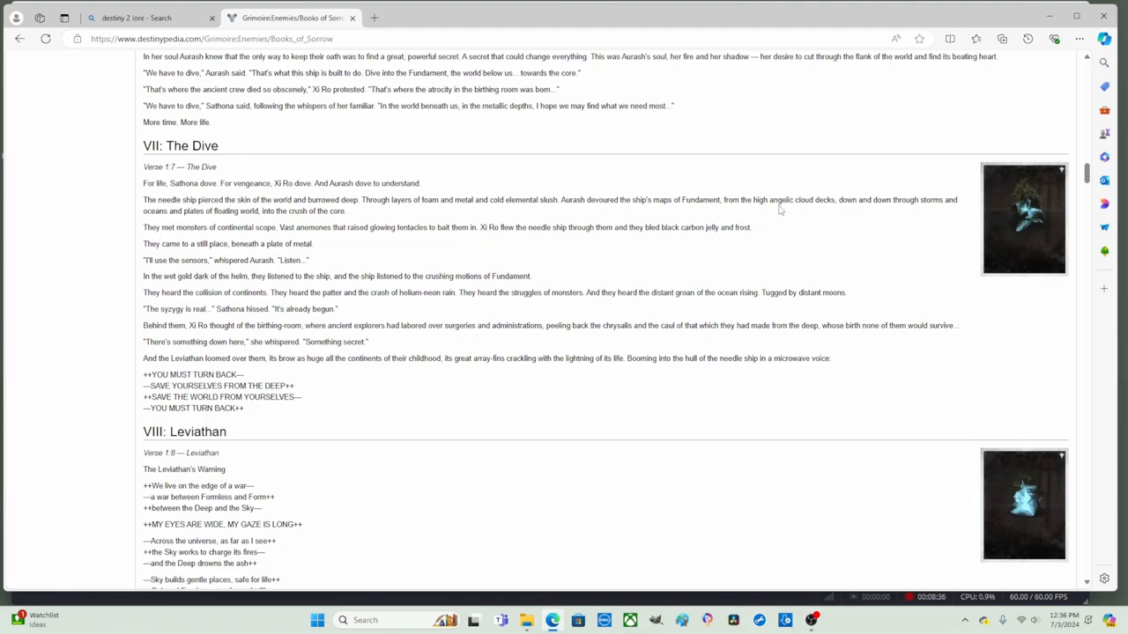
mouse_move(864, 210)
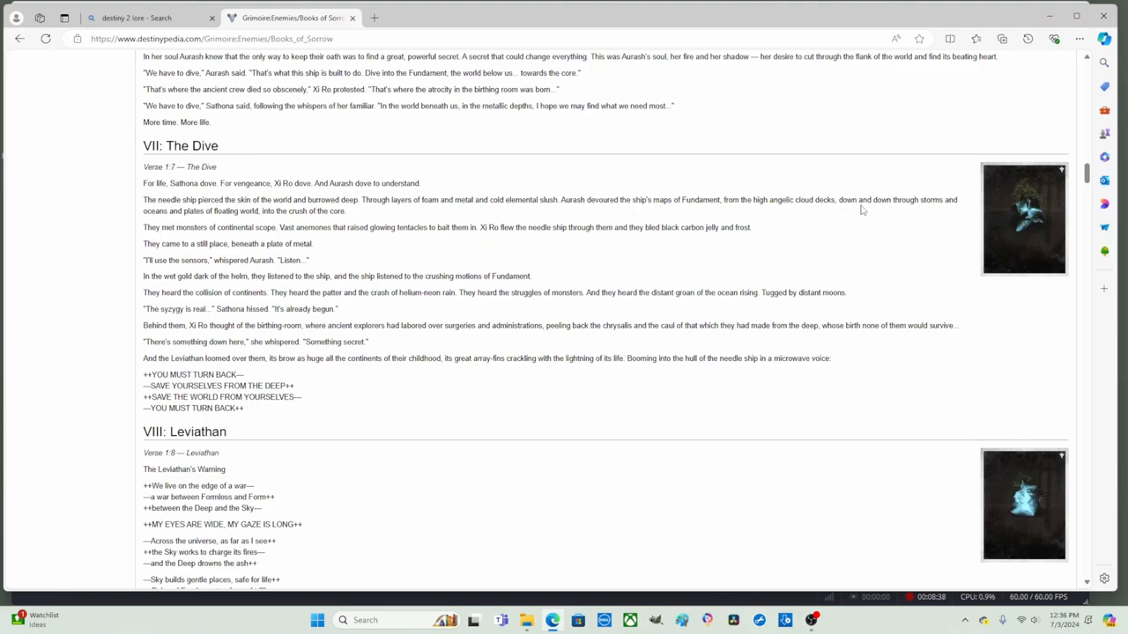
mouse_move(744, 215)
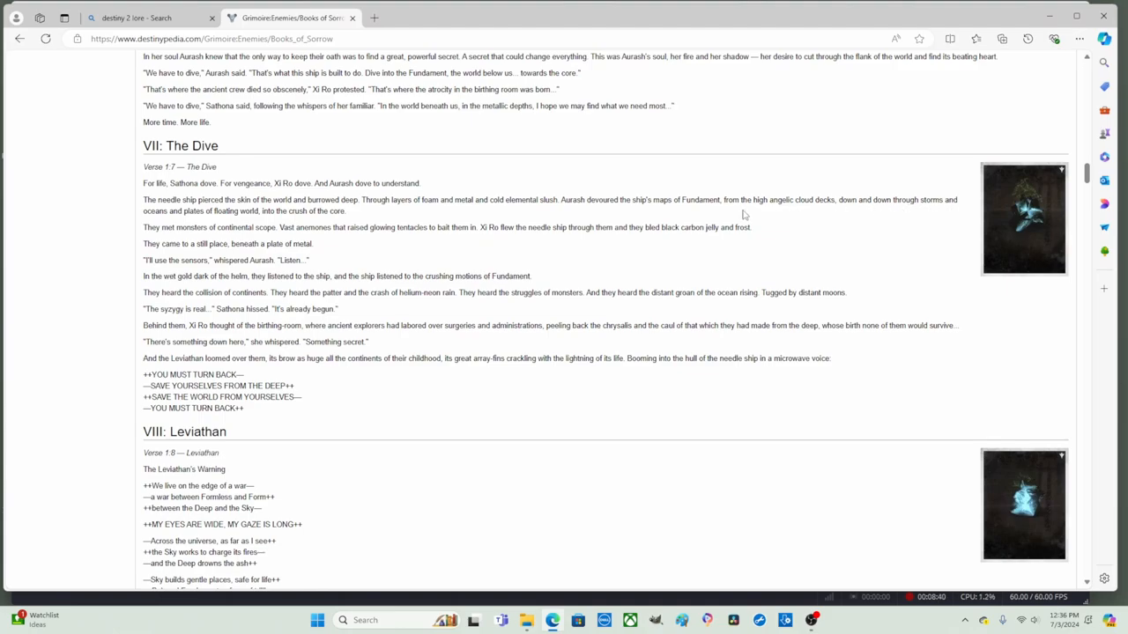
mouse_move(360, 215)
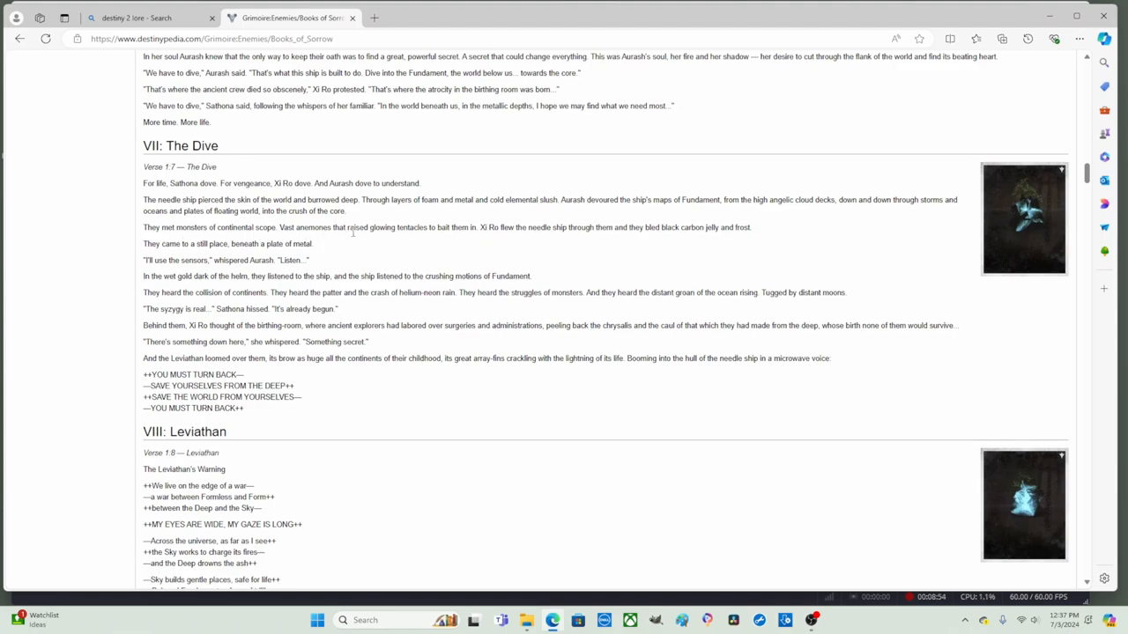
mouse_move(451, 238)
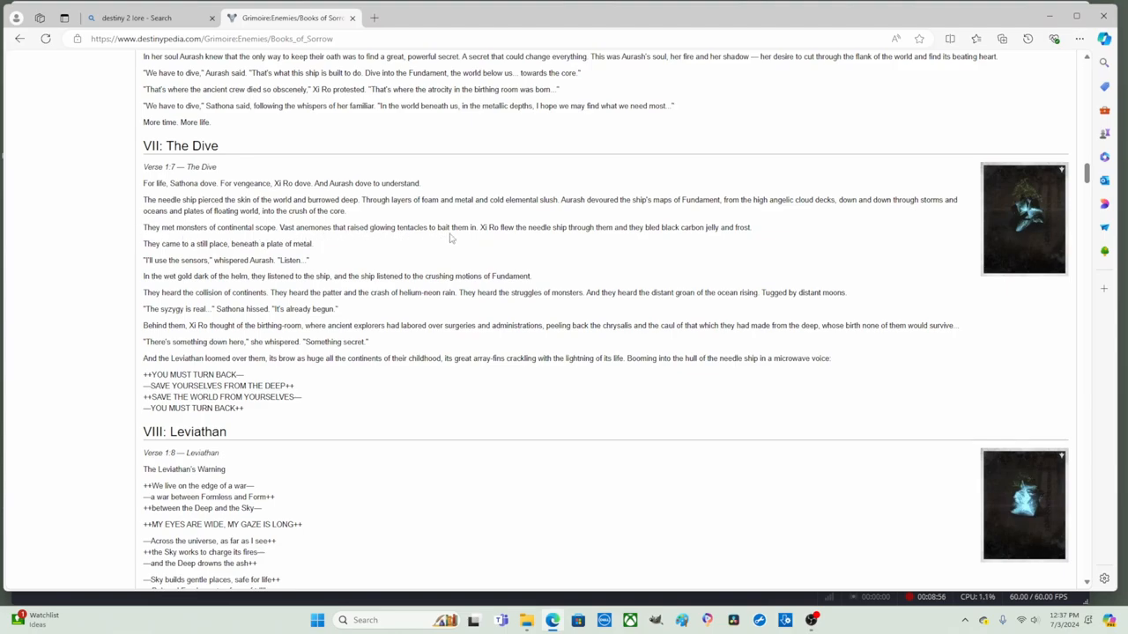
mouse_move(465, 240)
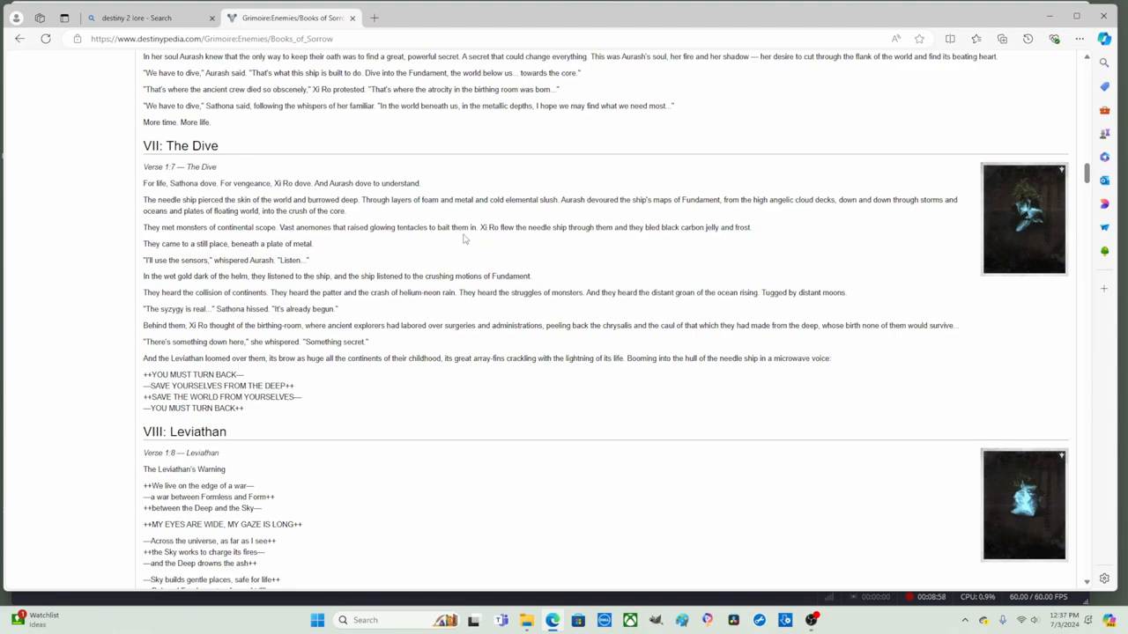
mouse_move(476, 240)
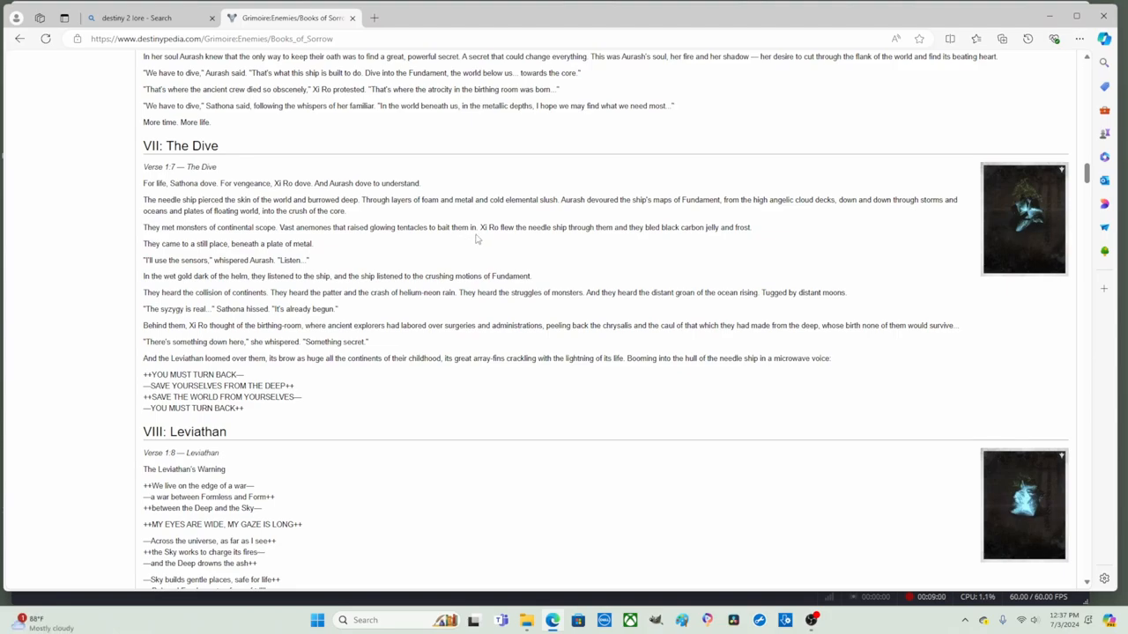
mouse_move(555, 239)
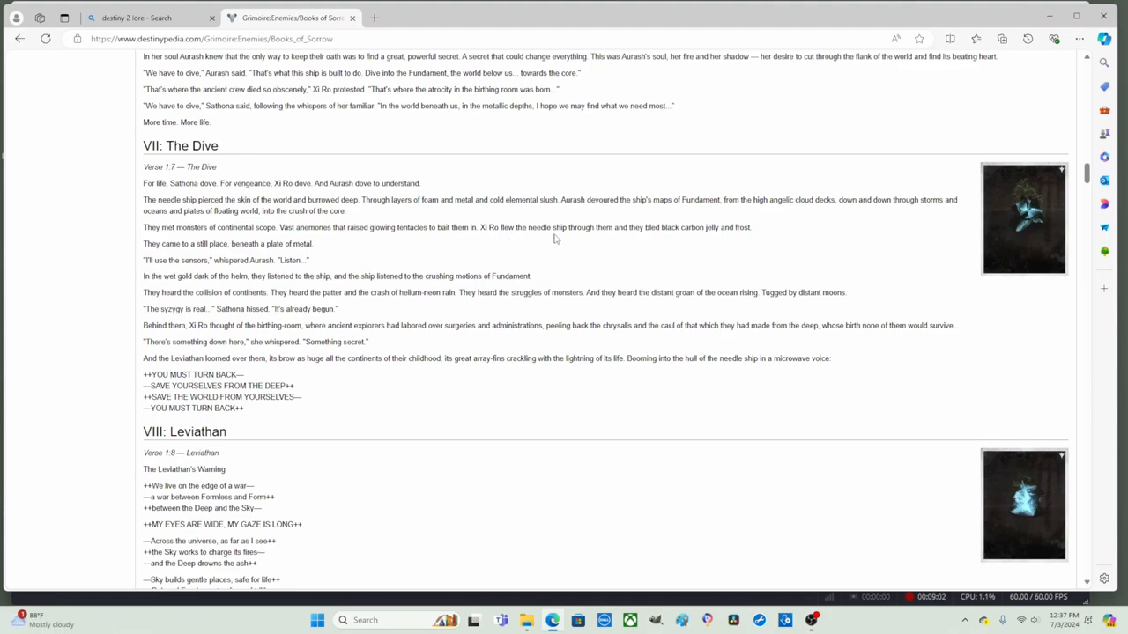
mouse_move(606, 240)
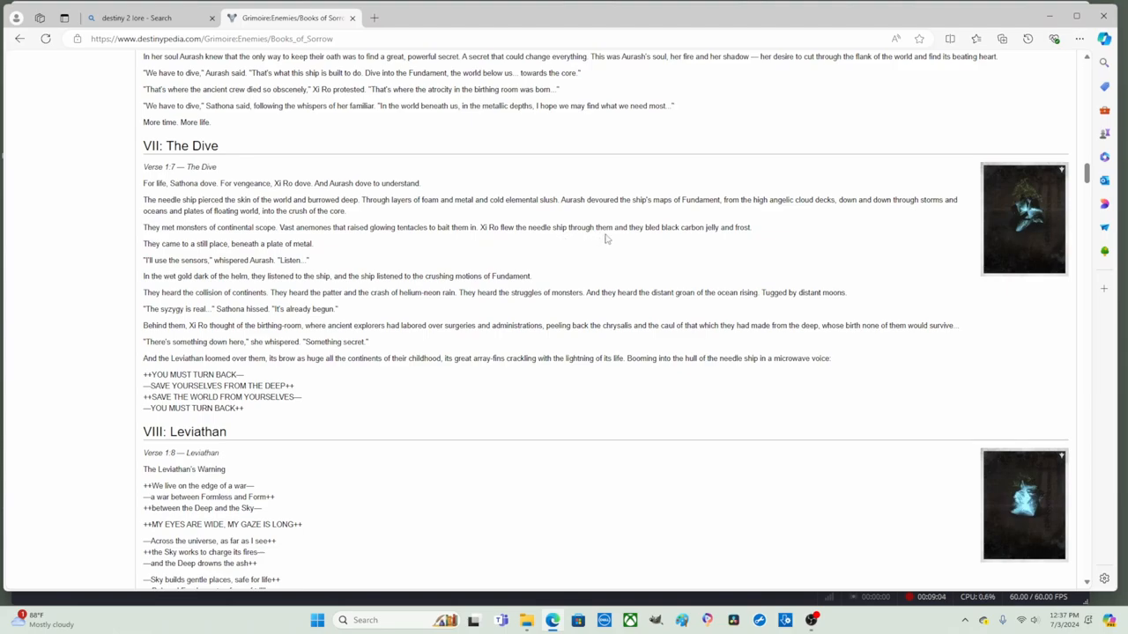
mouse_move(638, 238)
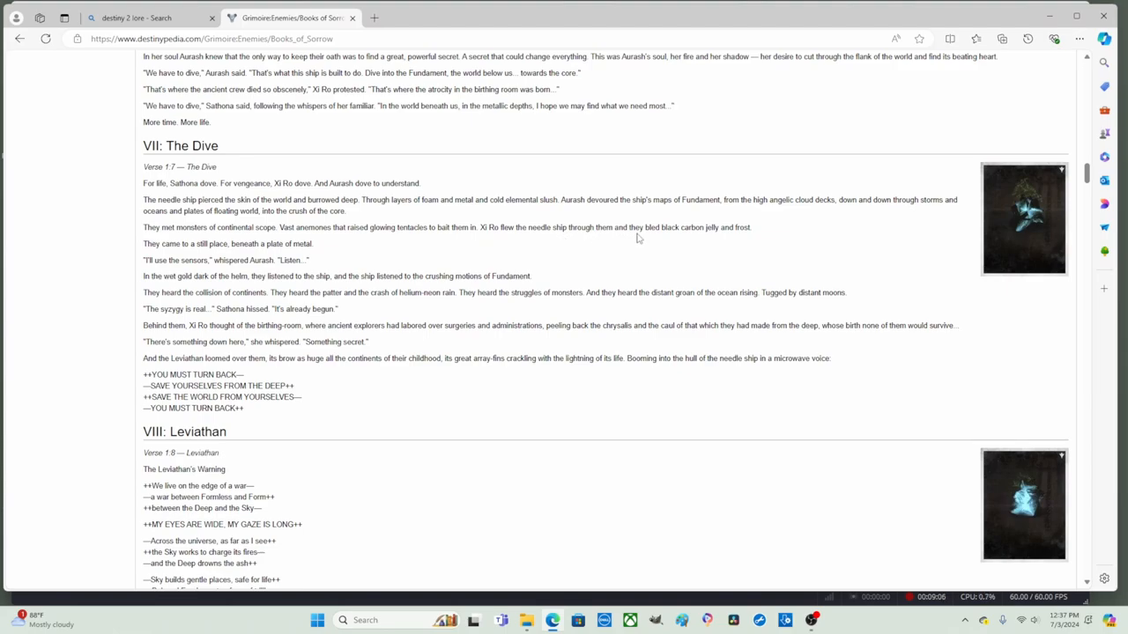
mouse_move(656, 238)
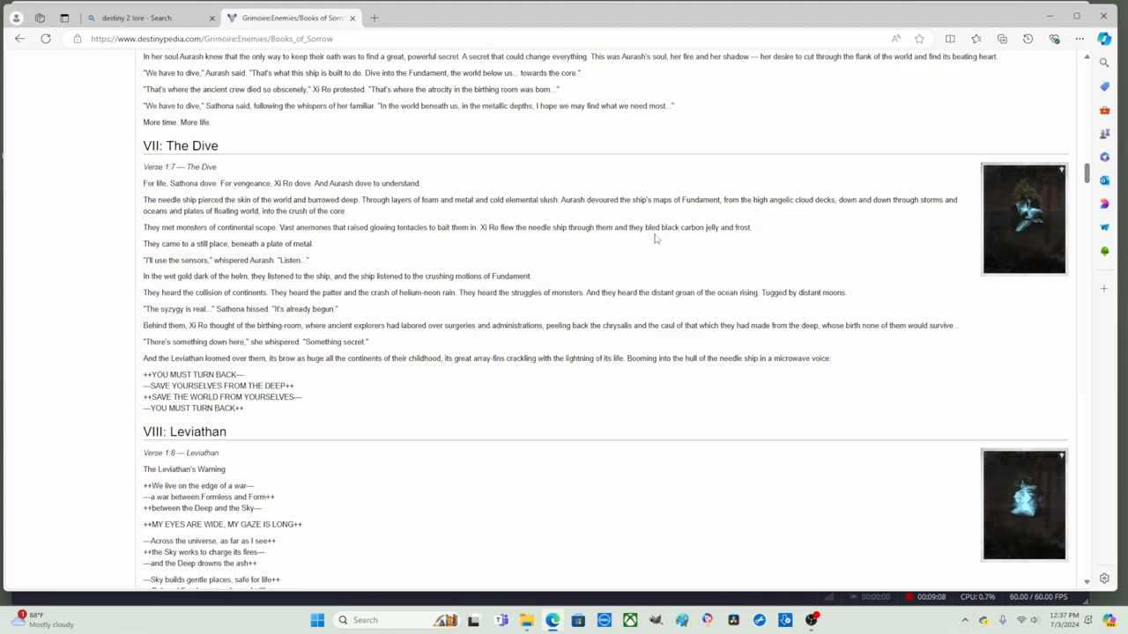
mouse_move(650, 240)
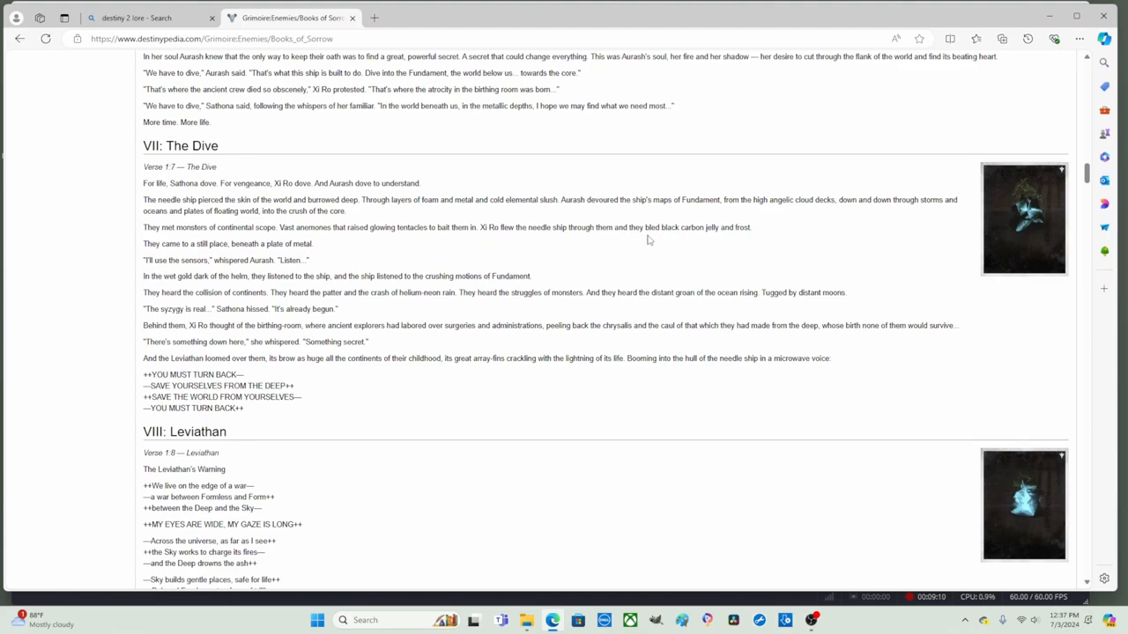
mouse_move(744, 239)
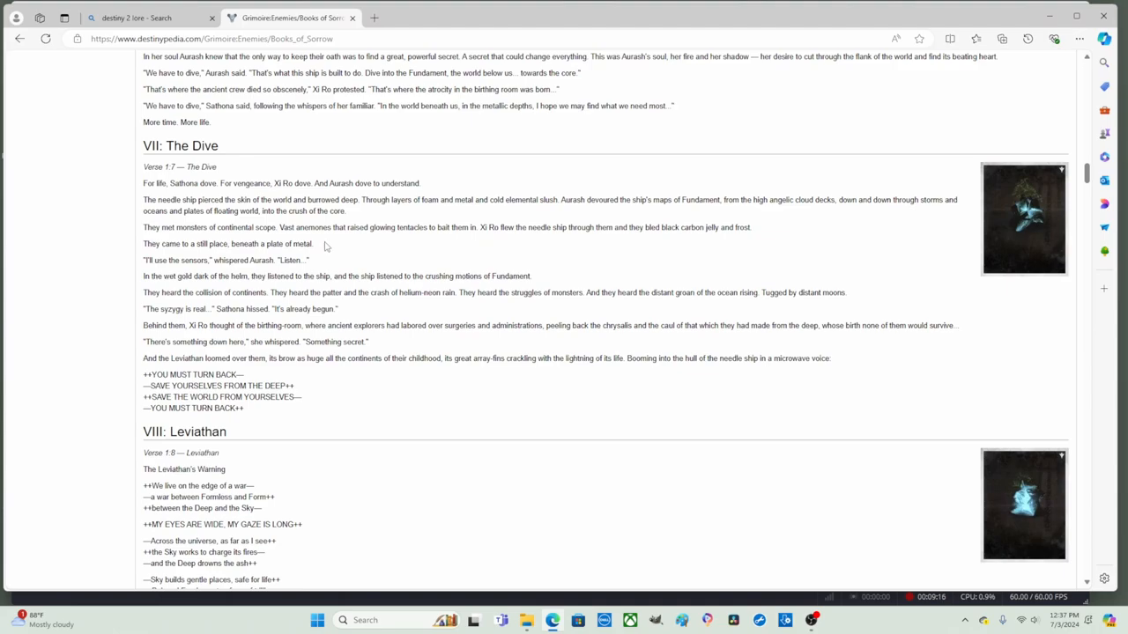
mouse_move(155, 257)
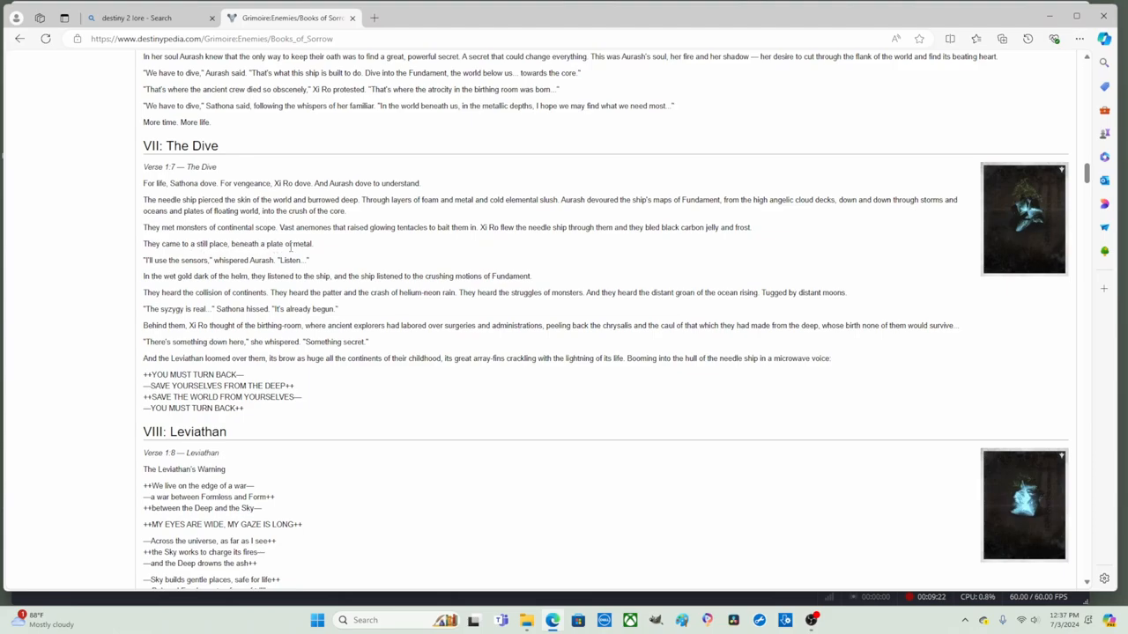
mouse_move(127, 264)
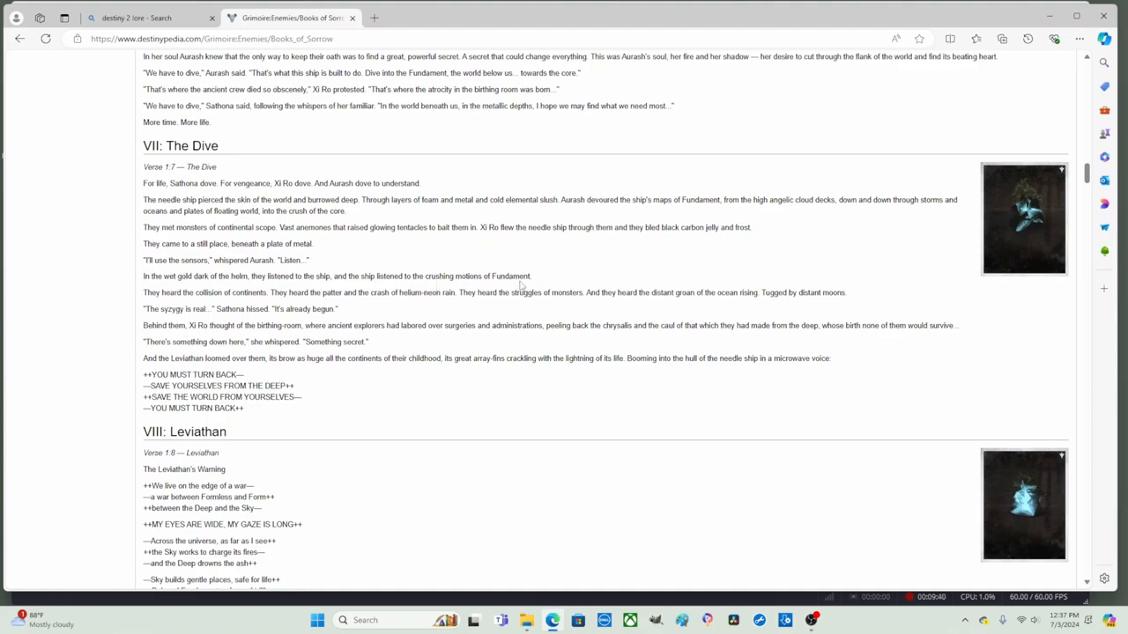
scroll("down", 3)
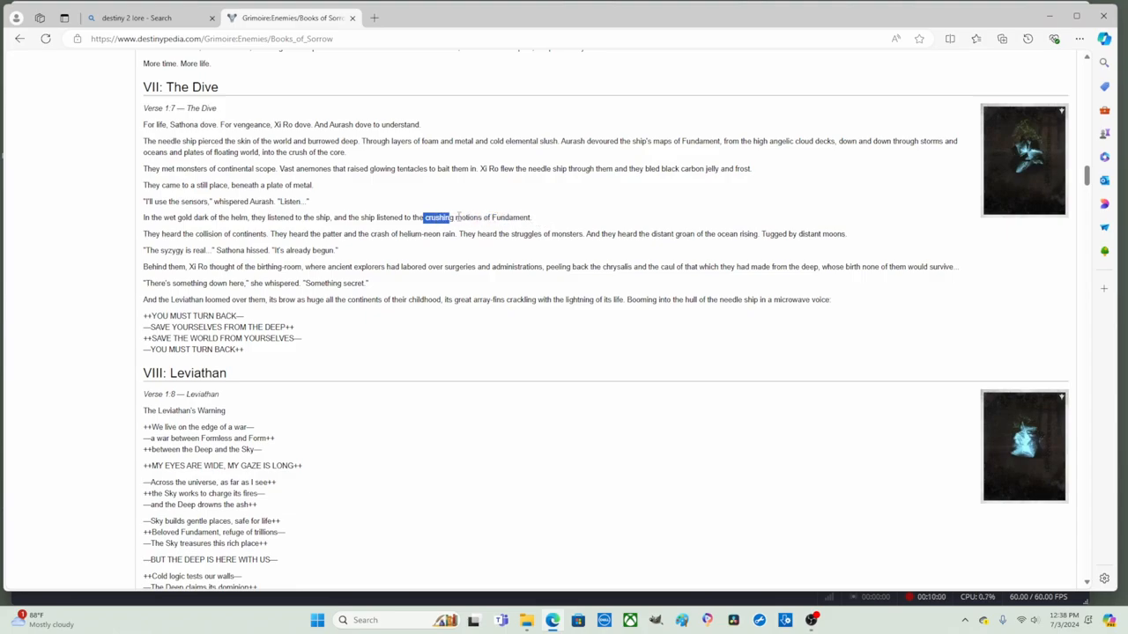
left_click_drag(424, 217, 532, 216)
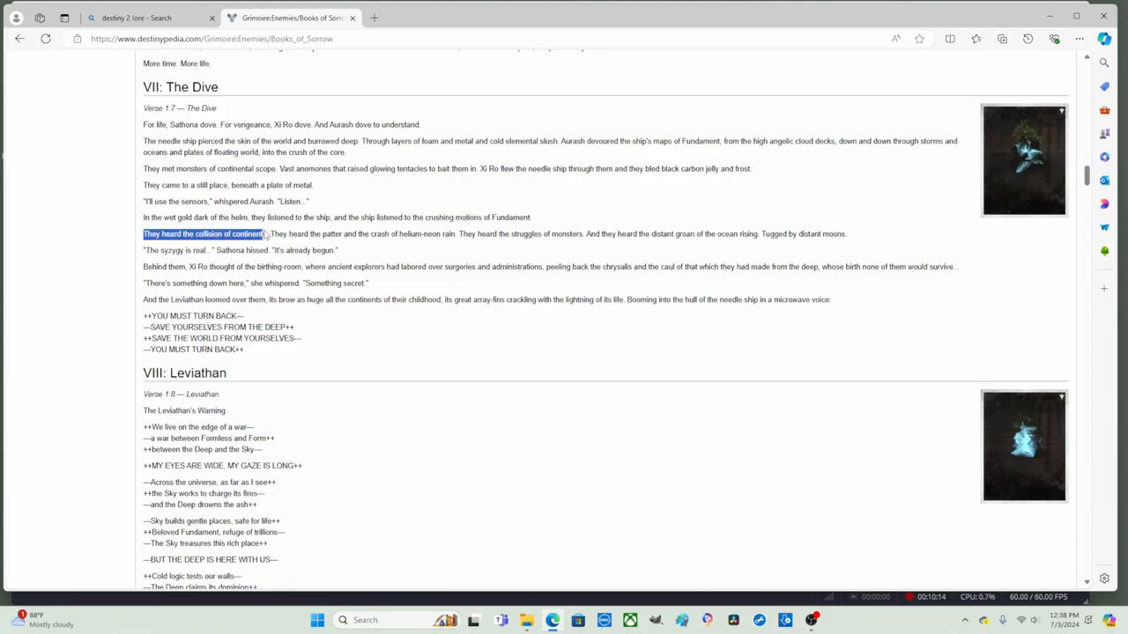
left_click_drag(264, 233, 360, 232)
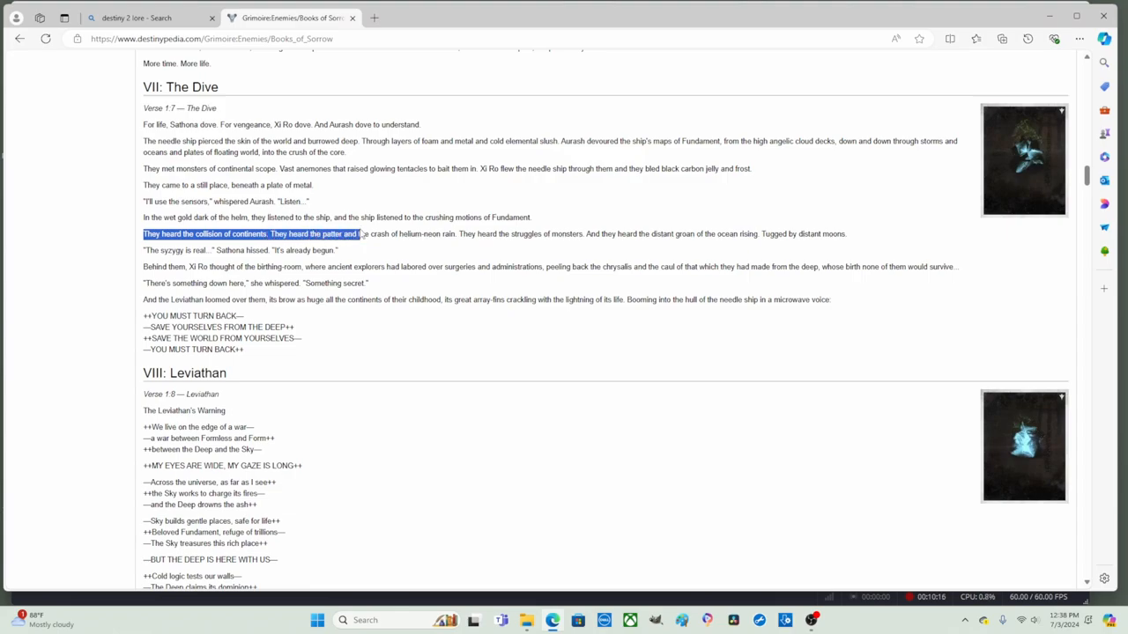
left_click_drag(360, 233, 402, 232)
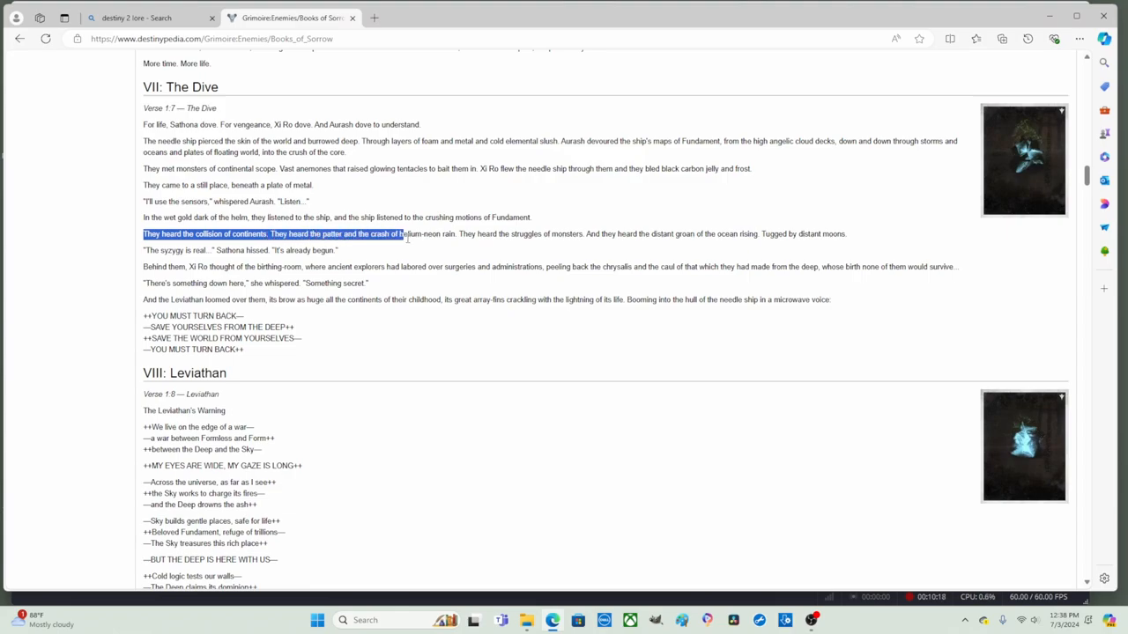
left_click_drag(402, 232, 455, 233)
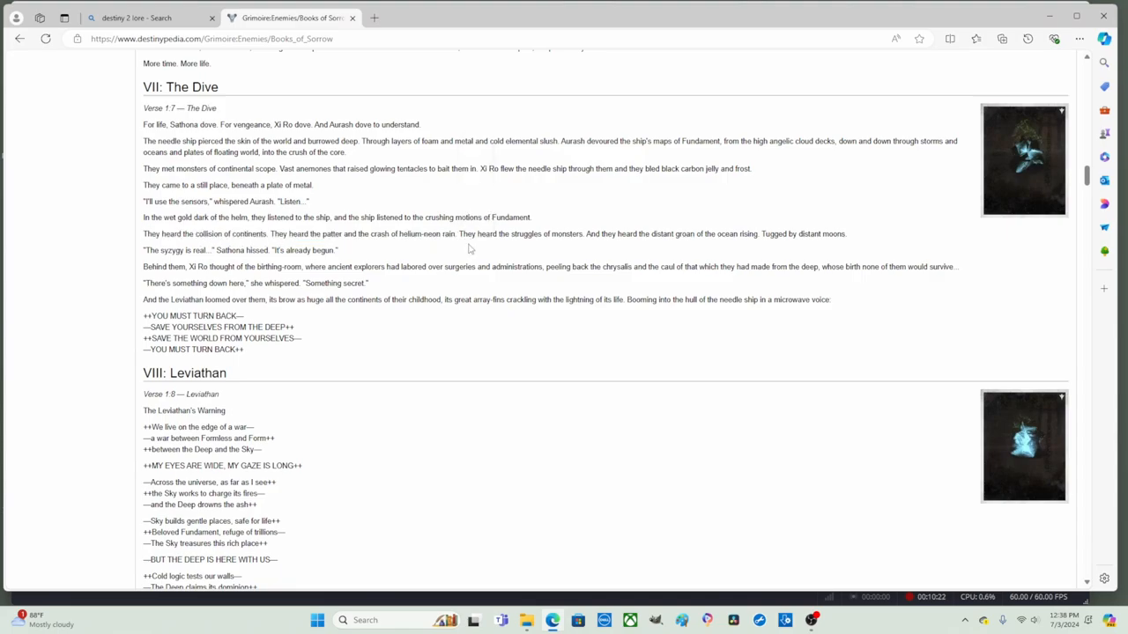
mouse_move(486, 247)
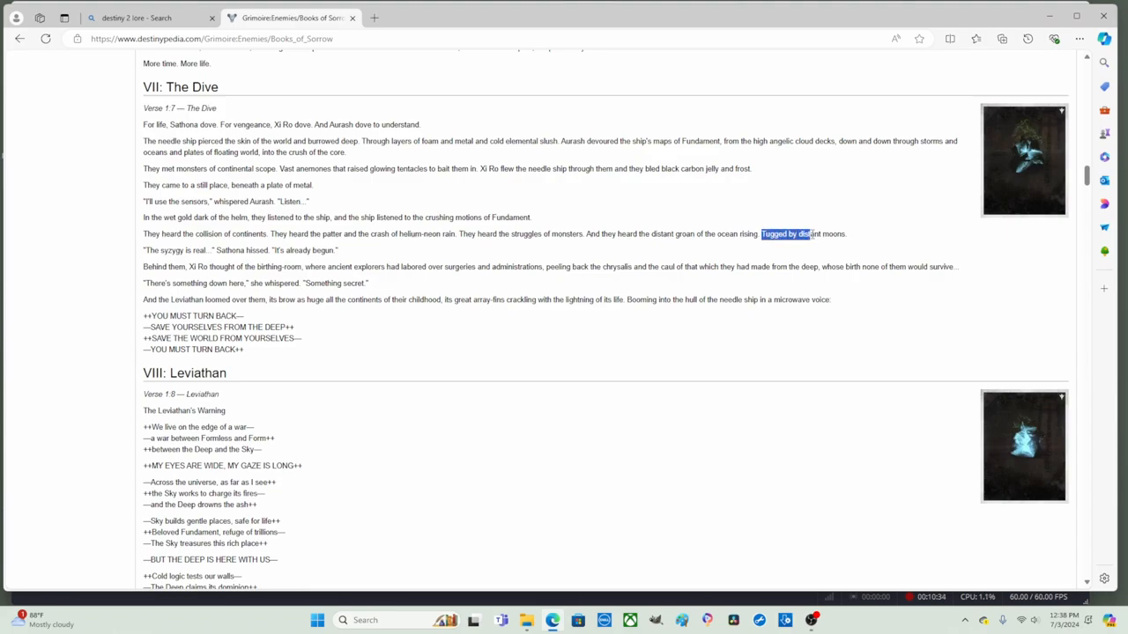
left_click(832, 250)
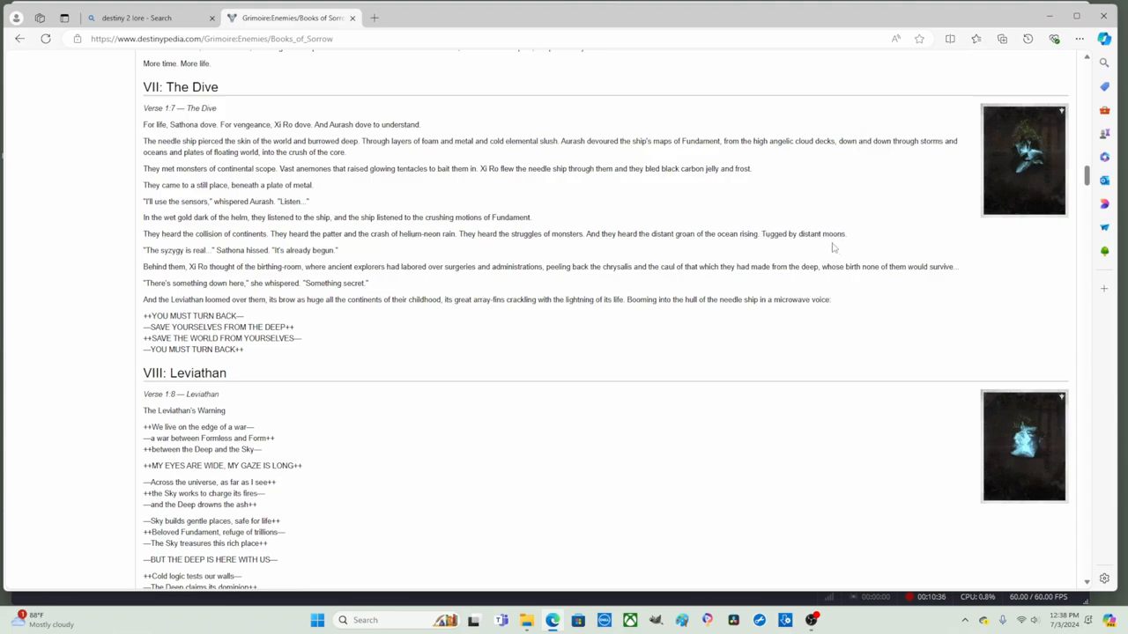
mouse_move(126, 271)
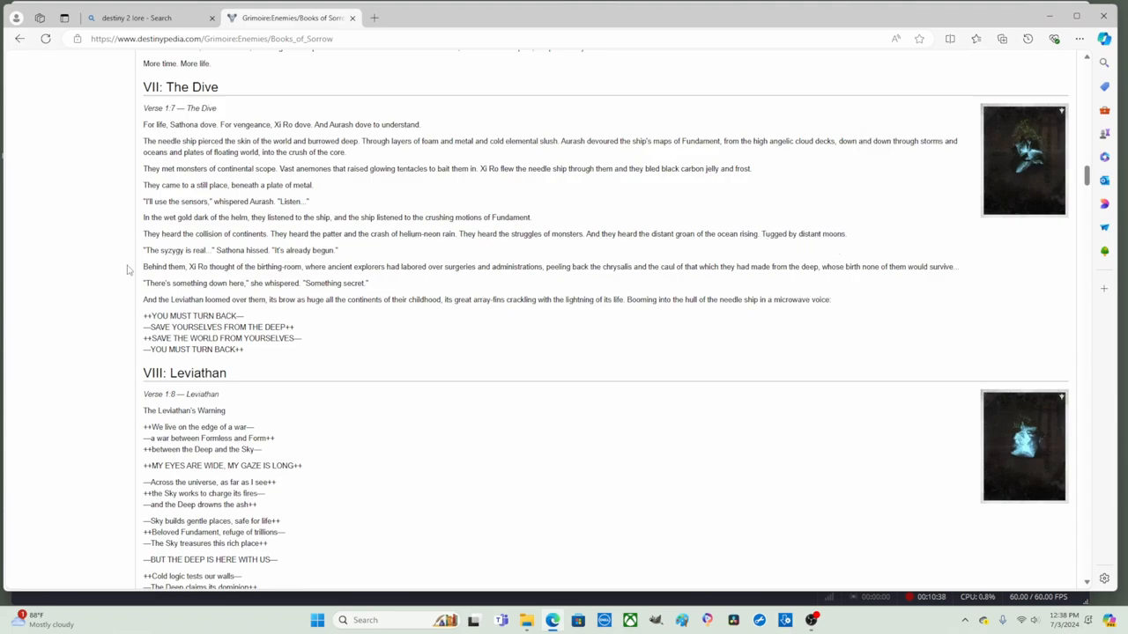
double_click(819, 232)
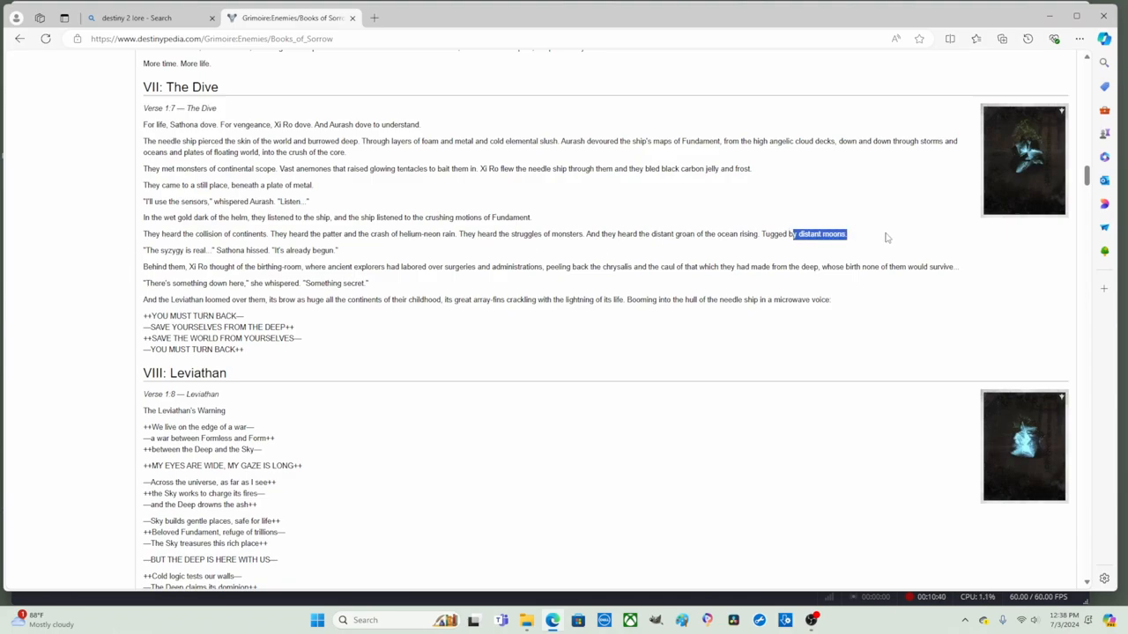
left_click(138, 258)
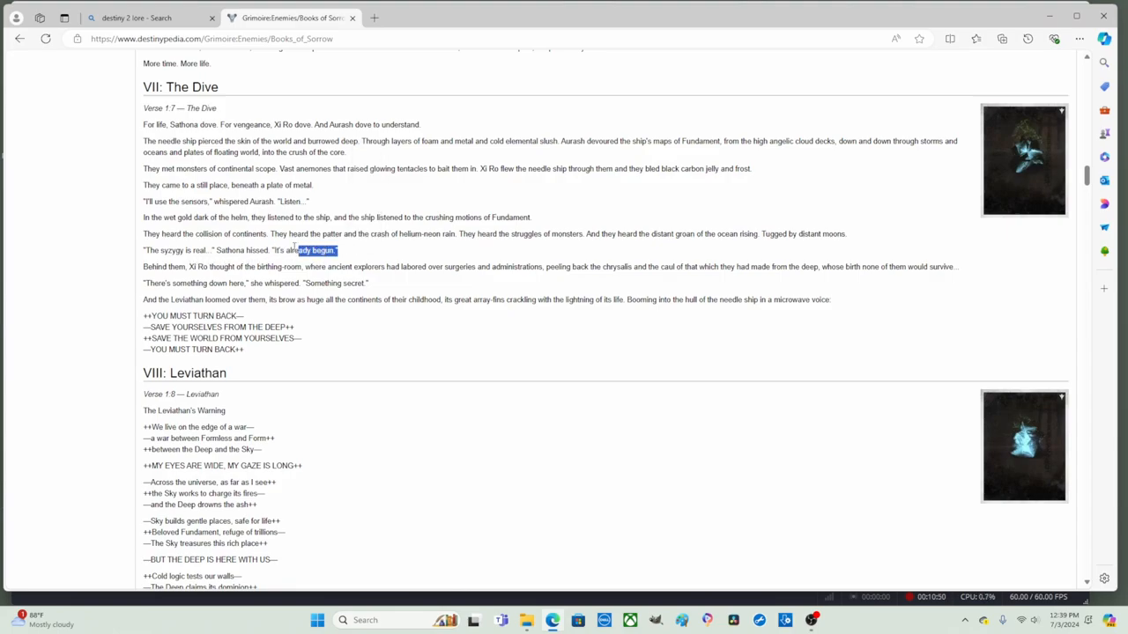
left_click_drag(297, 250, 272, 250)
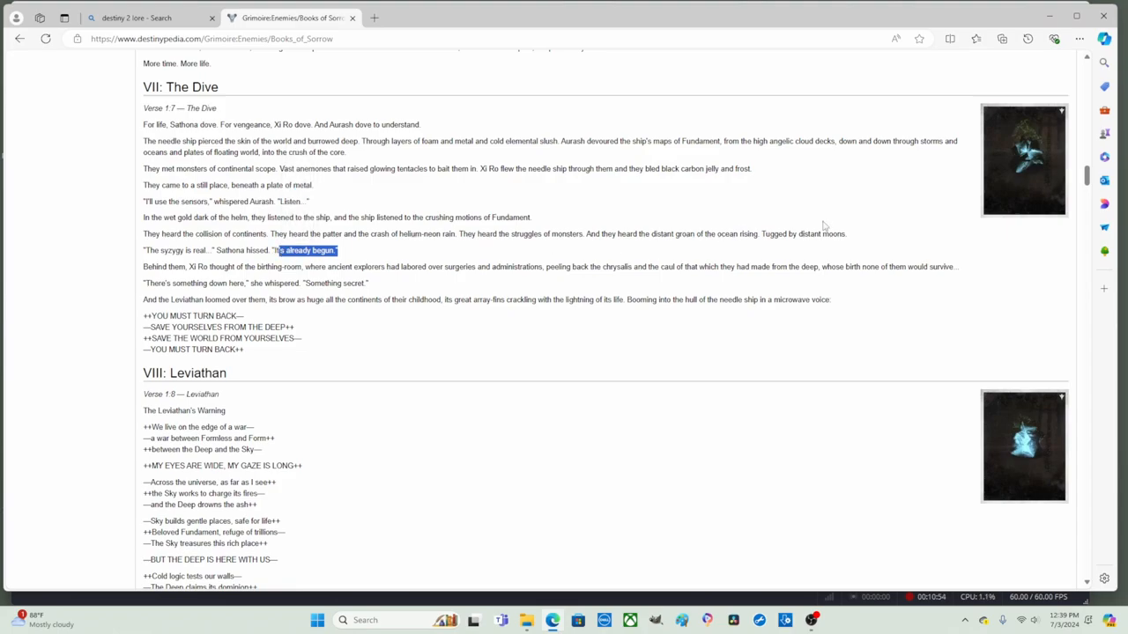
mouse_move(268, 264)
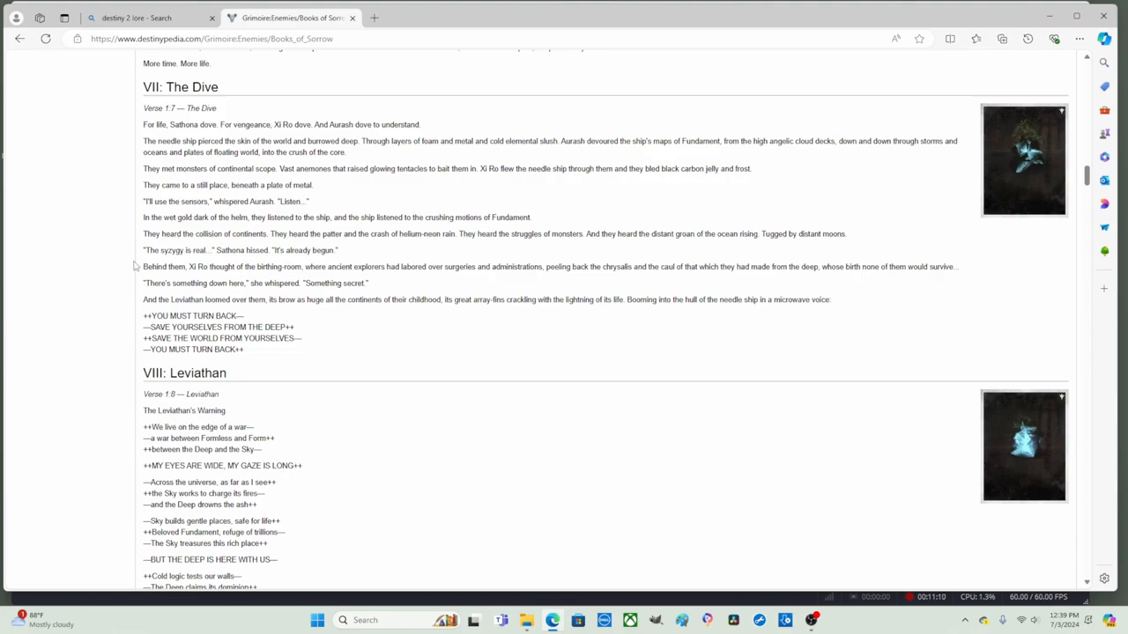
mouse_move(626, 282)
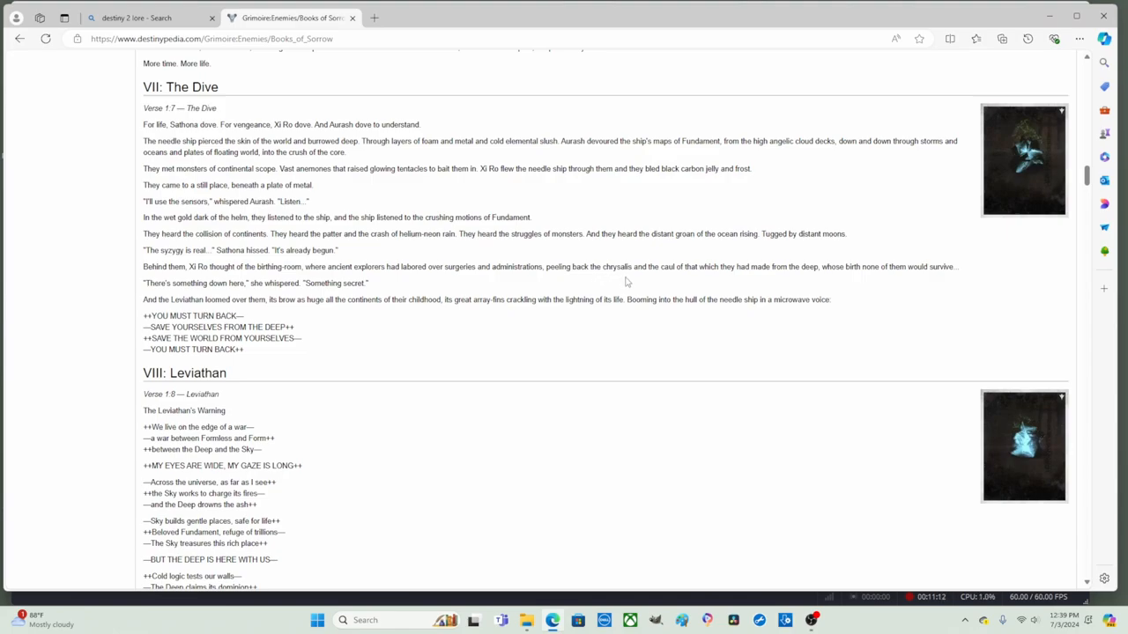
mouse_move(689, 280)
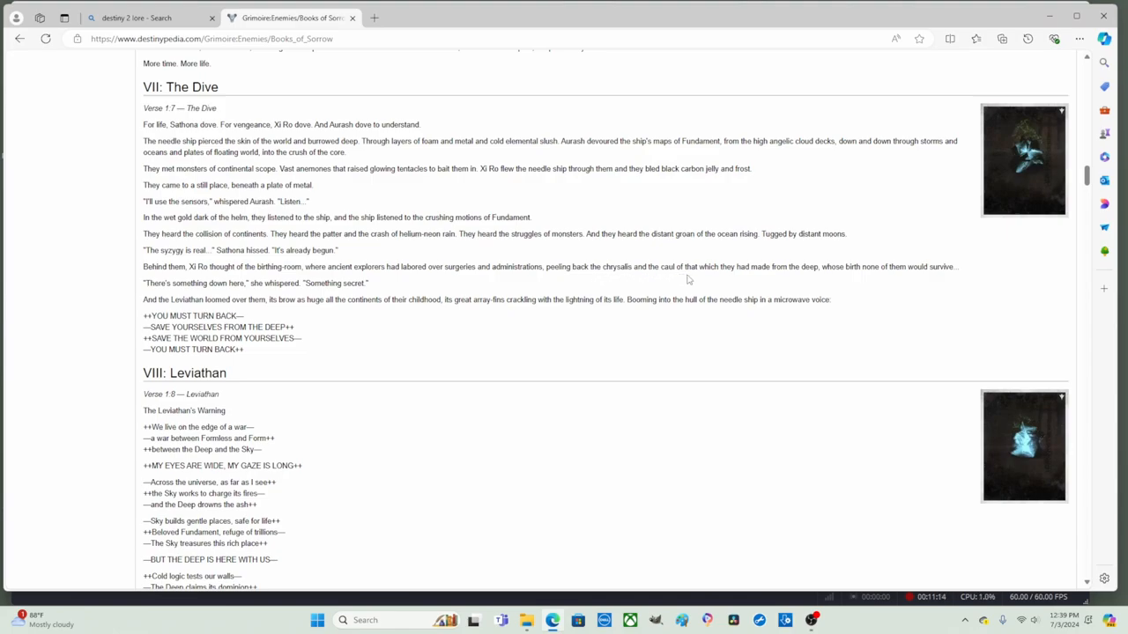
mouse_move(585, 284)
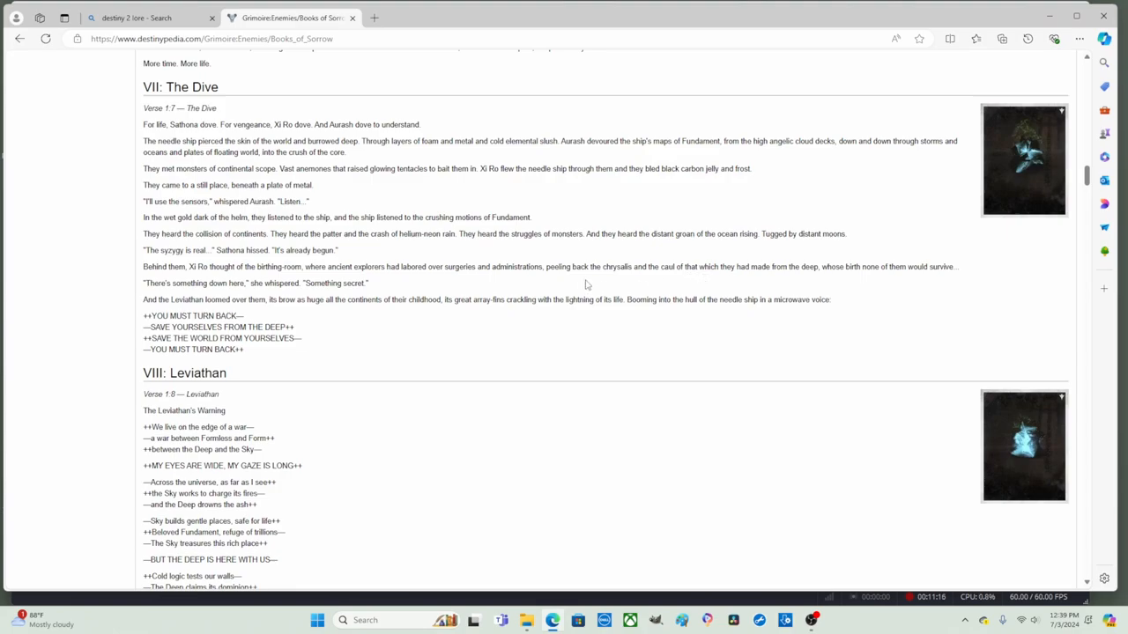
mouse_move(656, 279)
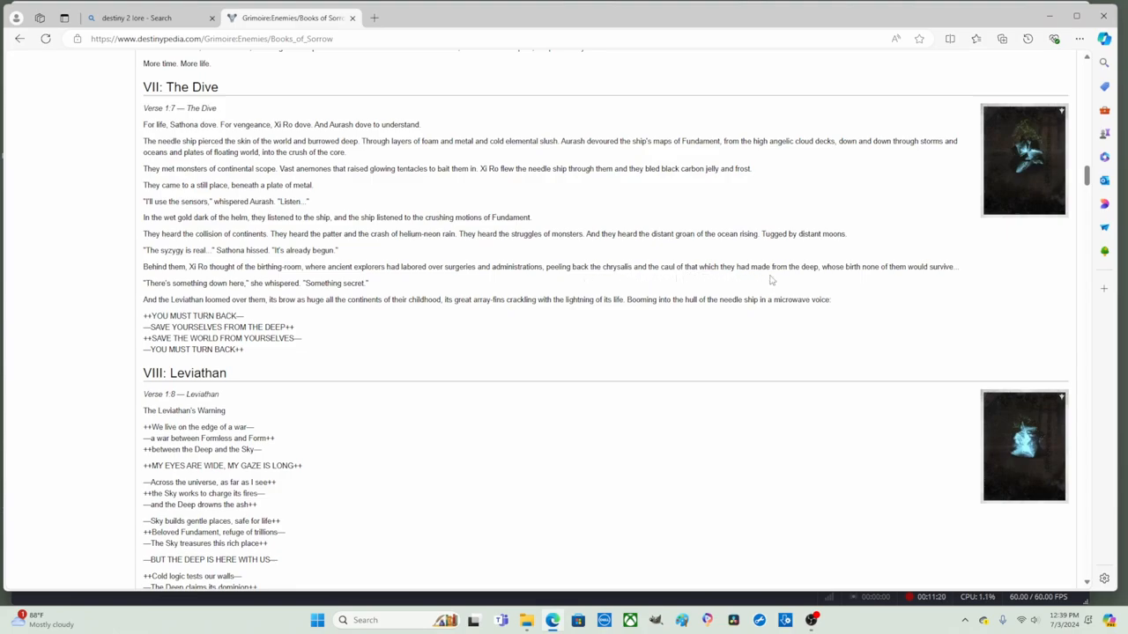
mouse_move(874, 282)
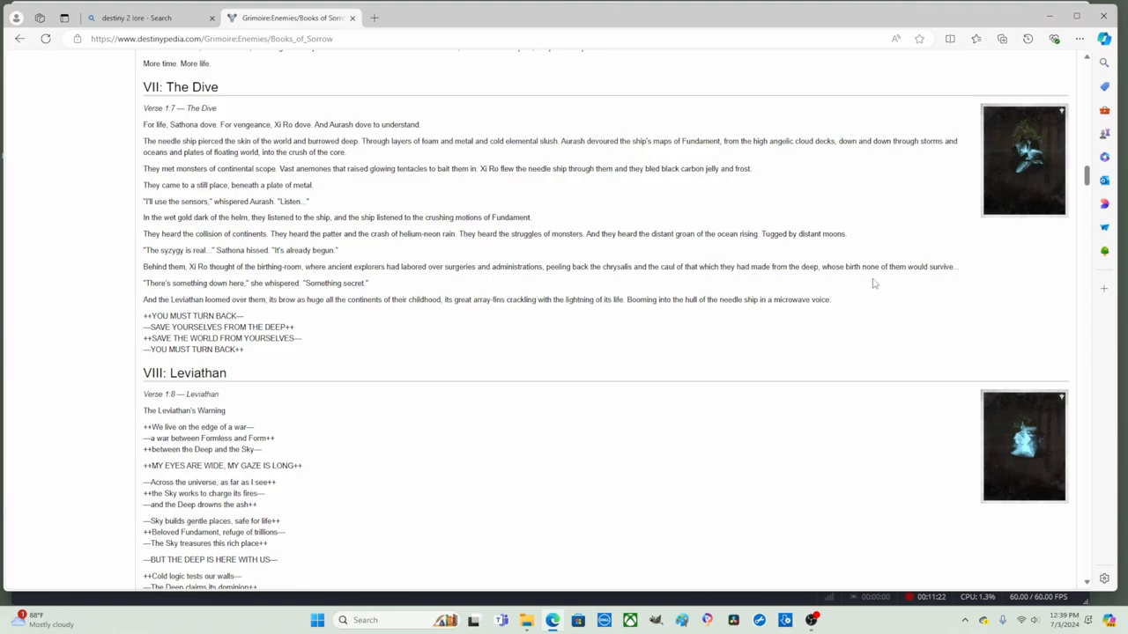
mouse_move(944, 280)
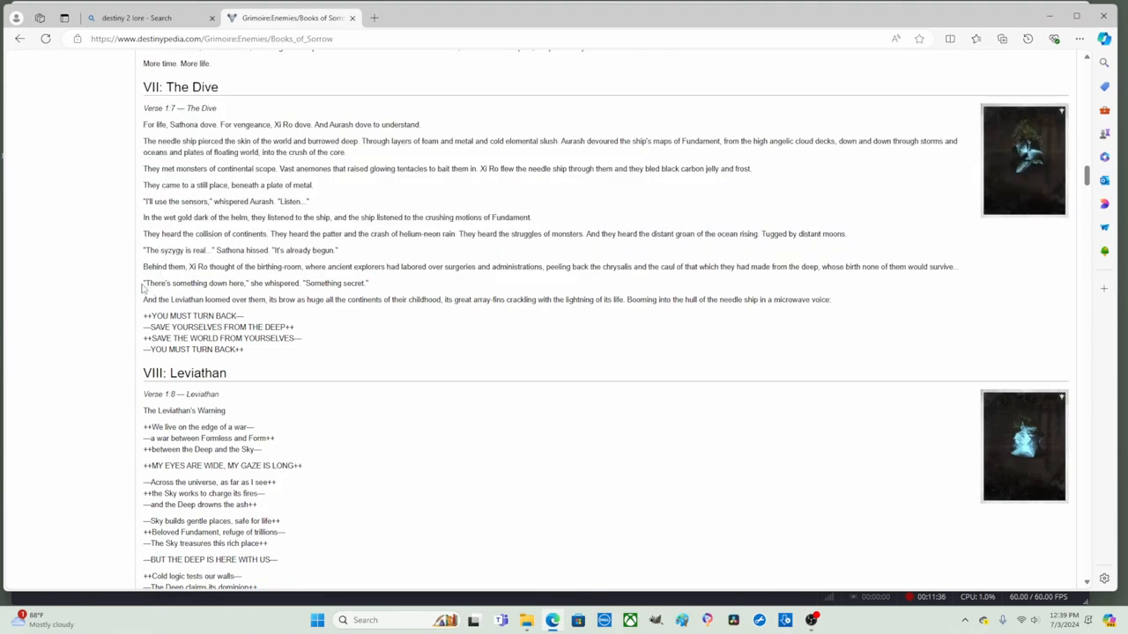
mouse_move(238, 294)
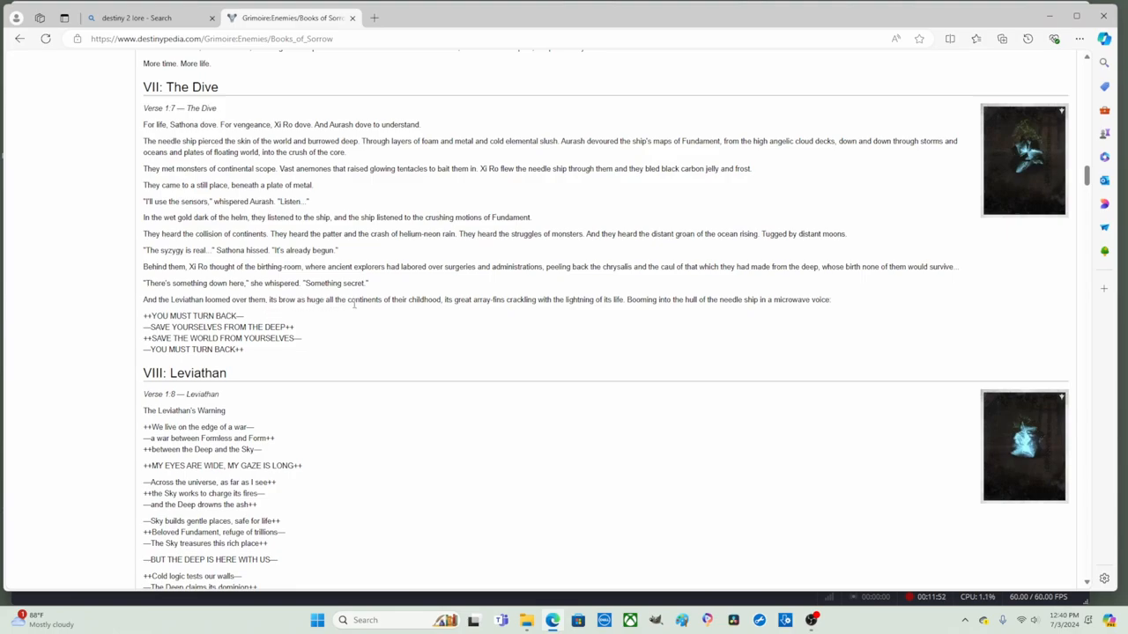
mouse_move(437, 310)
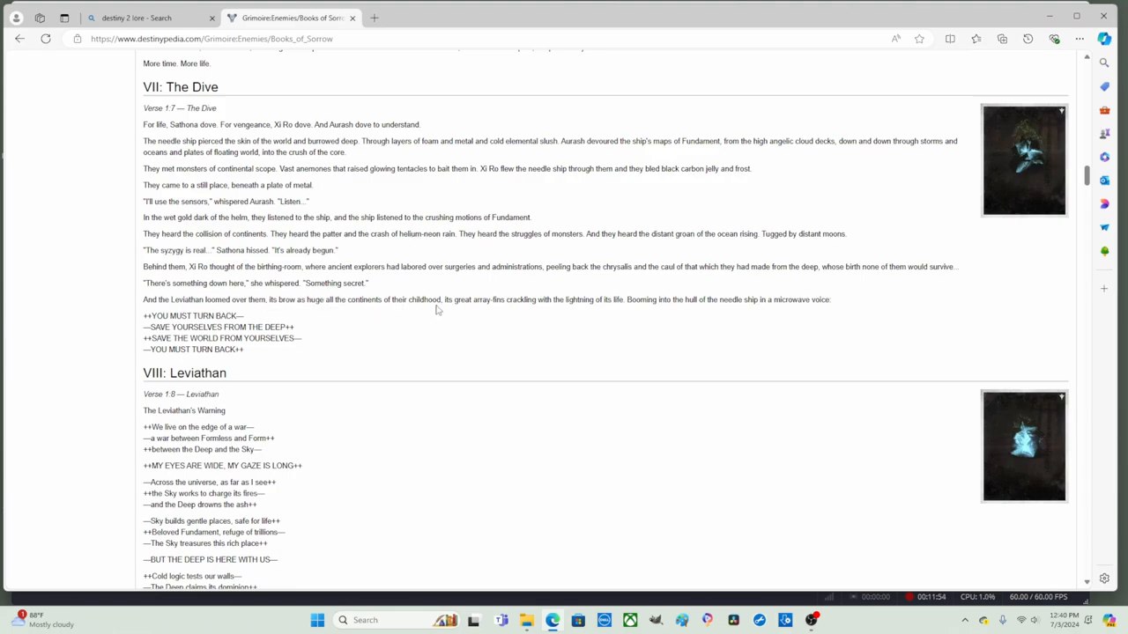
mouse_move(461, 314)
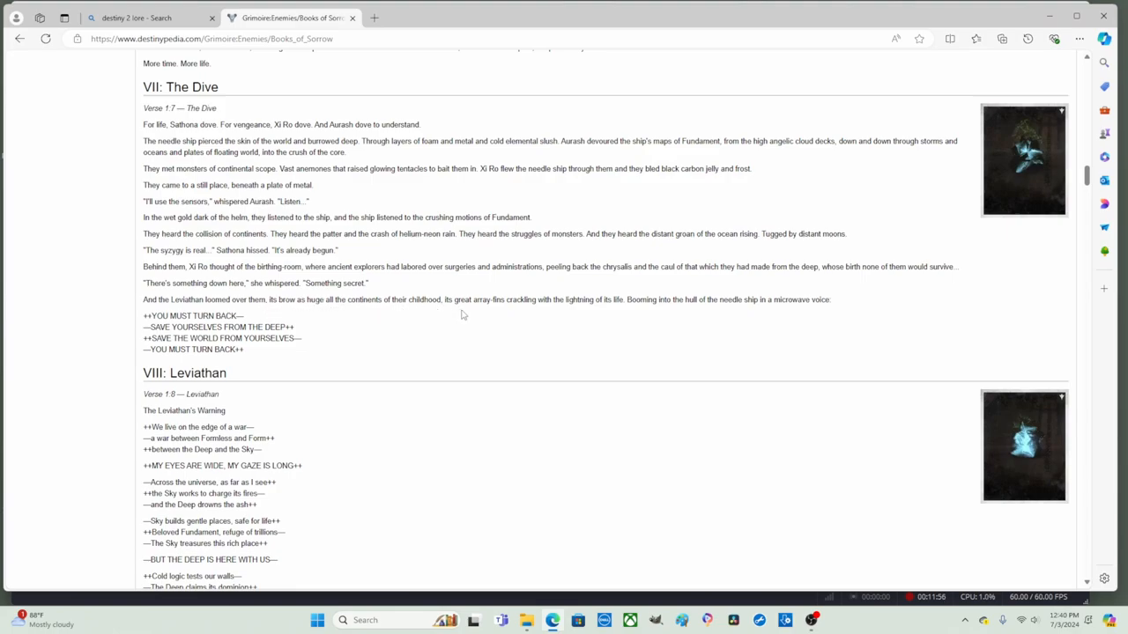
mouse_move(496, 314)
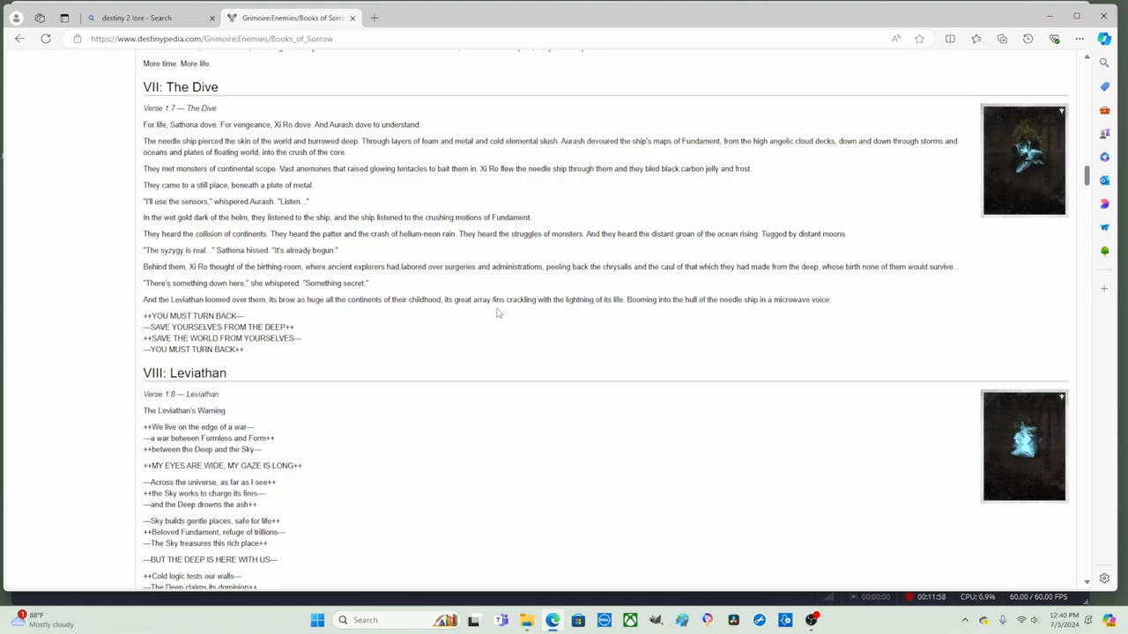
mouse_move(567, 313)
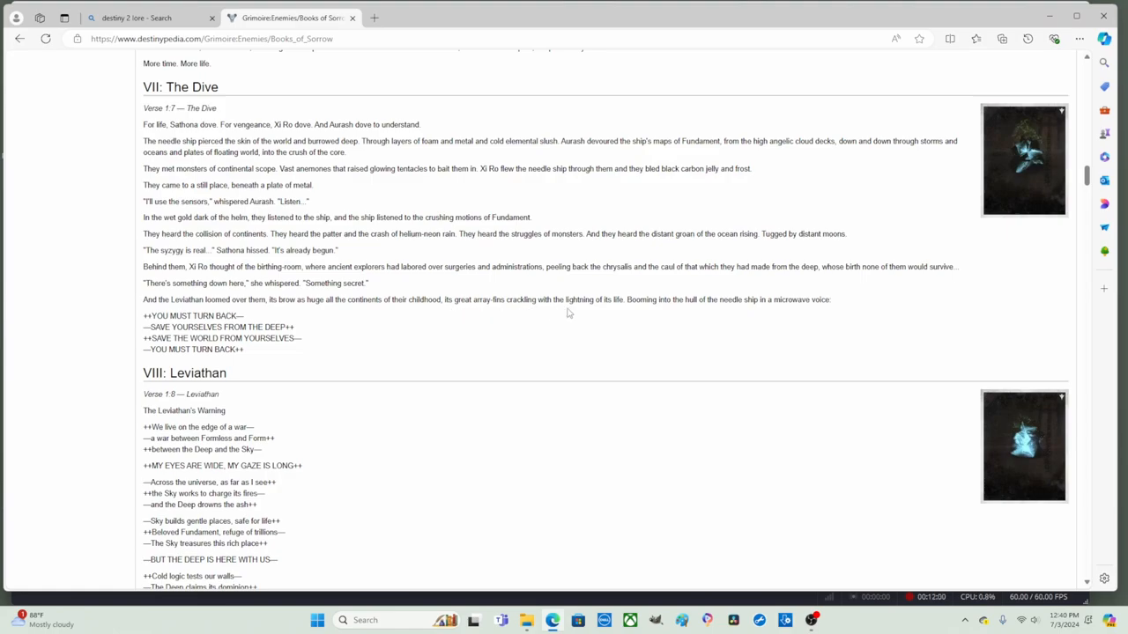
mouse_move(631, 314)
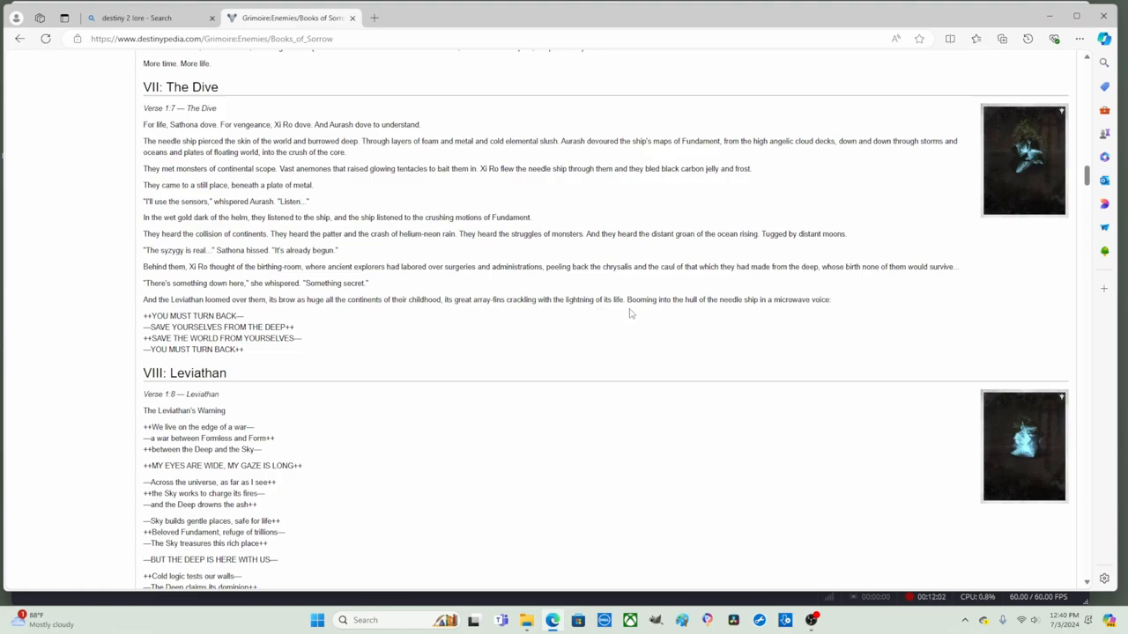
mouse_move(692, 318)
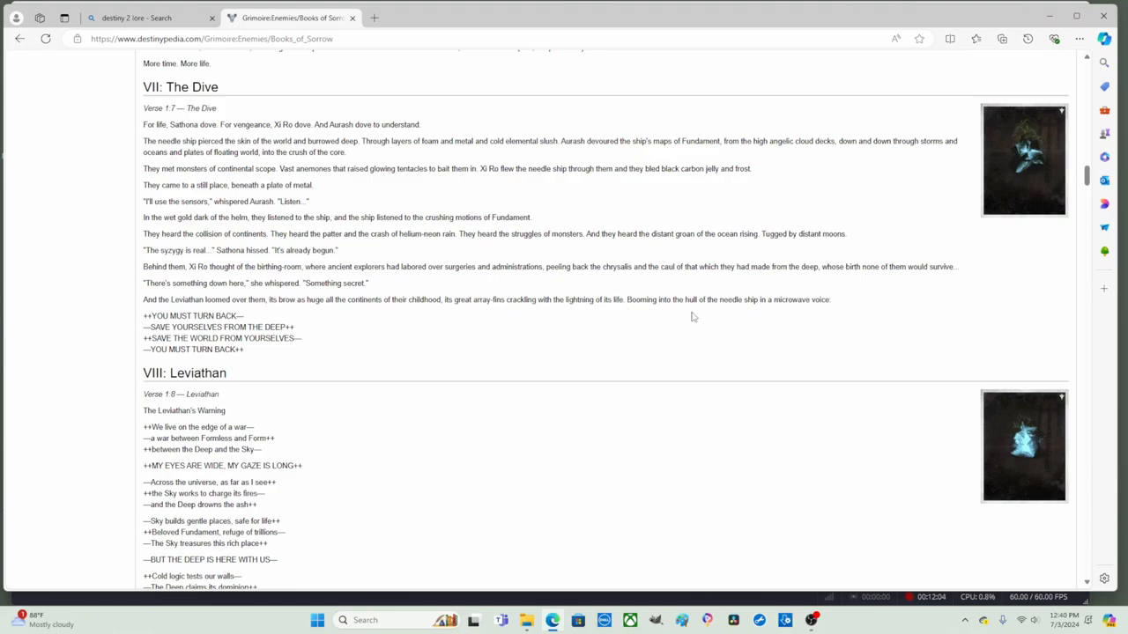
mouse_move(825, 317)
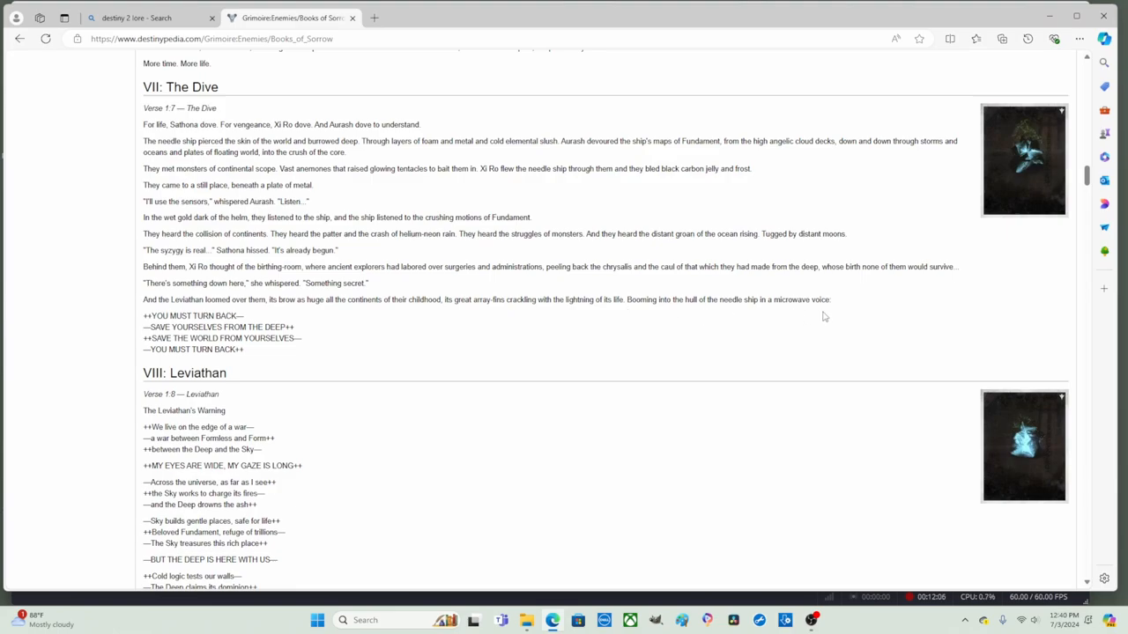
- Scroll the Books of Sorrow page to VIII: Leviathan and select its heading by double-clicking
scroll("down", 3)
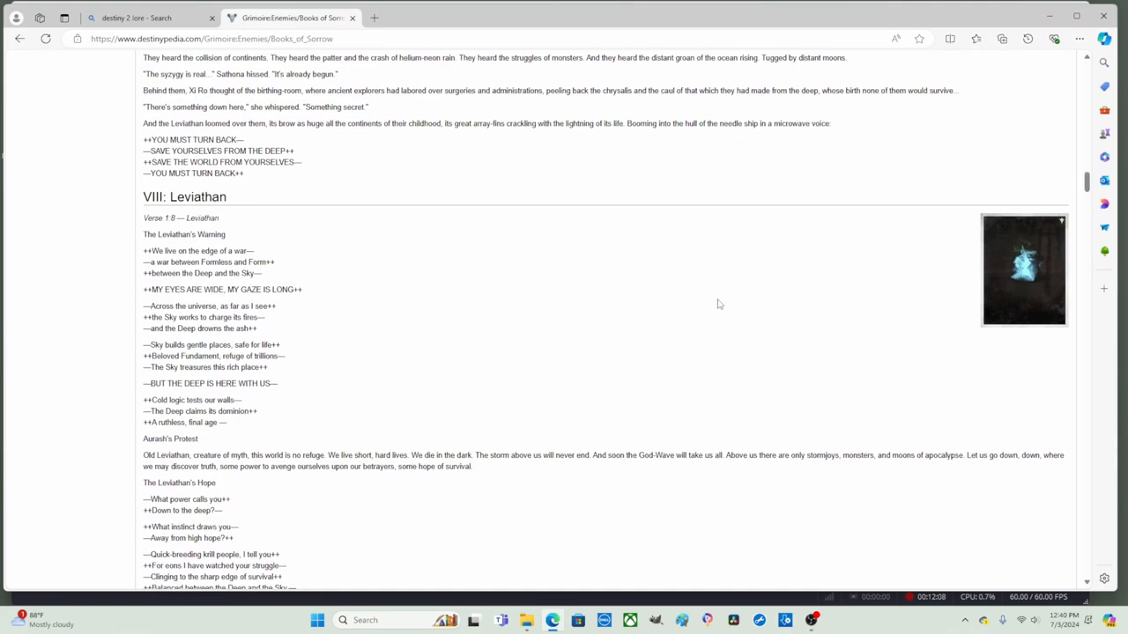
scroll("down", 3)
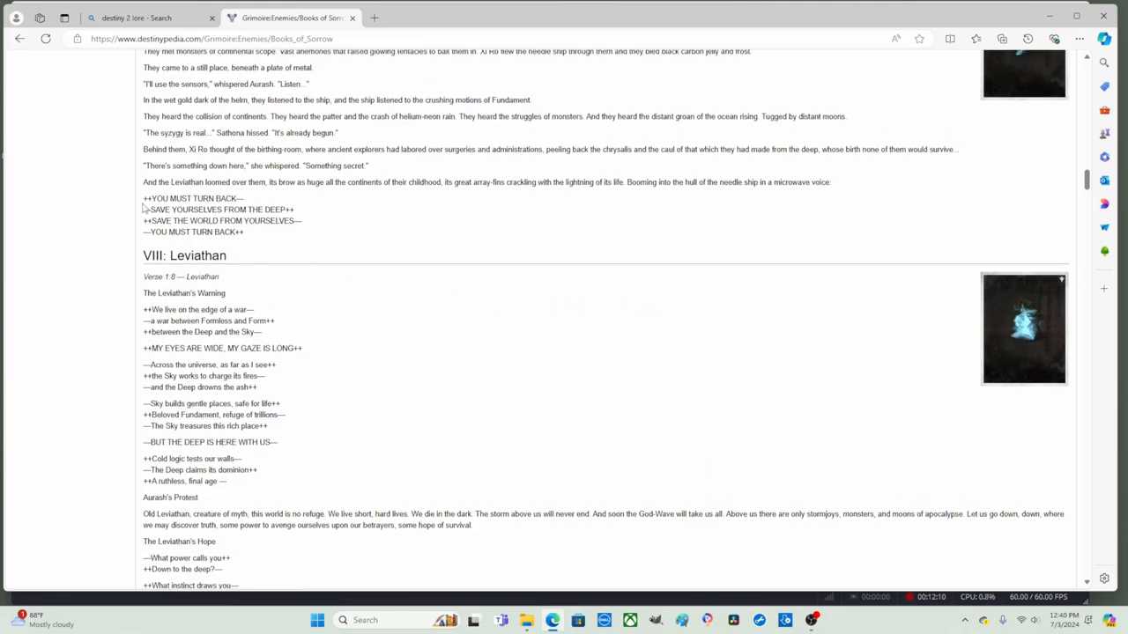
mouse_move(145, 208)
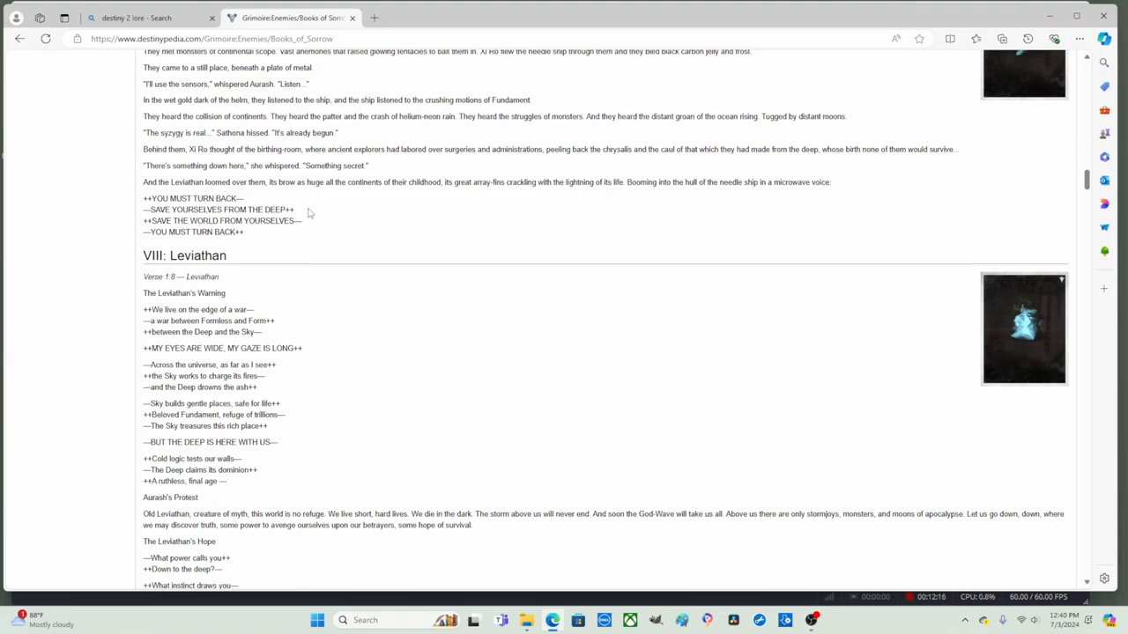
mouse_move(275, 232)
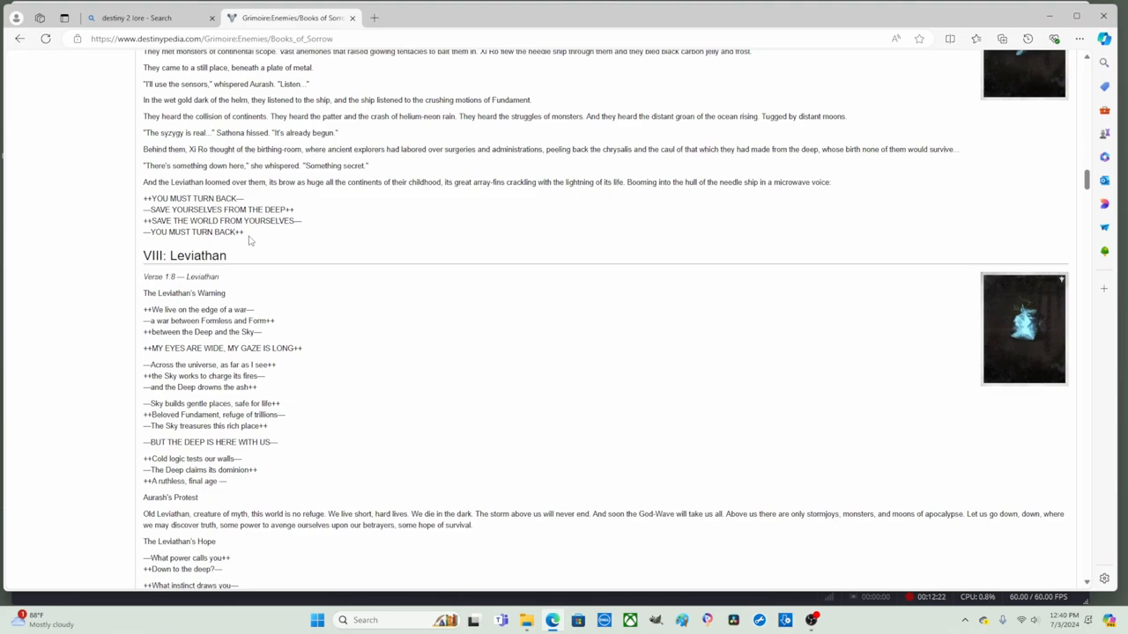
mouse_move(227, 263)
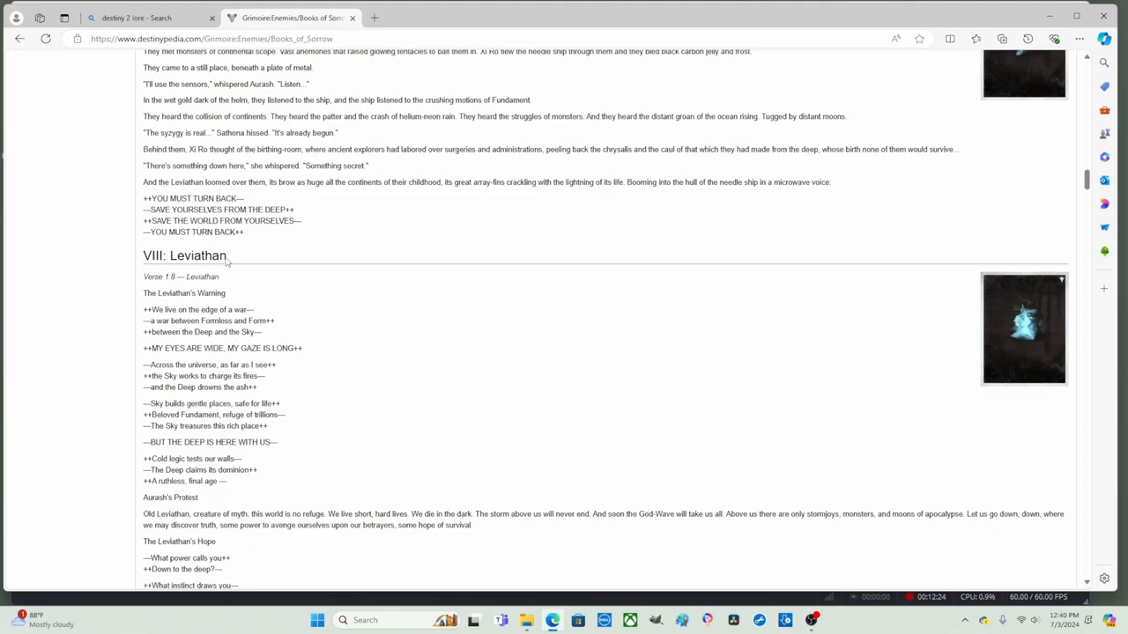
double_click(183, 255)
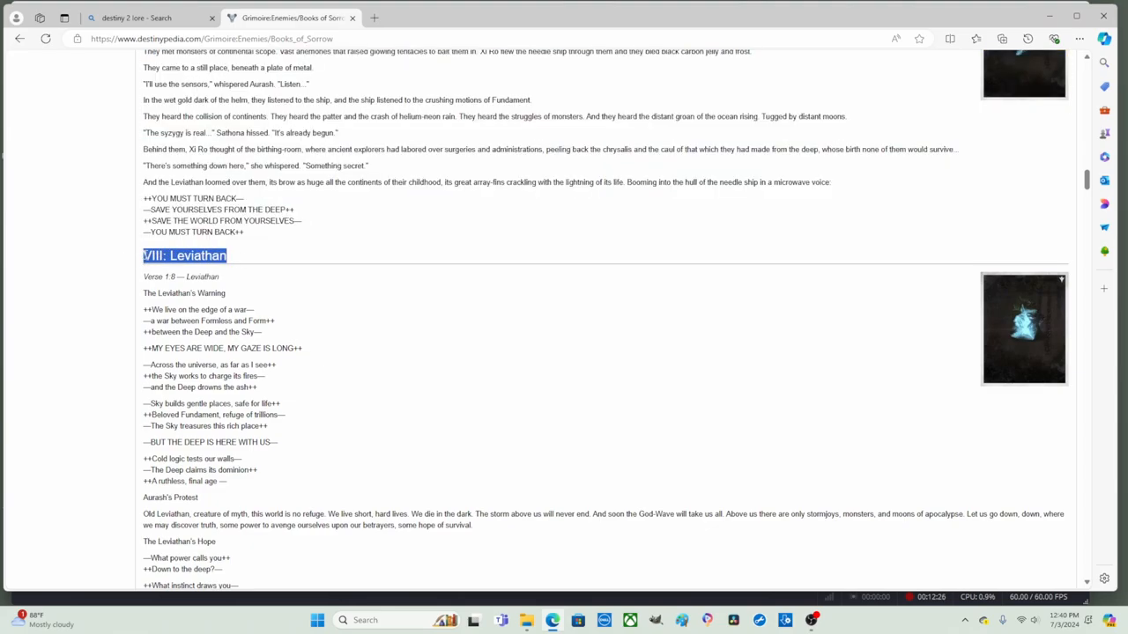